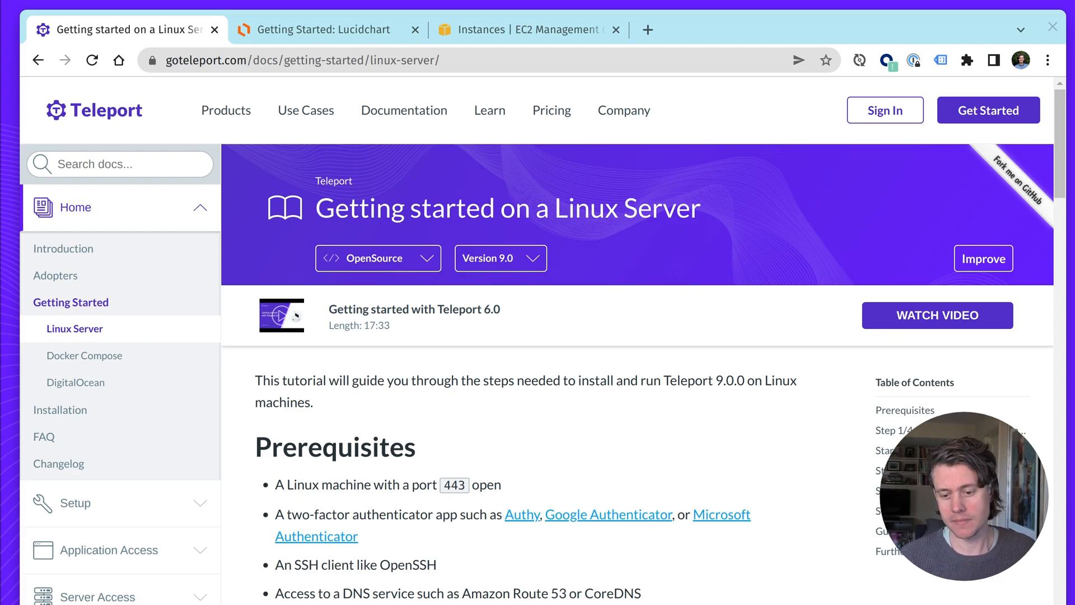
mouse_move(480, 327)
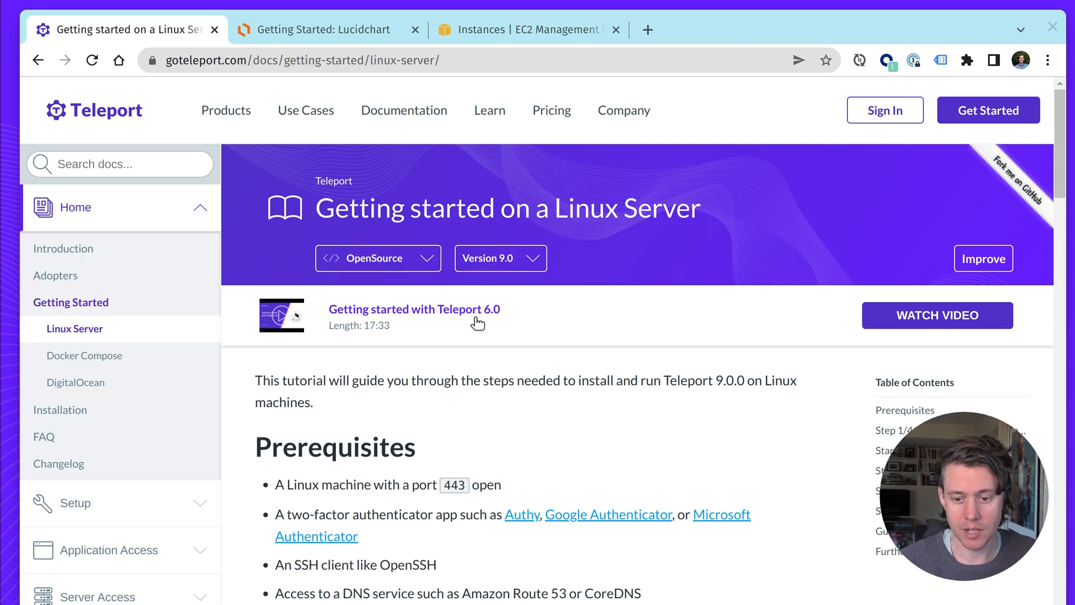
mouse_move(495, 325)
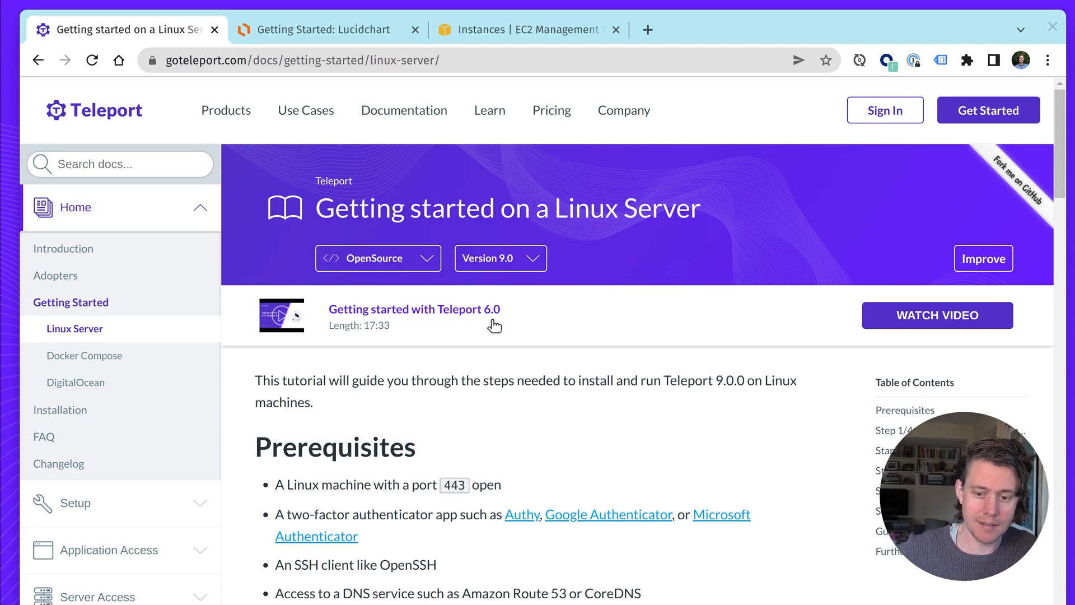
mouse_move(364, 56)
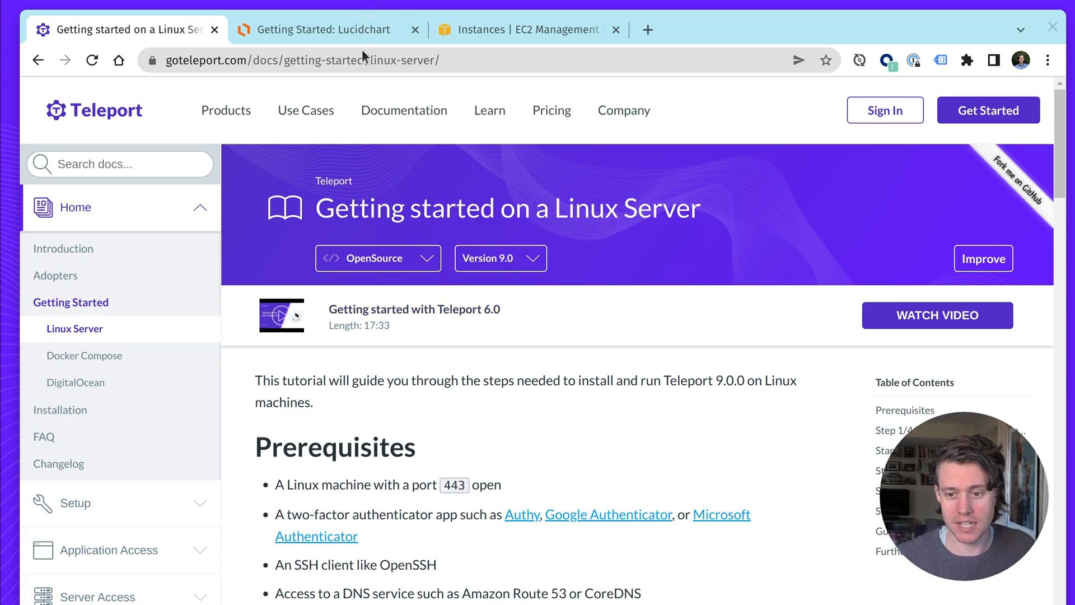
Bring up the Teleport architecture diagram in Lucidchart and scroll through it
left_click(322, 30)
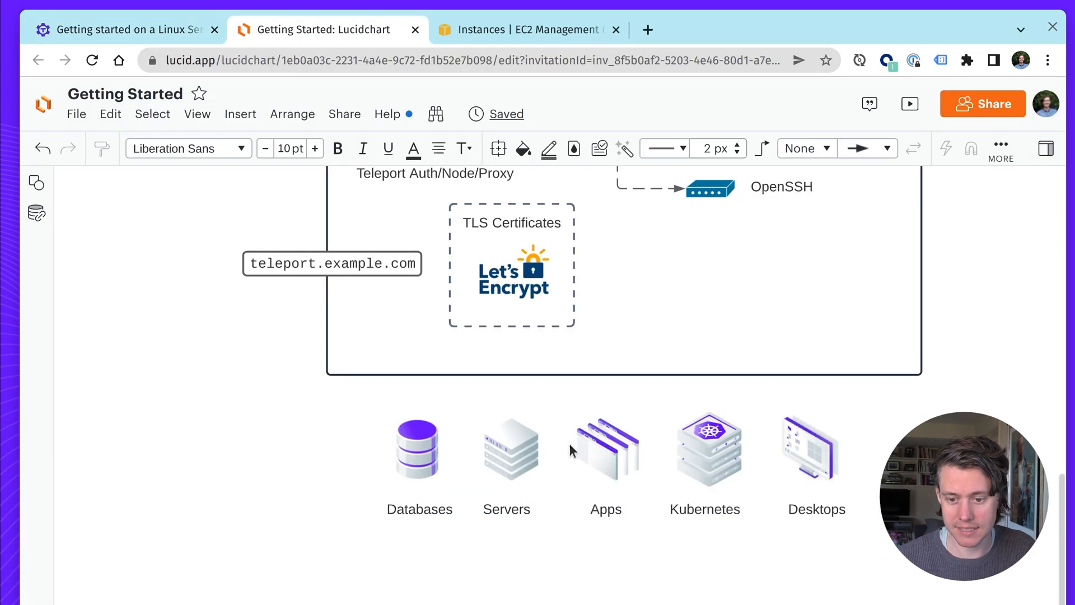
scroll("up", 3)
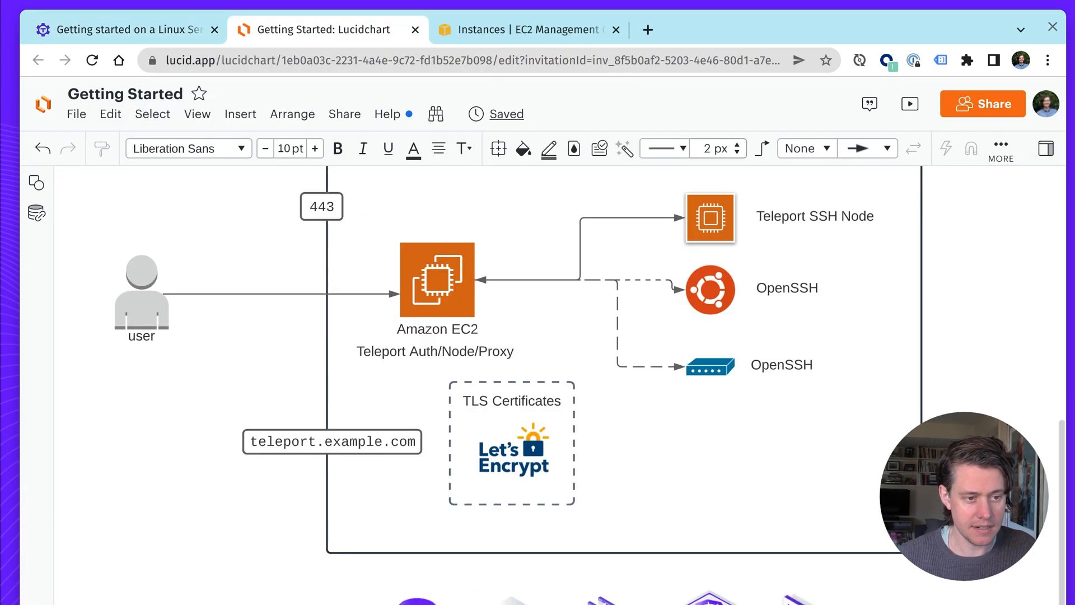
scroll("down", 3)
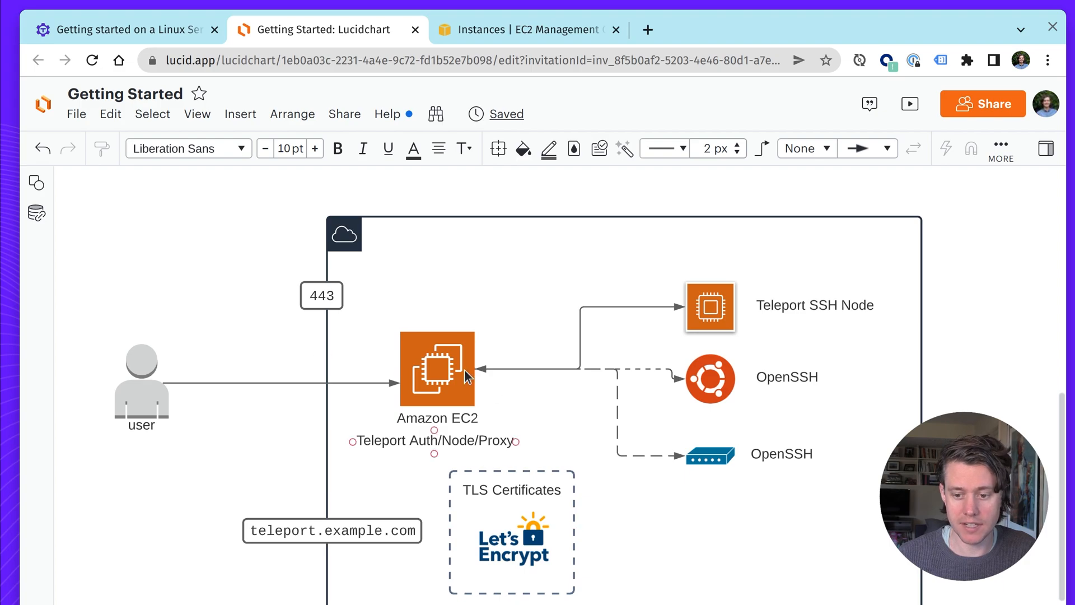
scroll("down", 3)
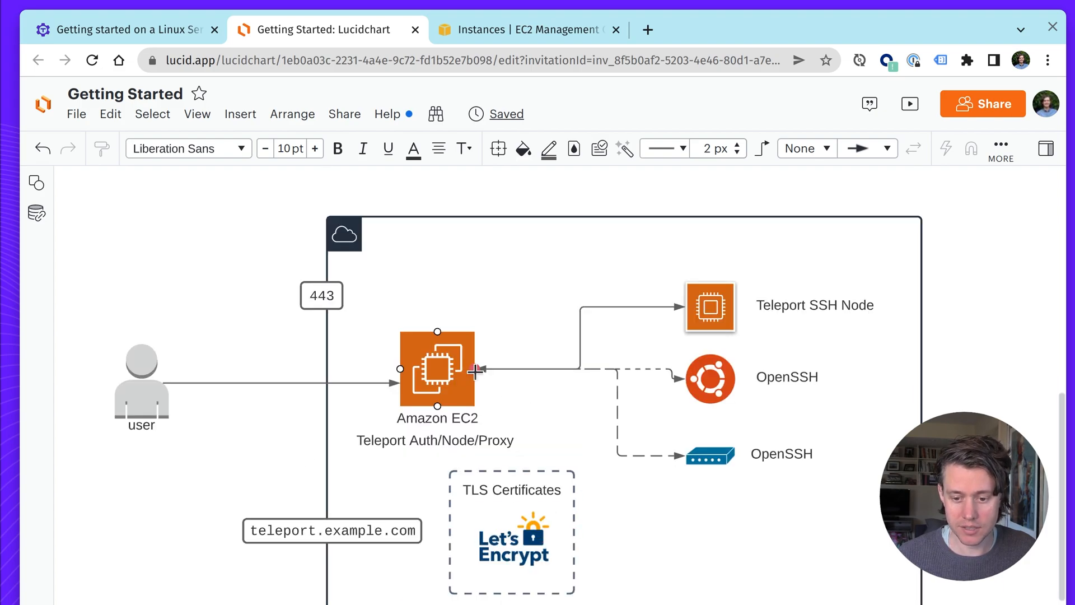
scroll("down", 3)
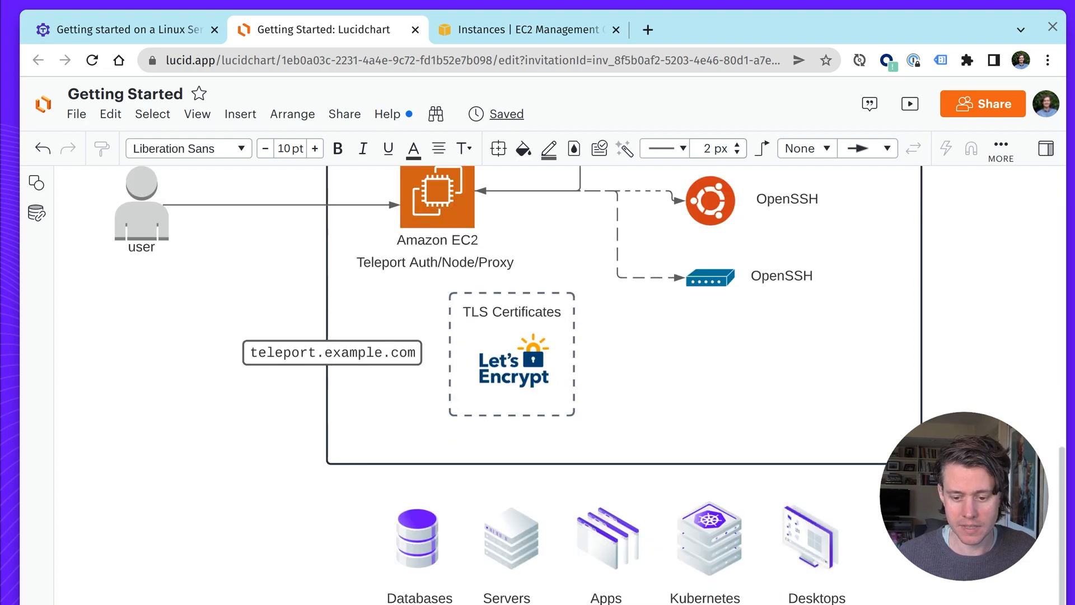
scroll("down", 3)
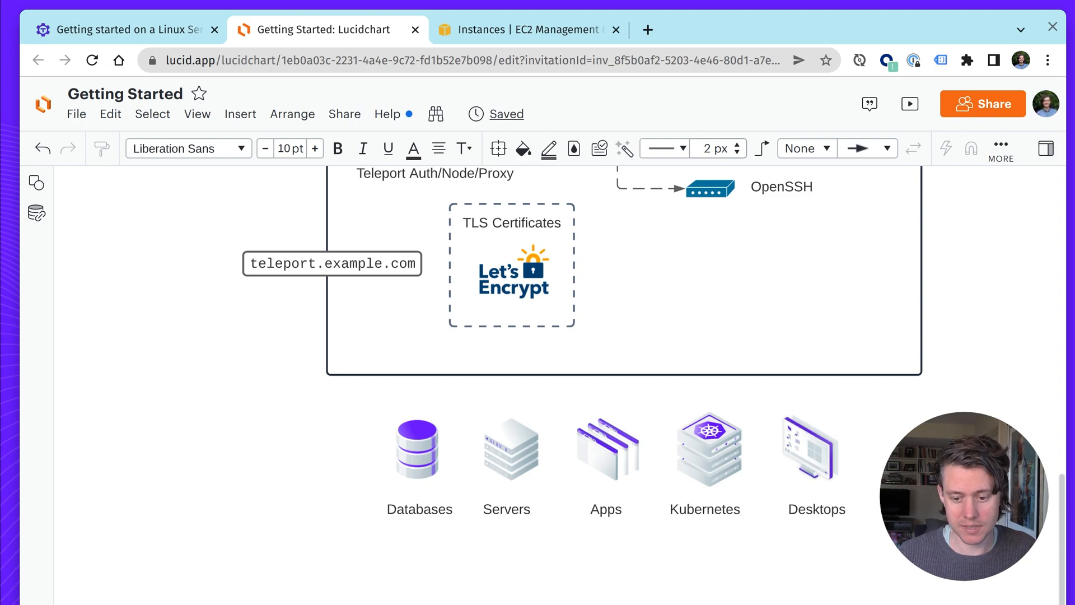
mouse_move(443, 553)
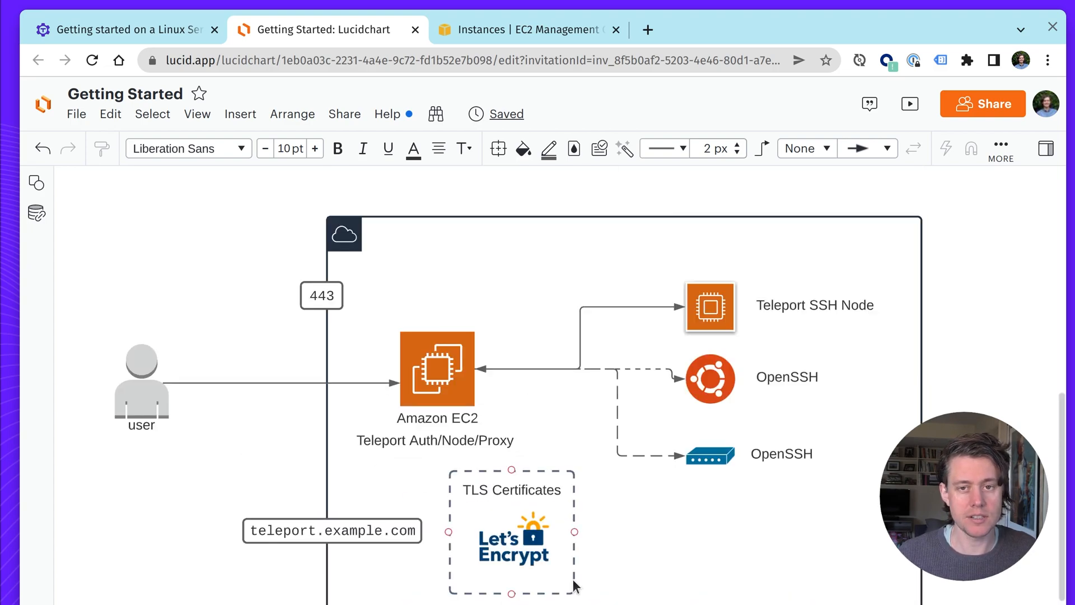
Highlight the EC2 server, SSH Node, OpenSSH host and port 443 shapes, then view EC2 instances
left_click(437, 370)
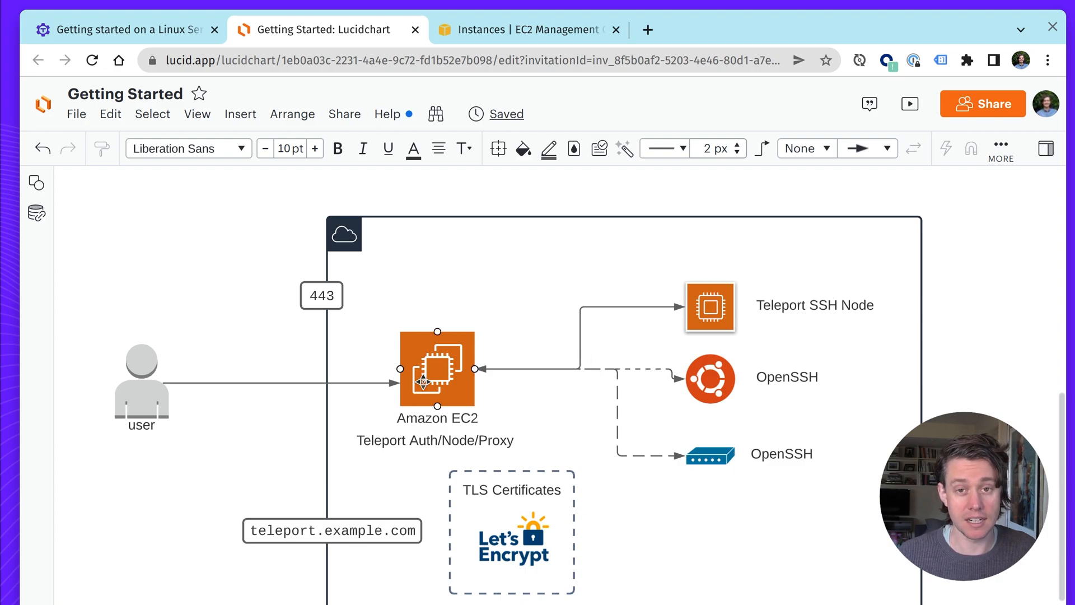
left_click(815, 305)
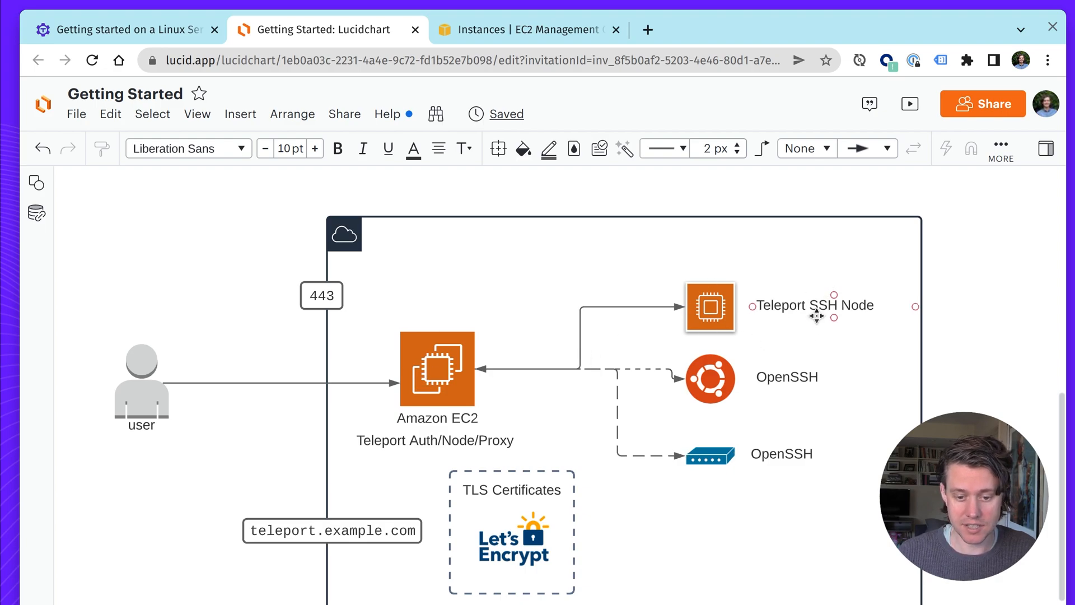
left_click(437, 370)
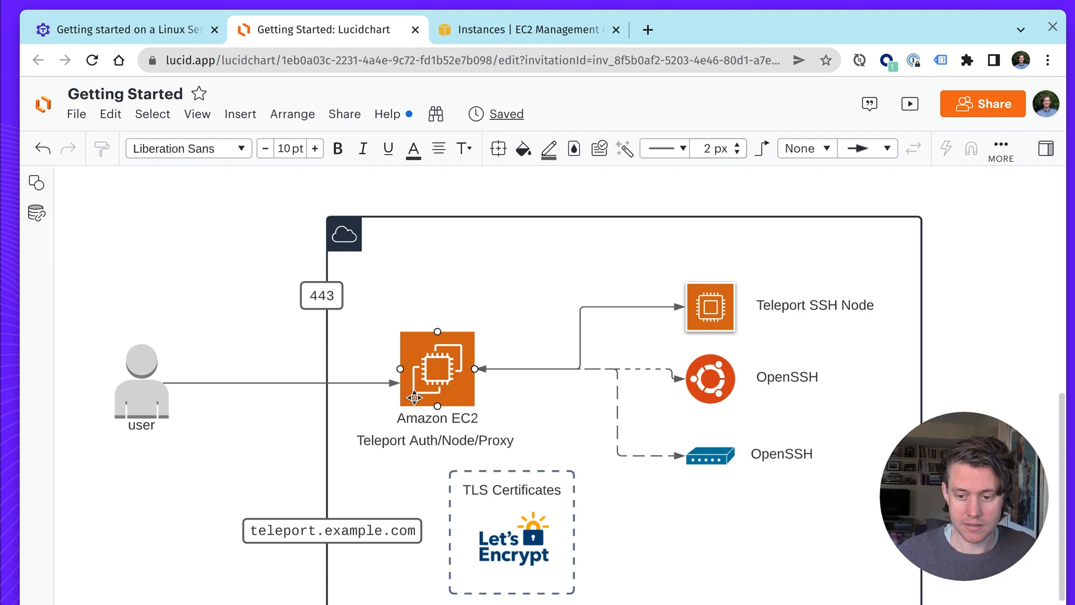
mouse_move(434, 411)
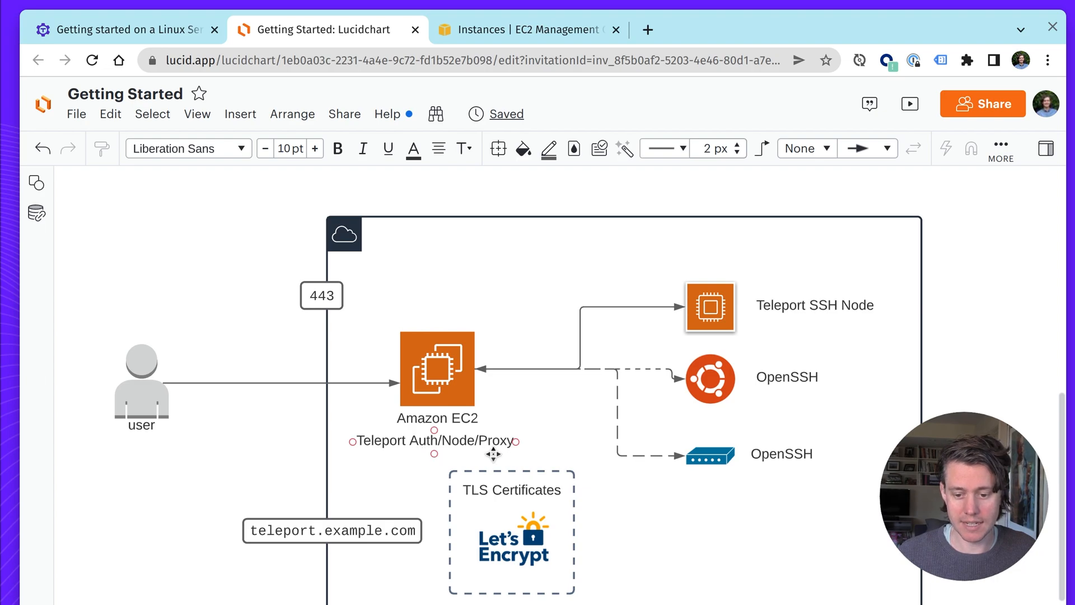
left_click(784, 376)
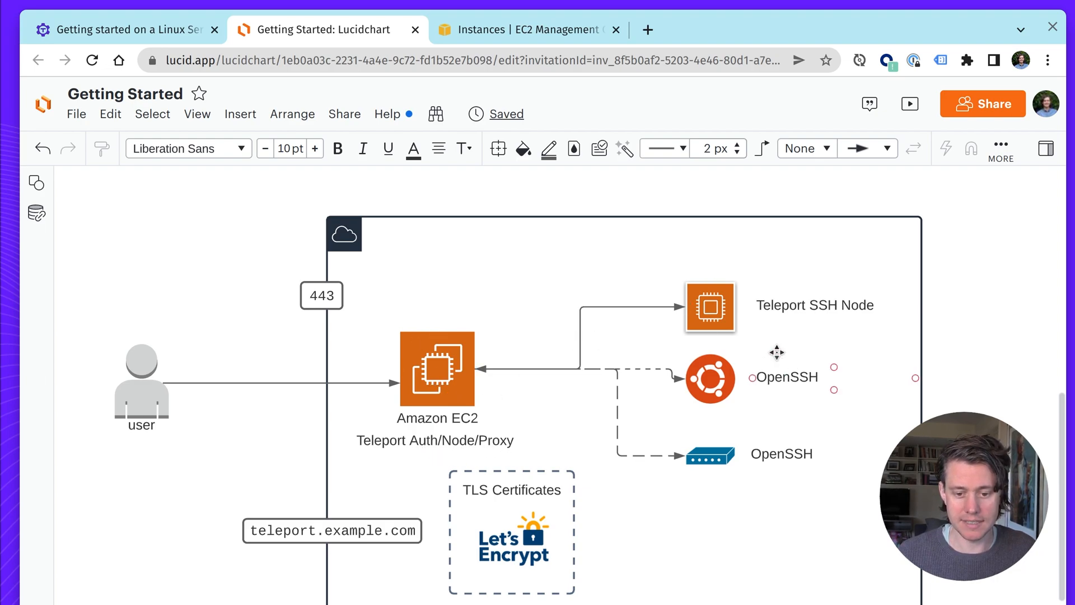
left_click(711, 306)
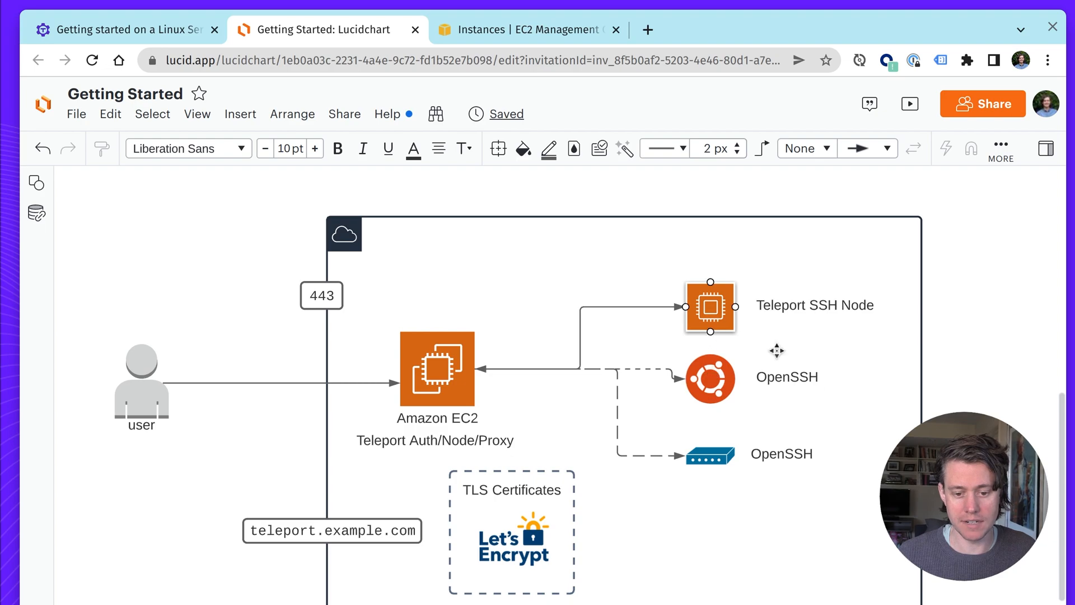
mouse_move(835, 467)
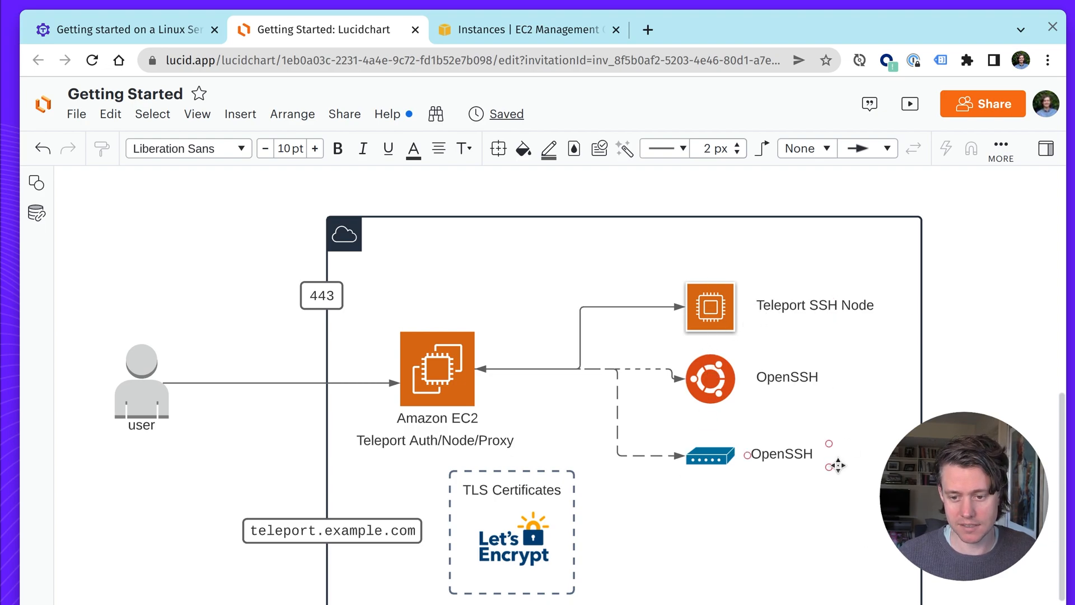
left_click(321, 296)
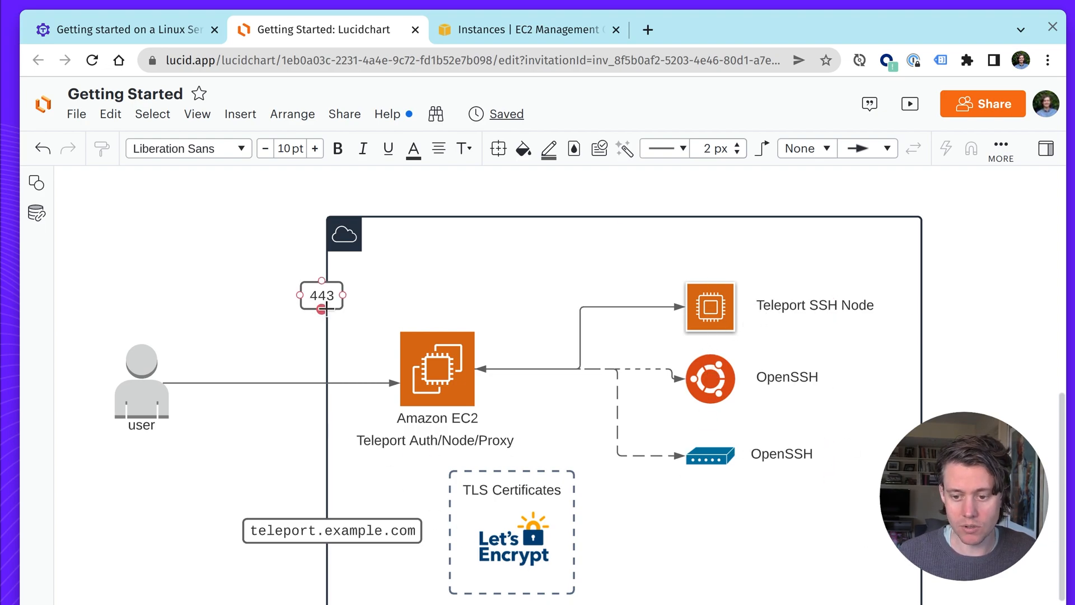
left_click(331, 531)
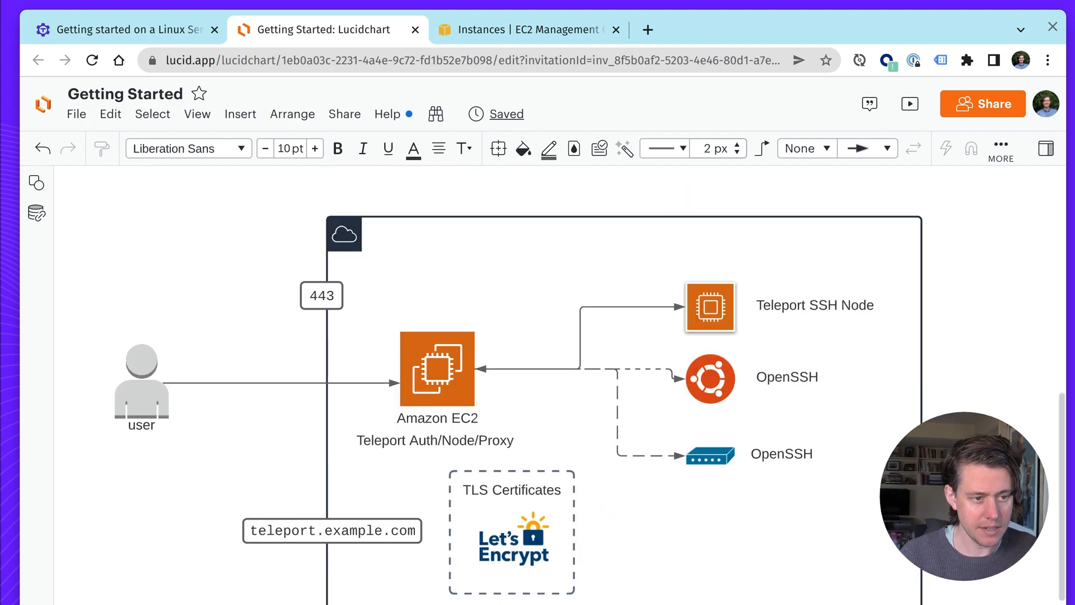
left_click(123, 29)
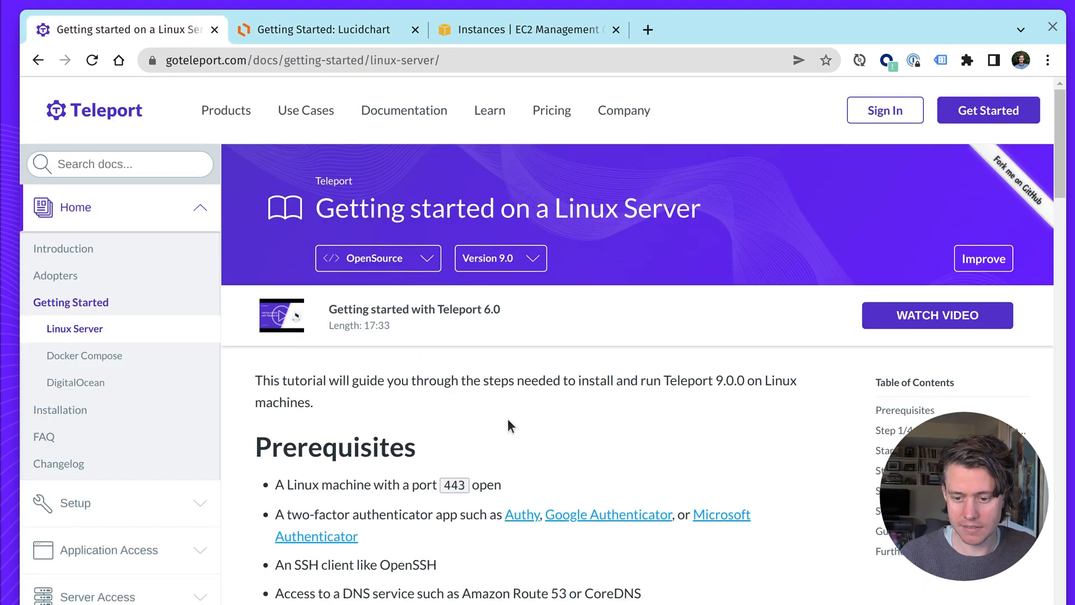
left_click(529, 29)
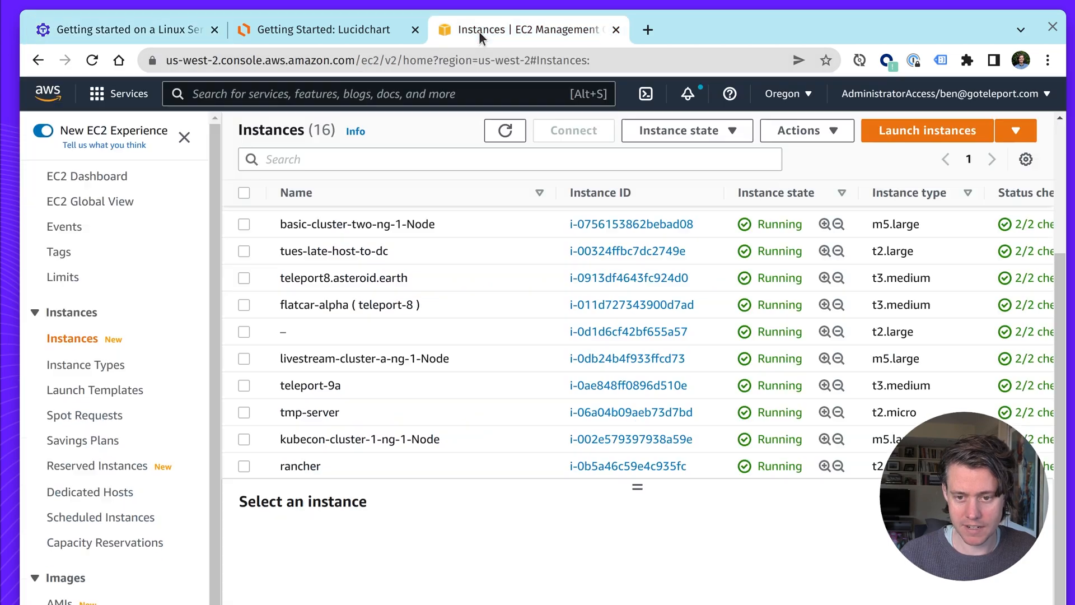
Open the EC2 launch wizard at the Choose an Amazon Machine Image step
left_click(925, 131)
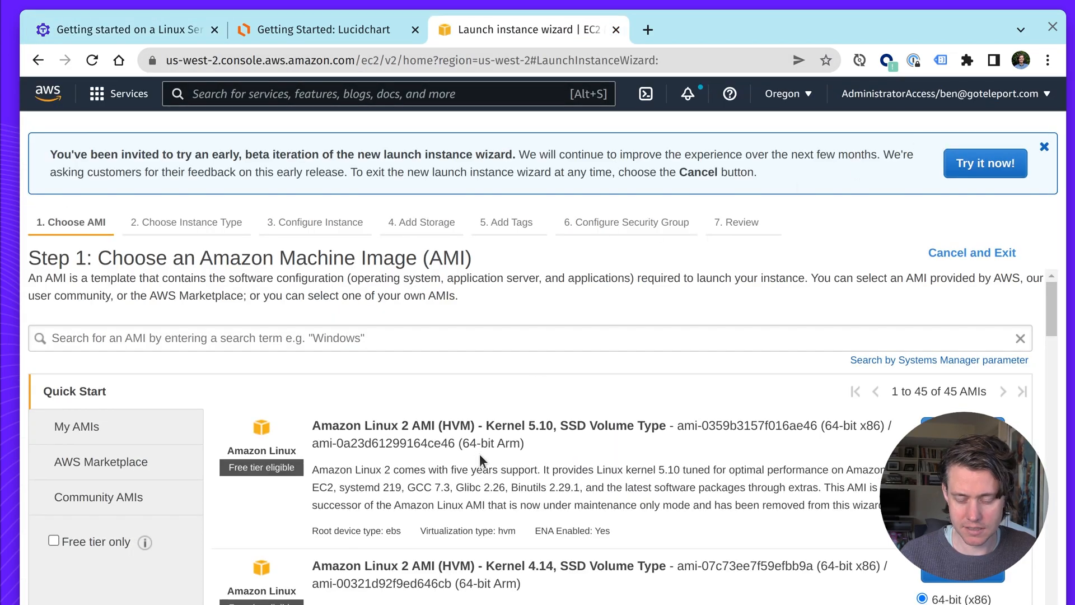
mouse_move(733, 440)
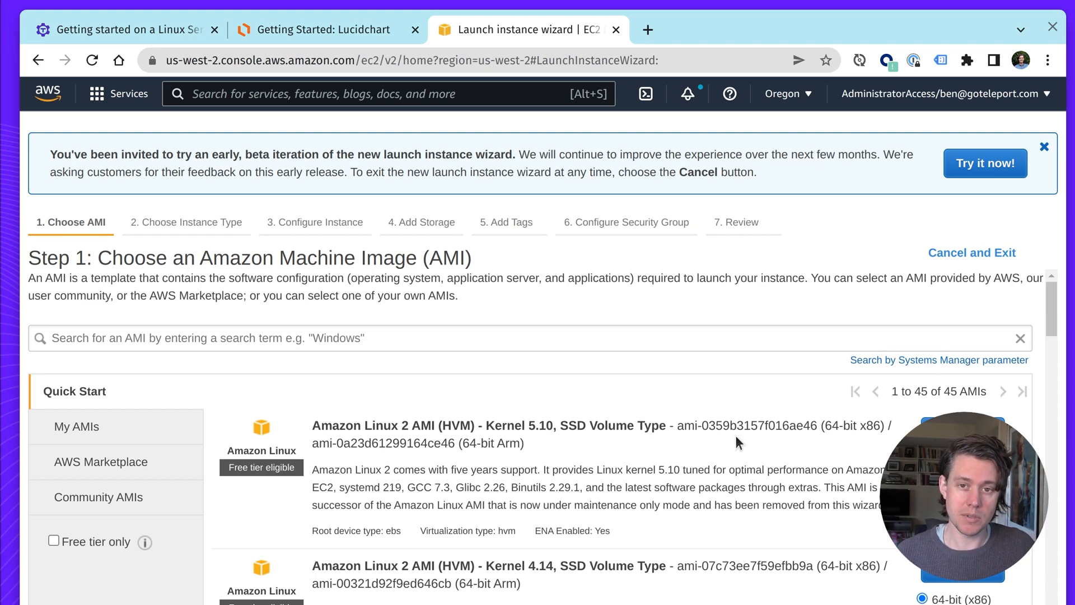
mouse_move(745, 441)
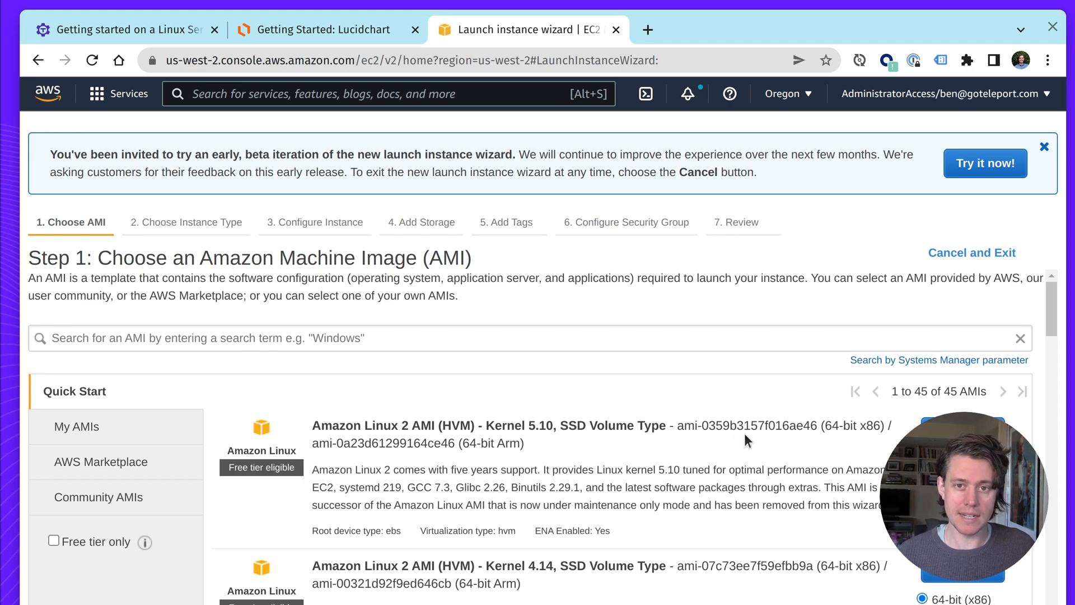
mouse_move(743, 441)
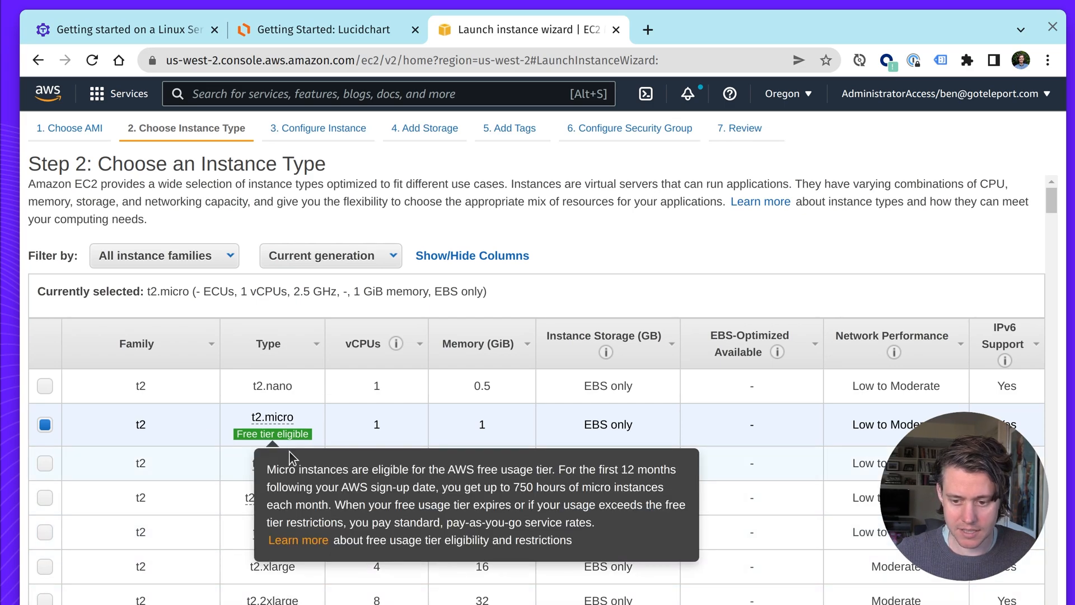
mouse_move(534, 424)
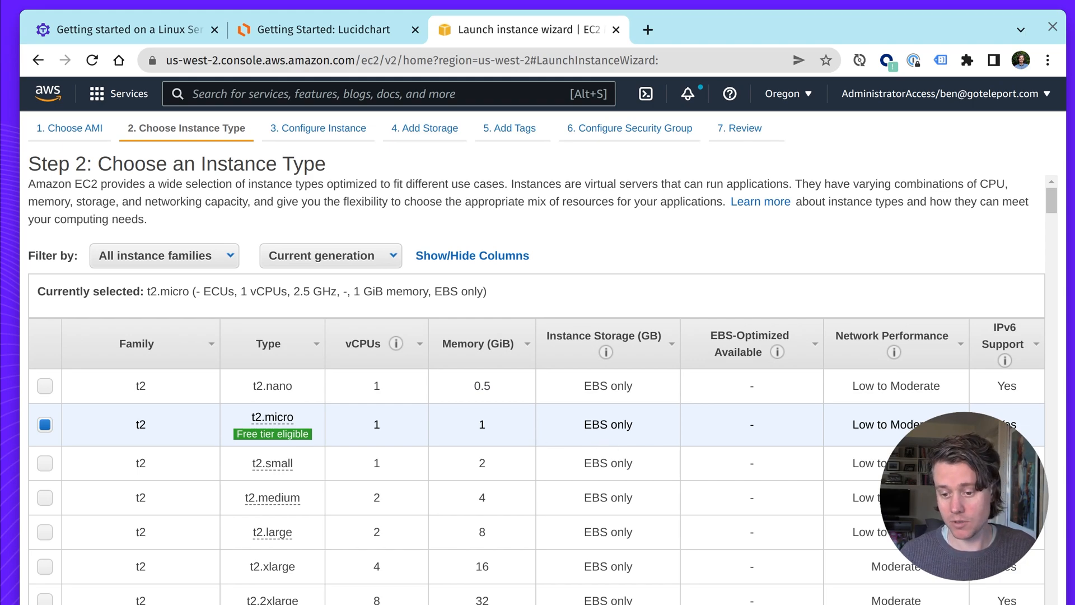
Leave Step 3 instance details at defaults and advance to the 8 GiB storage step
left_click(318, 128)
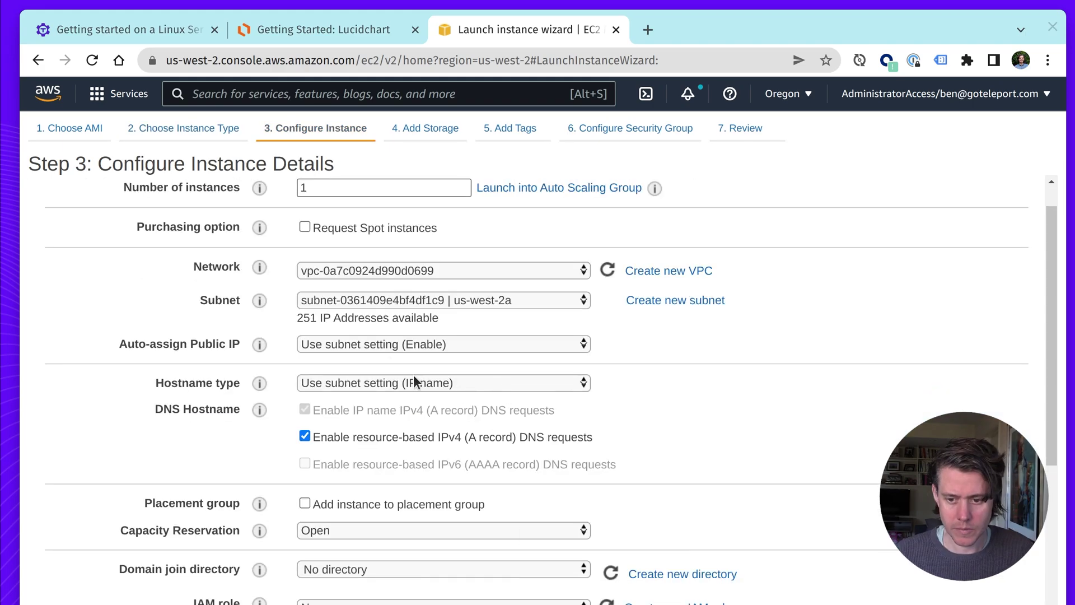
mouse_move(480, 292)
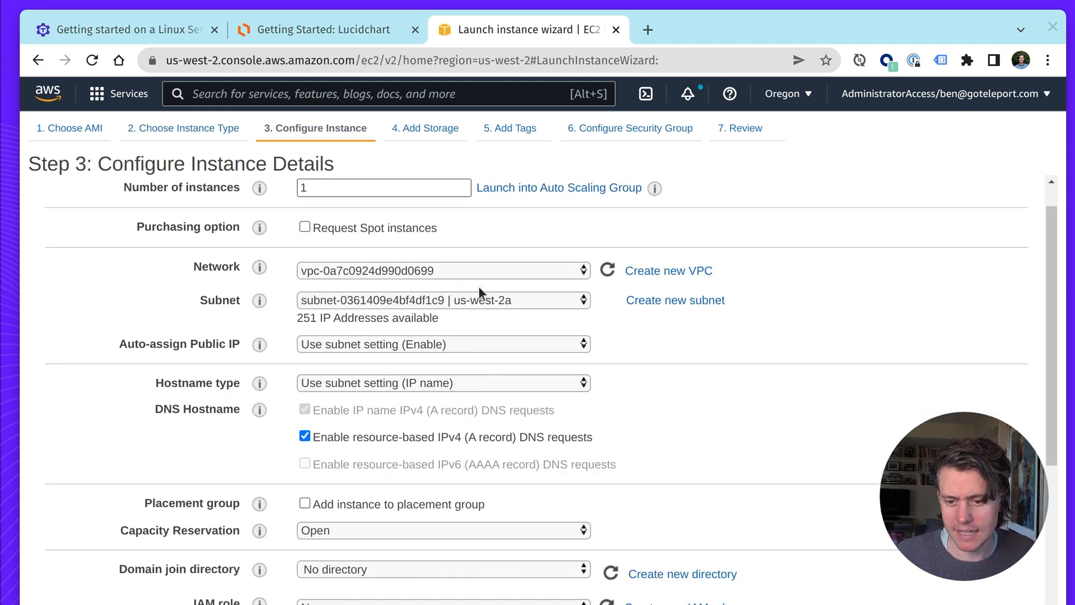
mouse_move(465, 477)
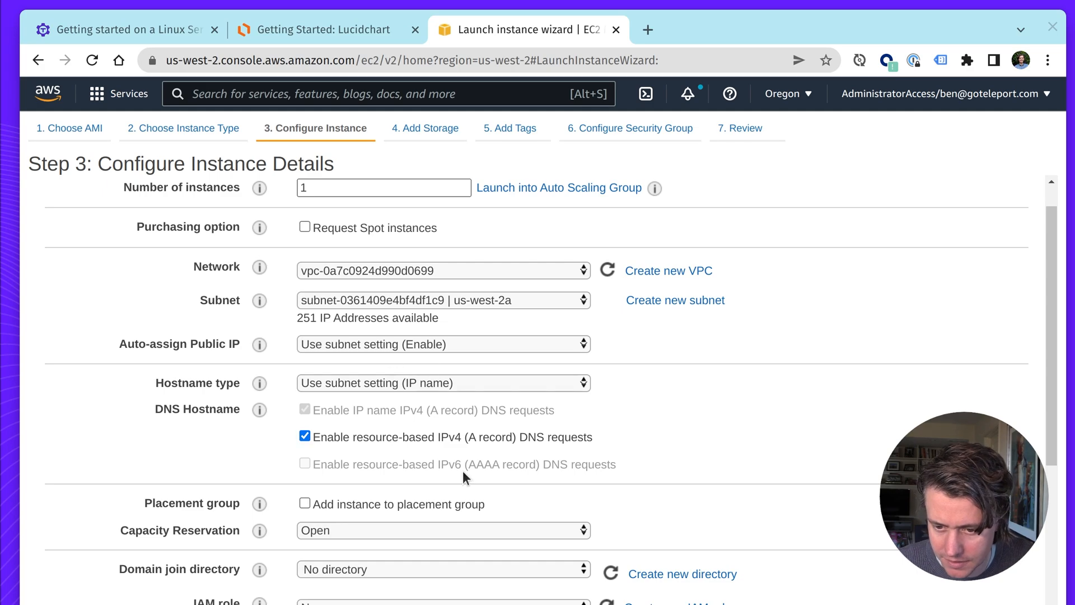
scroll("down", 3)
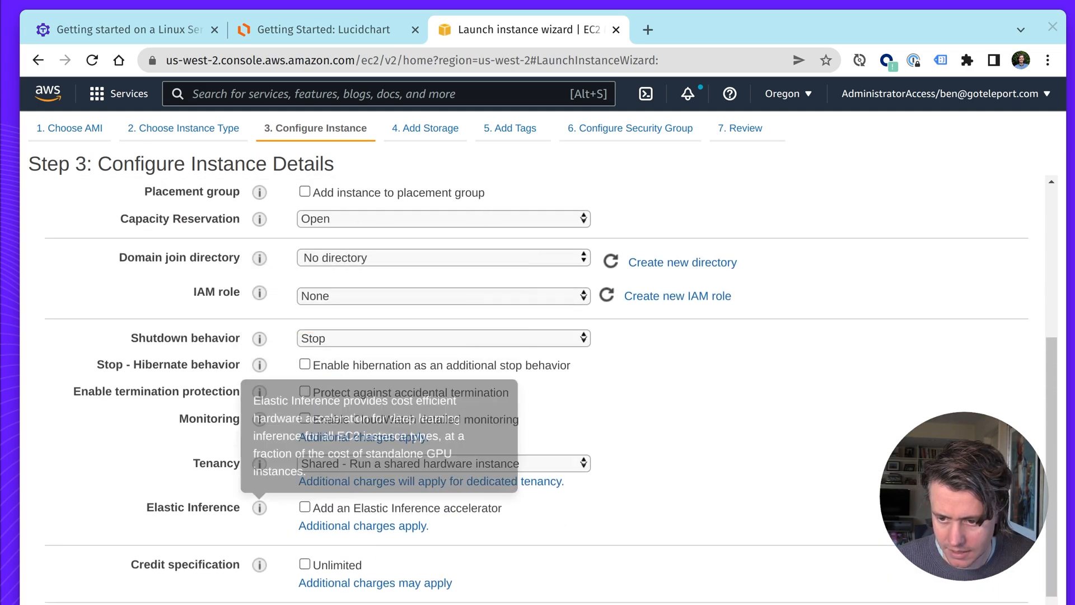
scroll("down", 3)
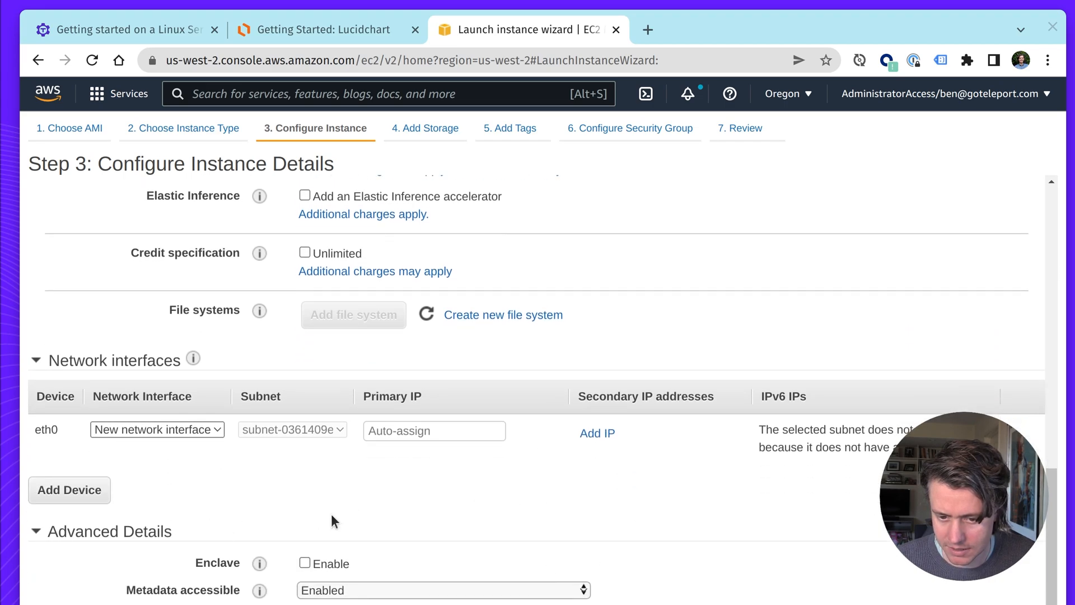
scroll("down", 3)
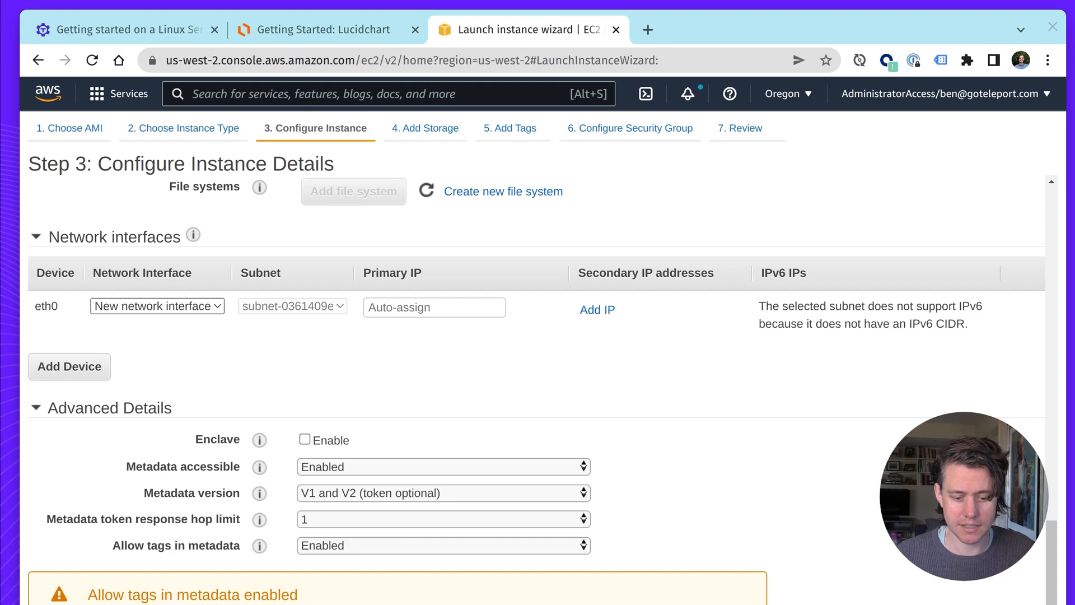
left_click(421, 128)
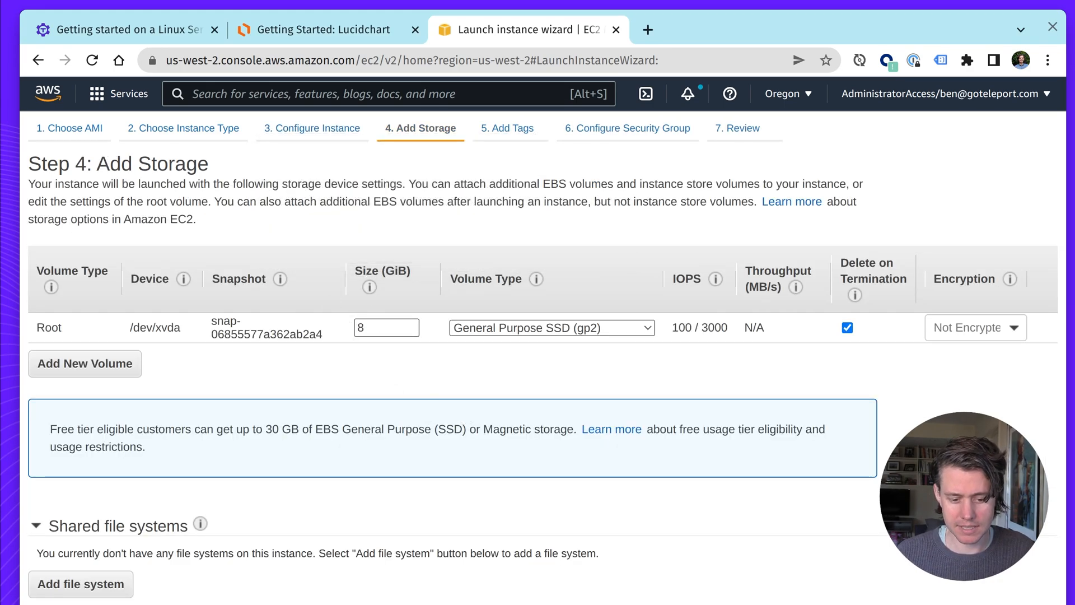
Set the SSH rule source to My IP and add Custom TCP port 443 from Anywhere
left_click(627, 129)
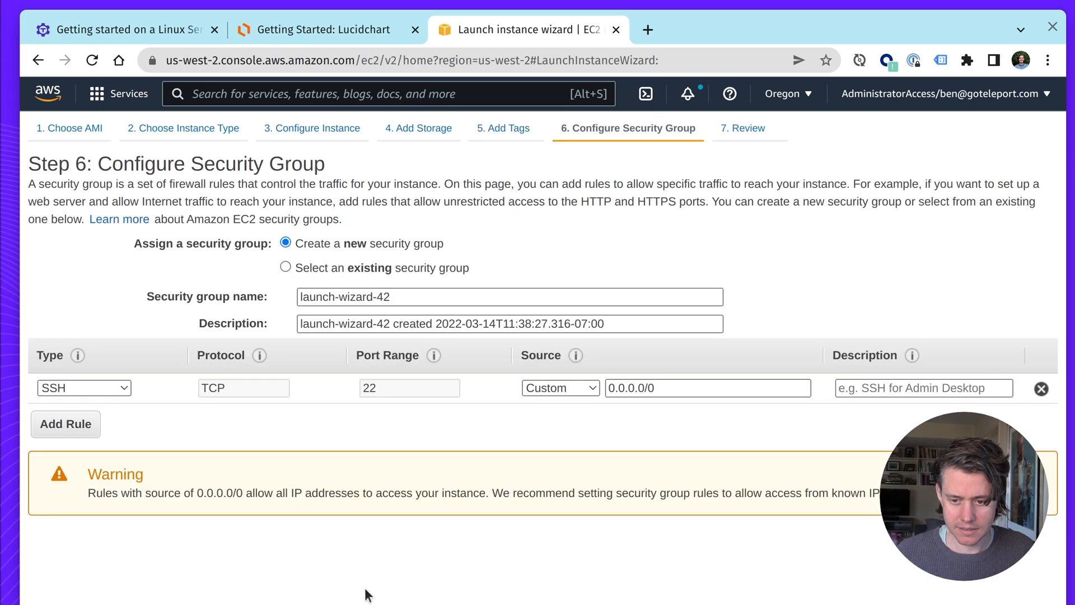
mouse_move(192, 239)
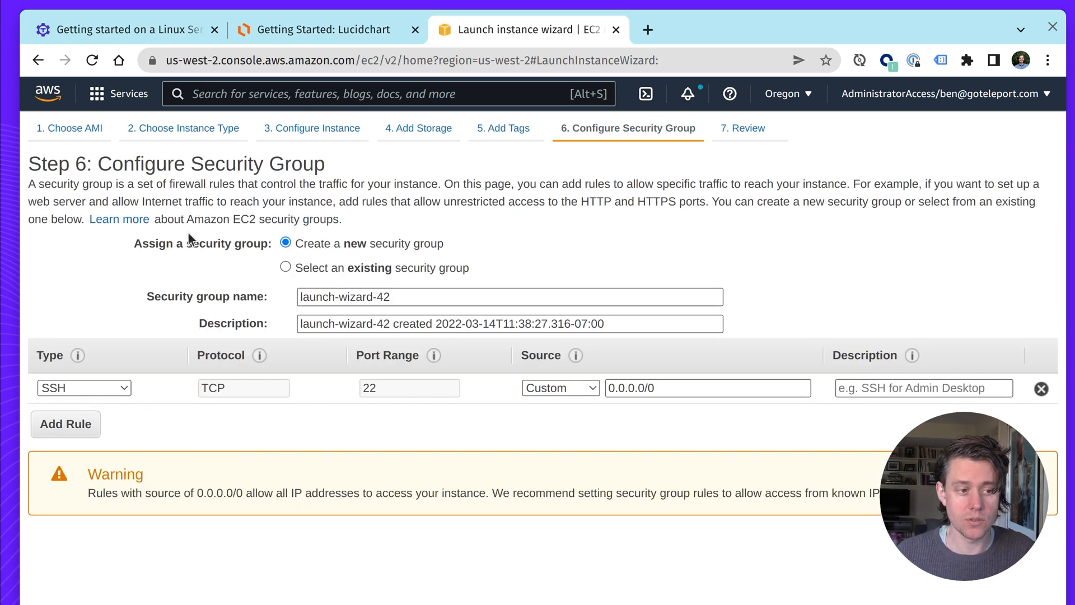
mouse_move(283, 408)
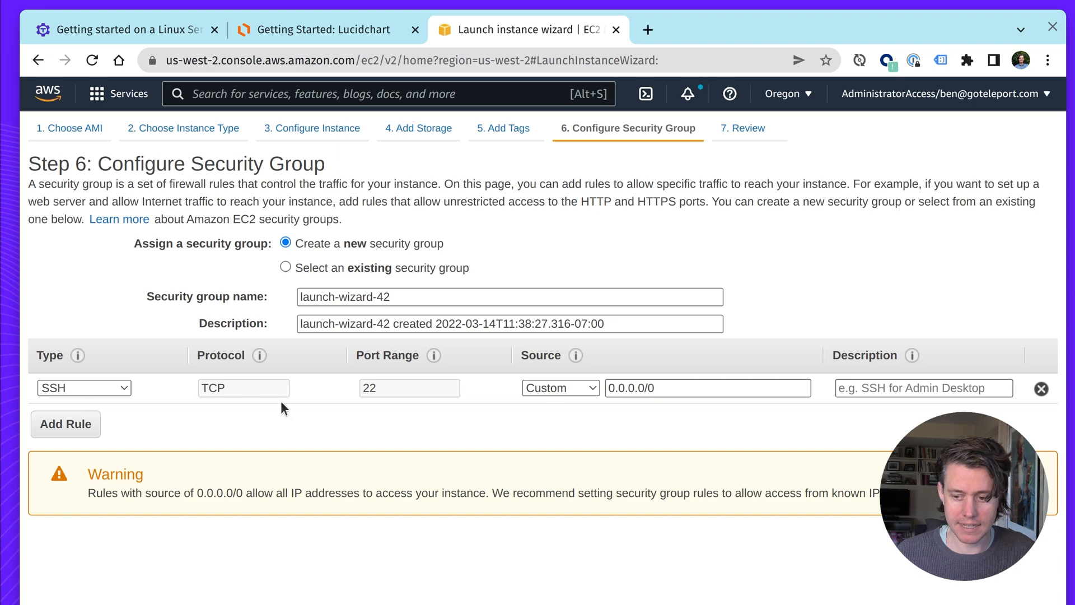
mouse_move(561, 437)
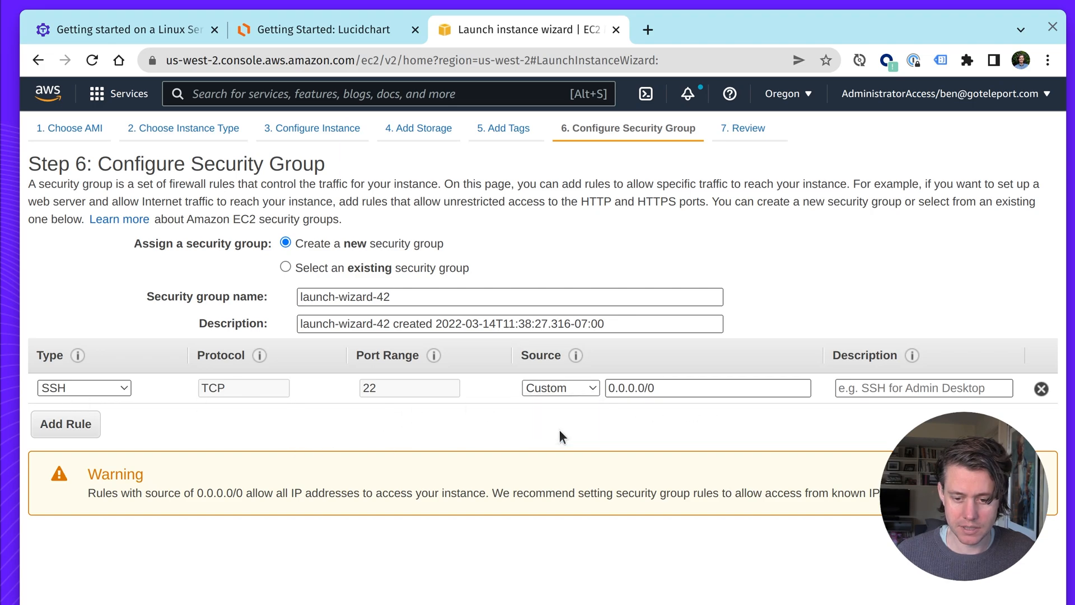
left_click(559, 388)
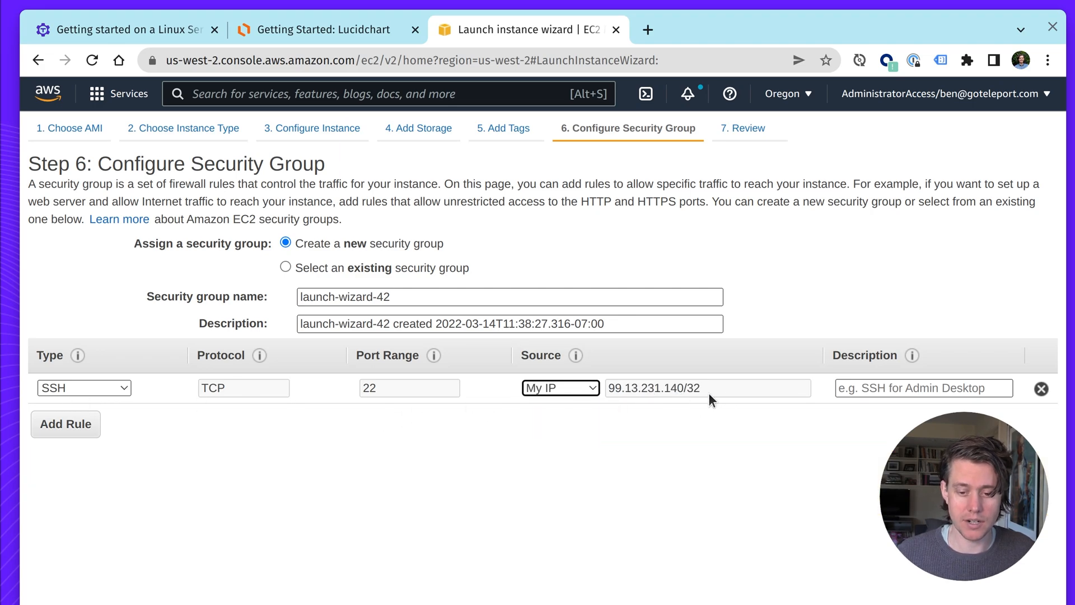
mouse_move(235, 473)
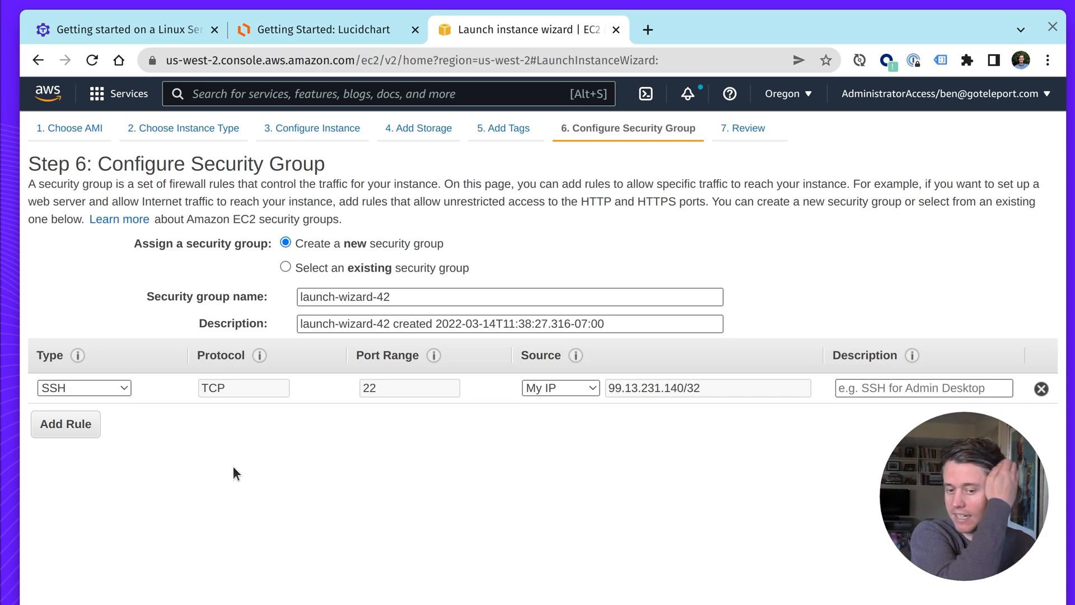
left_click(65, 424)
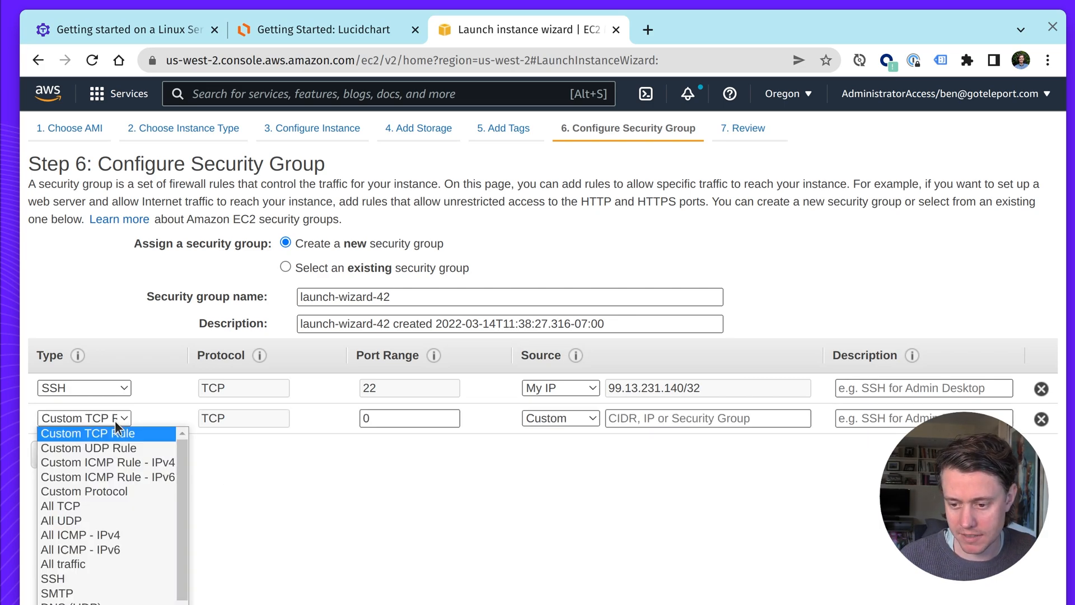
left_click(88, 433)
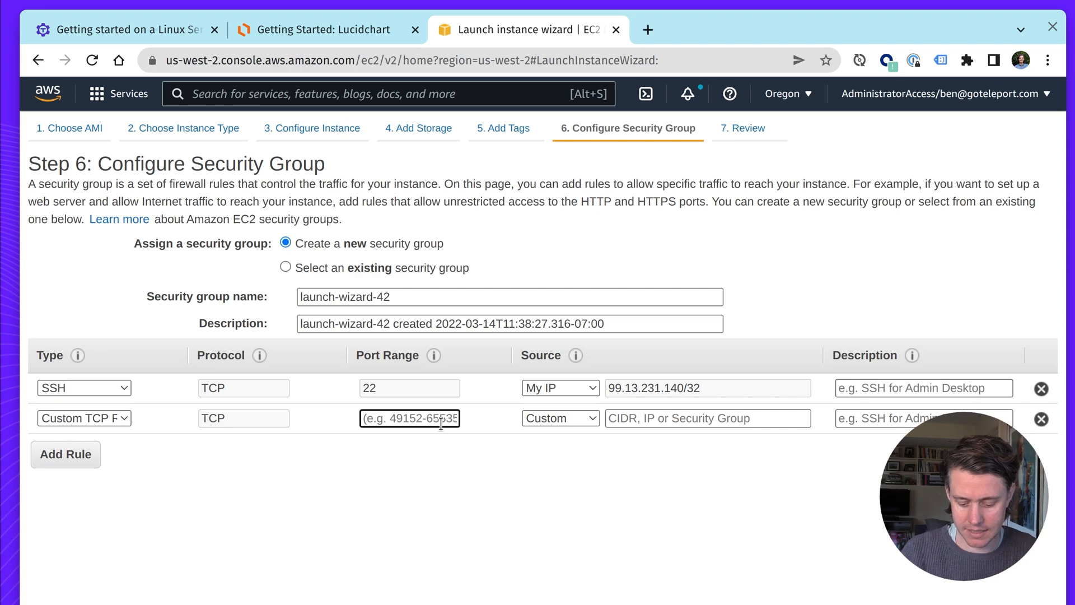
type("443")
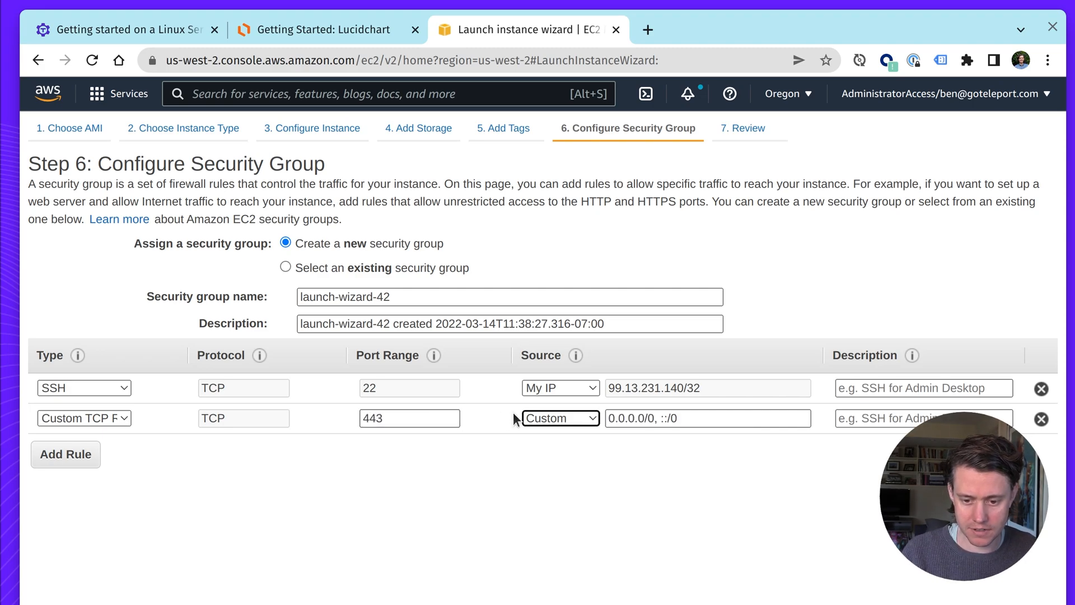
left_click(559, 418)
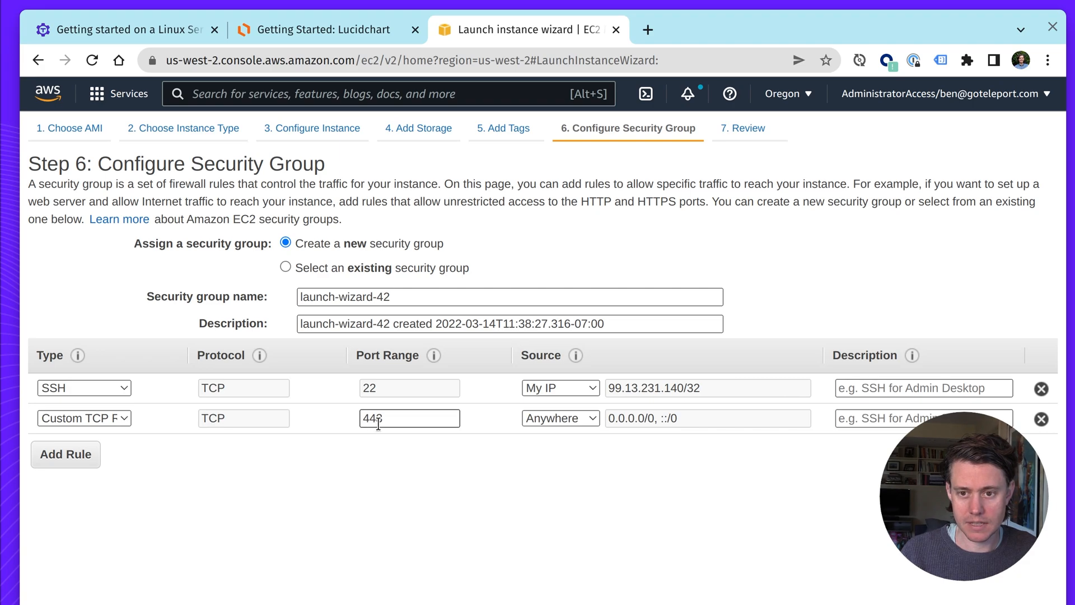
type("3")
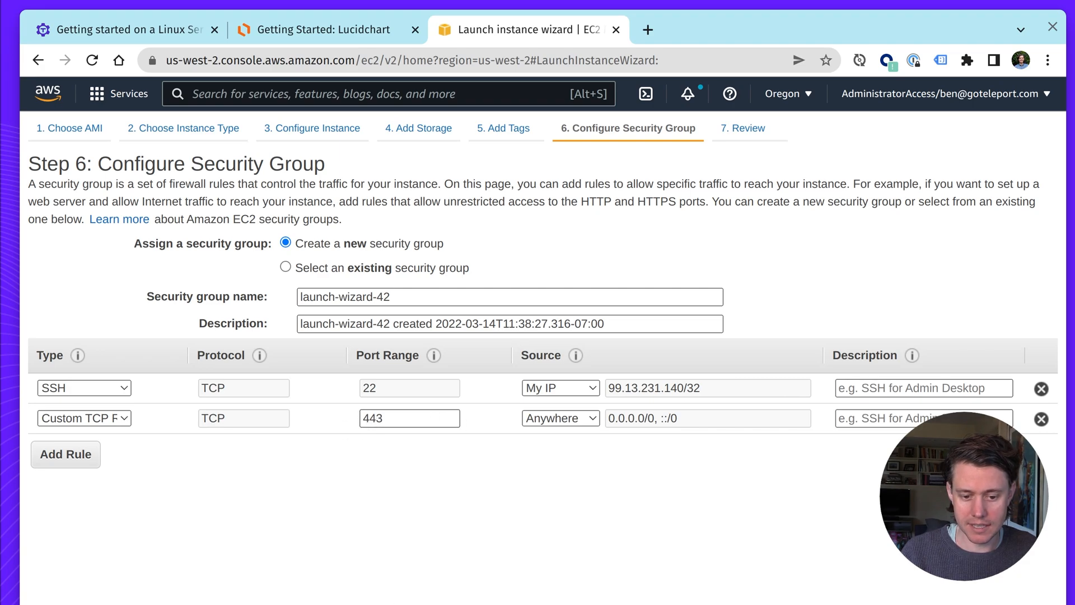
left_click(742, 128)
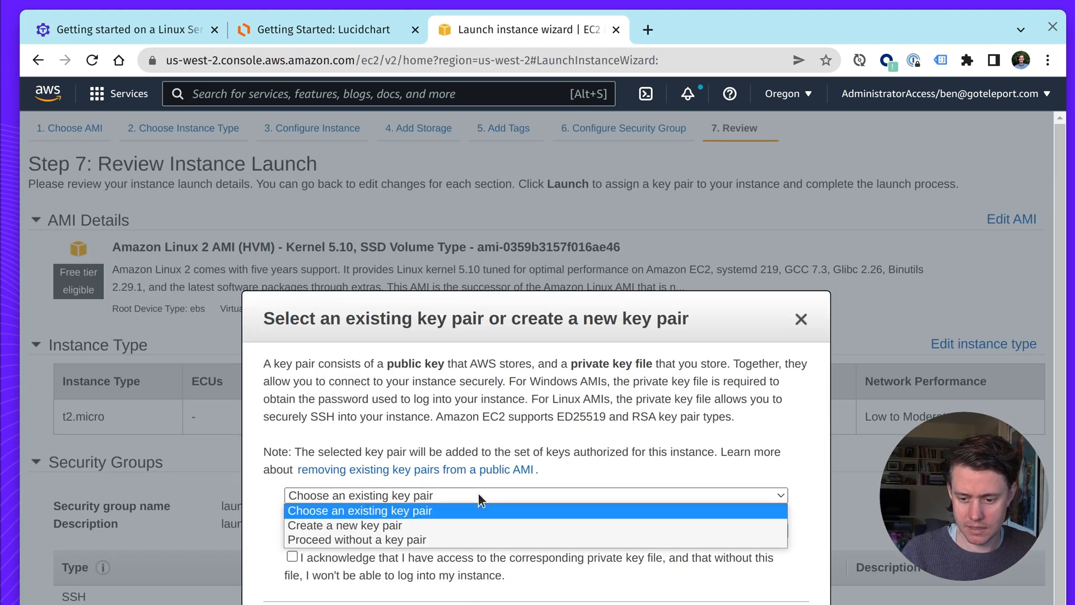
Choose a key pair to launch the t2.micro instance, then return to the Teleport guide
left_click(359, 511)
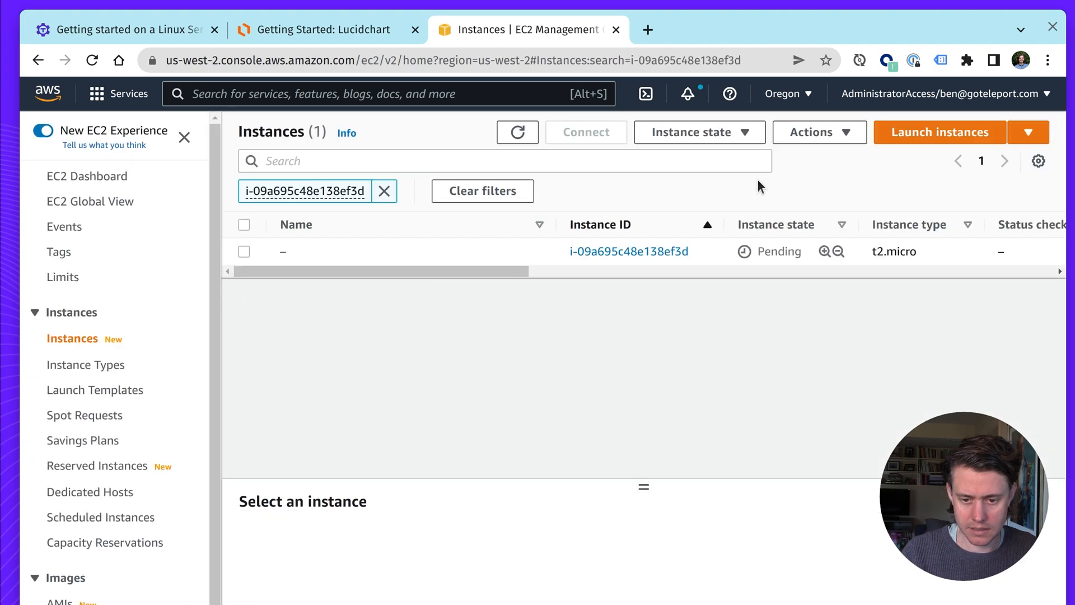
mouse_move(700, 288)
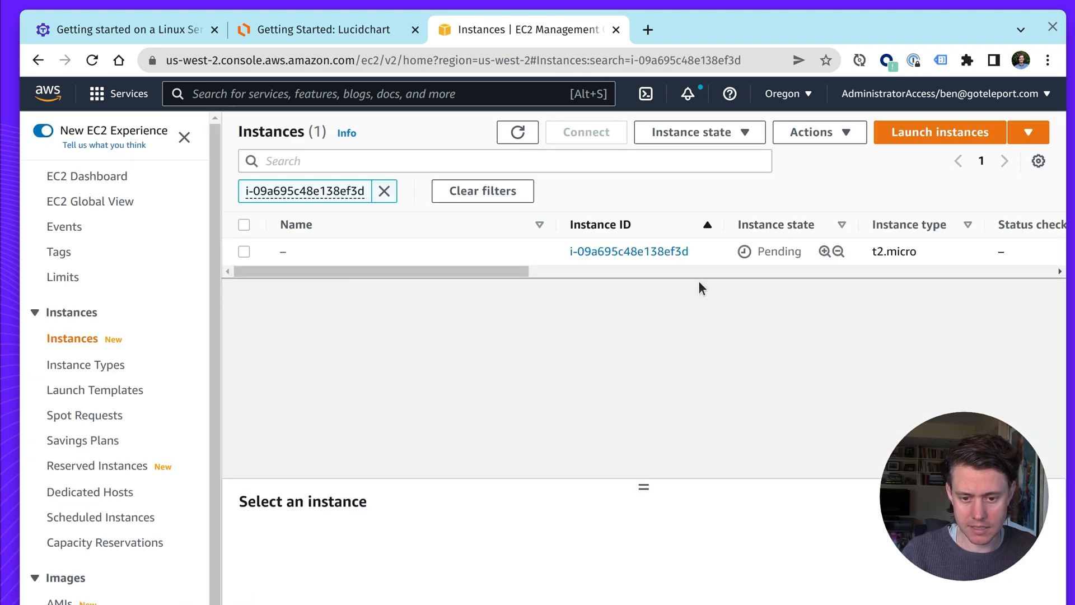
left_click(124, 30)
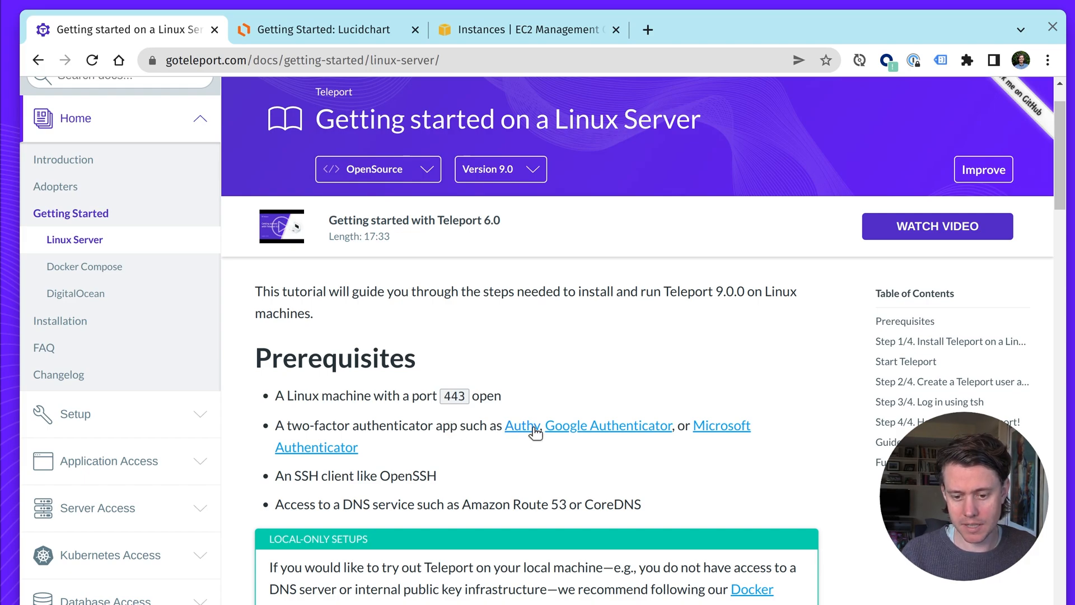
mouse_move(296, 510)
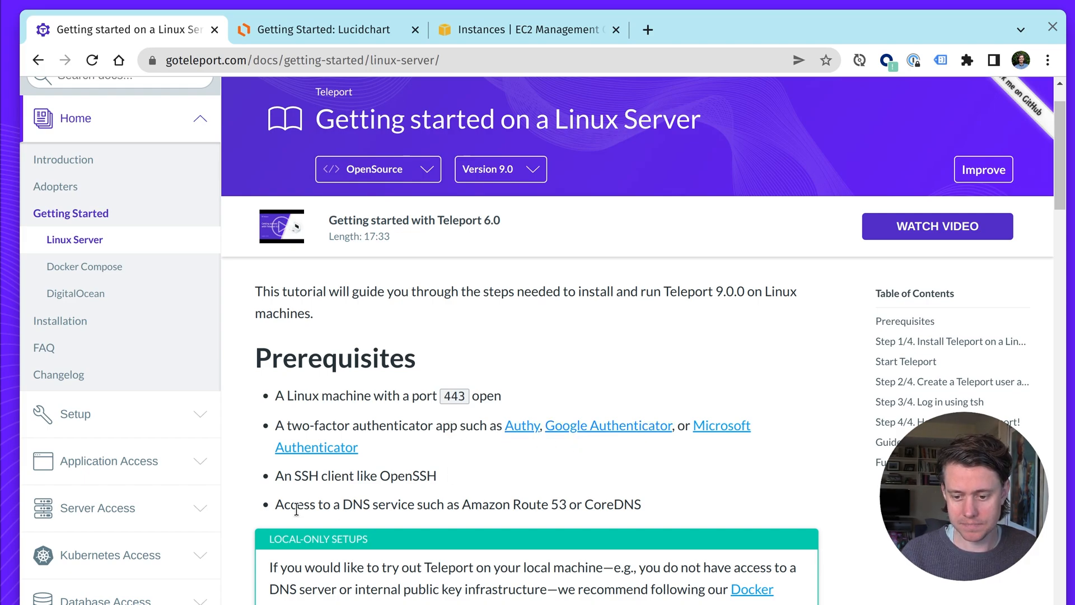
mouse_move(420, 469)
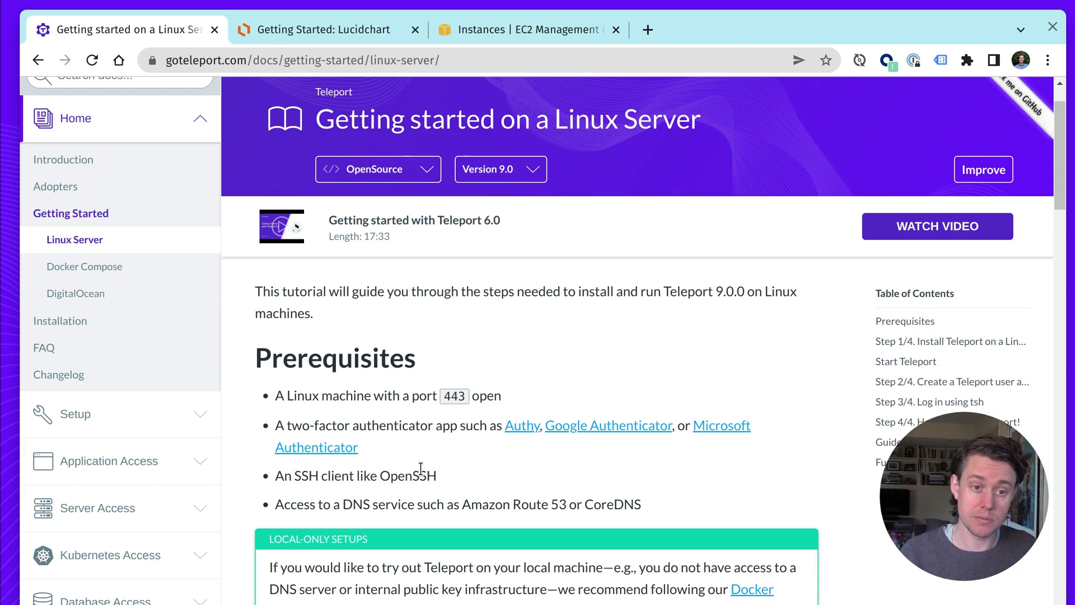
mouse_move(346, 523)
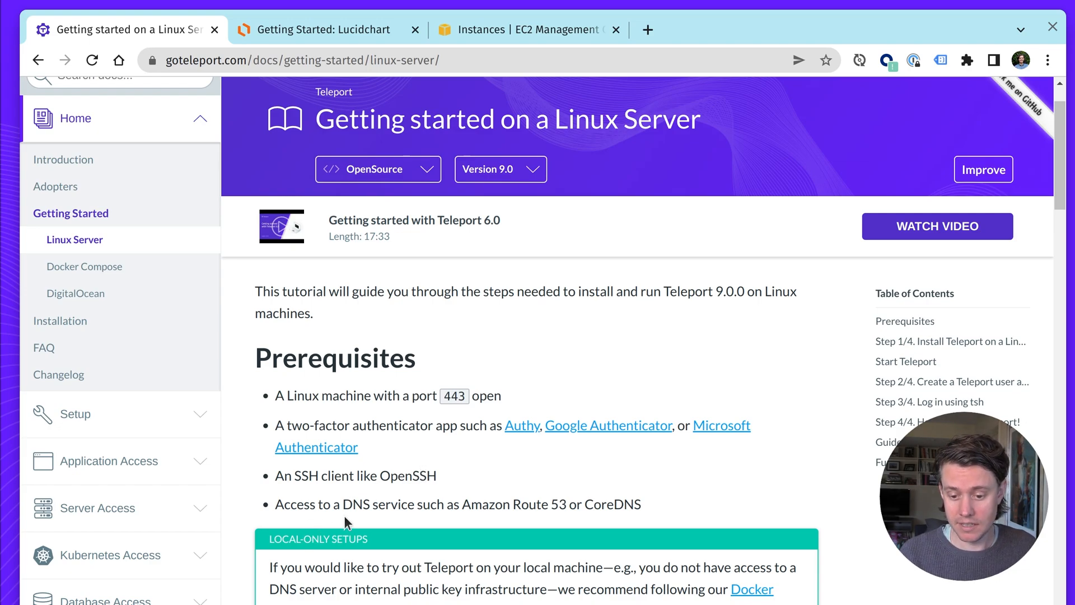
mouse_move(534, 520)
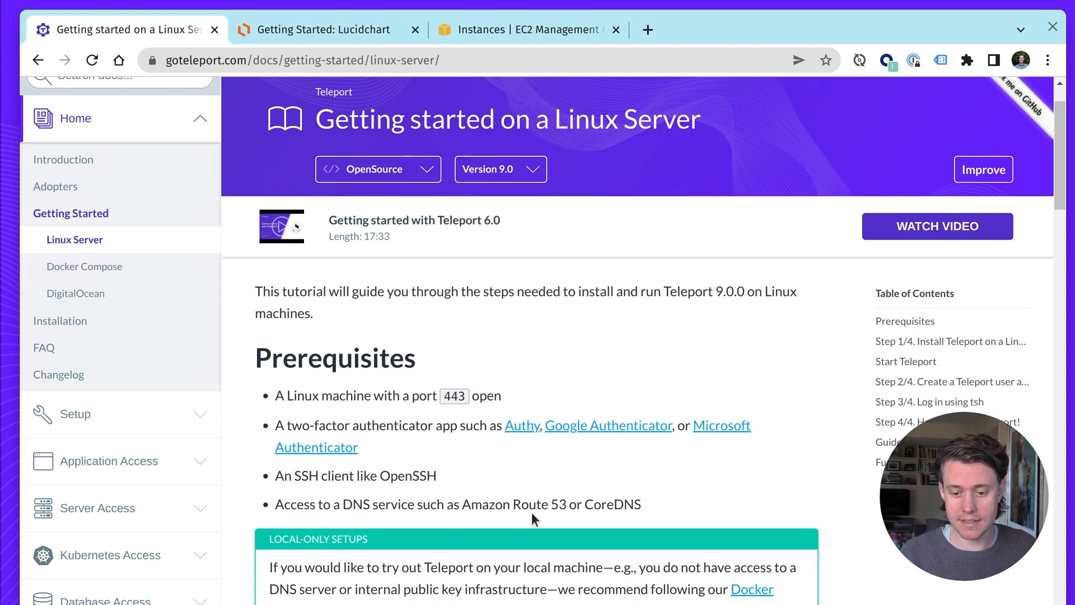
mouse_move(564, 503)
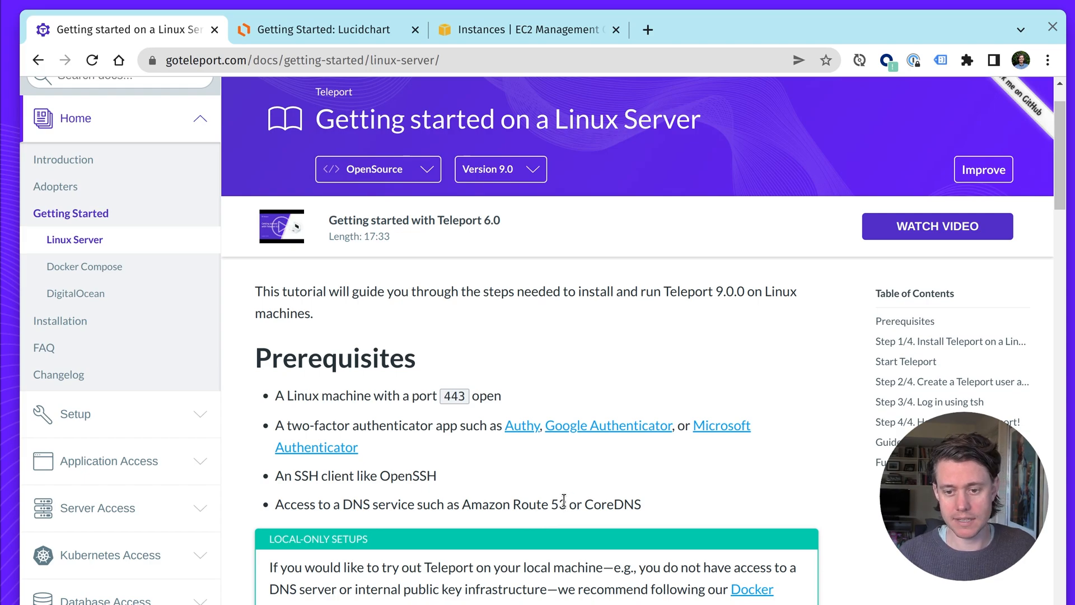
Scroll the Linux server guide past Prerequisites to the Step 1/4 install commands
scroll("down", 3)
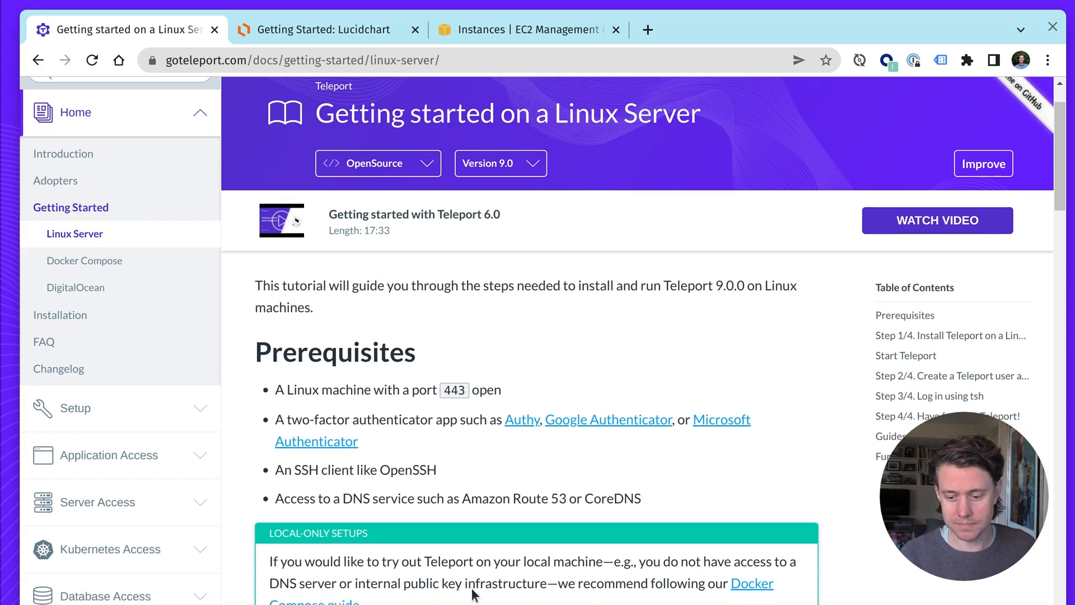
scroll("down", 3)
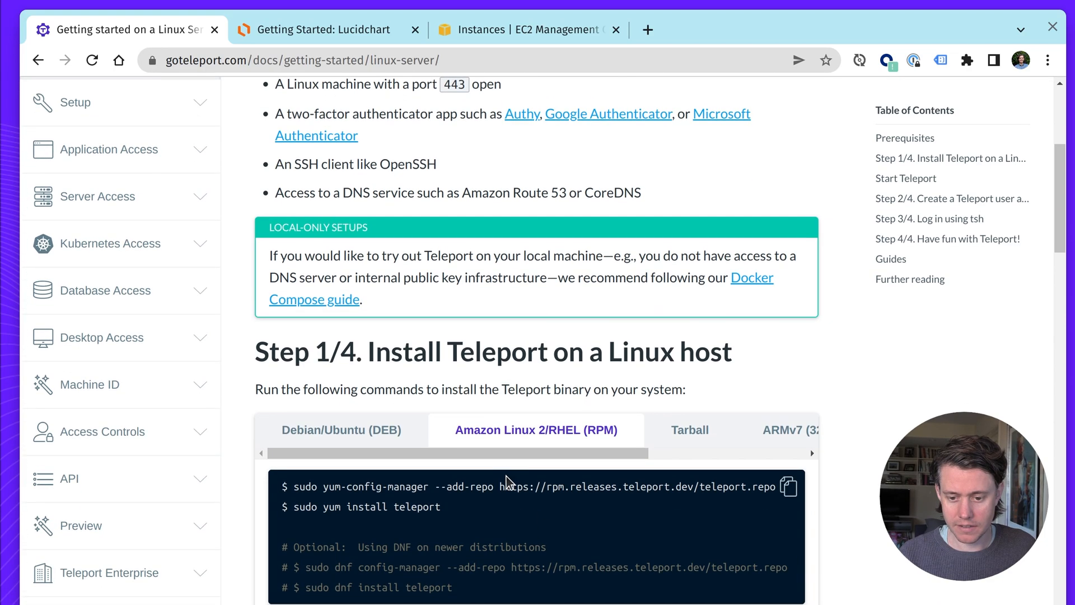
mouse_move(452, 352)
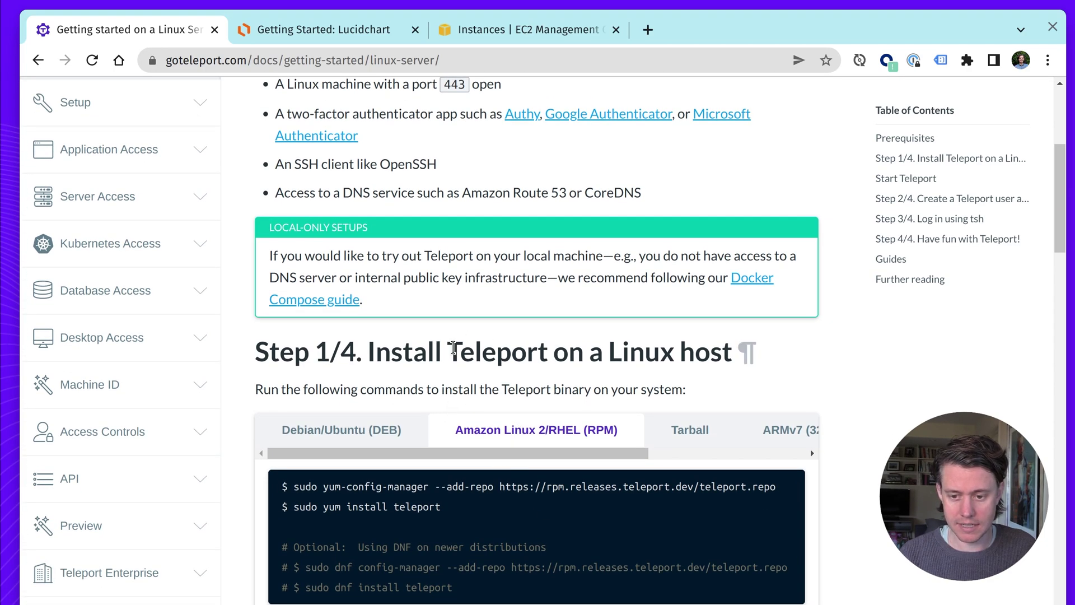
mouse_move(730, 359)
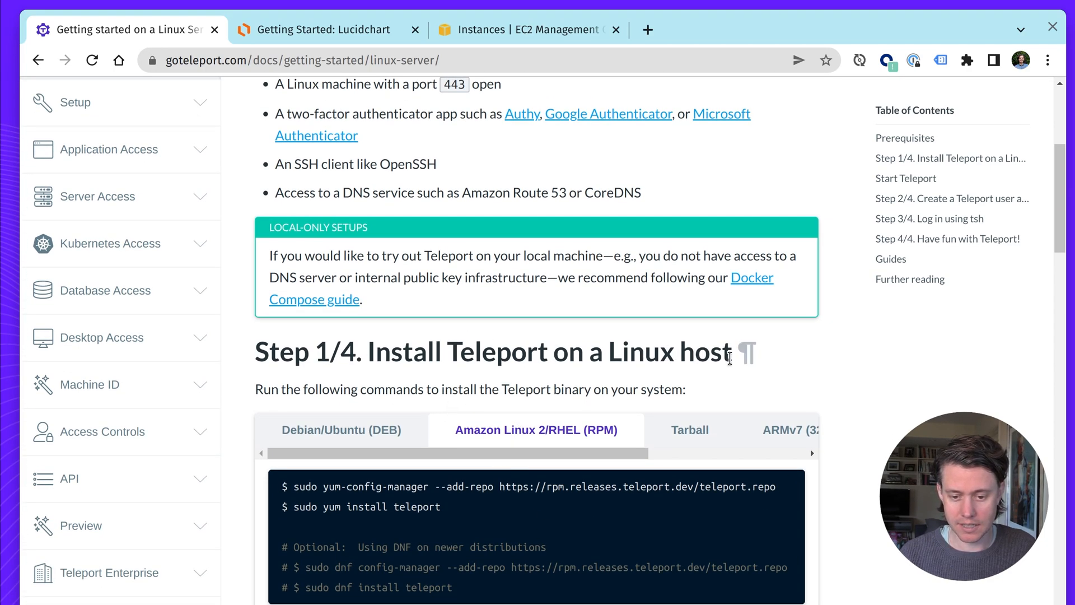
mouse_move(411, 272)
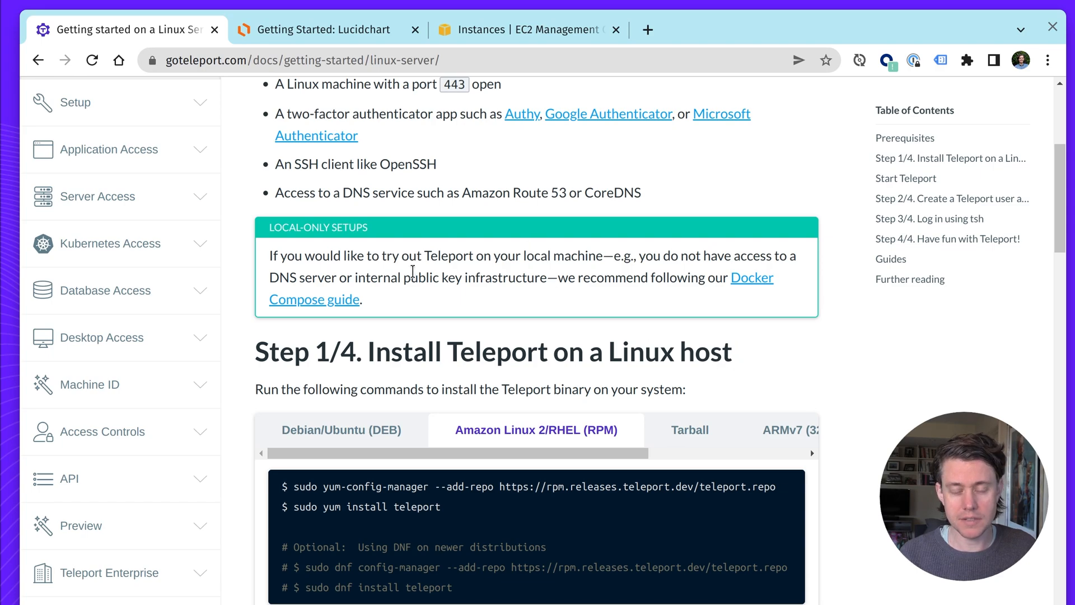
mouse_move(557, 282)
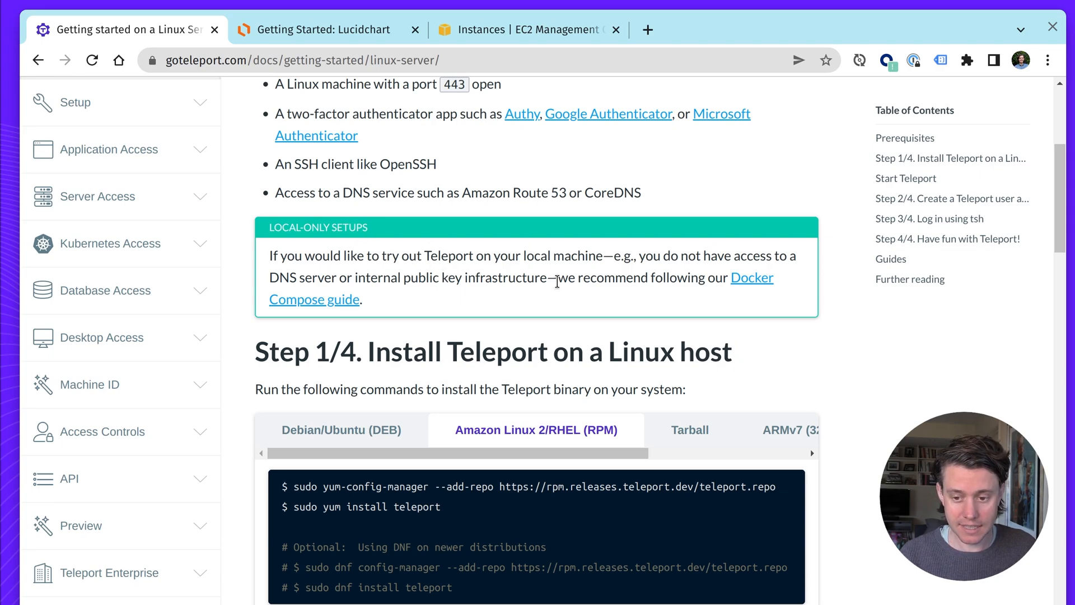
mouse_move(752, 278)
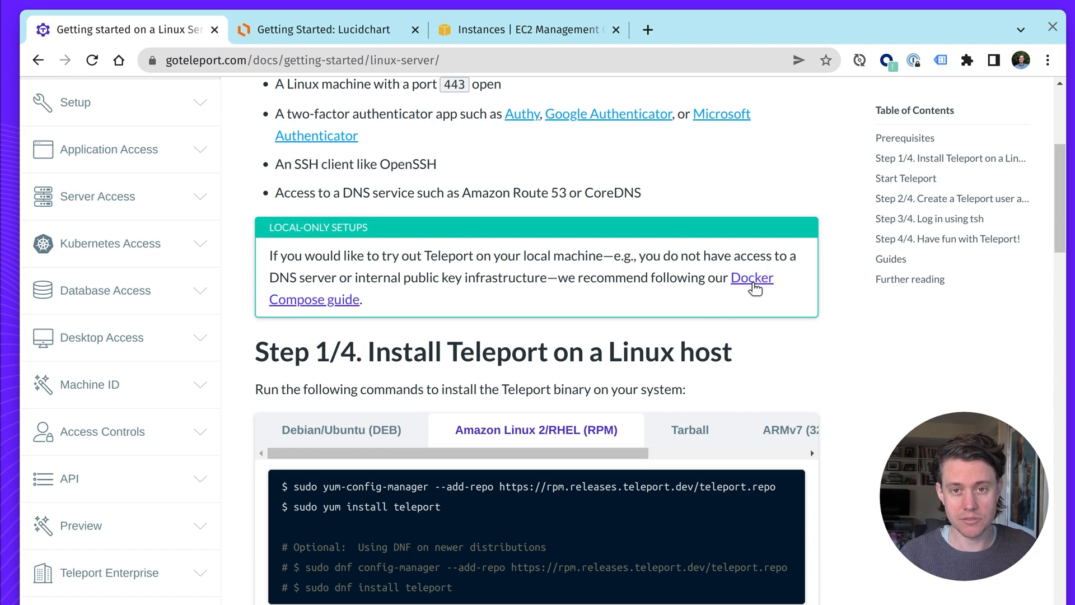
mouse_move(682, 295)
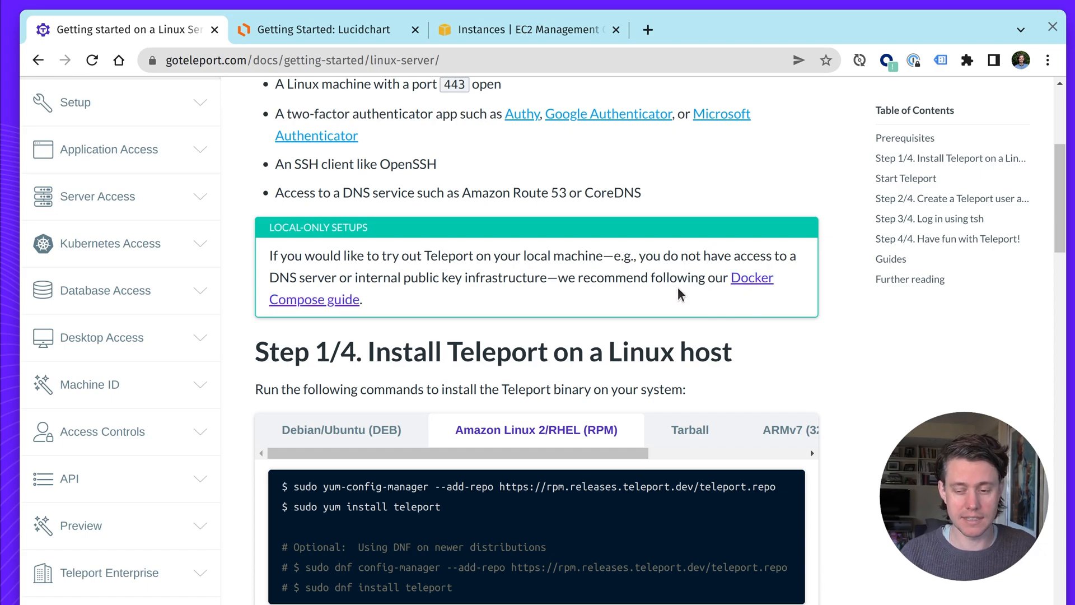
Open the running instance's details and its Connect options to copy the ssh command
left_click(528, 30)
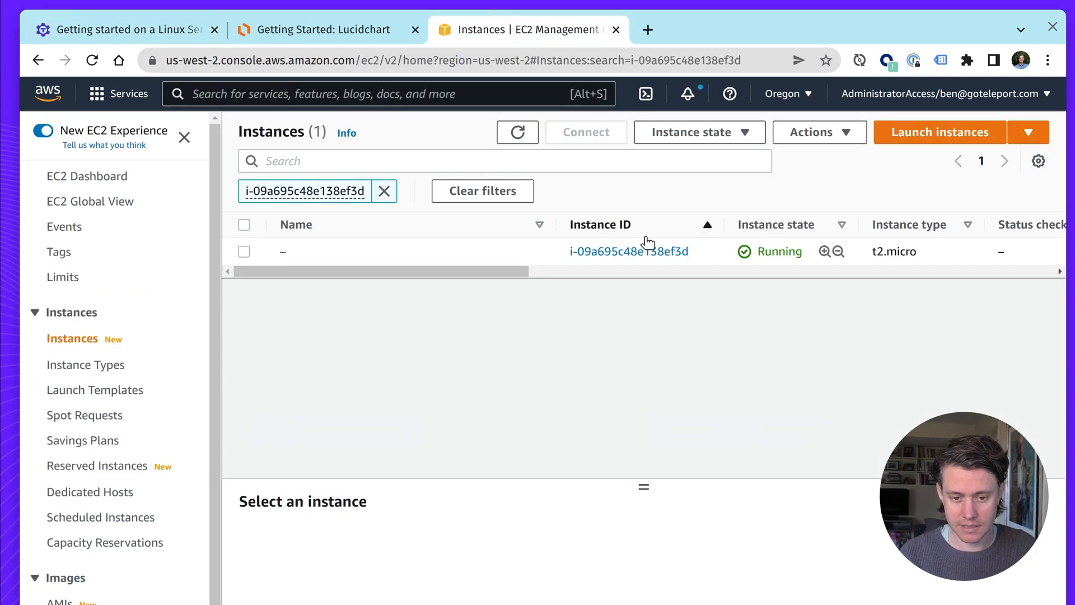
left_click(628, 251)
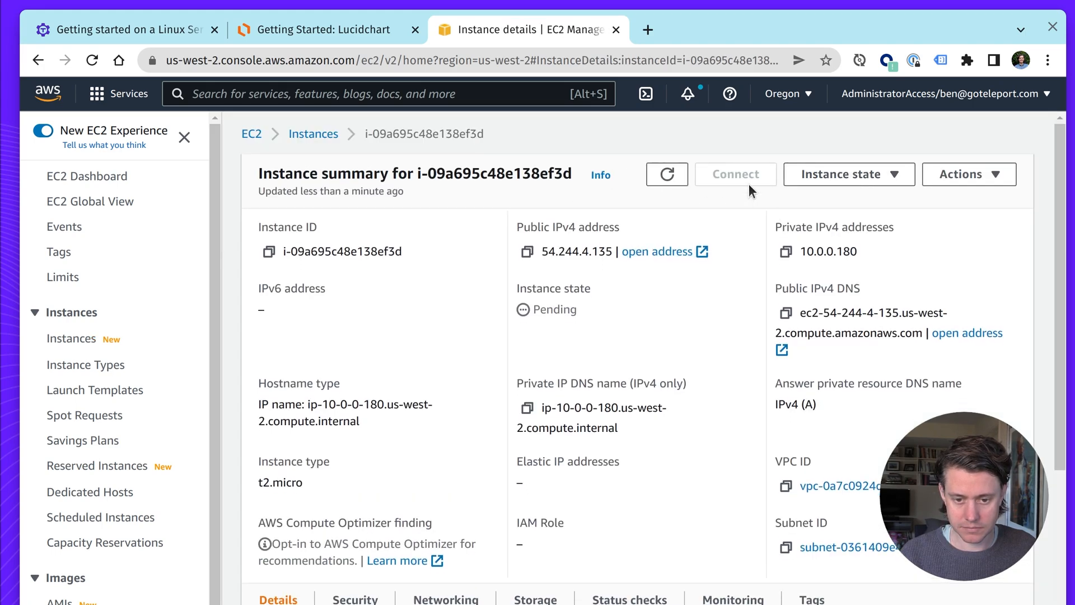
mouse_move(655, 386)
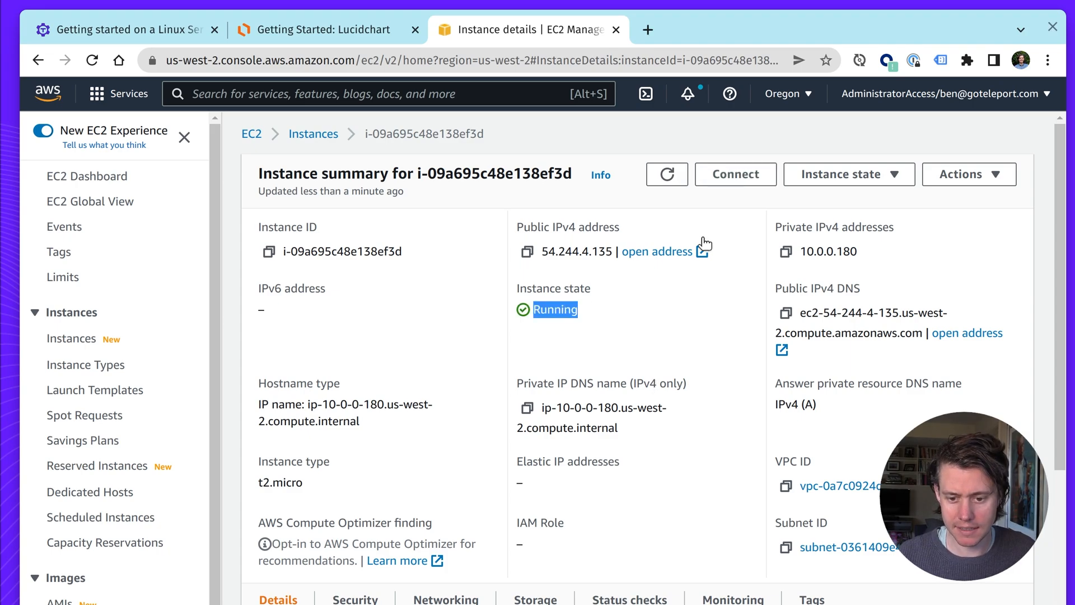
left_click(736, 173)
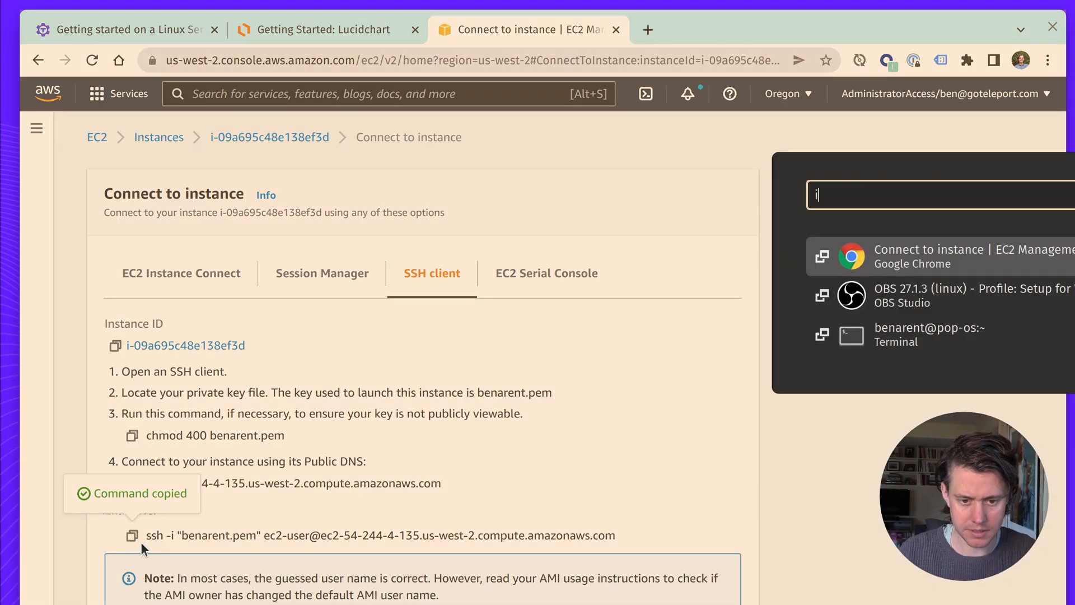
SSH into the instance from Terminal and run sudo yum update, confirming with y
type("ter")
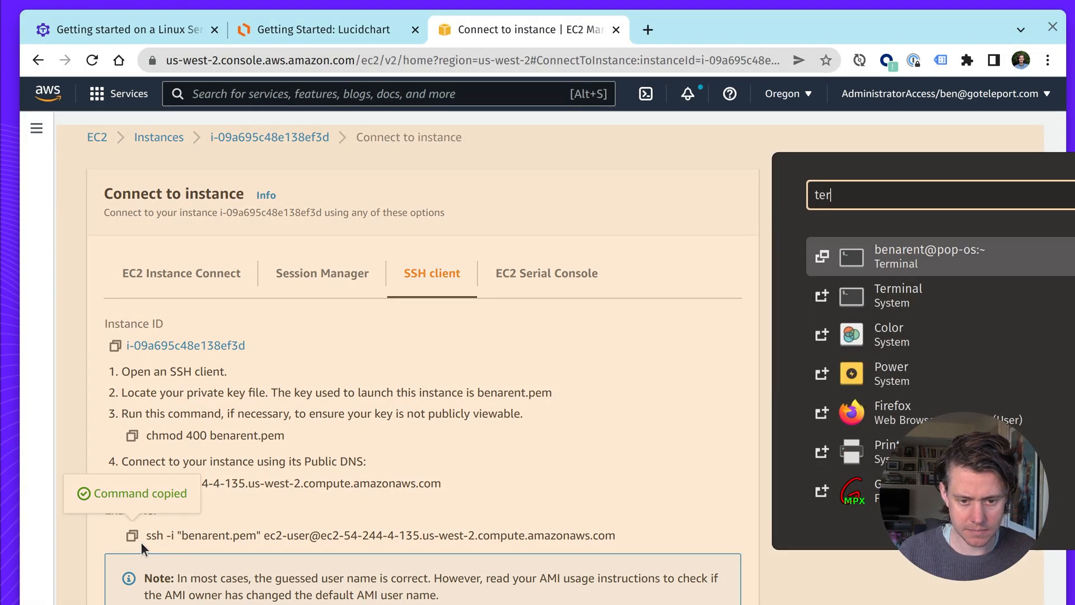
left_click(929, 257)
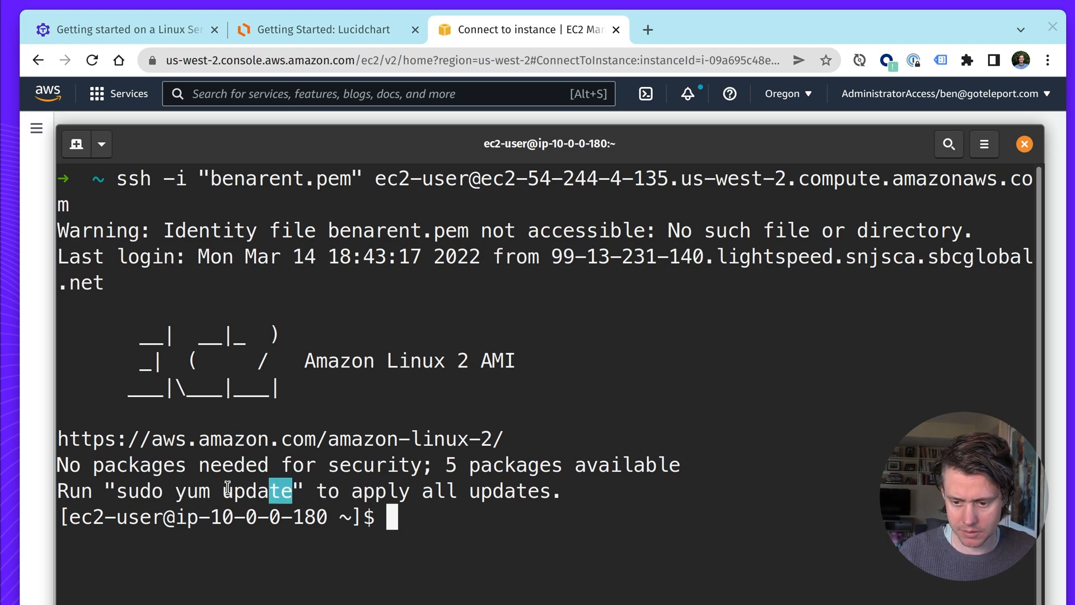
type("sudo yum update")
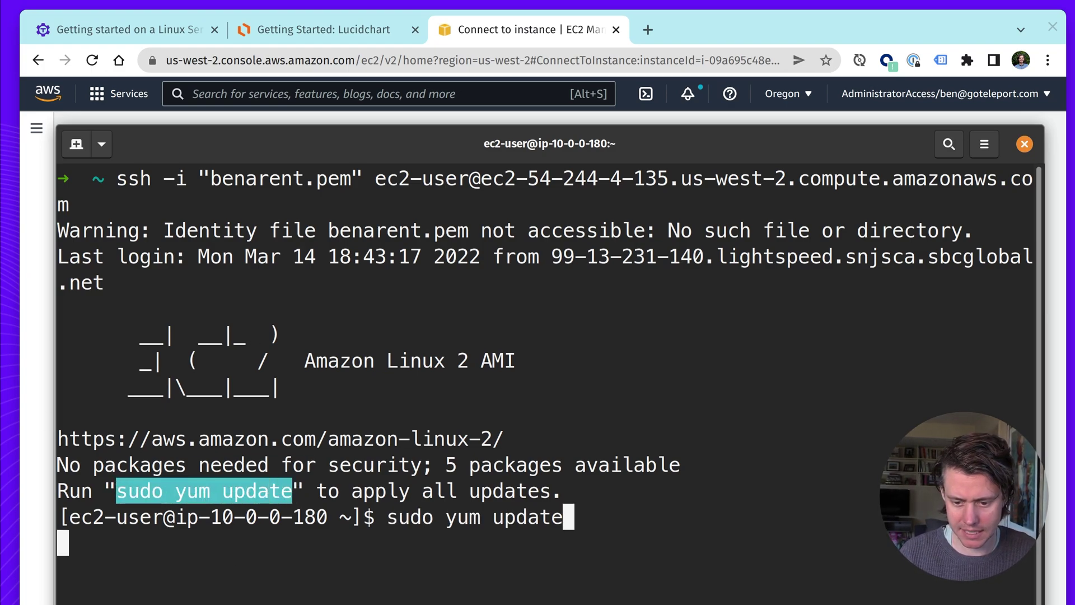
key("Return")
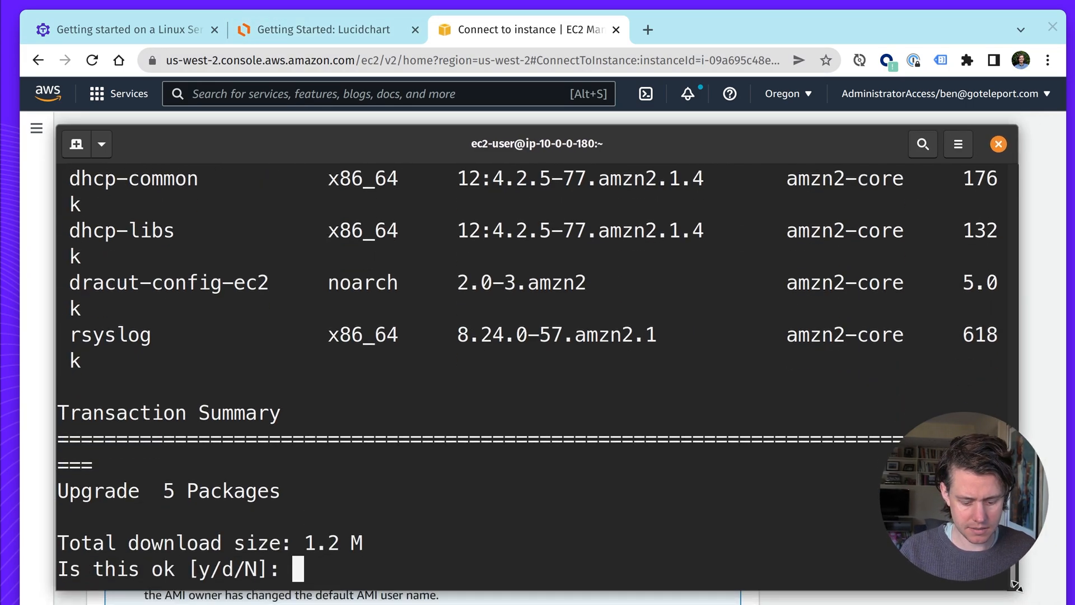
type("y")
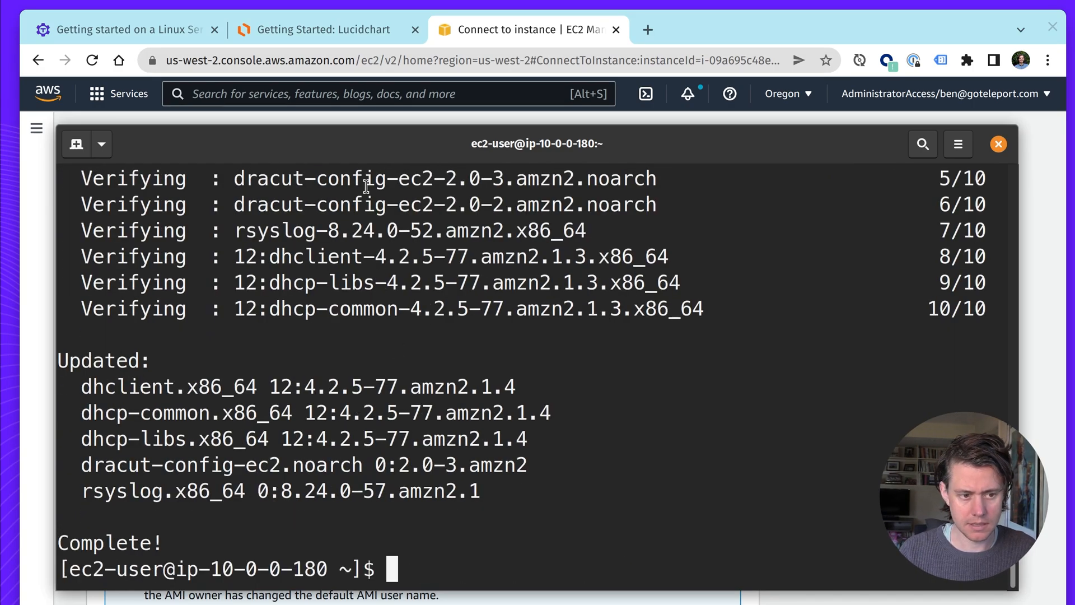
Add the Teleport yum repository and install the teleport package, confirming with y
left_click(123, 30)
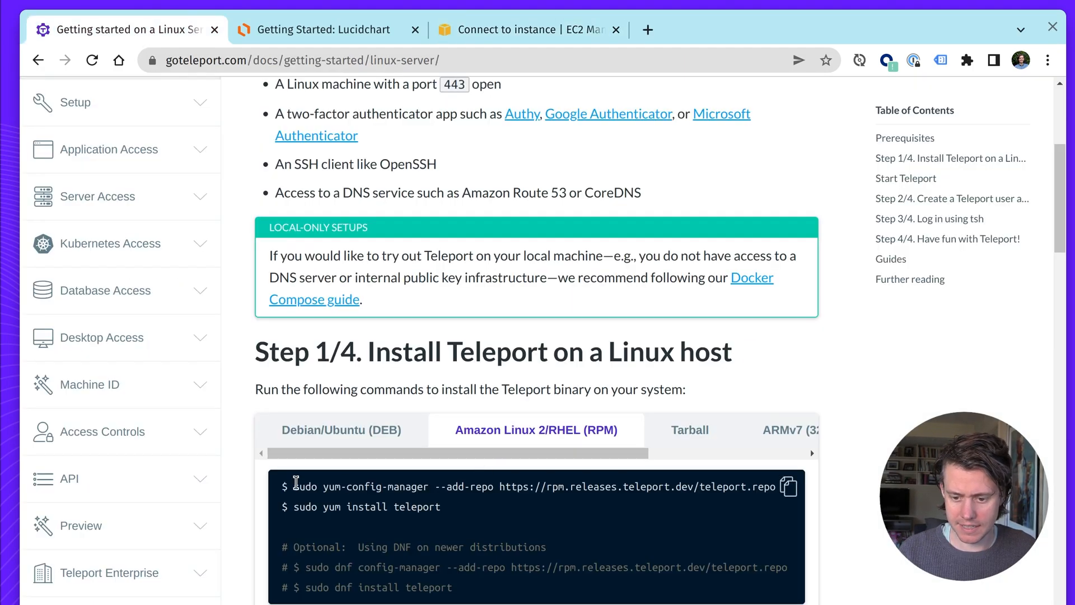
mouse_move(829, 501)
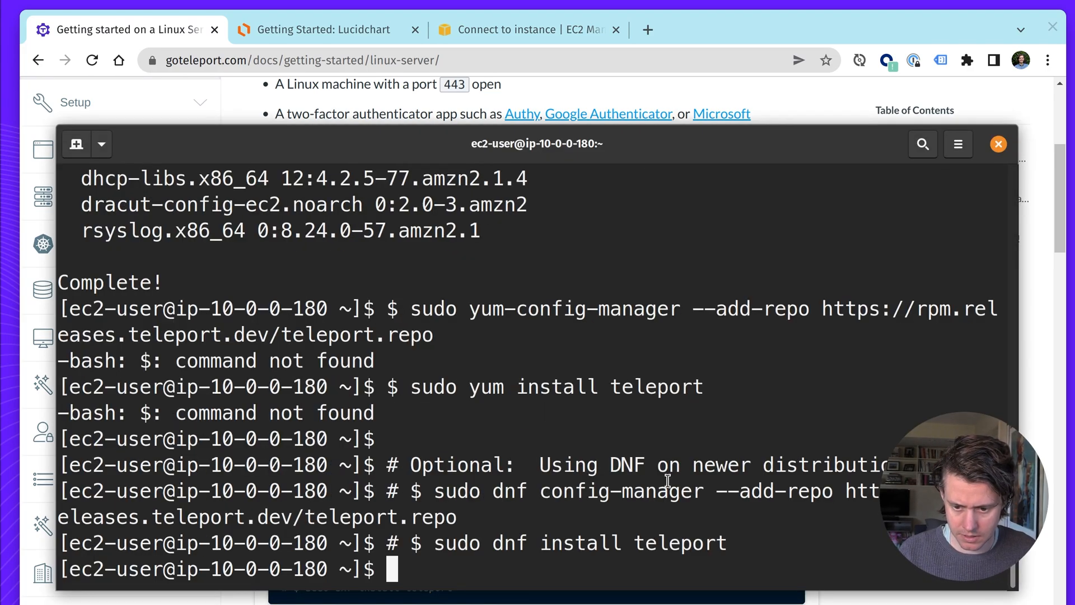
left_click(999, 144)
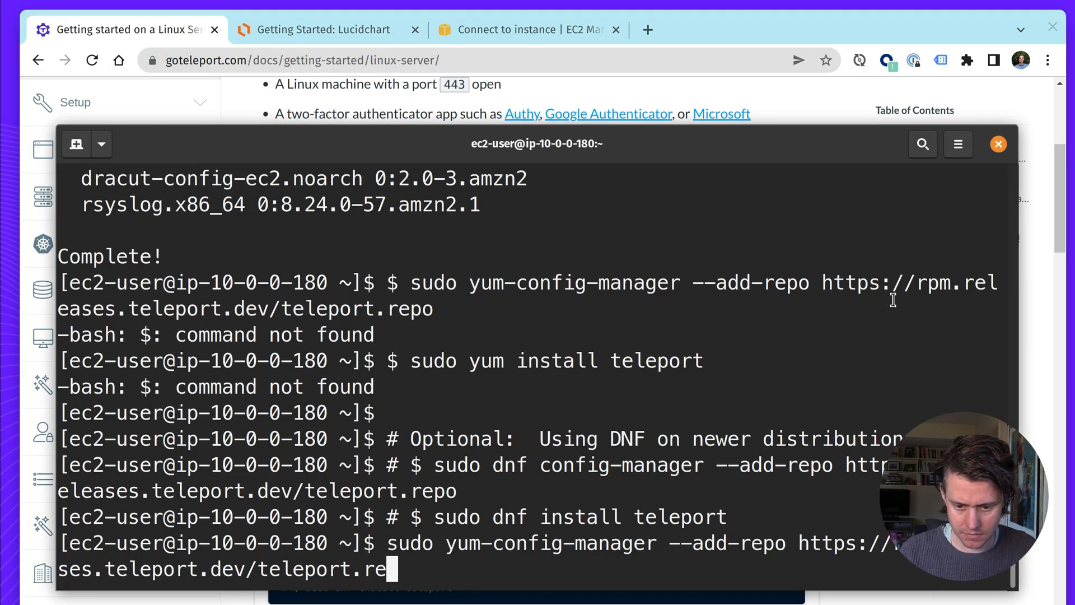
key("Return")
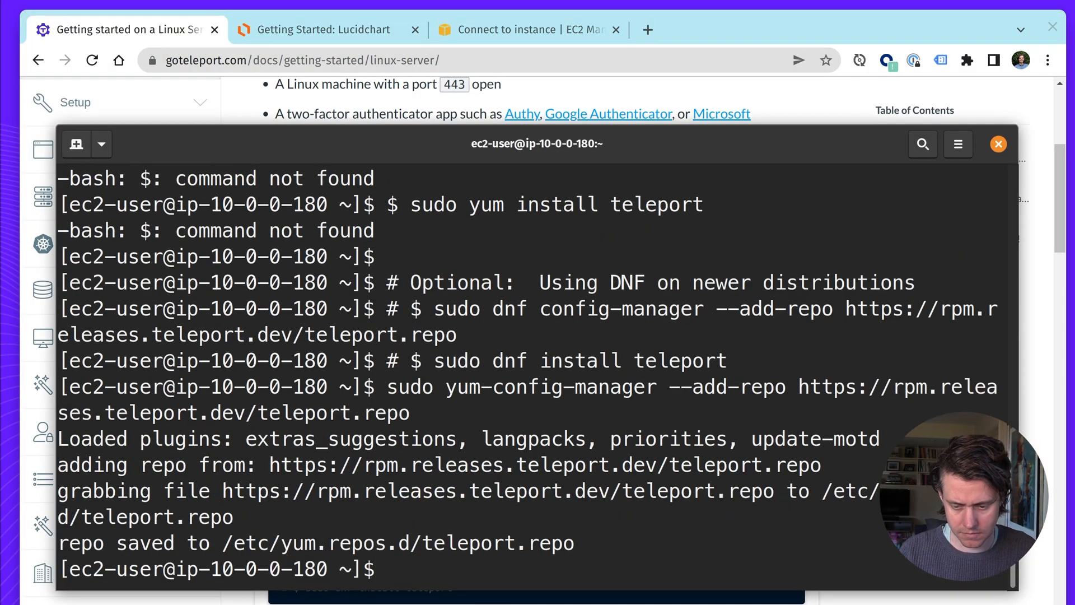
left_click(998, 144)
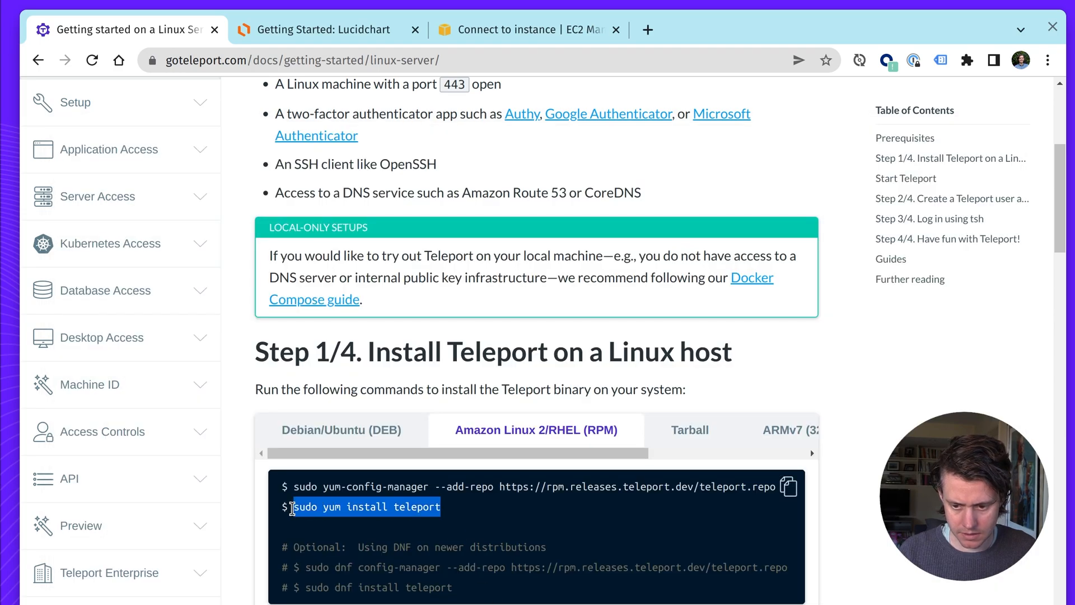
mouse_move(418, 541)
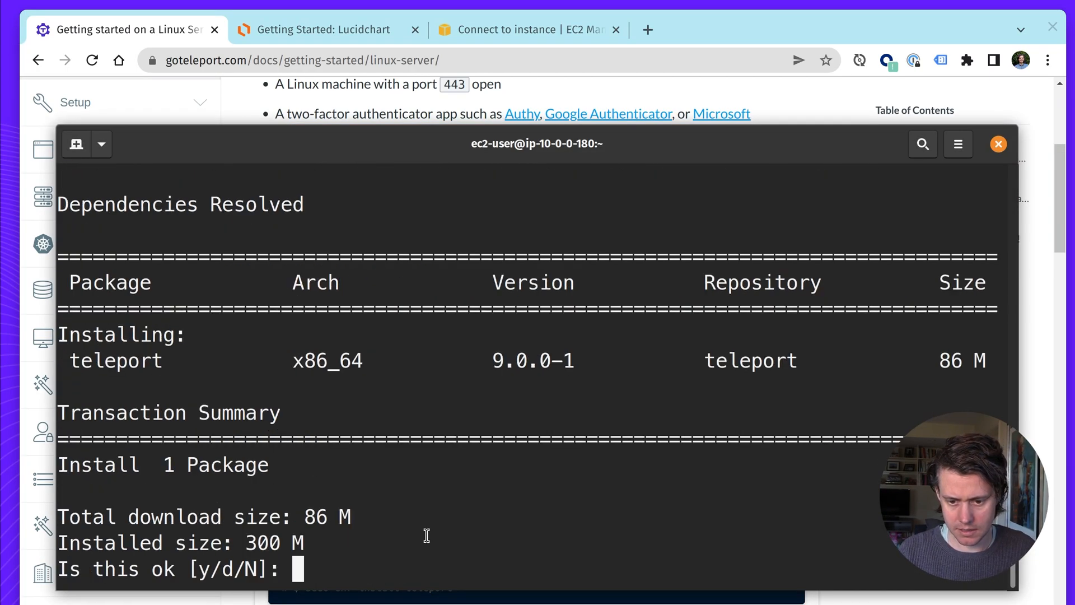
type("y")
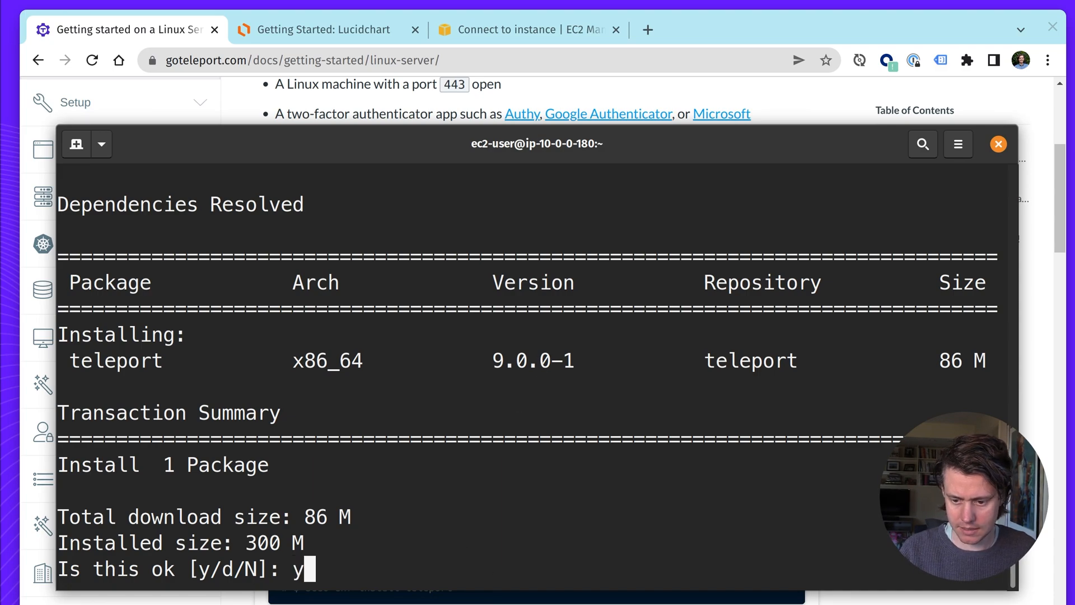
key("Return")
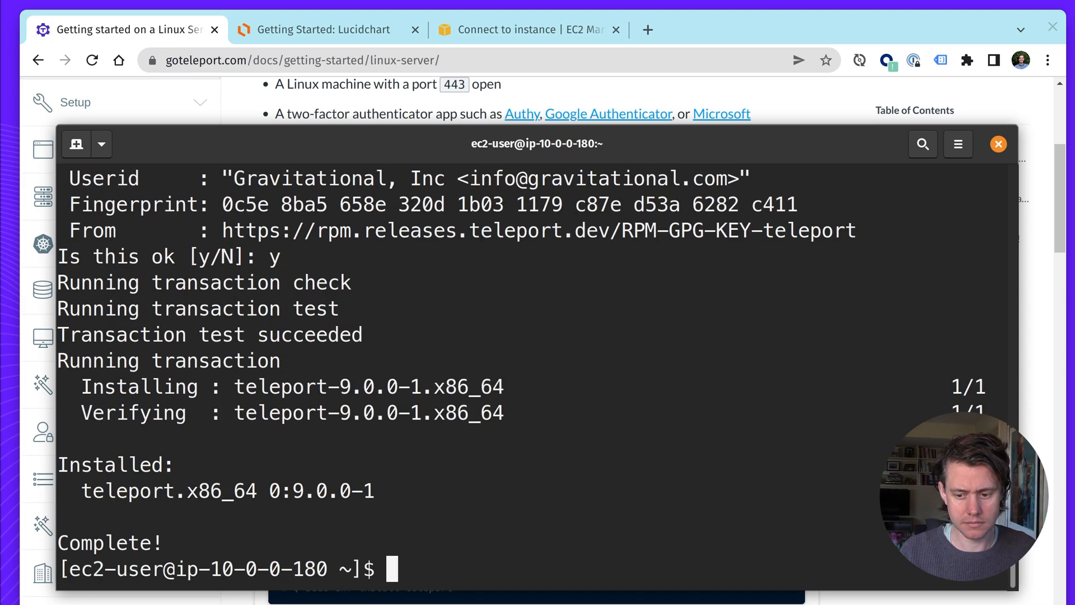
Confirm Teleport version 9.0.0 and check via systemctl that the service is inactive
type("teleport versi")
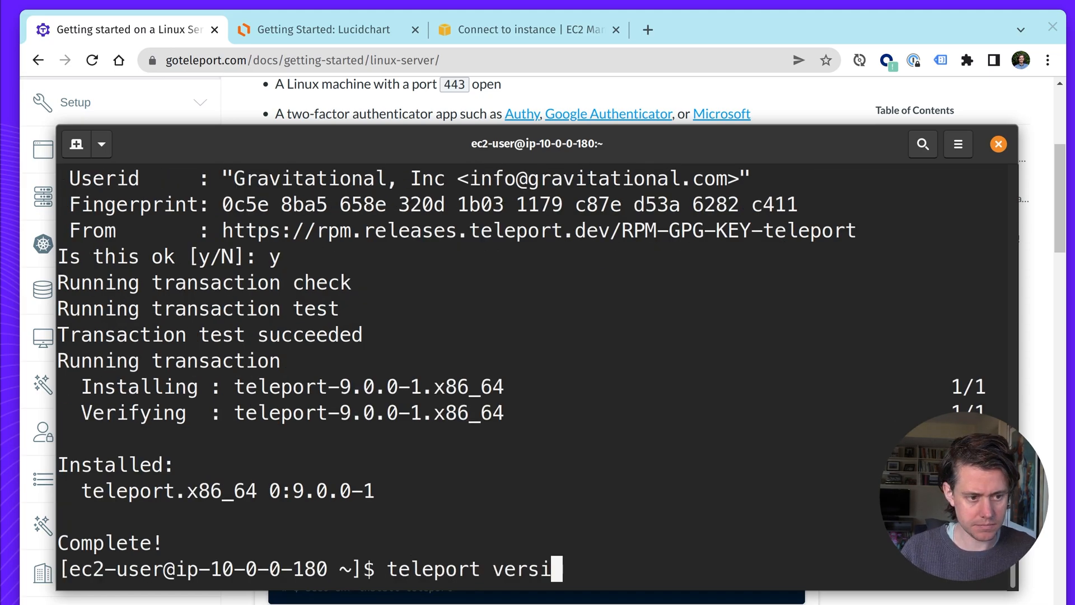
key("Return")
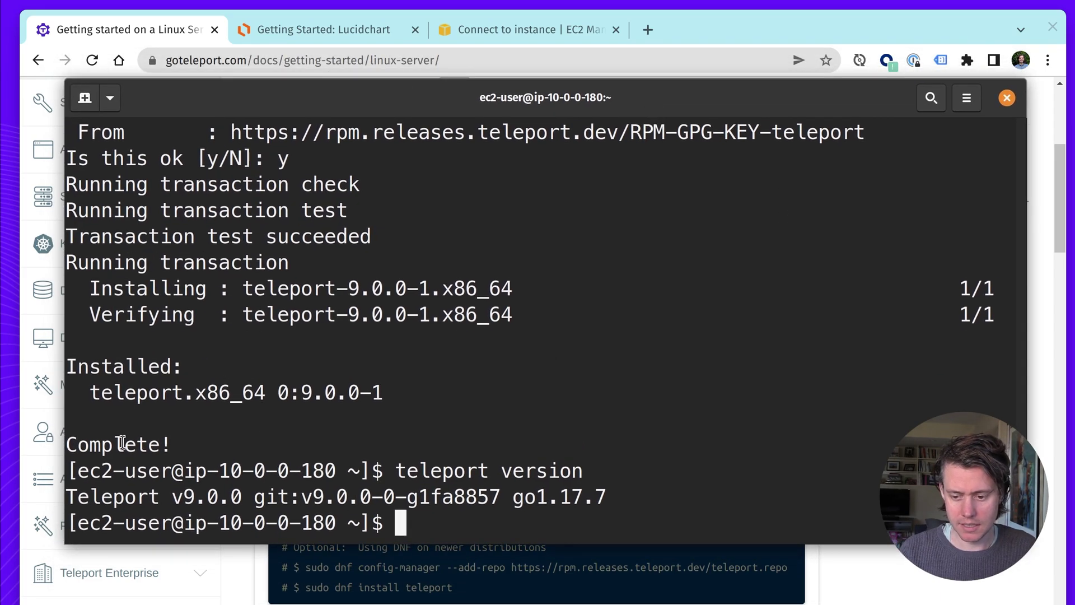
type("s")
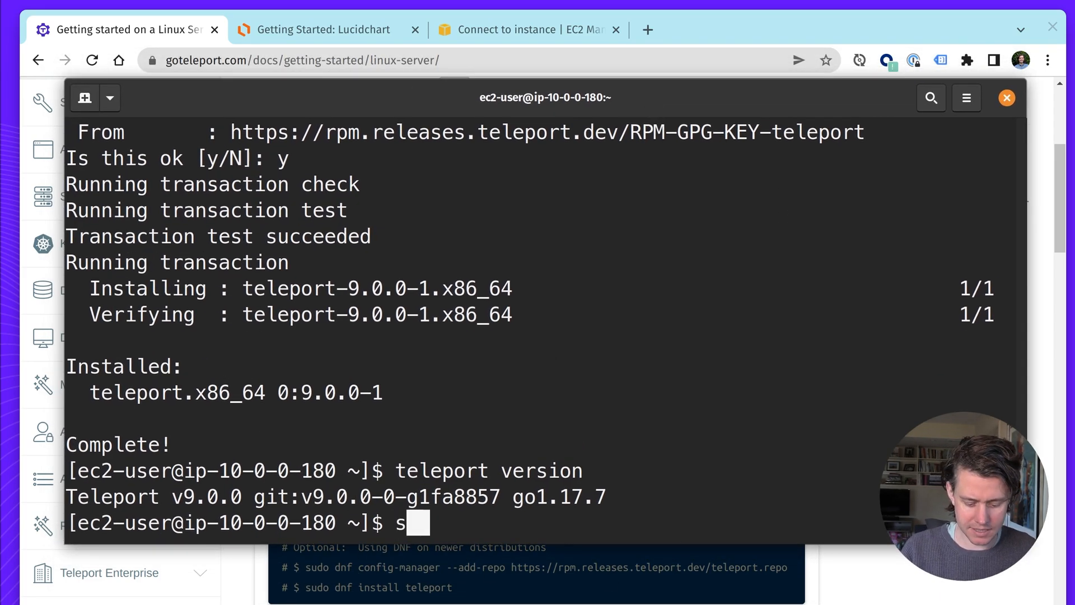
type("ystemctl")
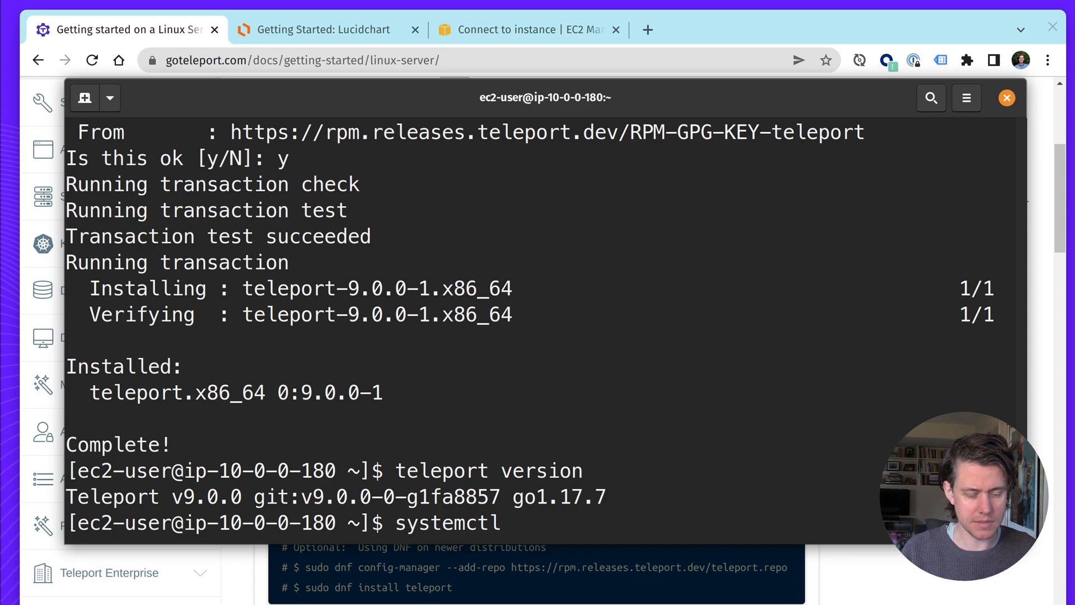
key("Return")
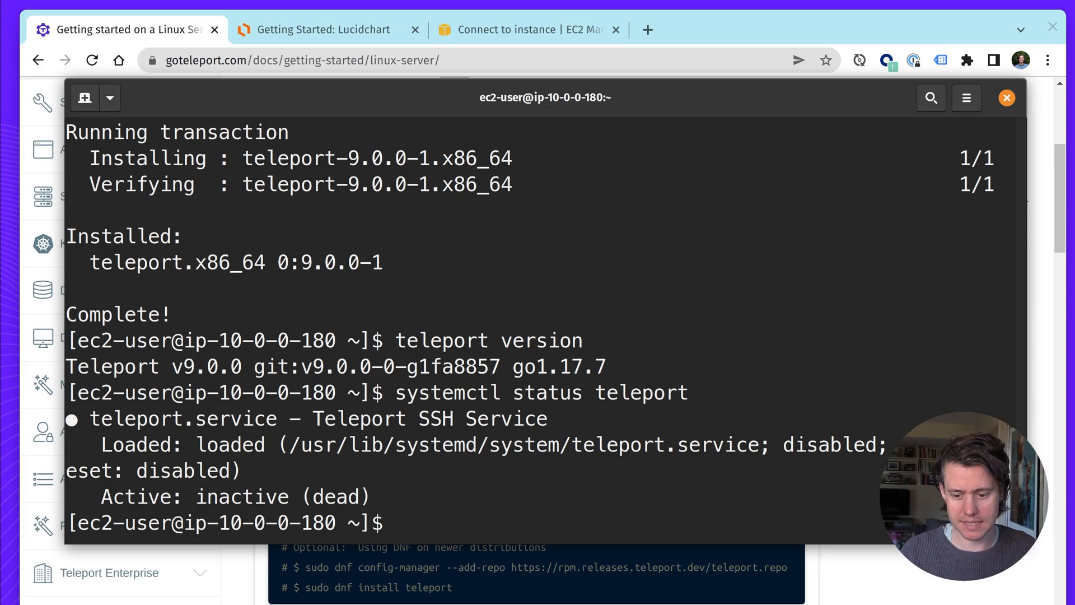
Collapse the guide's cloud-provider DNS instructions and bring back the architecture diagram
left_click(1006, 97)
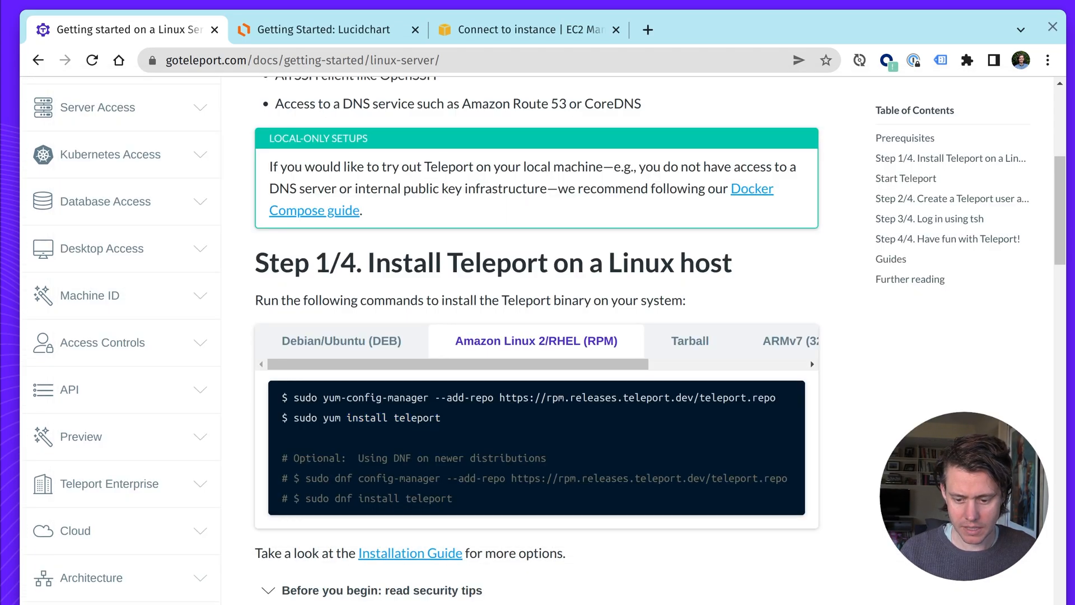
scroll("down", 3)
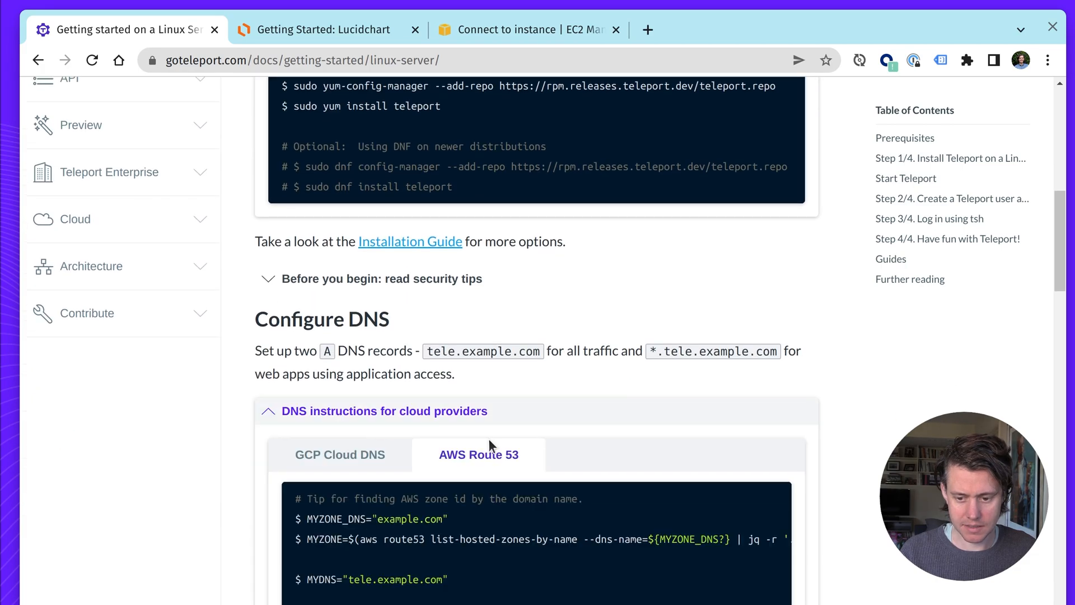
left_click(384, 410)
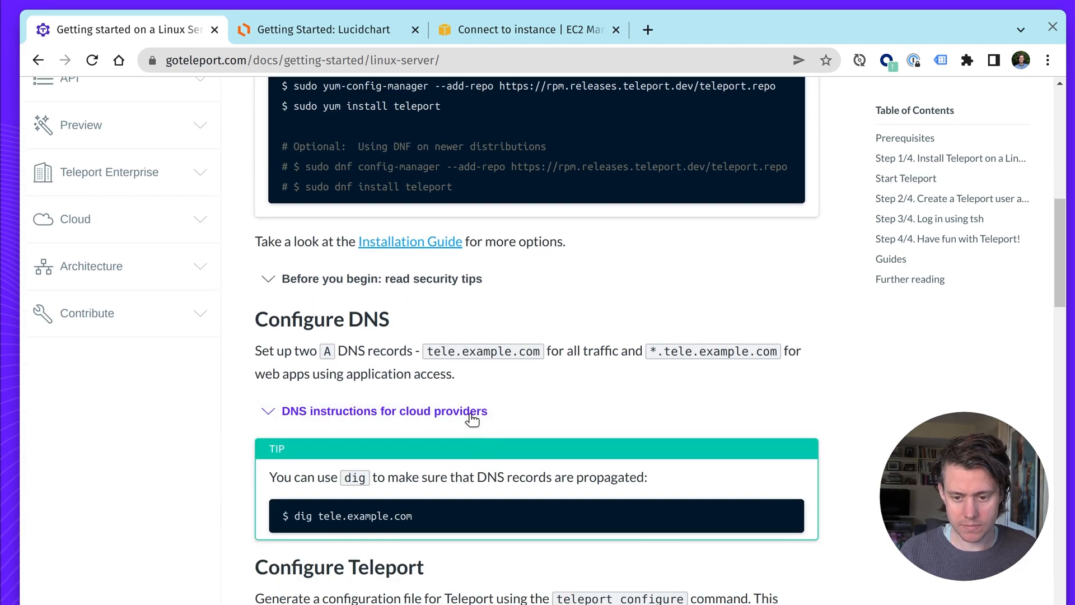
left_click(323, 30)
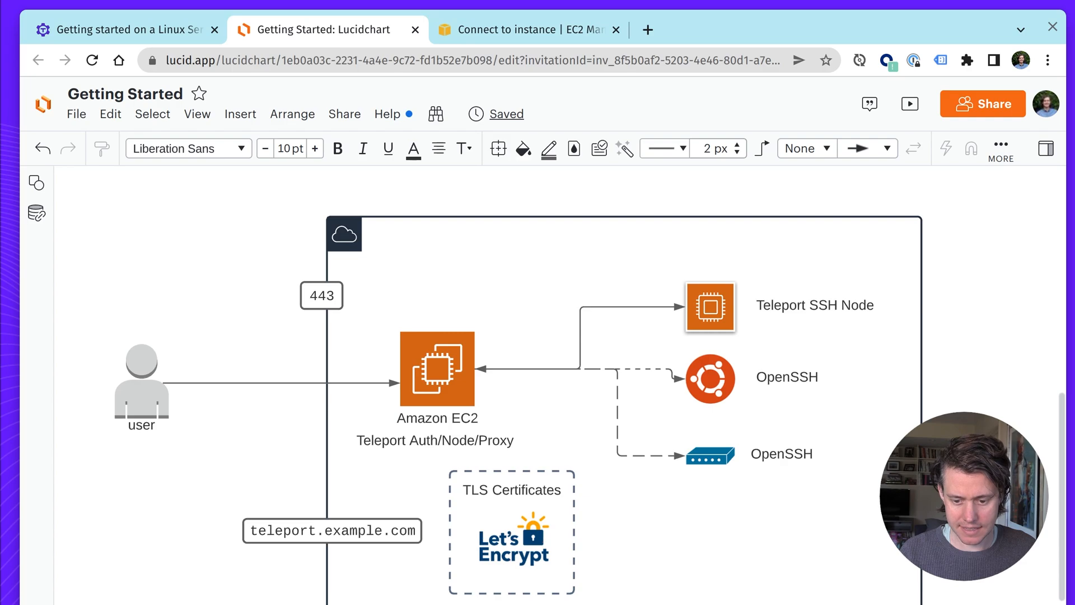
left_click(332, 530)
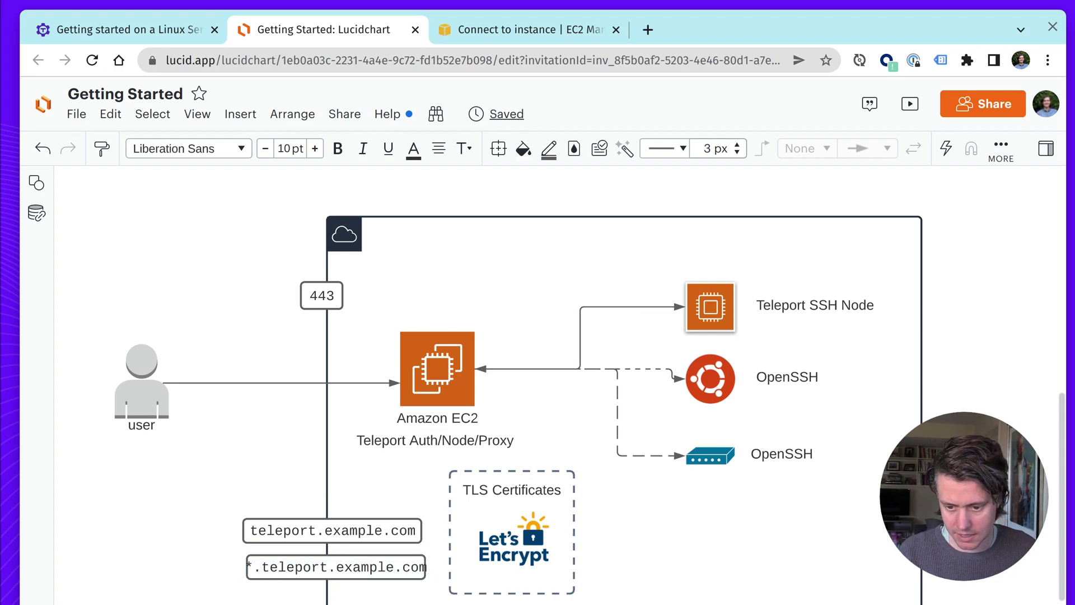
left_click(336, 567)
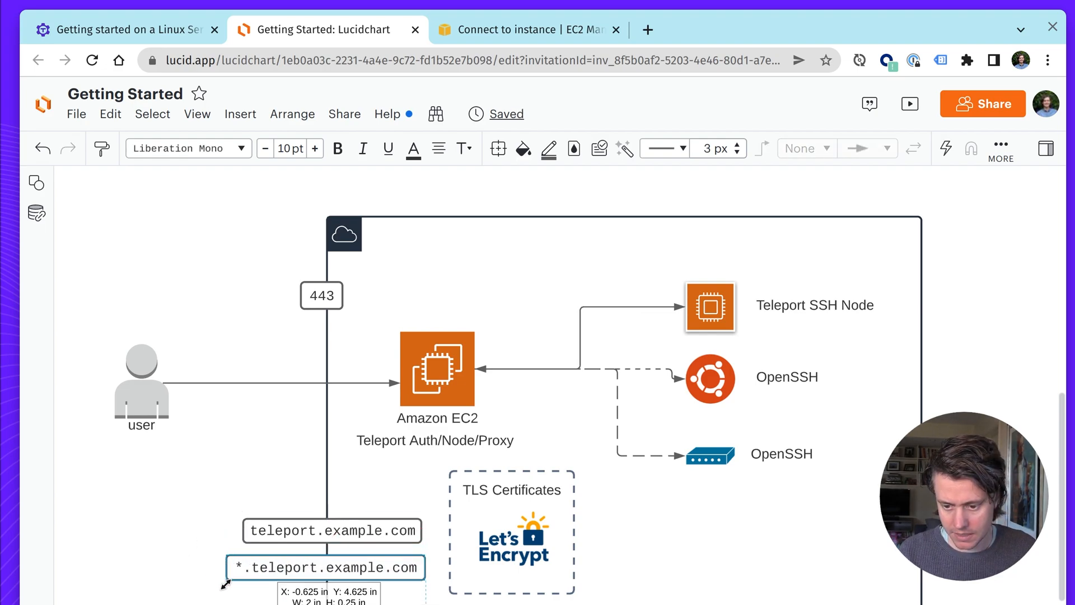
left_click(325, 568)
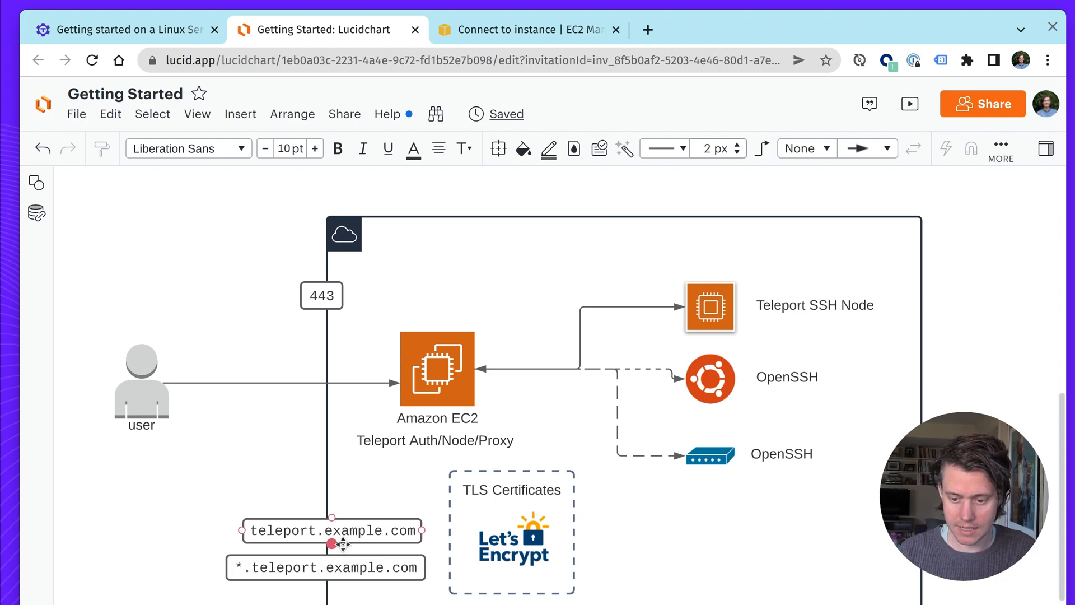
mouse_move(513, 43)
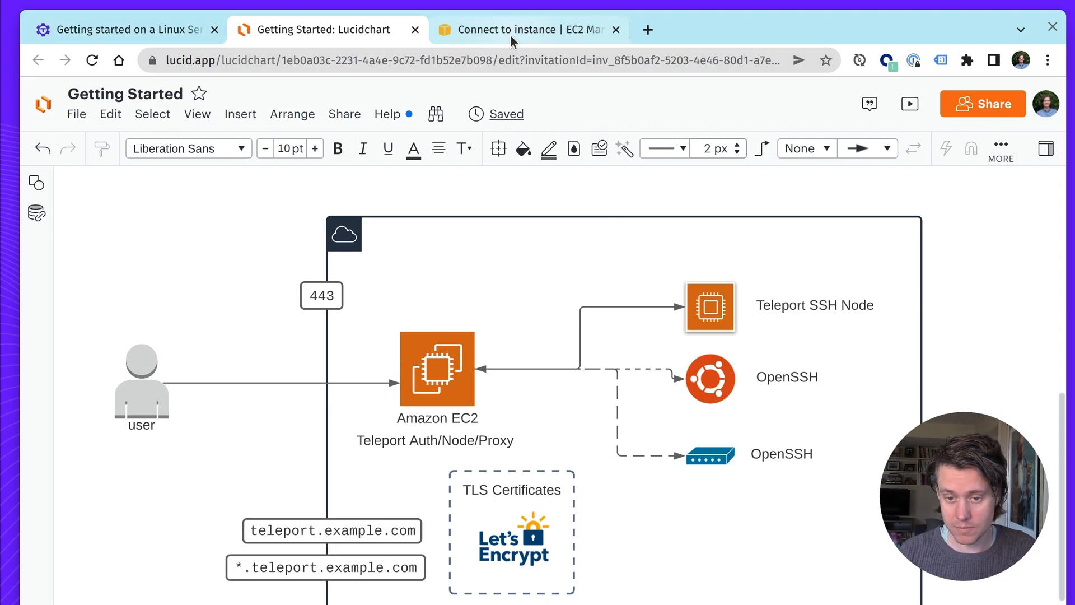
Copy the instance's public IPv4 DNS name from its EC2 details page
left_click(529, 29)
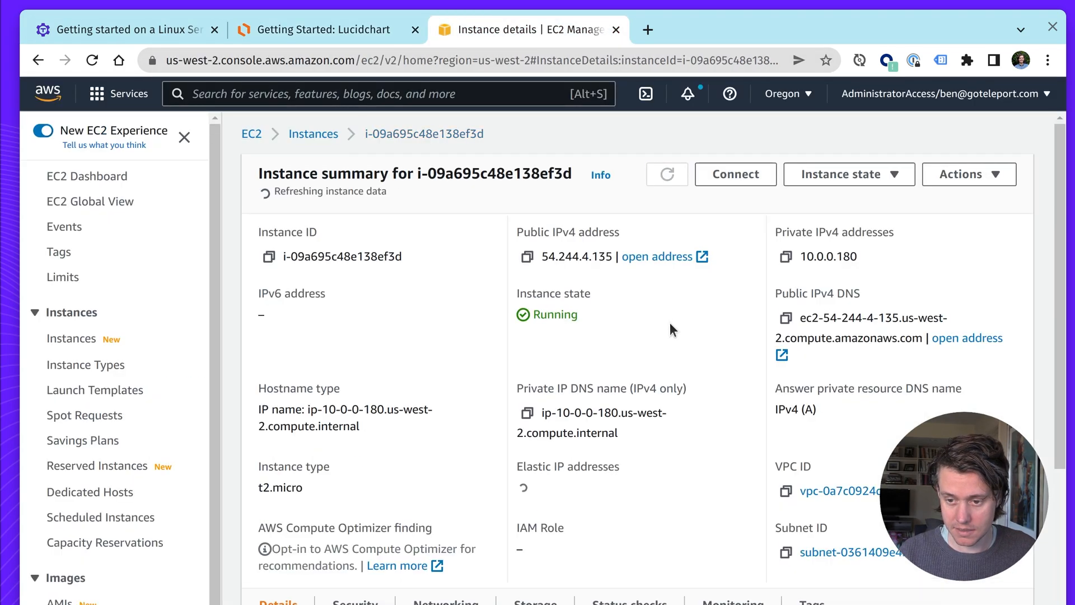
left_click(666, 173)
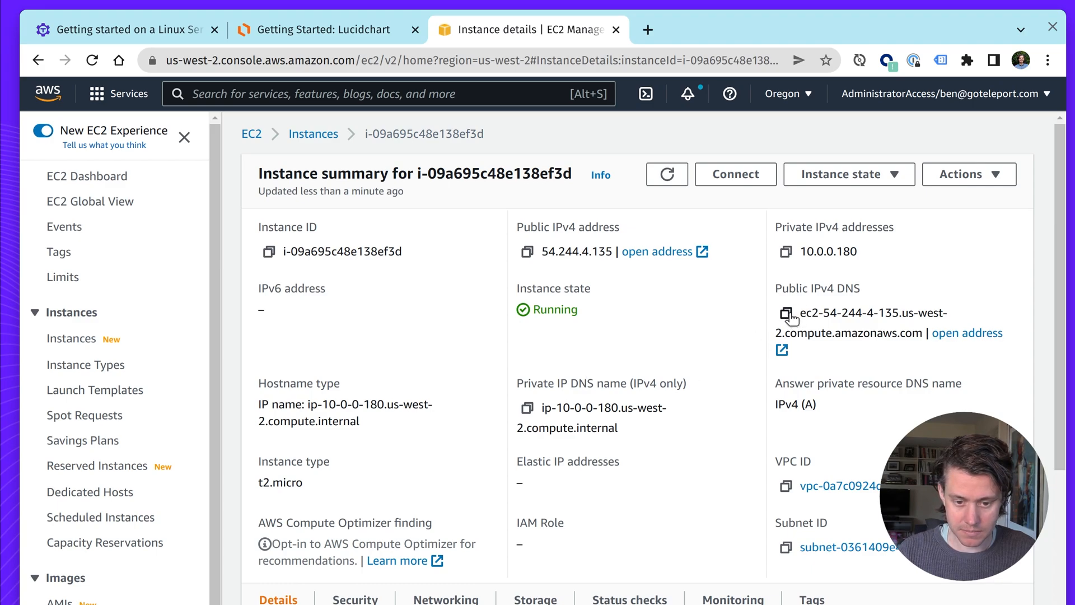
left_click(786, 312)
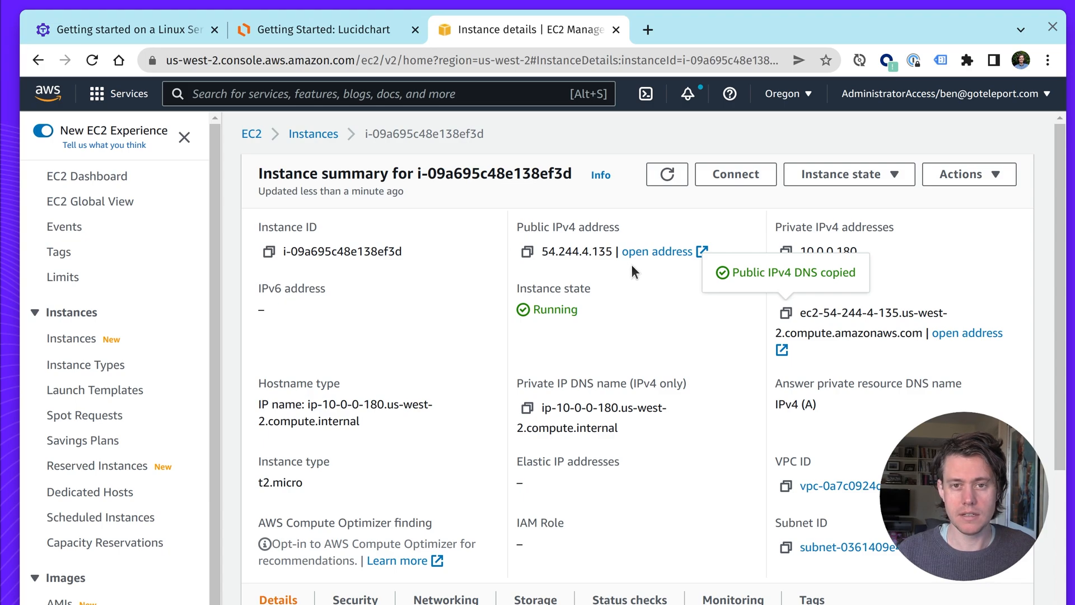
mouse_move(787, 355)
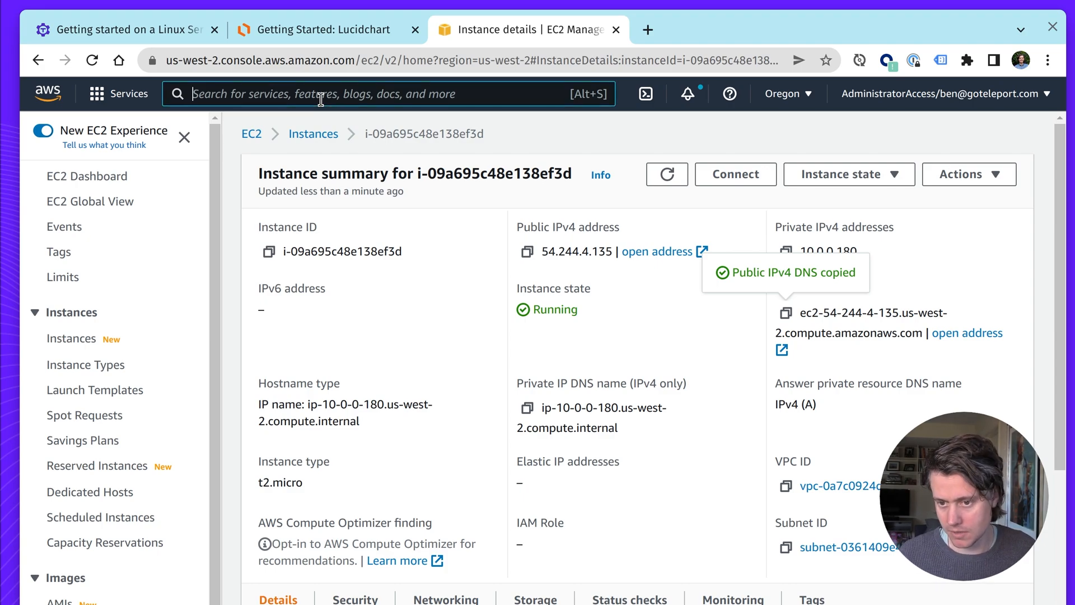
Search 'route' to open Route 53, then return to the Teleport DNS setup docs
type("route")
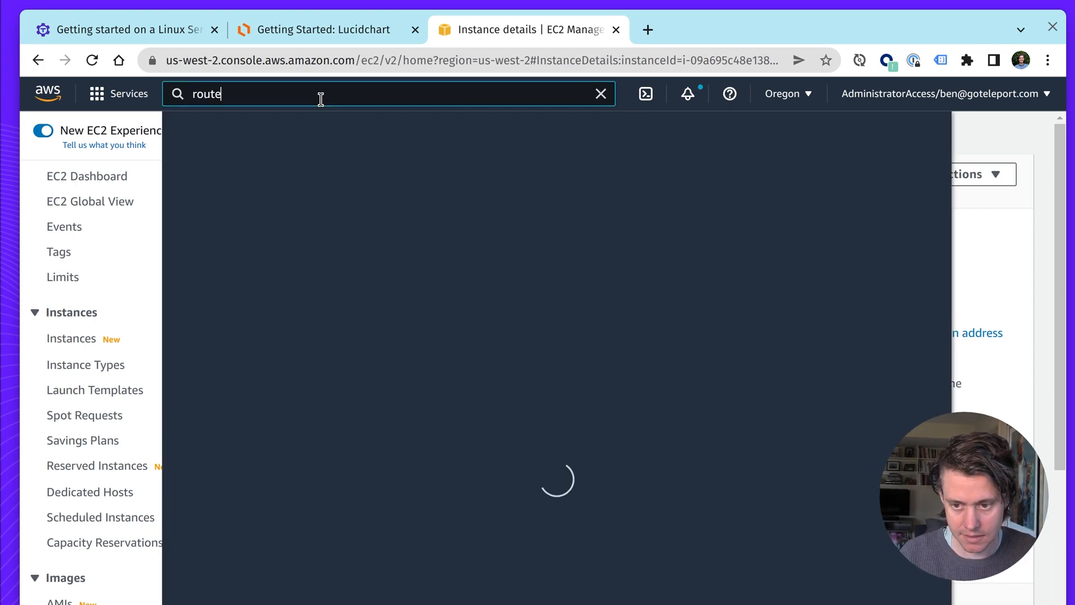
left_click(451, 220)
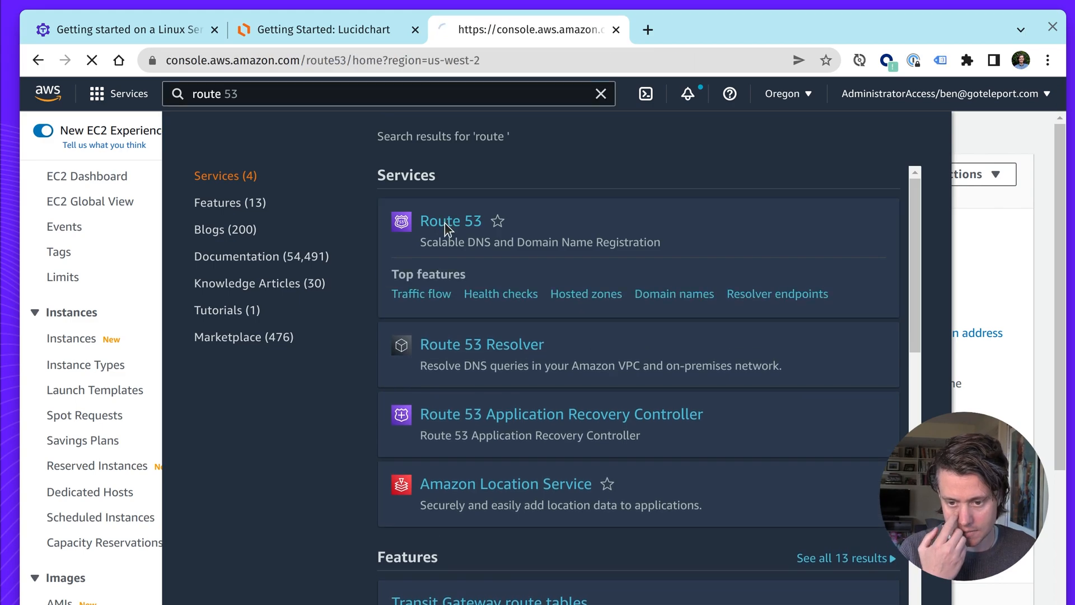
left_click(123, 29)
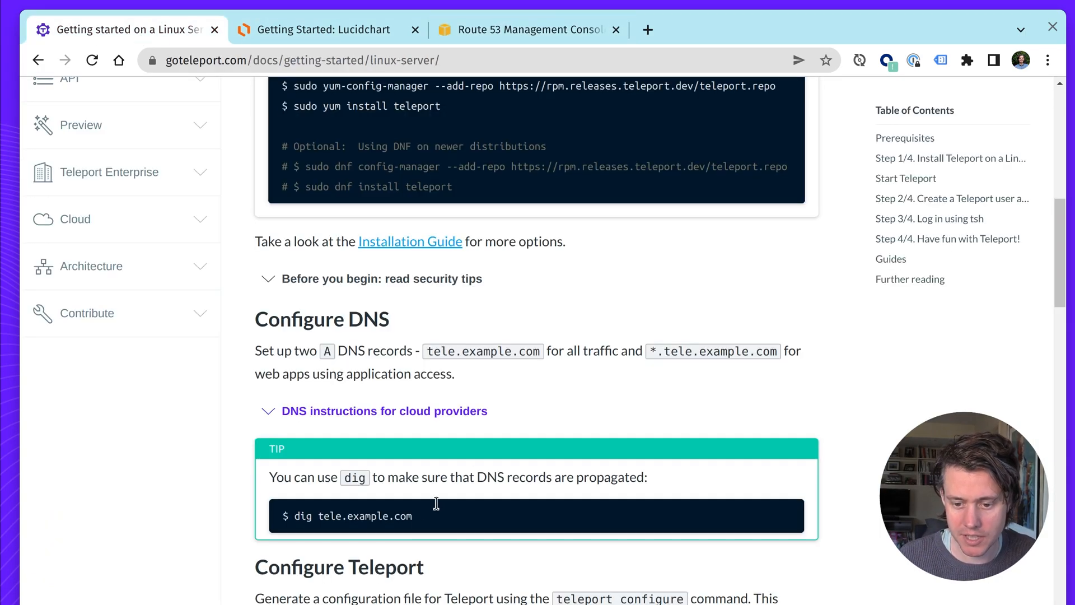
left_click(385, 411)
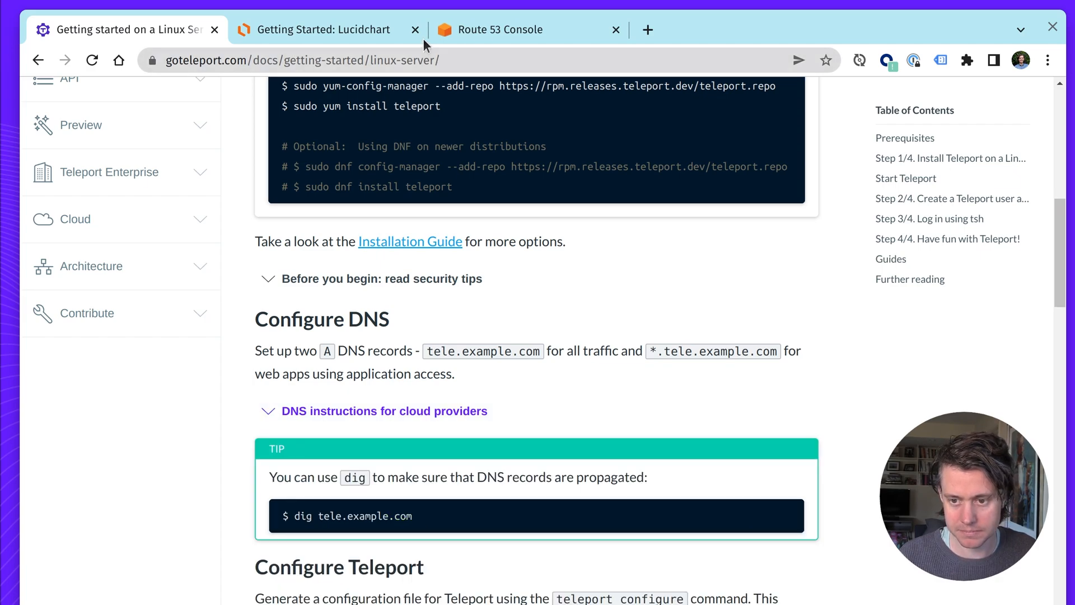
Open the teleport-demo.com hosted zone in Route 53 and start a new record
left_click(509, 30)
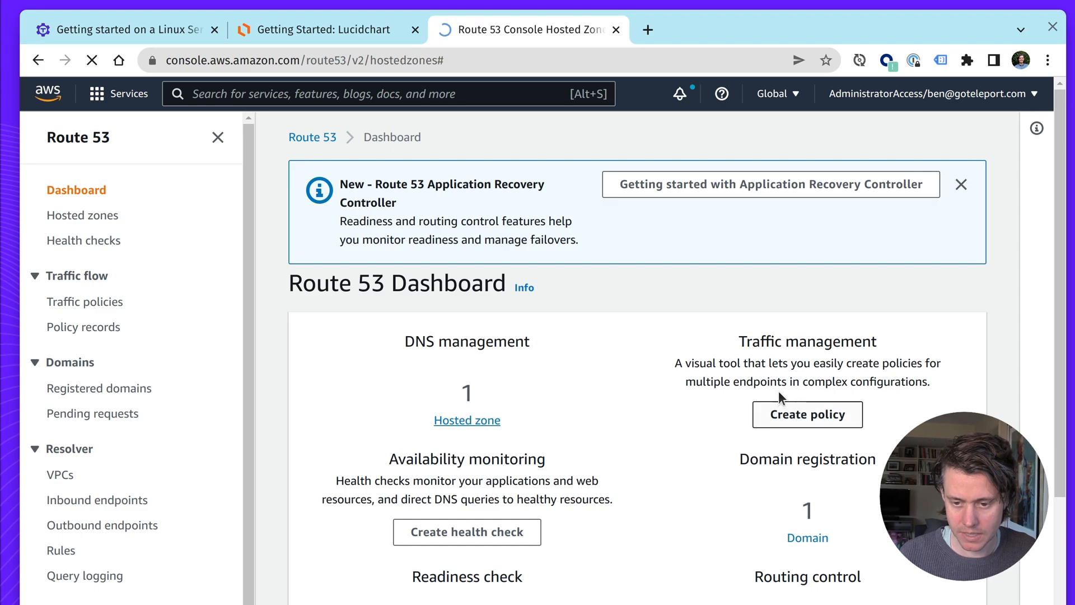
left_click(83, 214)
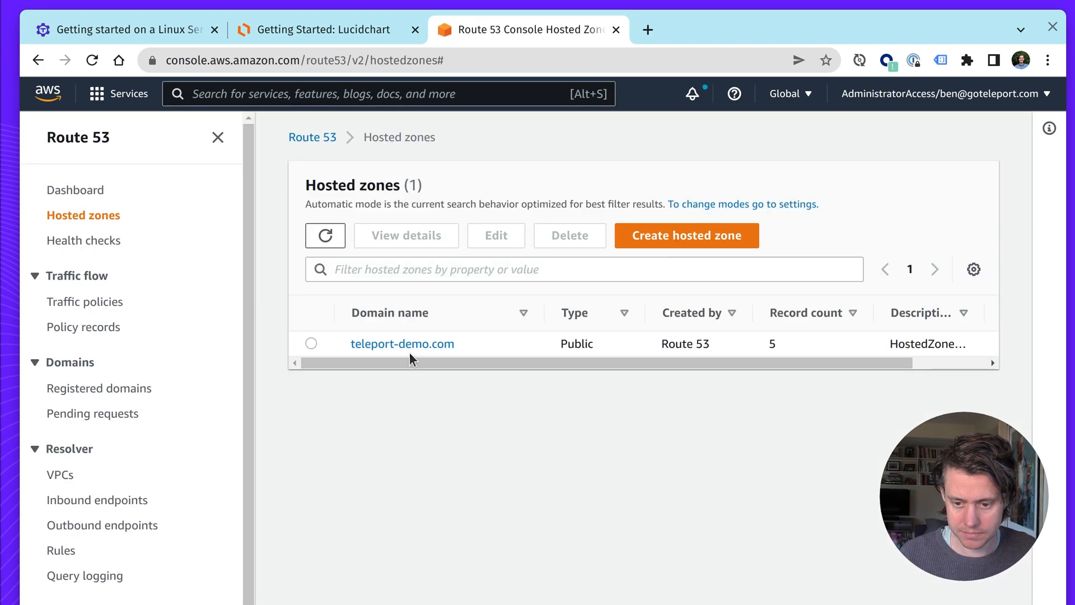
left_click(402, 343)
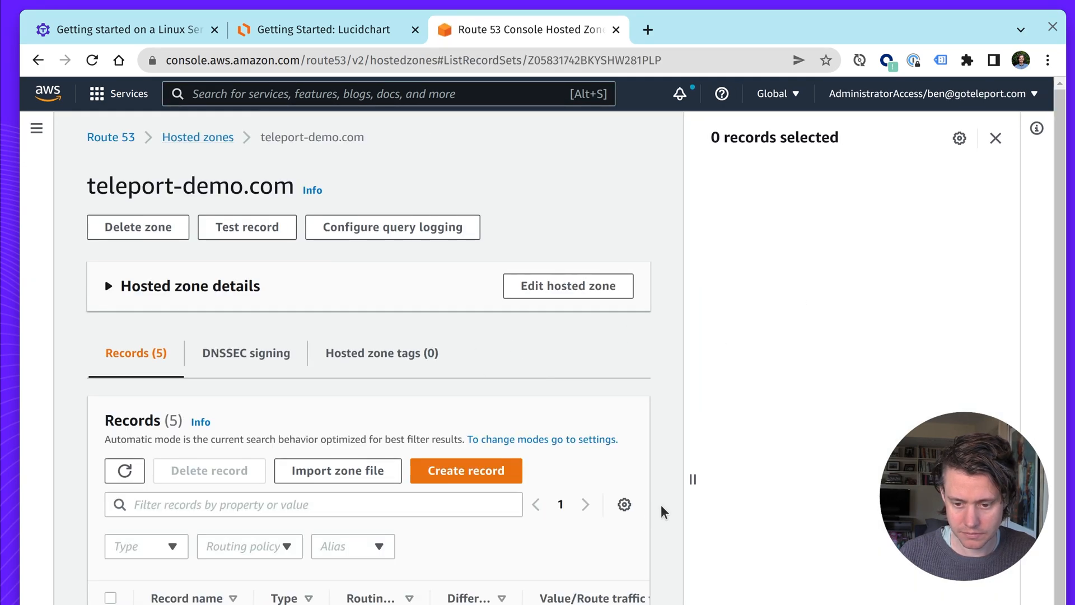
left_click(995, 138)
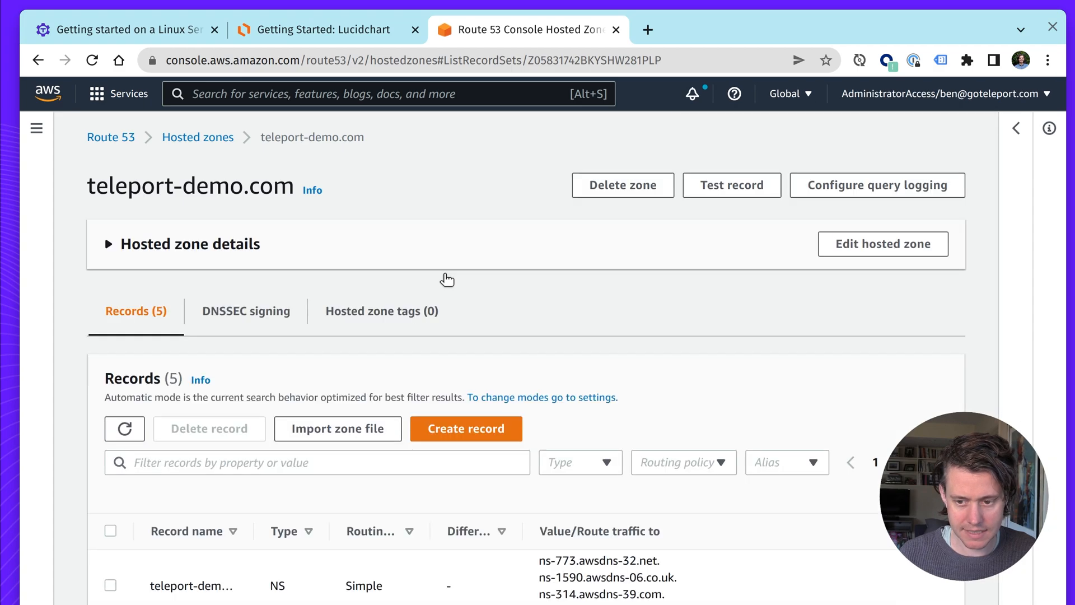
left_click(465, 428)
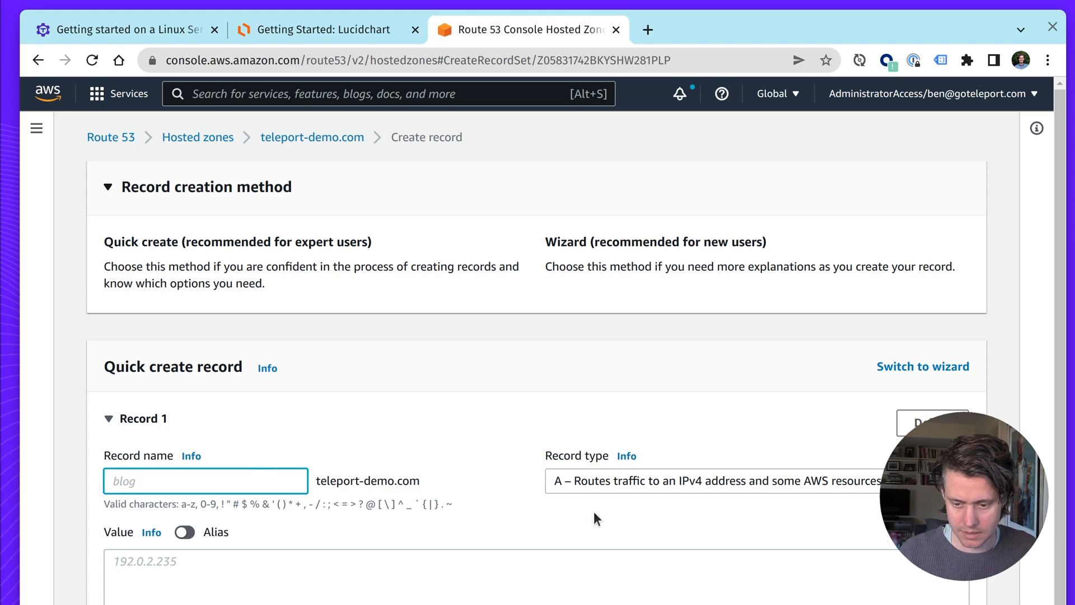
Name the first record teleport-9 and set its type to CNAME
type("teleport-9")
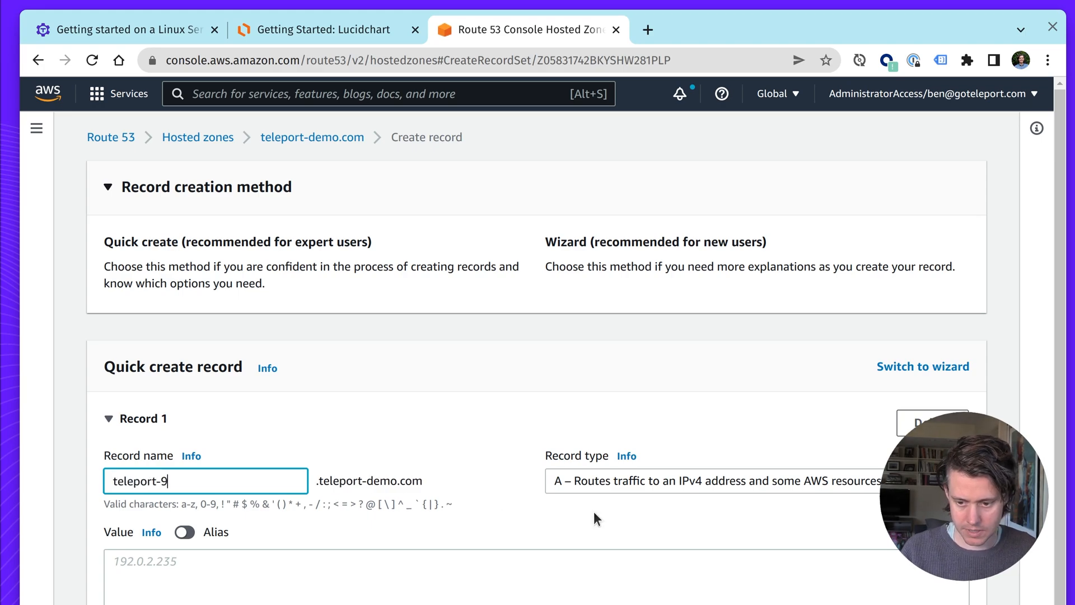
left_click(716, 480)
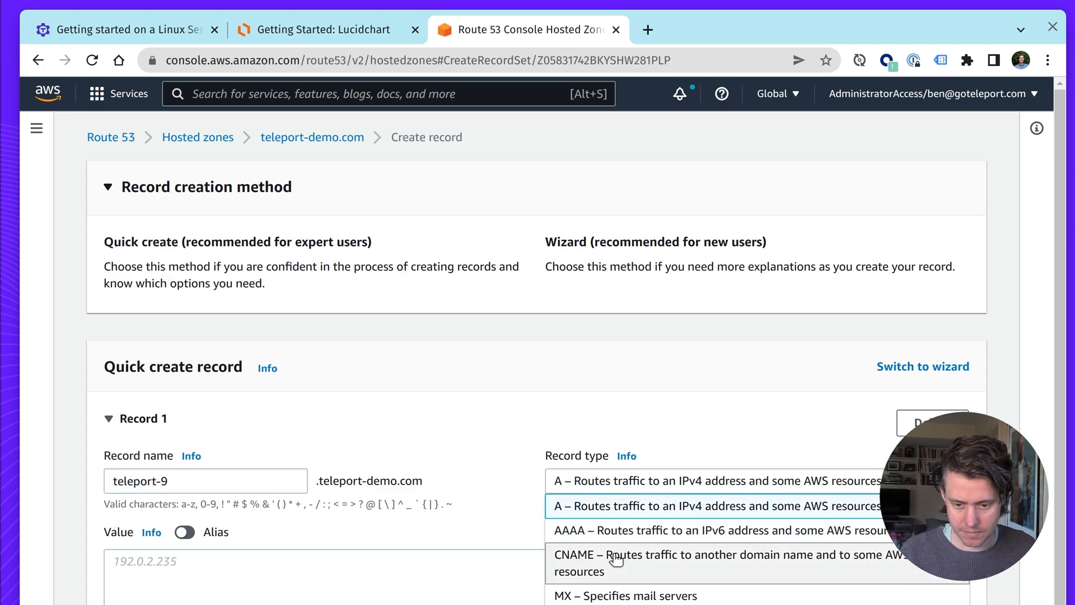
left_click(686, 555)
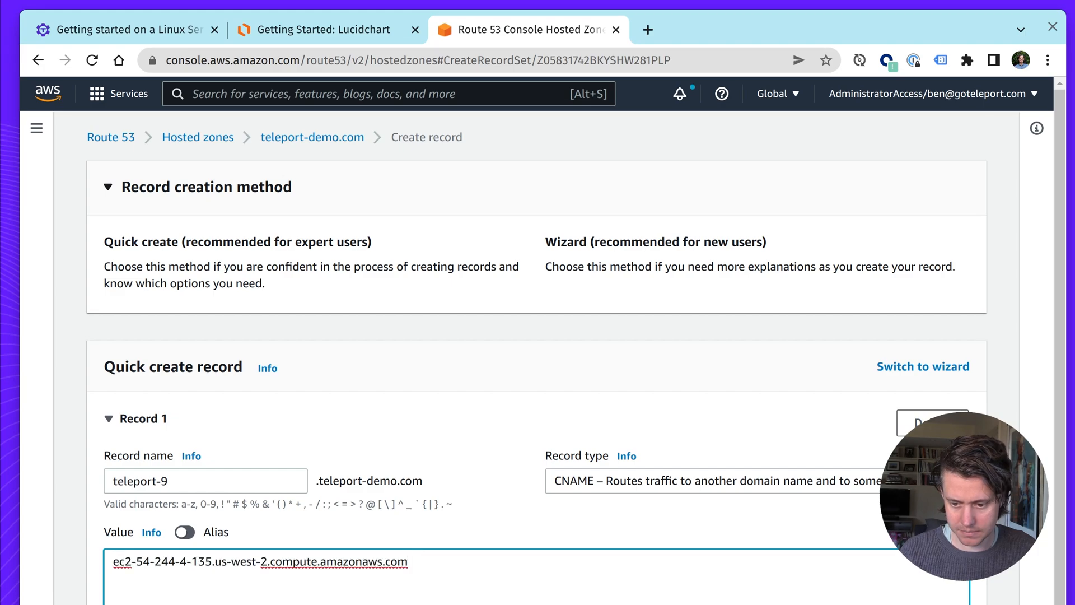
Add the *.teleport-9 CNAME to the EC2 public DNS and create both records
scroll("down", 3)
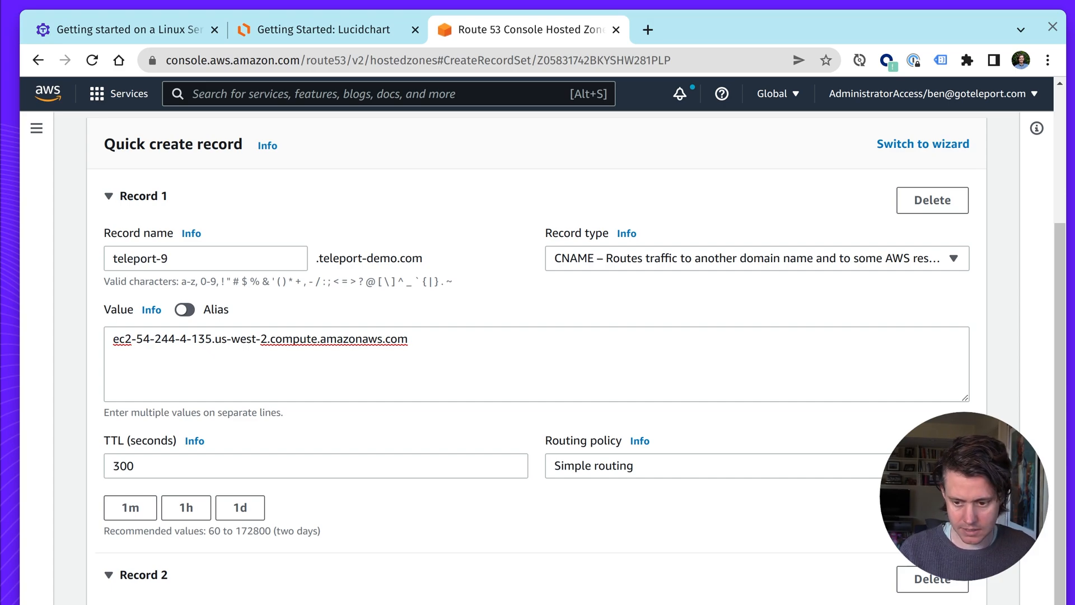
left_click(755, 258)
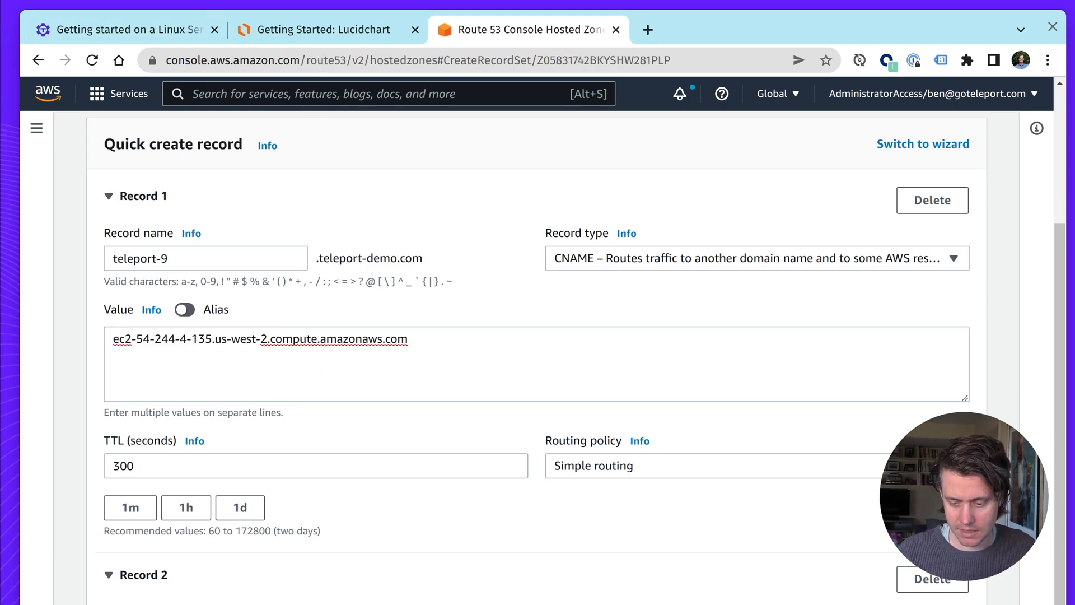
scroll("down", 3)
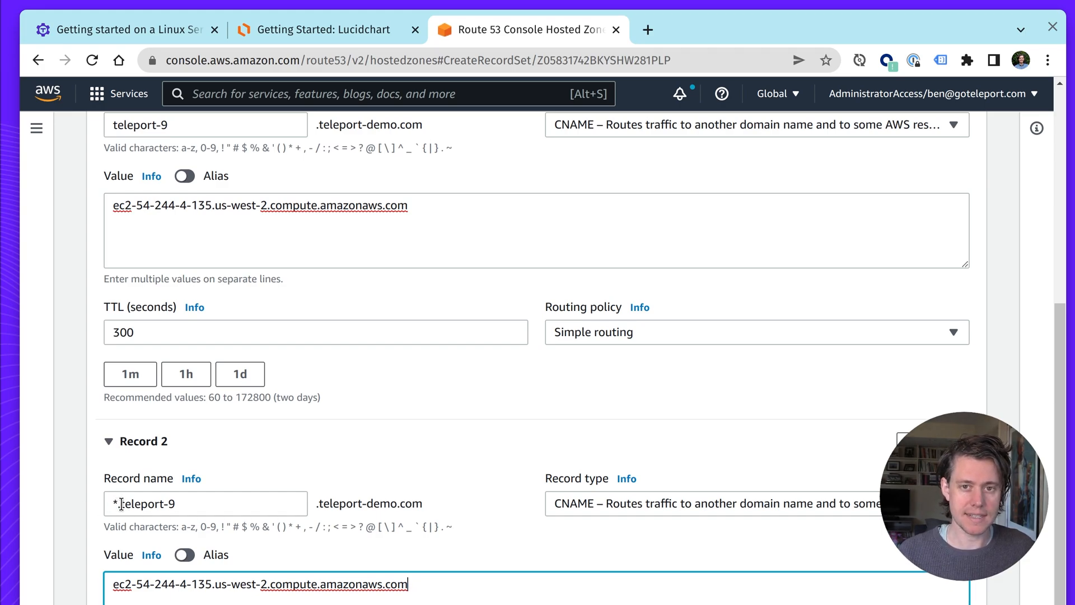
scroll("down", 3)
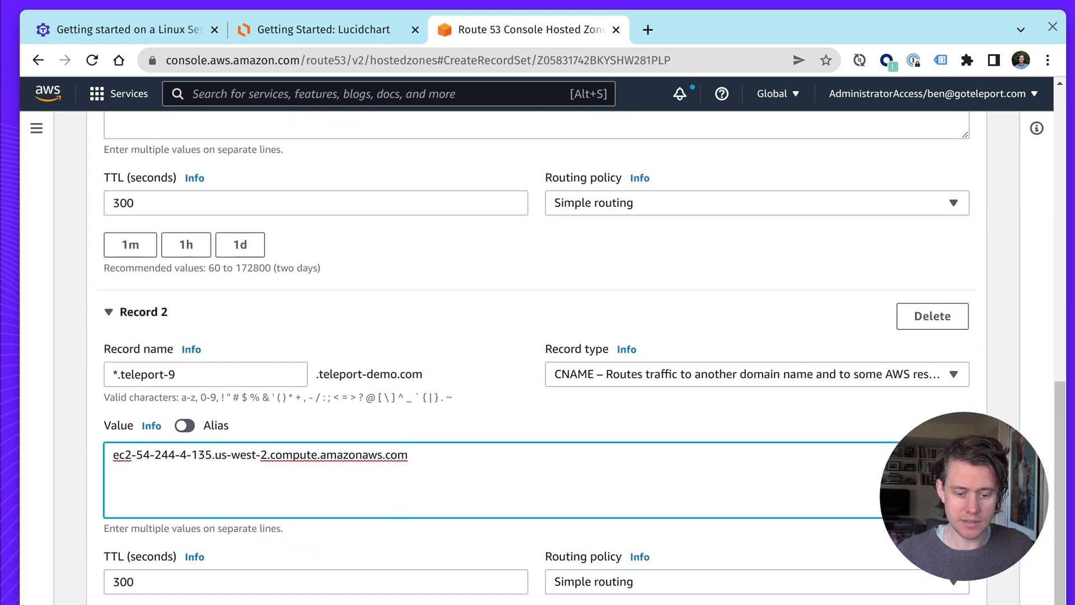
left_click(410, 455)
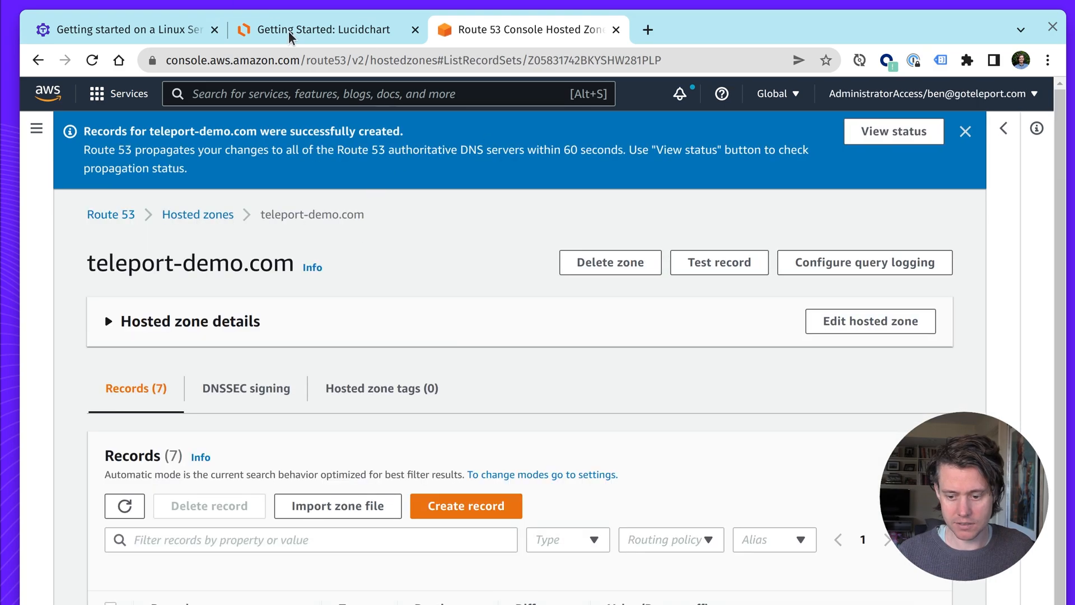
left_click(123, 30)
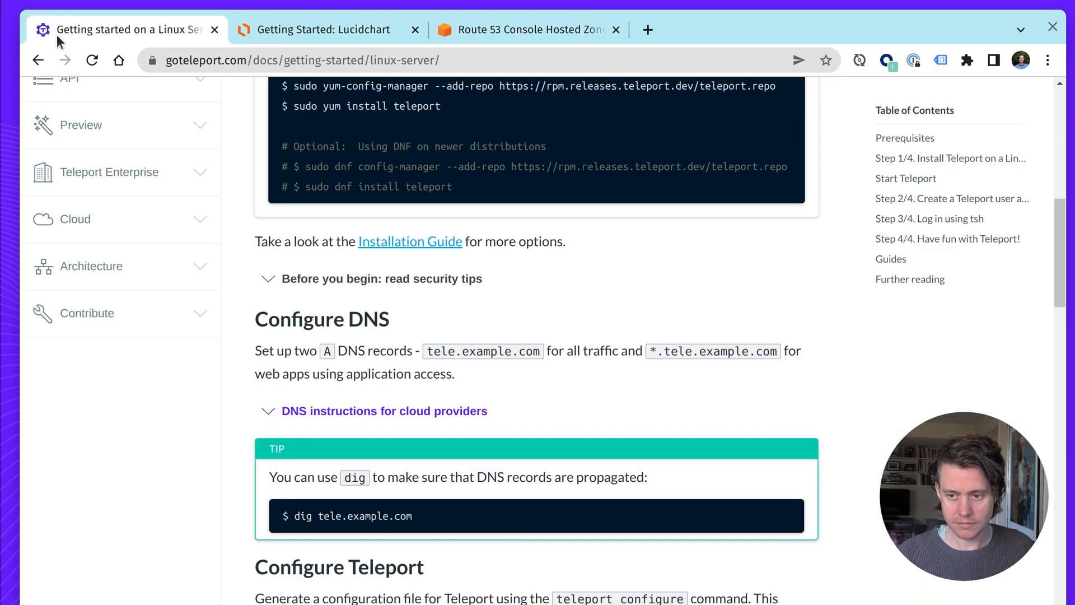
Scroll the guide to the Configure Teleport section's Let's Encrypt configure command
scroll("down", 3)
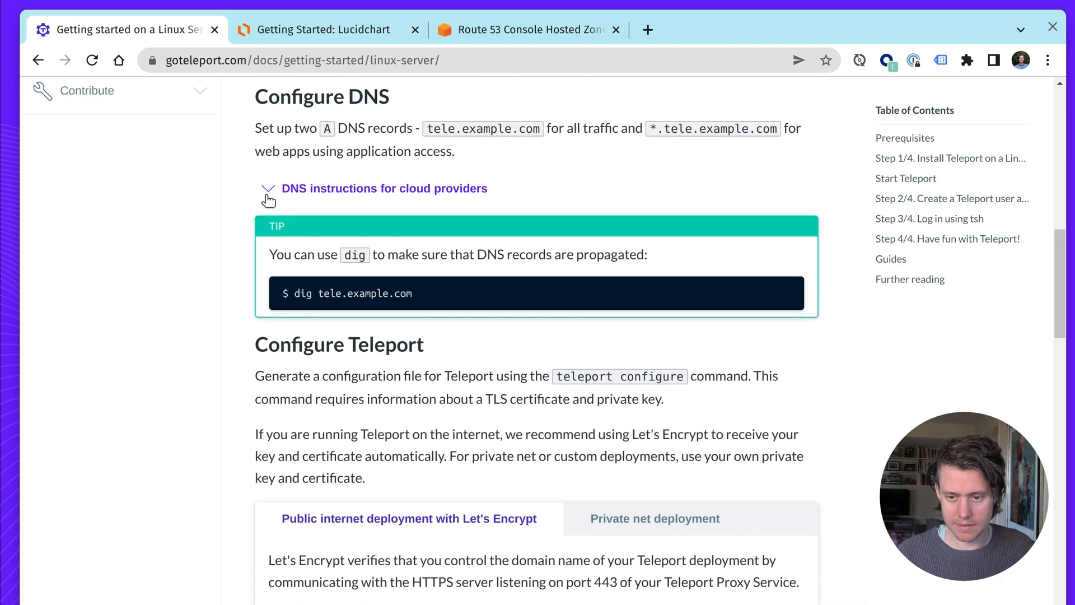
mouse_move(437, 306)
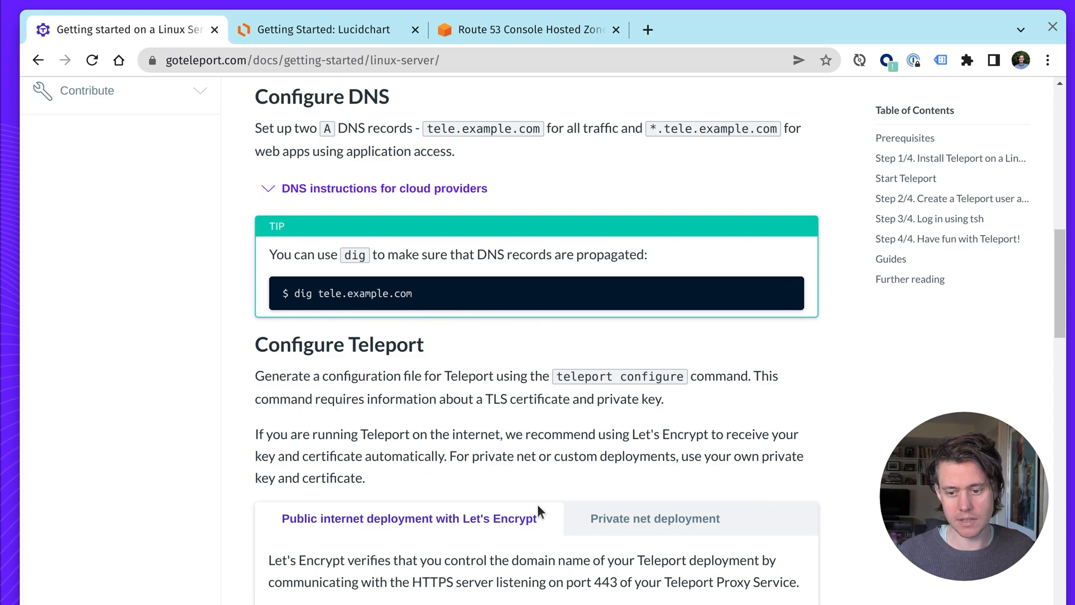
scroll("down", 3)
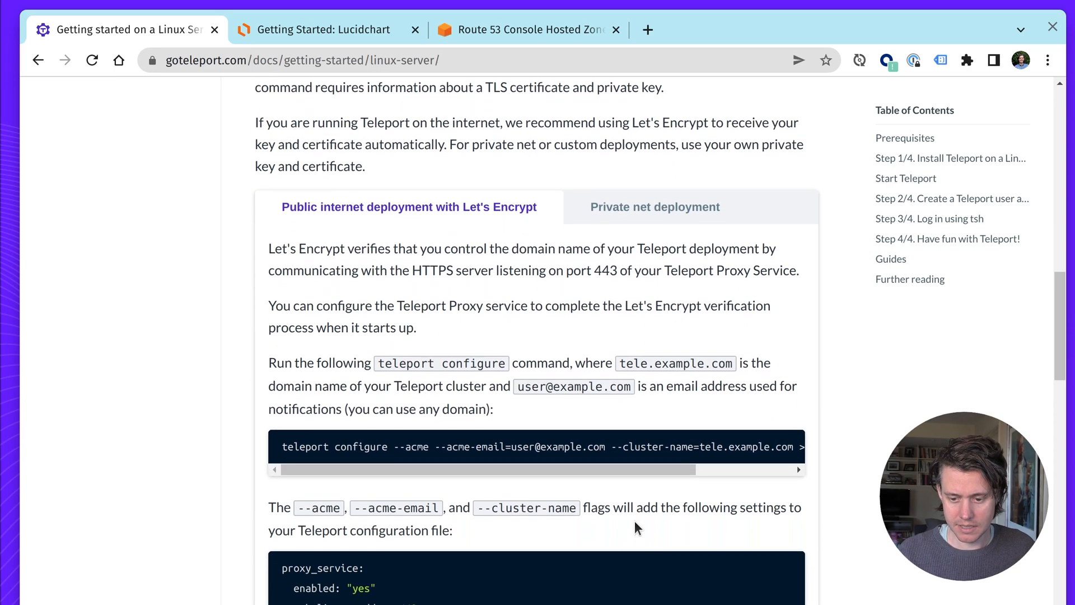
scroll("up", 3)
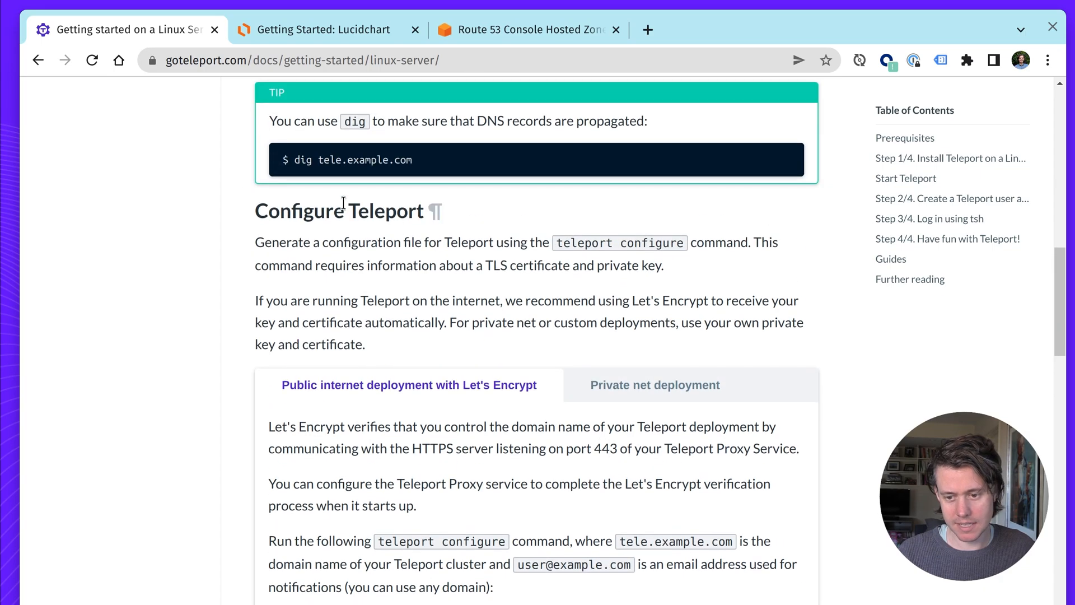
scroll("down", 3)
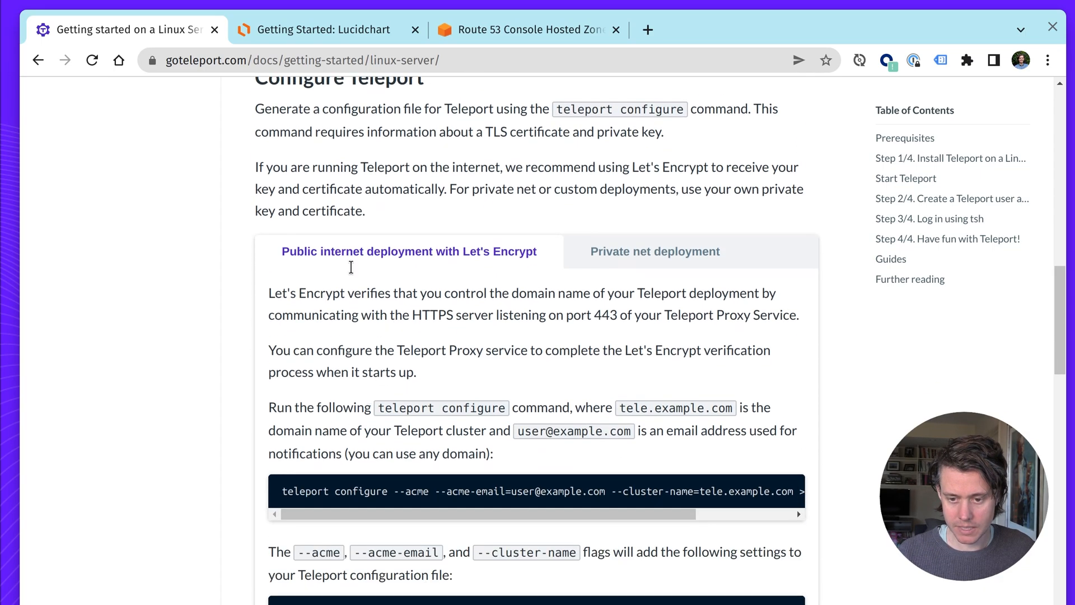
mouse_move(495, 268)
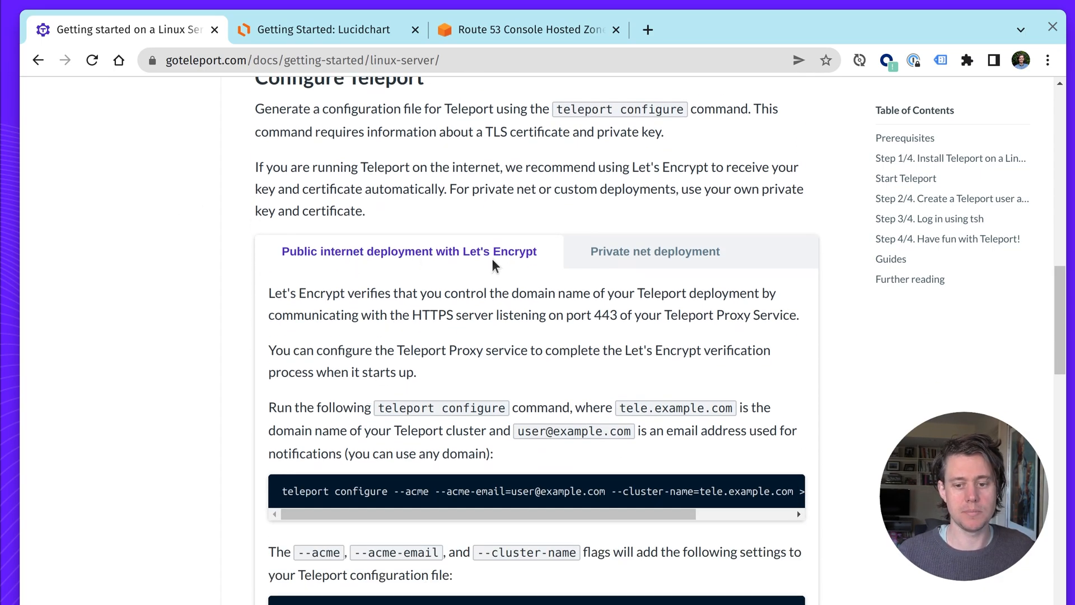
mouse_move(471, 268)
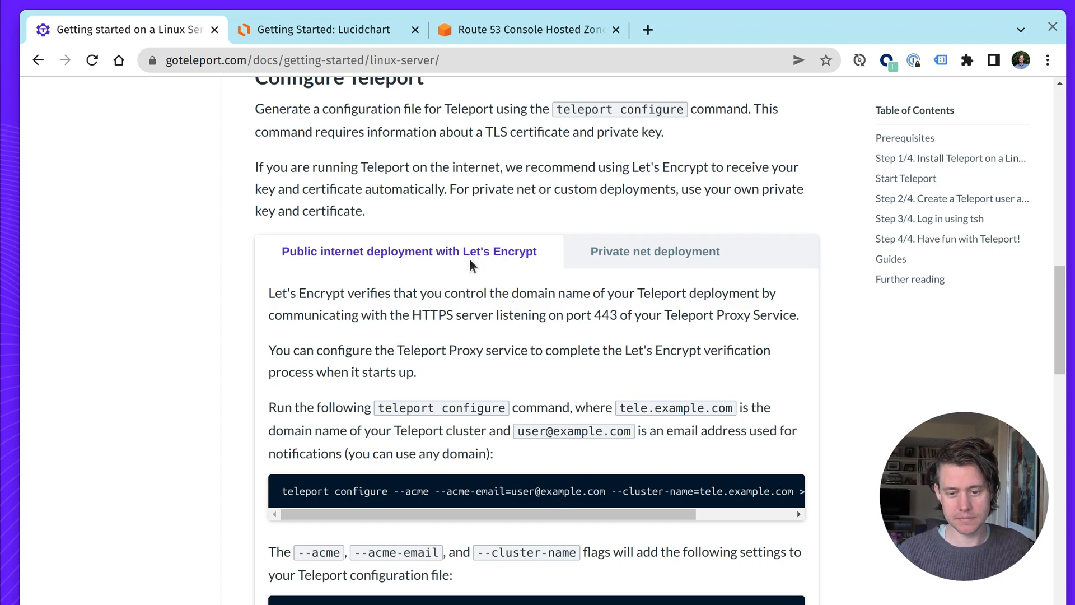
mouse_move(526, 515)
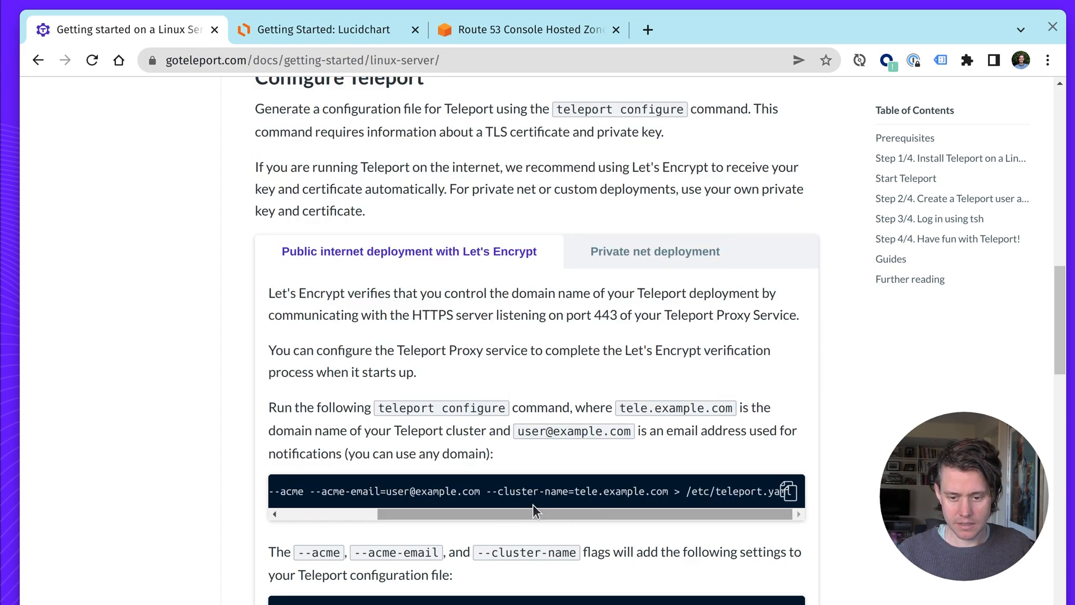
mouse_move(669, 516)
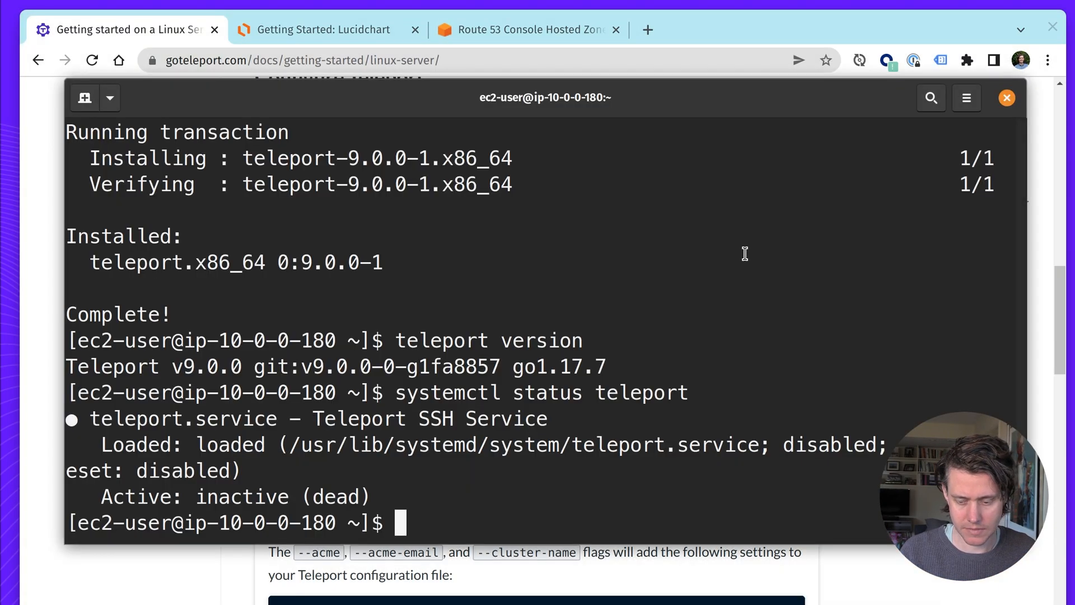
Run the example teleport configure command, which fails with permission denied on /etc/teleport.yaml
key("Return")
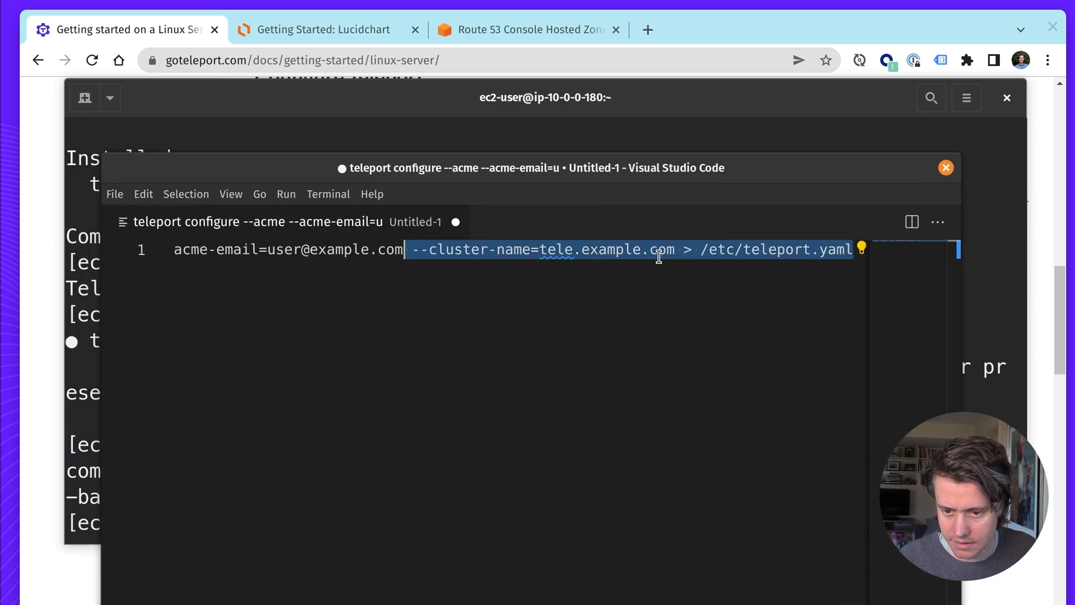
double_click(335, 249)
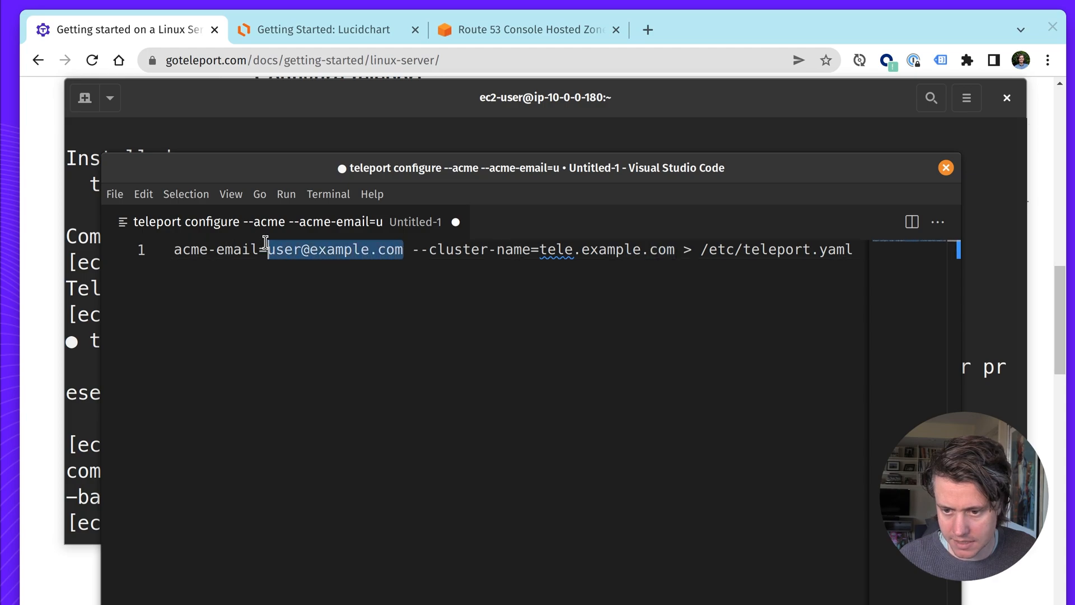
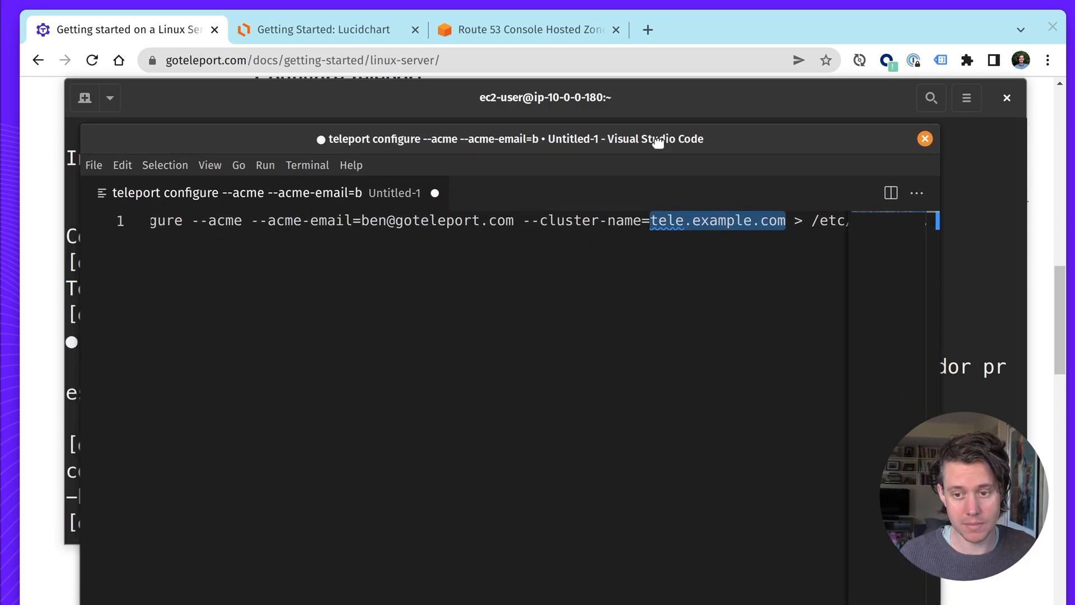
left_click(528, 30)
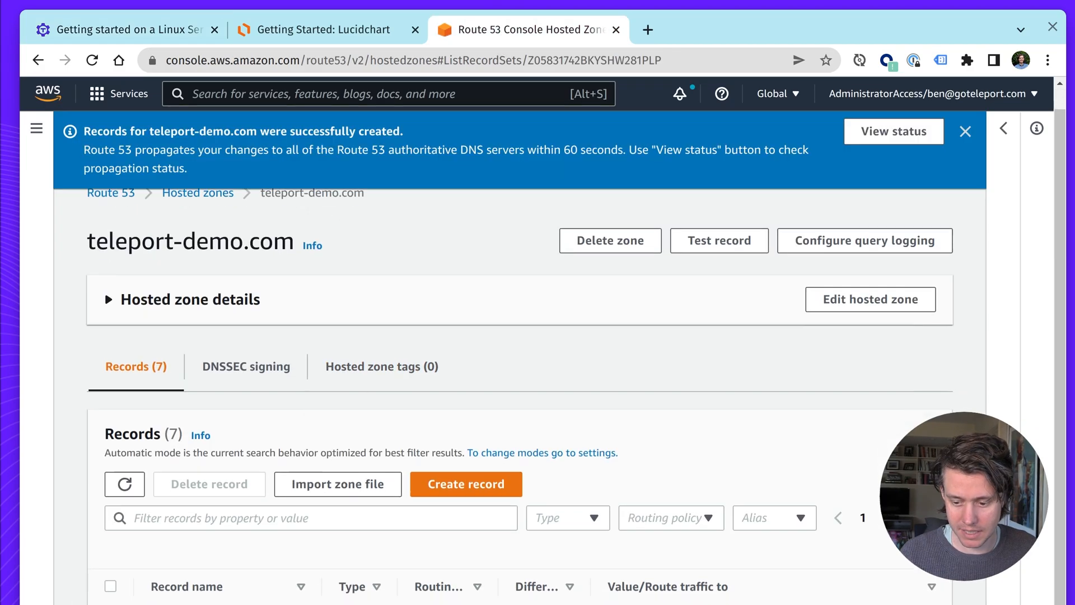
scroll("down", 3)
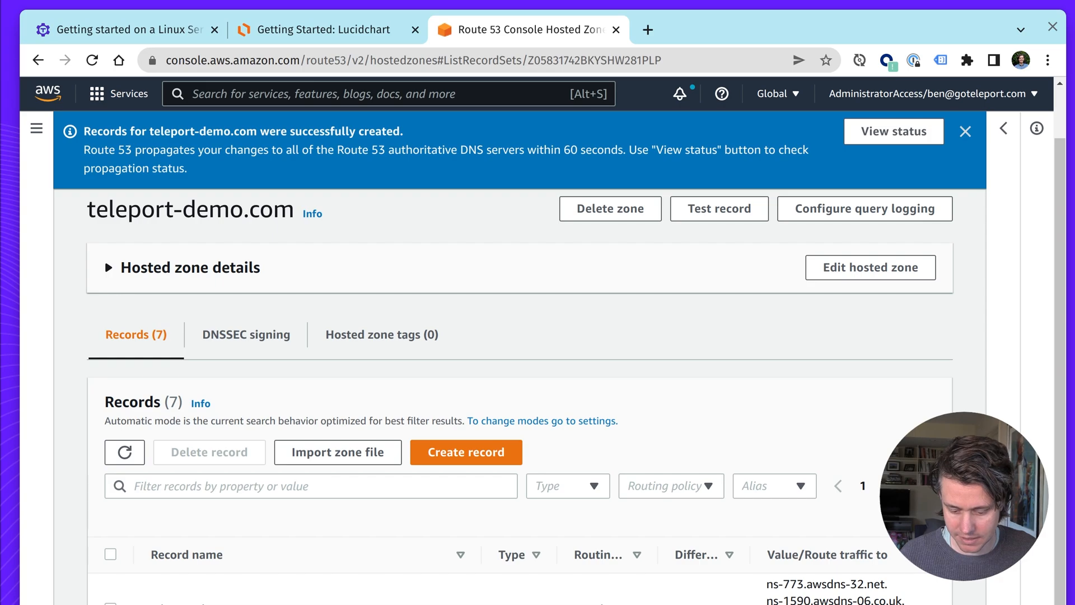
type("v")
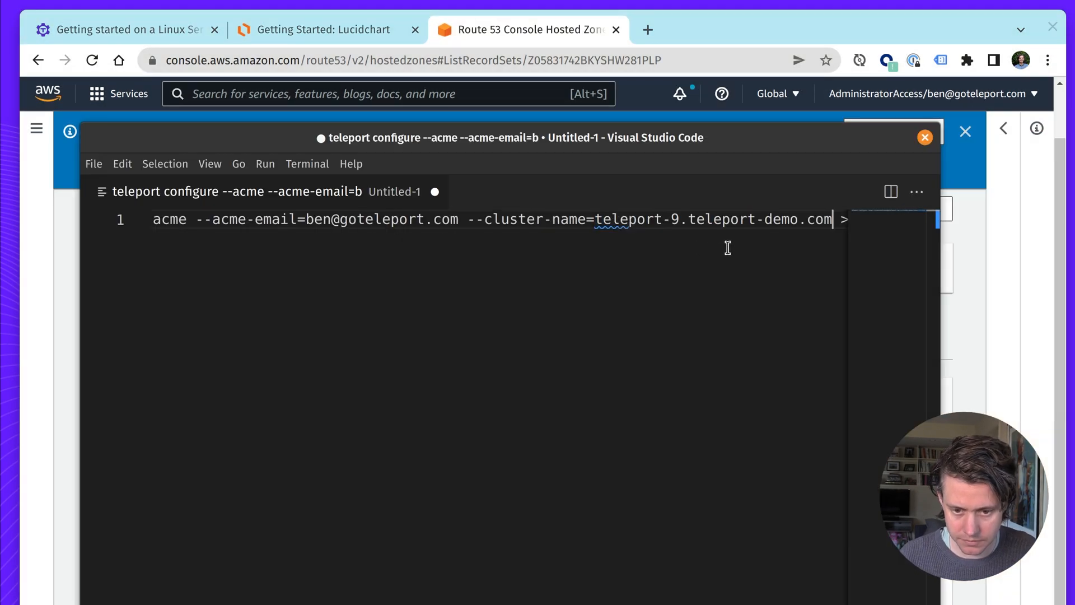
key("ctrl+a")
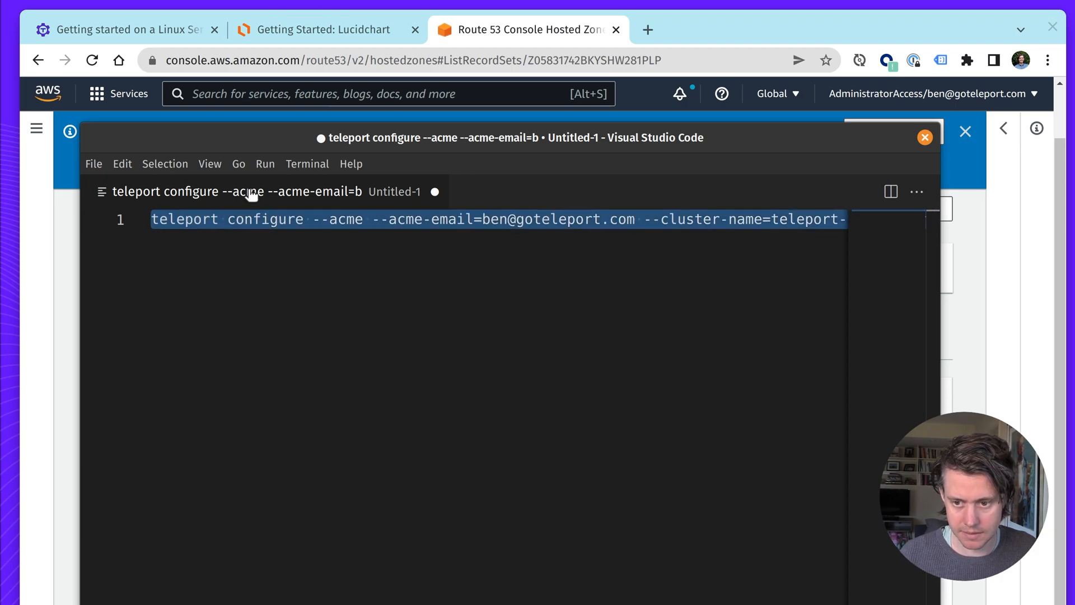
Run the edited configure command with sudo, then switch to root with sudo su
type("n")
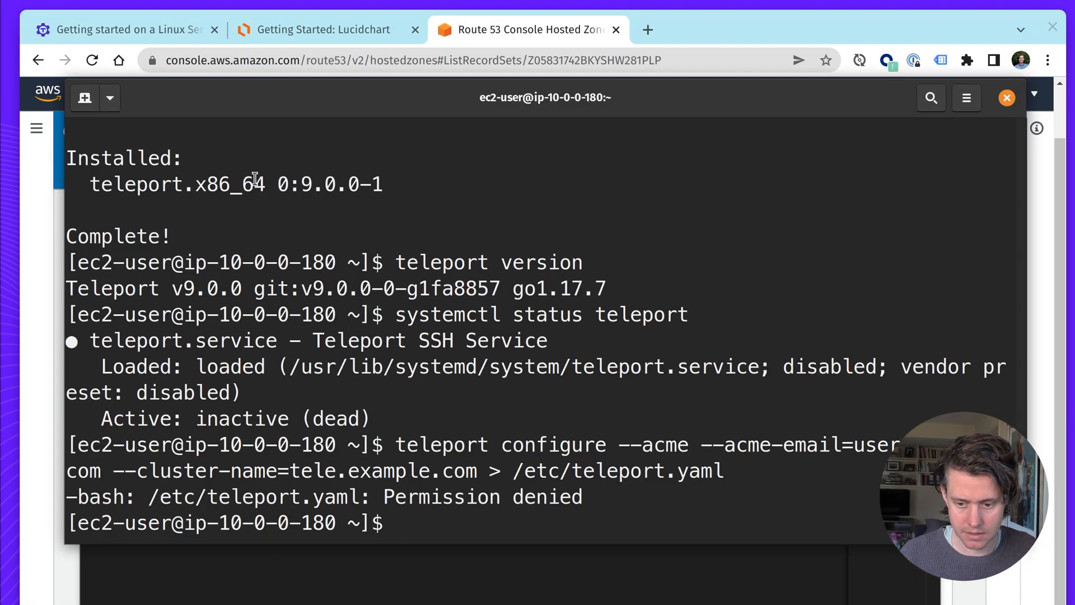
key("Return")
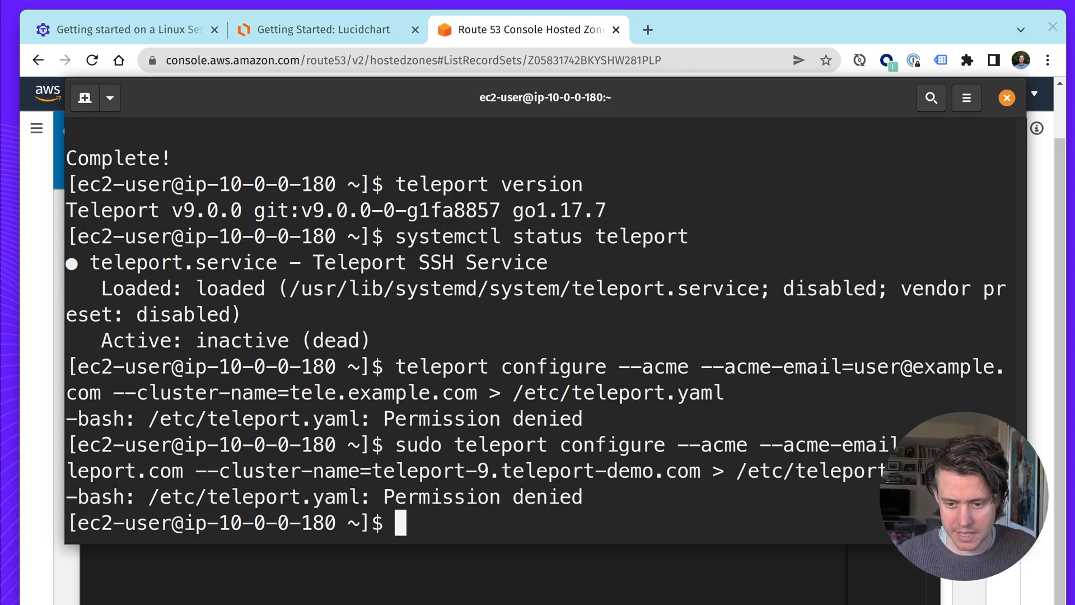
type("sud su")
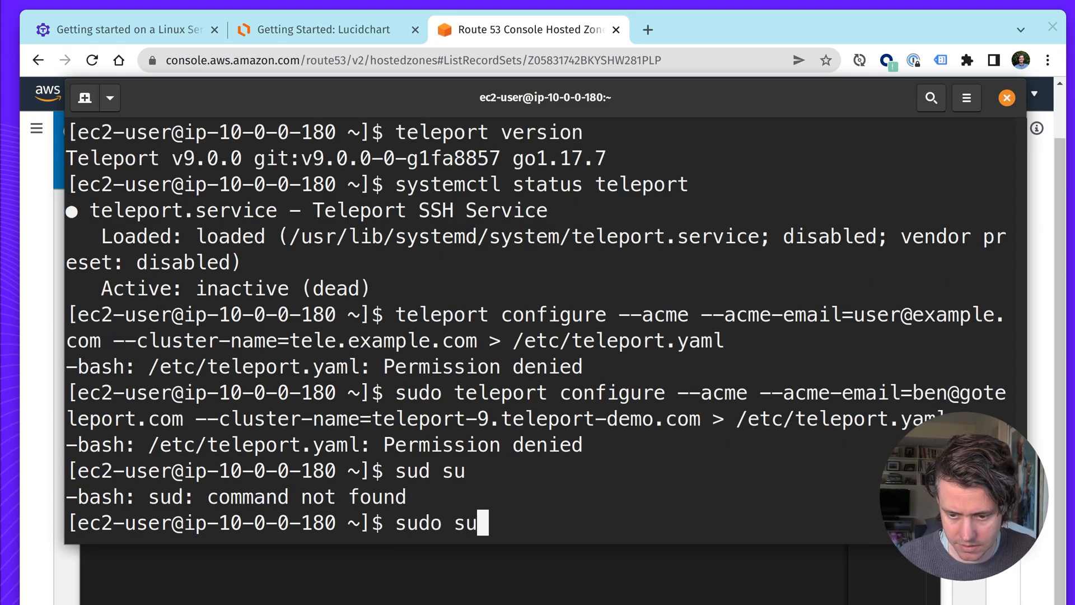
key("Return")
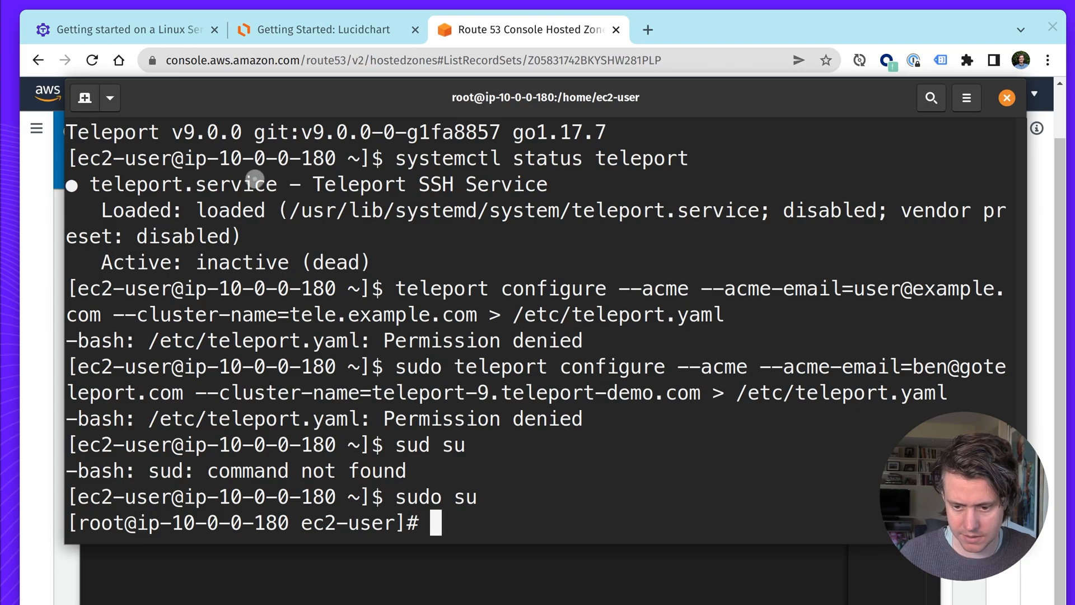
mouse_move(981, 397)
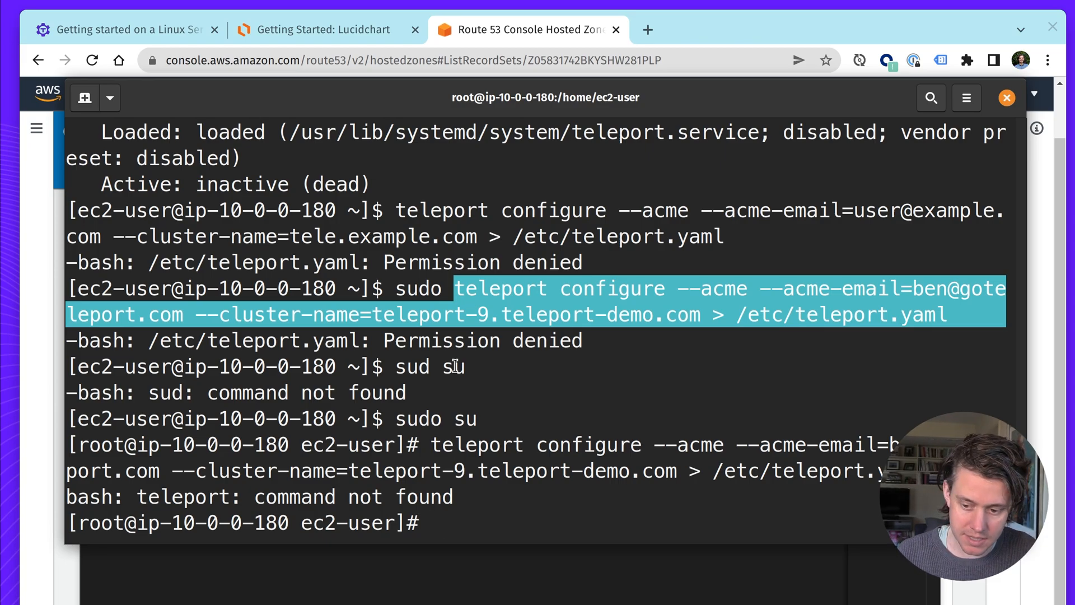
Locate the teleport binary with which teleport
type("which")
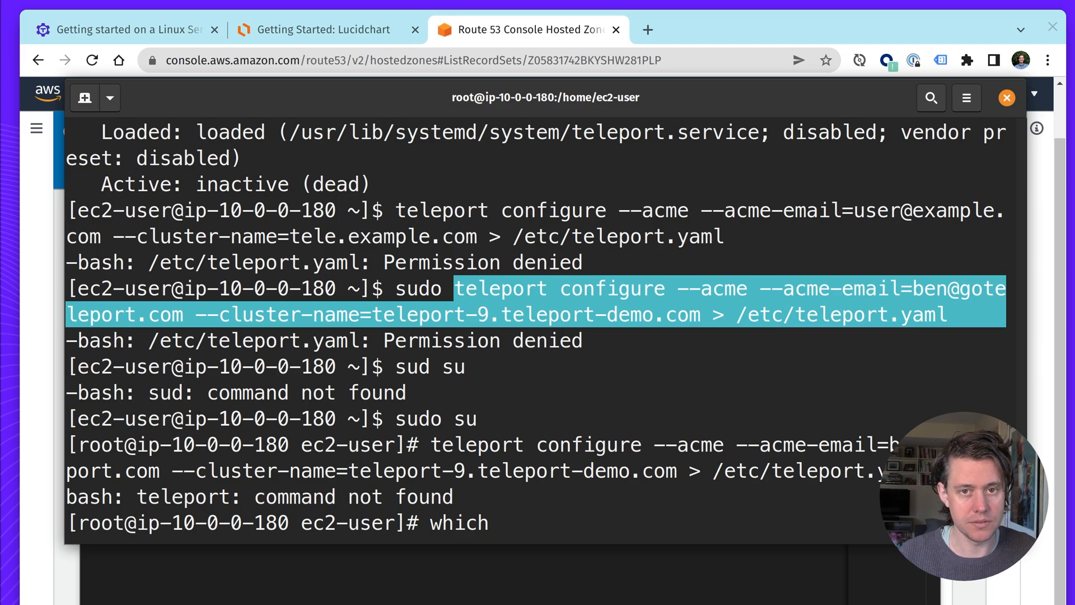
type("tel")
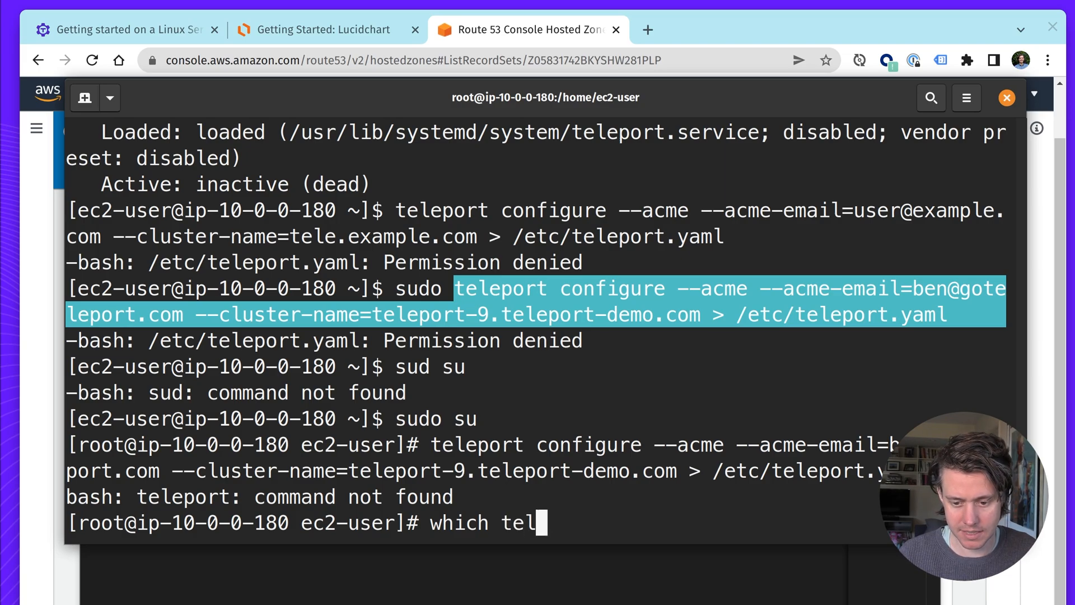
key("Return")
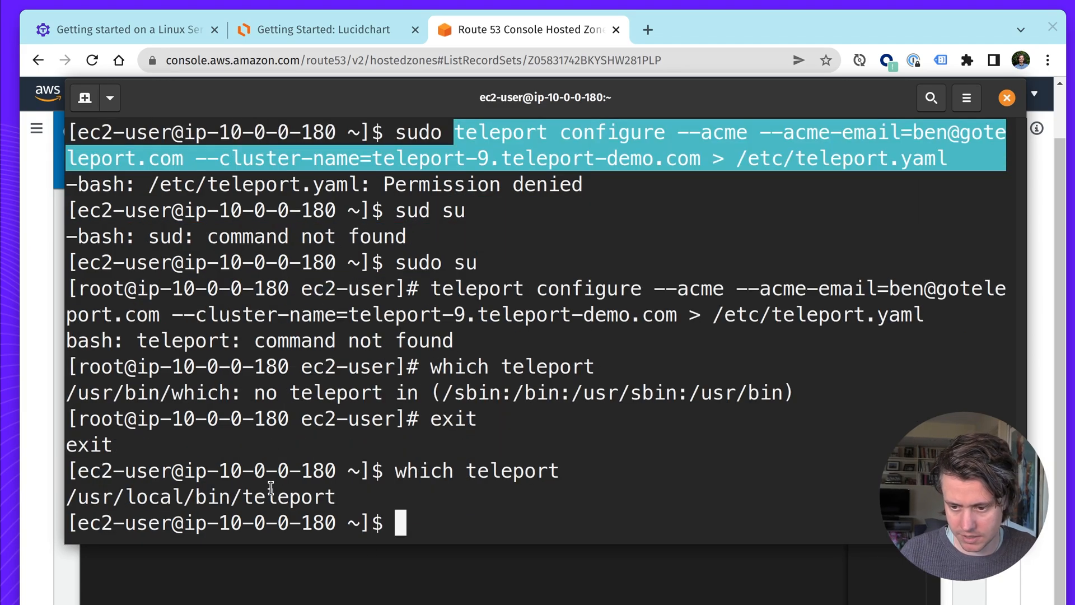
Rerun configure via /usr/local/bin/teleport with sudo, writing teleport.yaml to the home directory
double_click(200, 497)
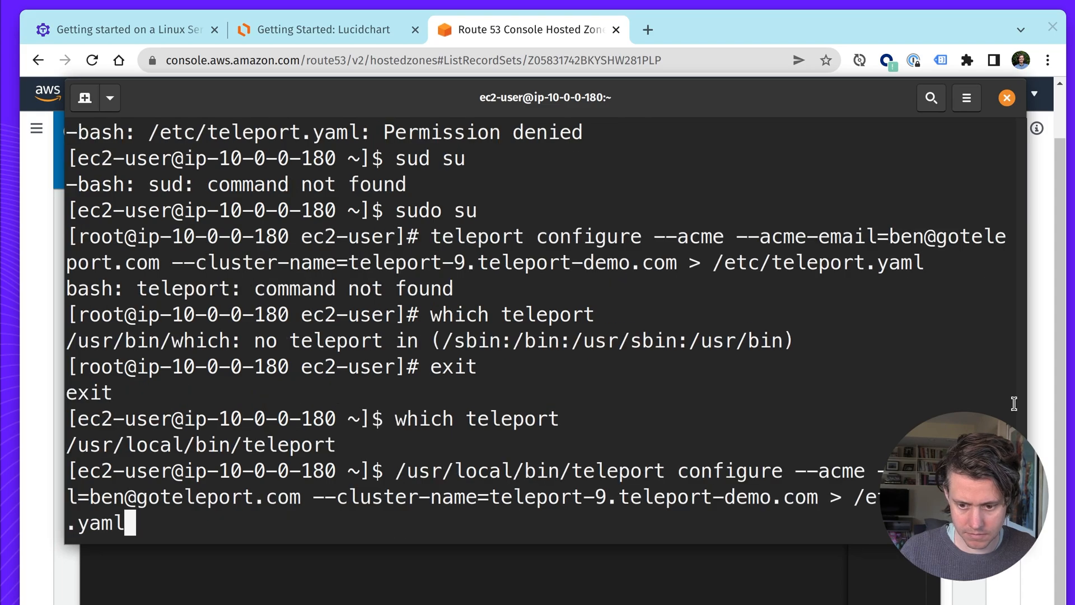
key("Return")
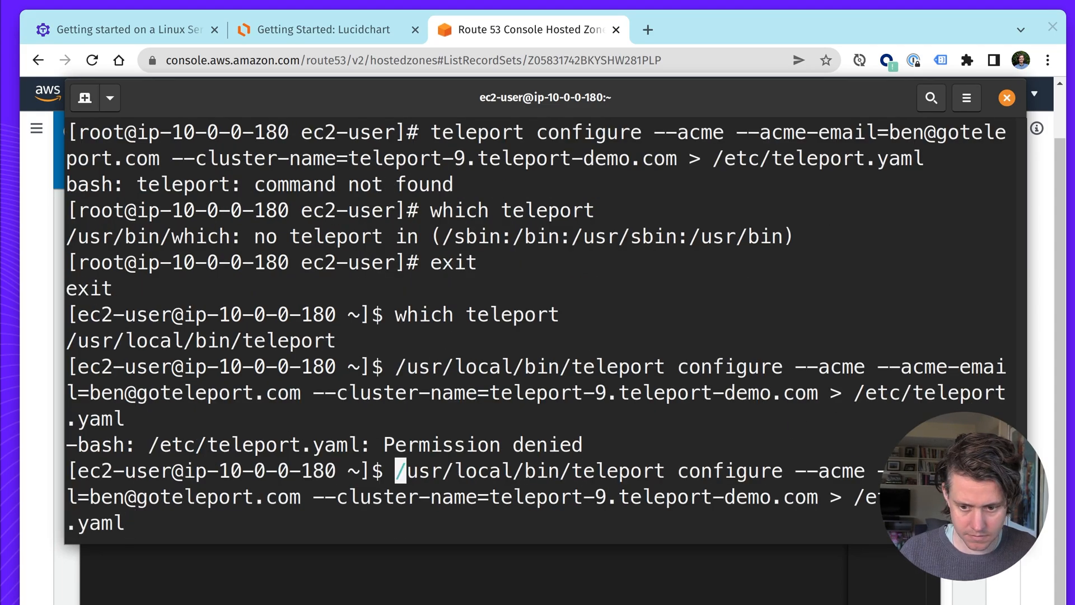
key("Return")
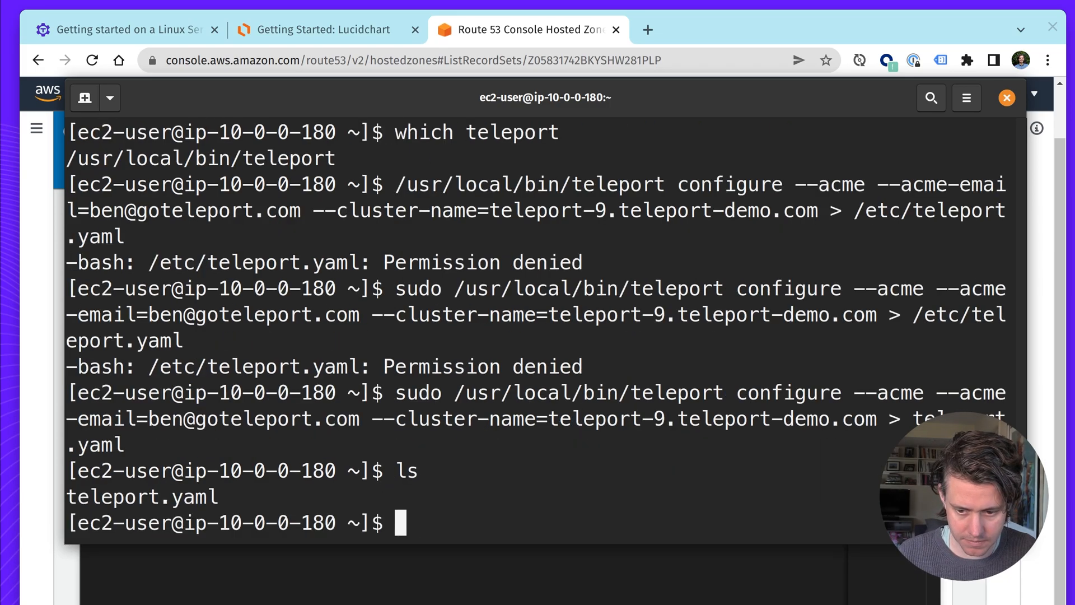
Print the generated teleport.yaml with cat to review it
type("cat")
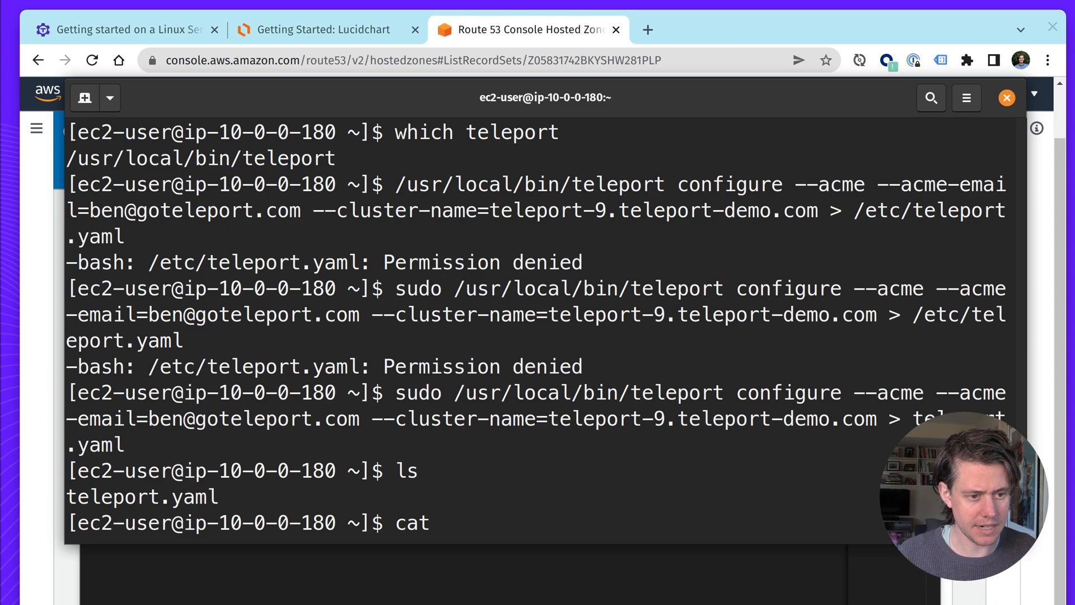
key("Return")
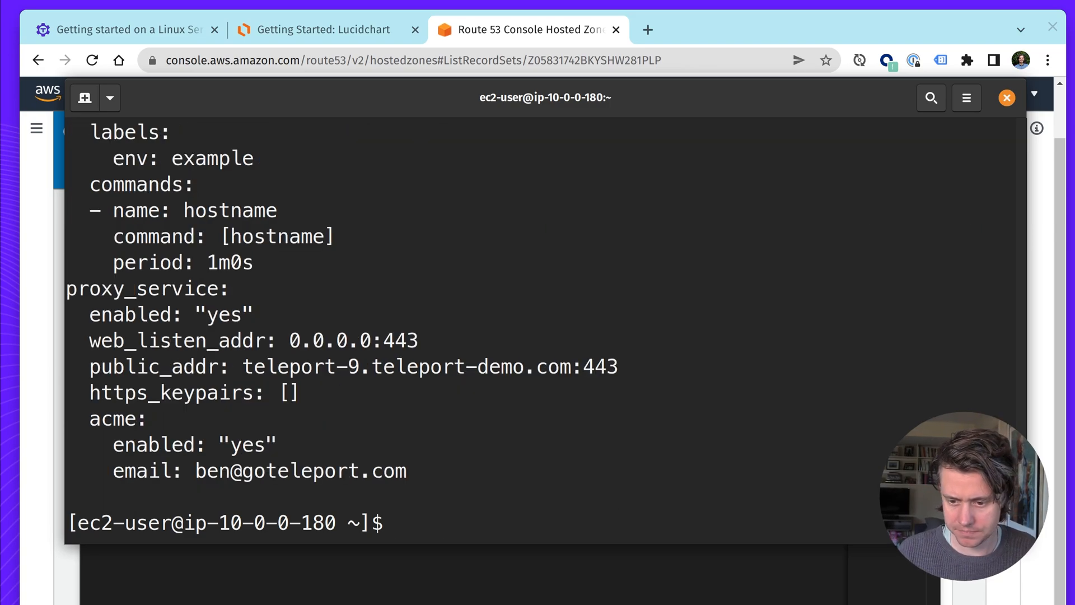
scroll("up", 3)
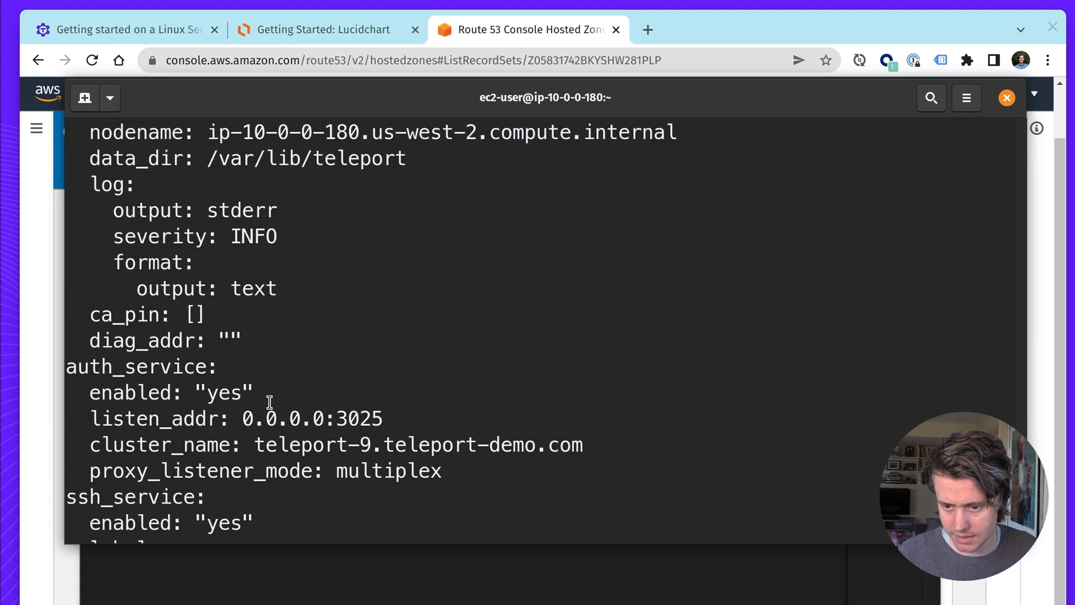
scroll("up", 3)
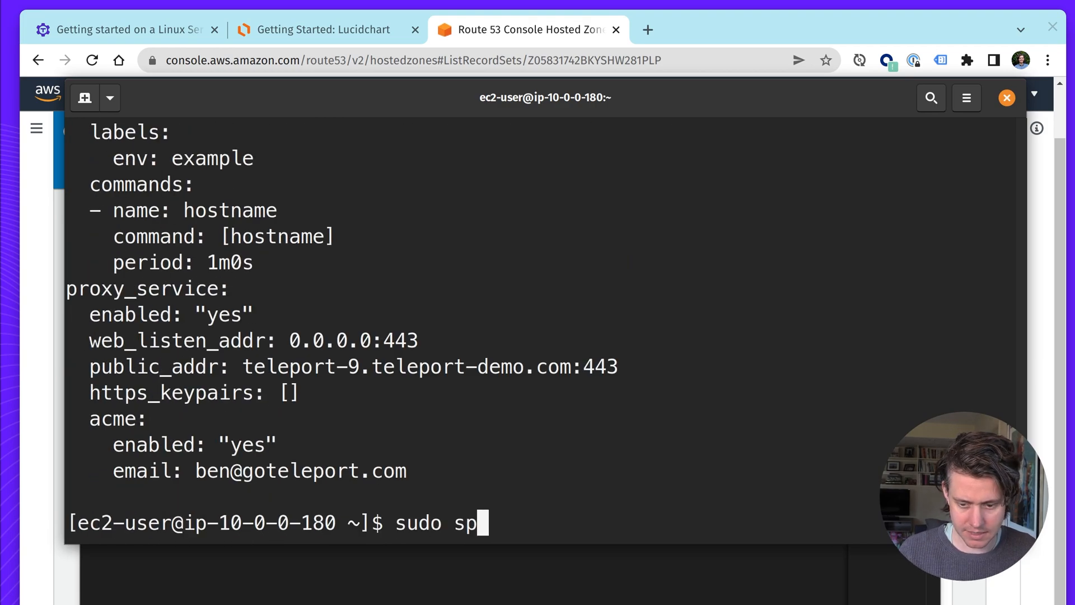
Copy teleport.yaml to /etc/teleport.yaml with sudo and display its contents
type("cp")
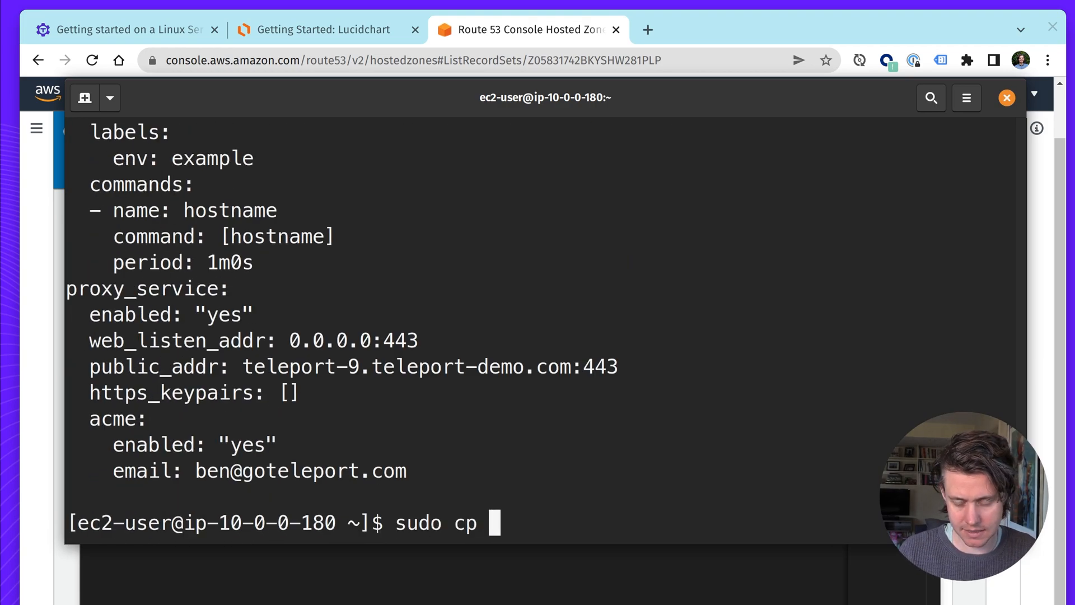
type("/etc/teleport.yaml")
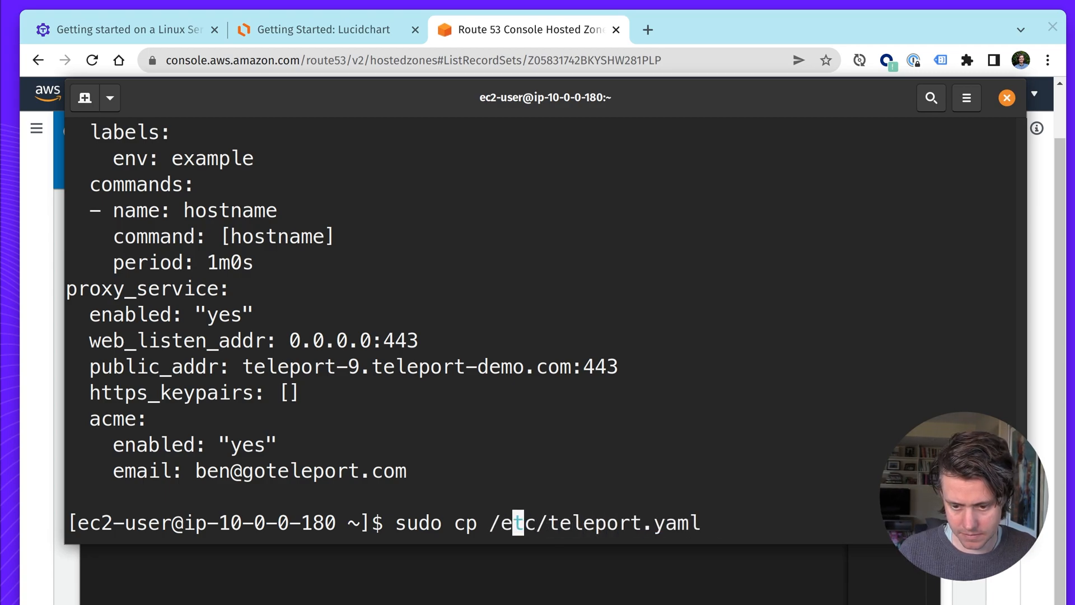
type("tlepoe")
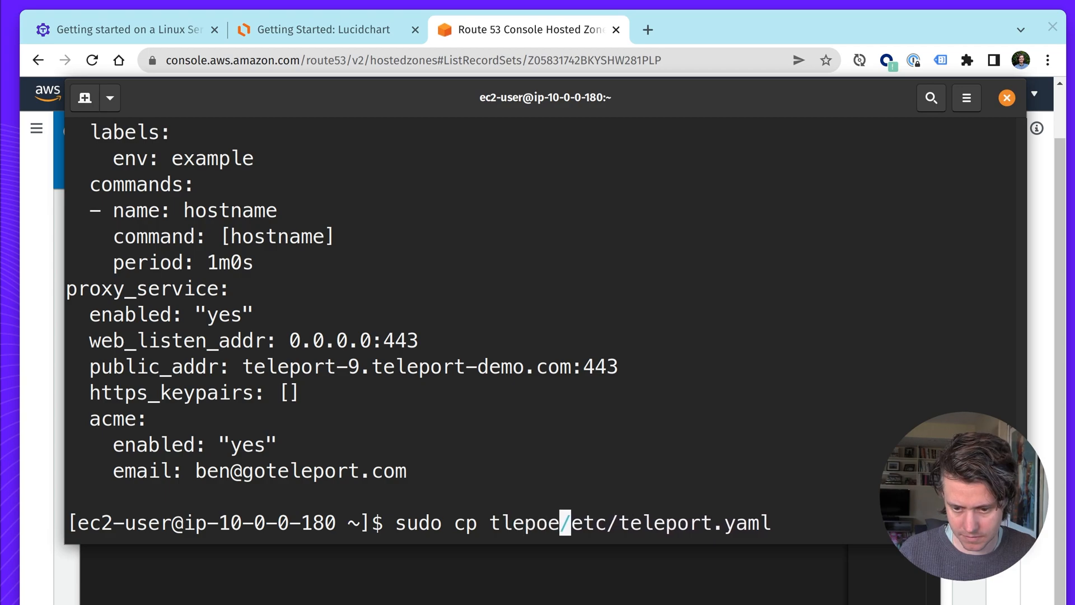
type("teleport.")
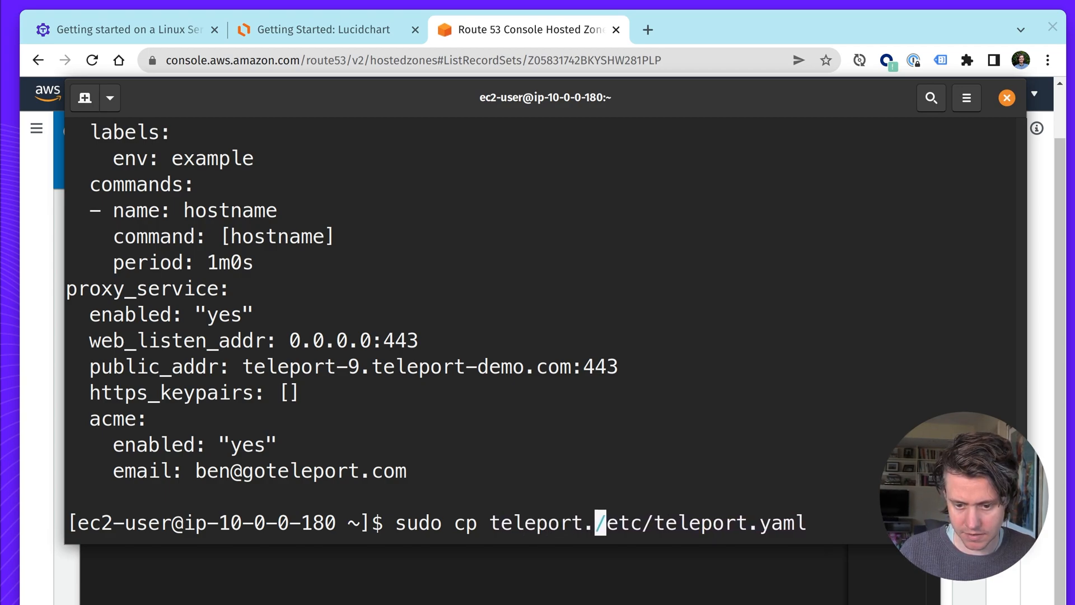
key("Return")
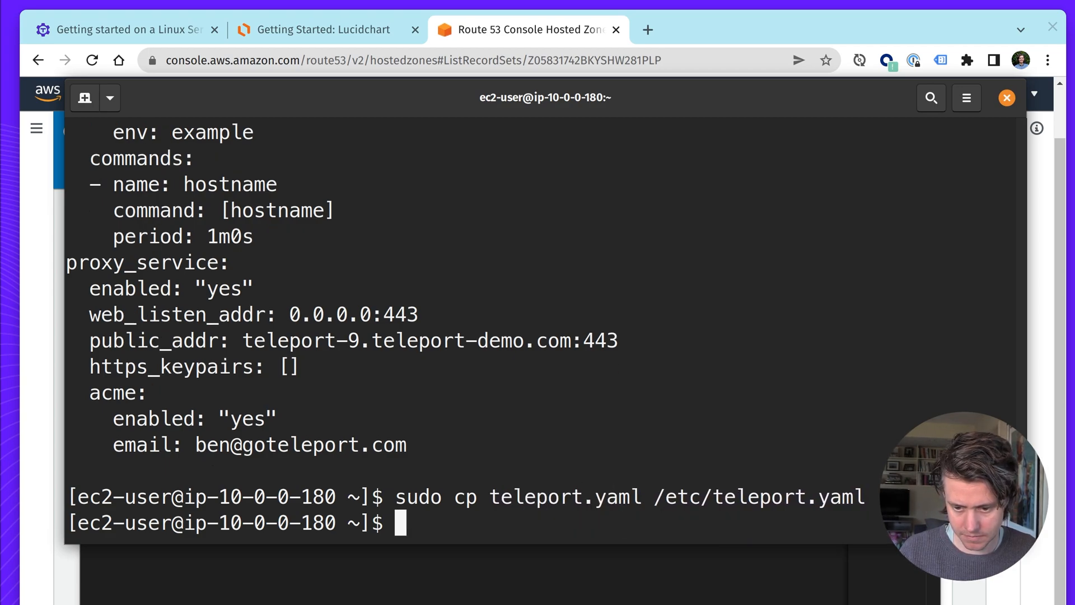
type("cat")
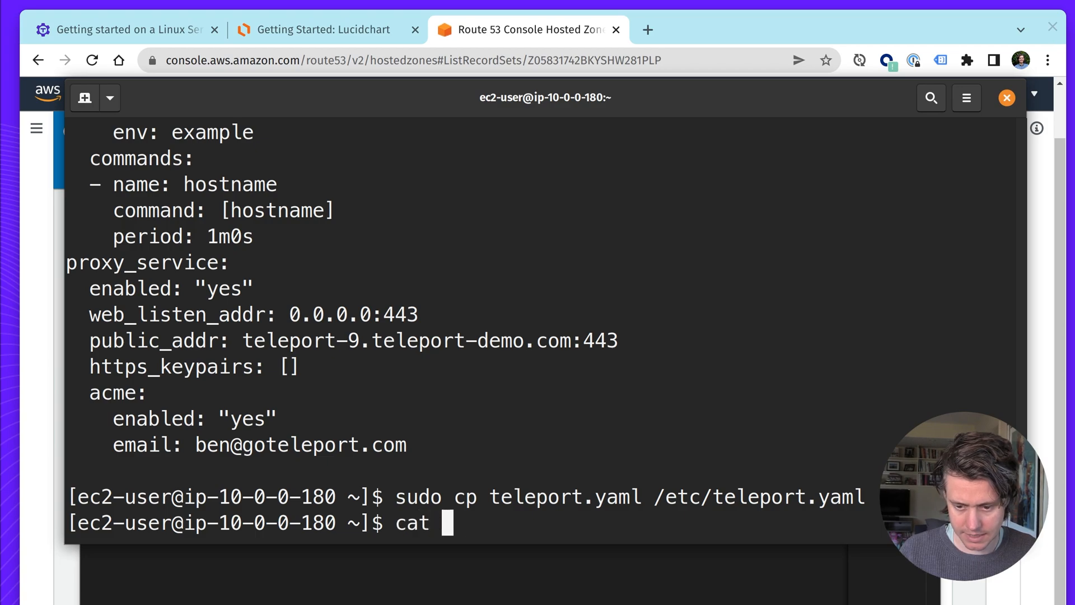
key("Return")
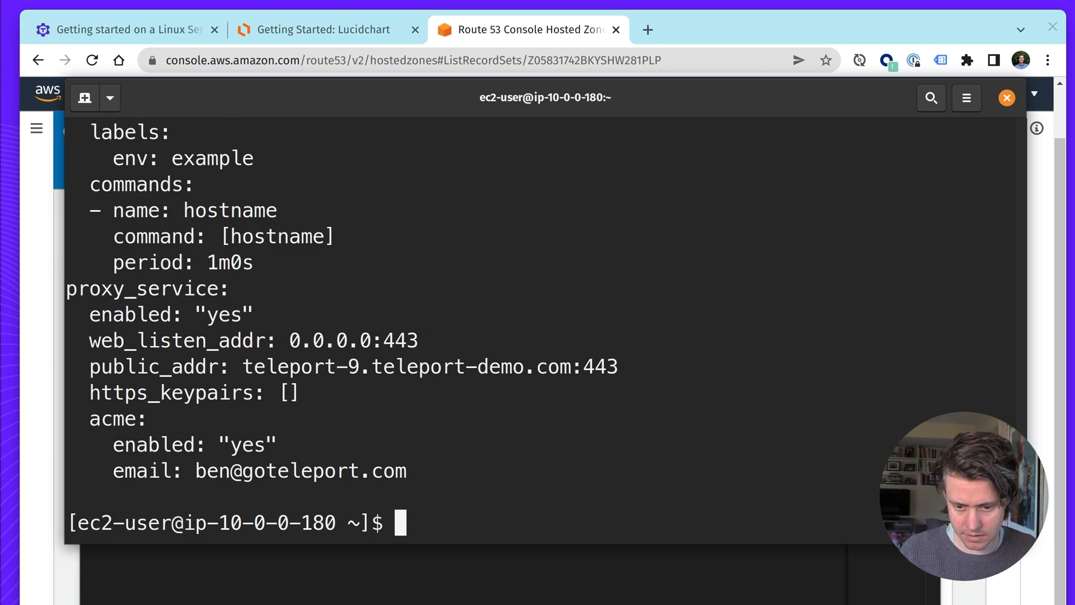
scroll("up", 3)
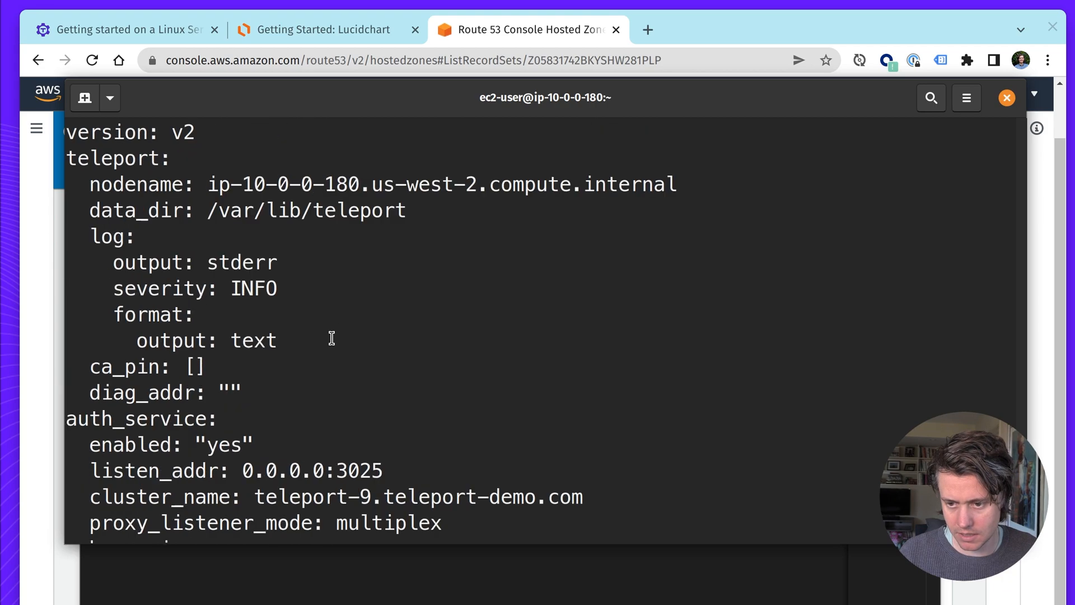
scroll("up", 3)
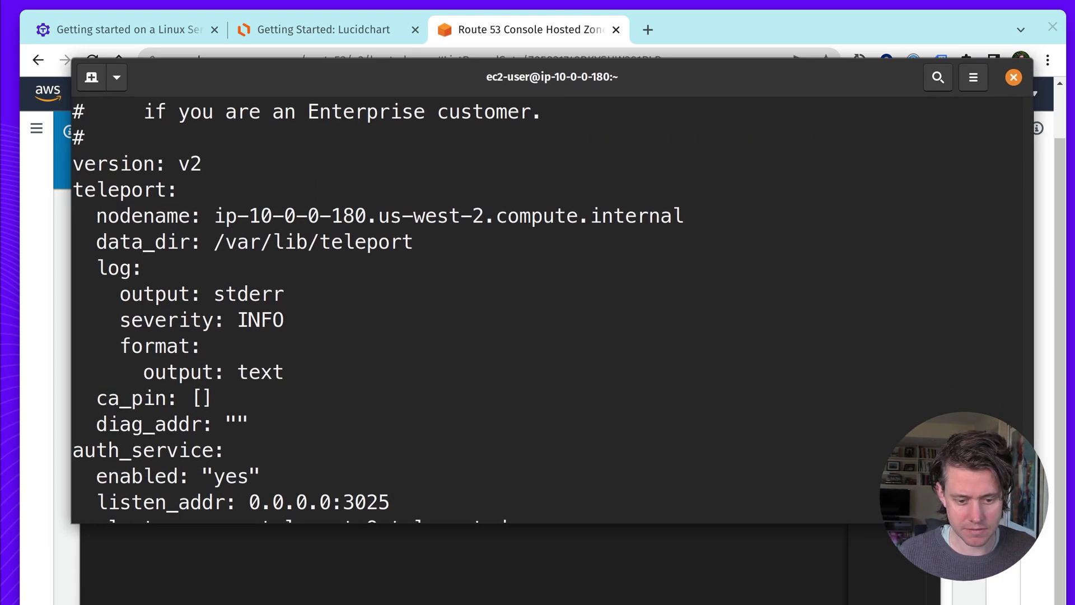
scroll("up", 3)
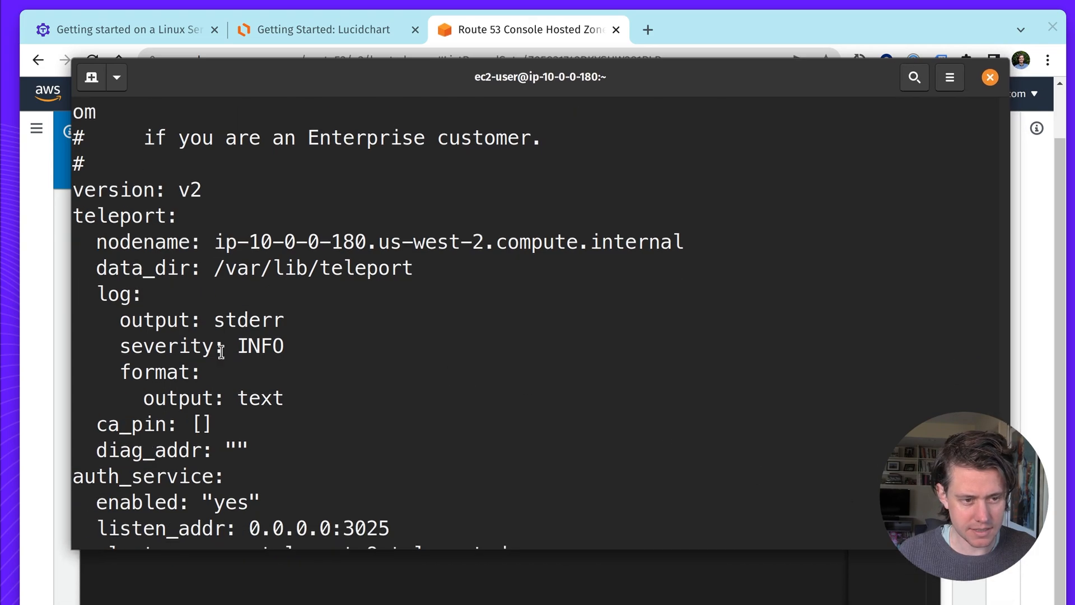
mouse_move(291, 321)
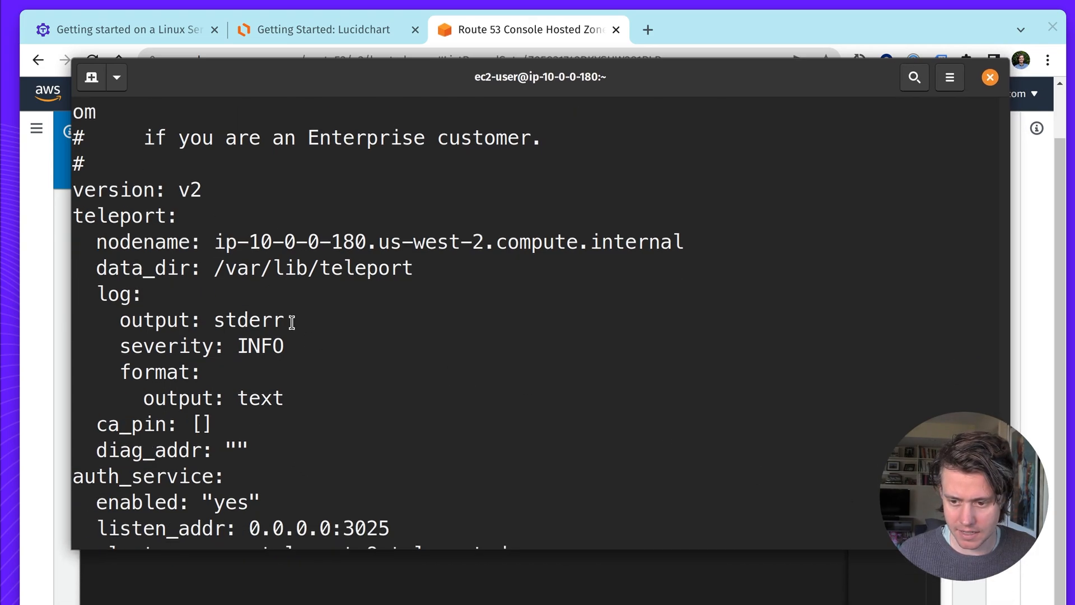
scroll("down", 3)
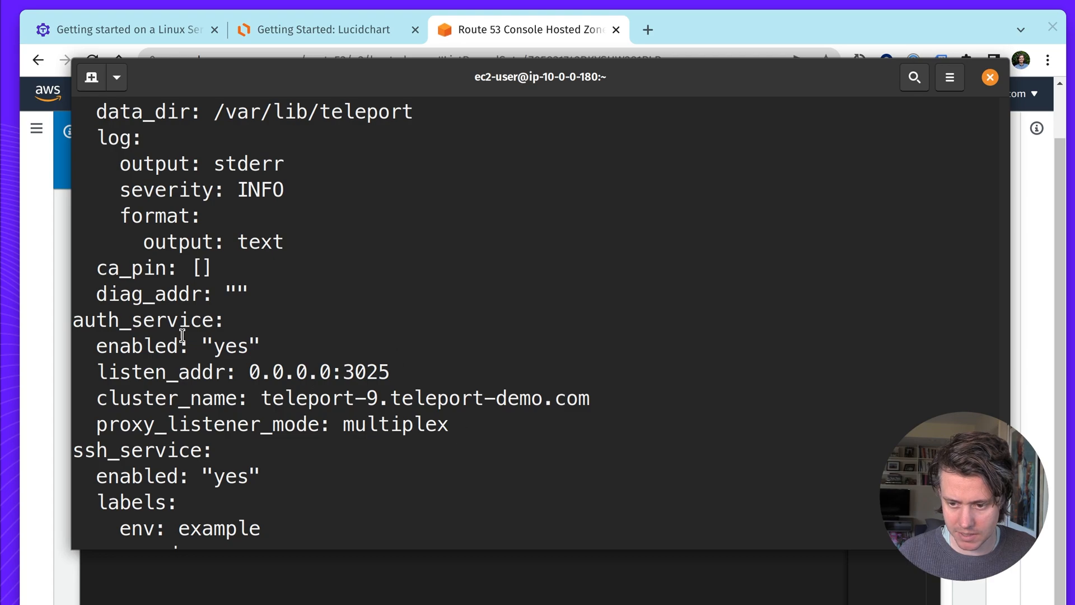
scroll("down", 3)
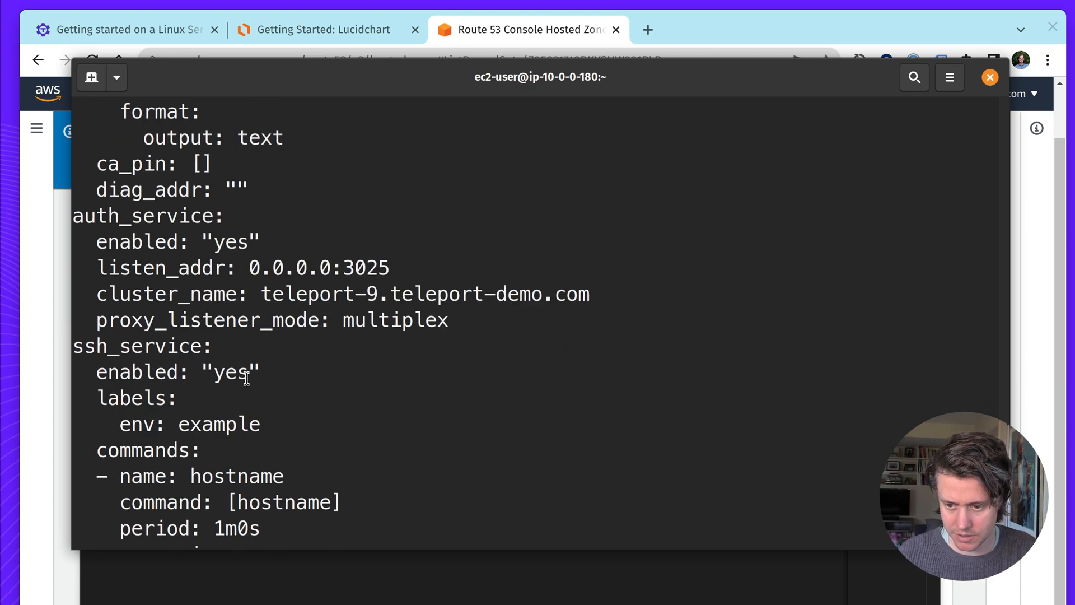
scroll("down", 3)
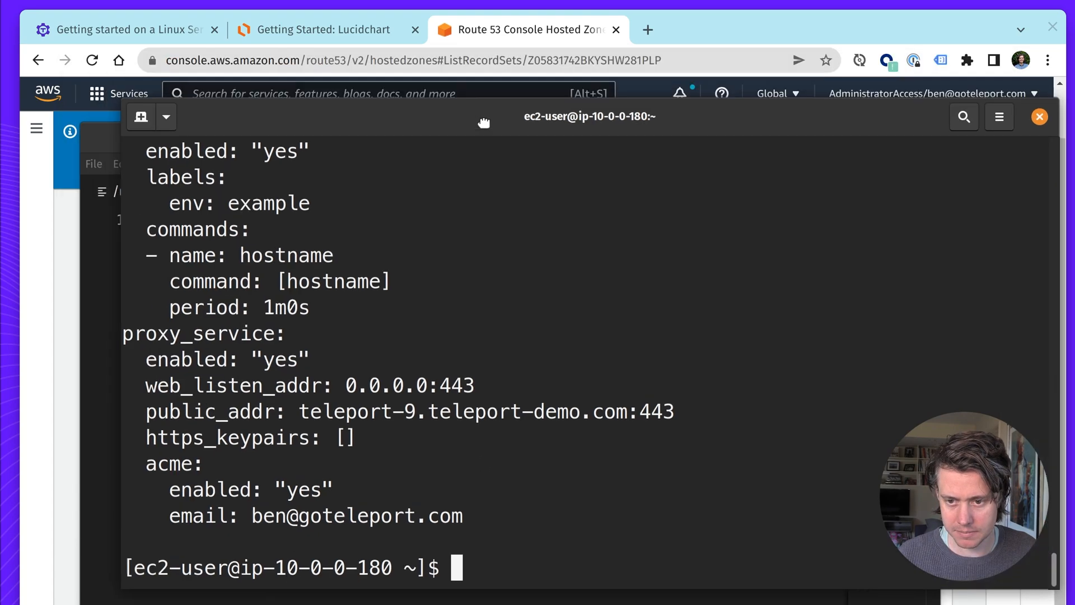
Copy the sudo systemctl start teleport command from the guide's Start Teleport section
left_click(124, 29)
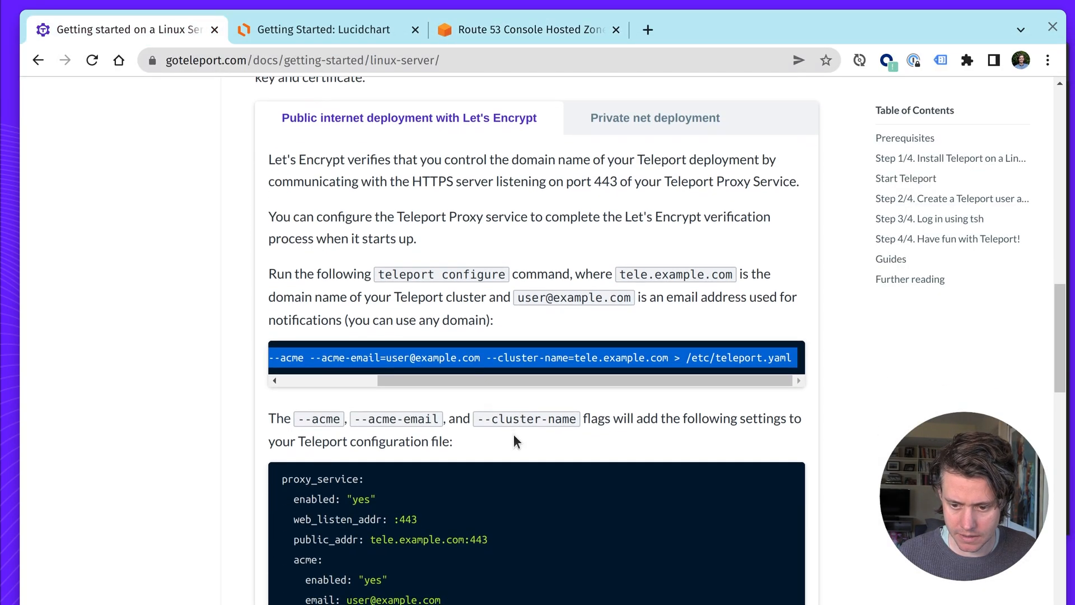
scroll("down", 3)
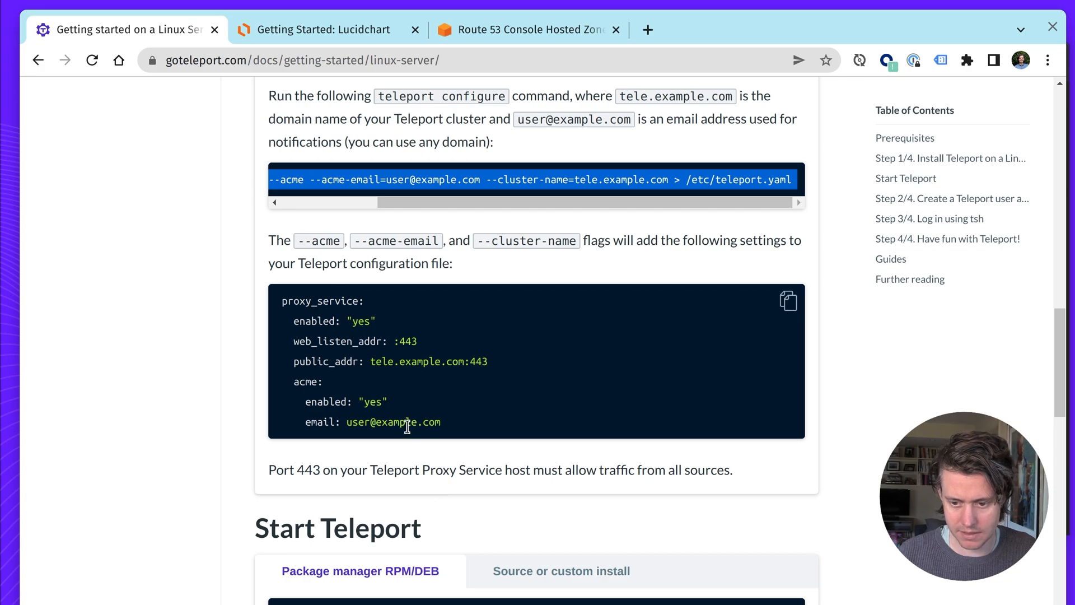
scroll("down", 3)
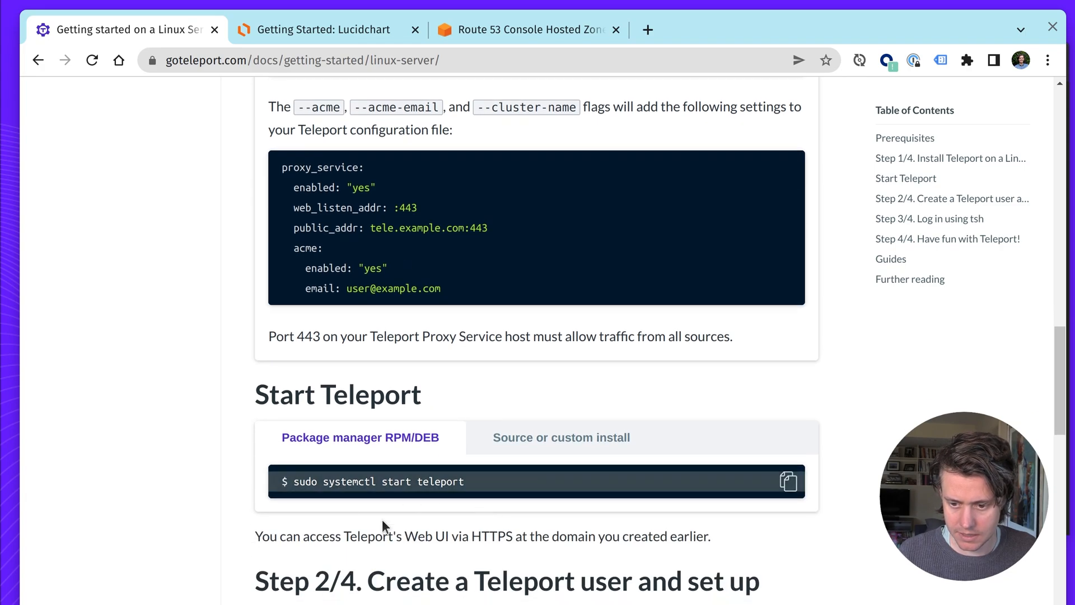
scroll("down", 3)
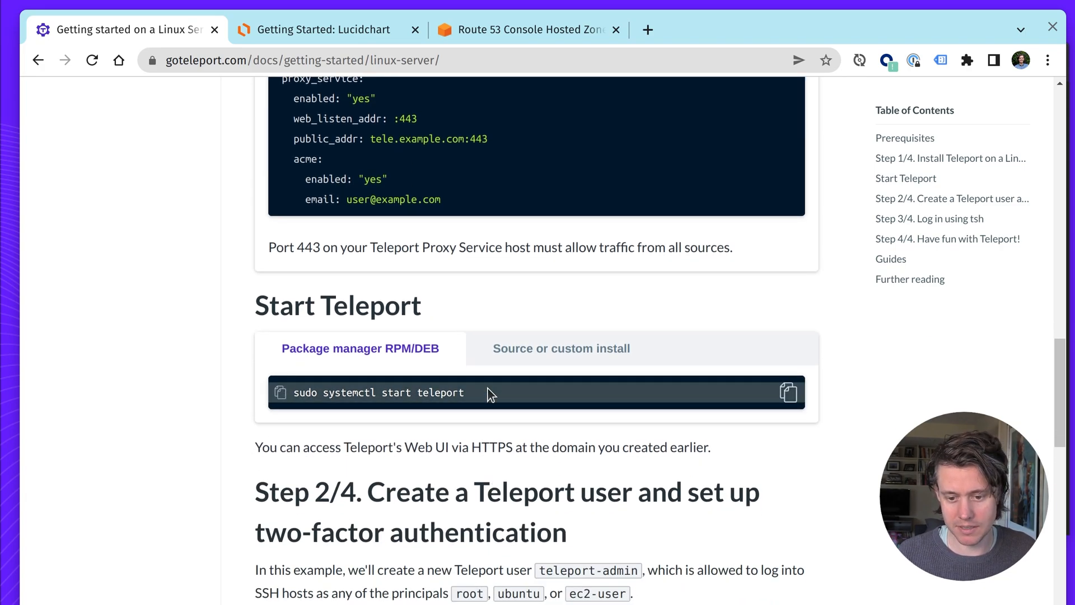
left_click(788, 392)
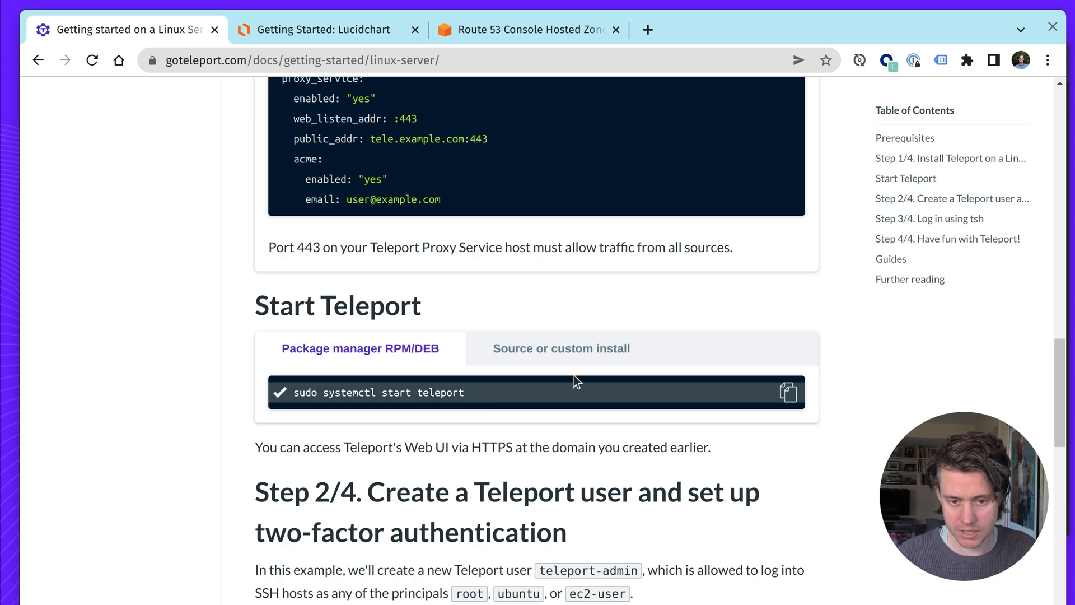
key("Super")
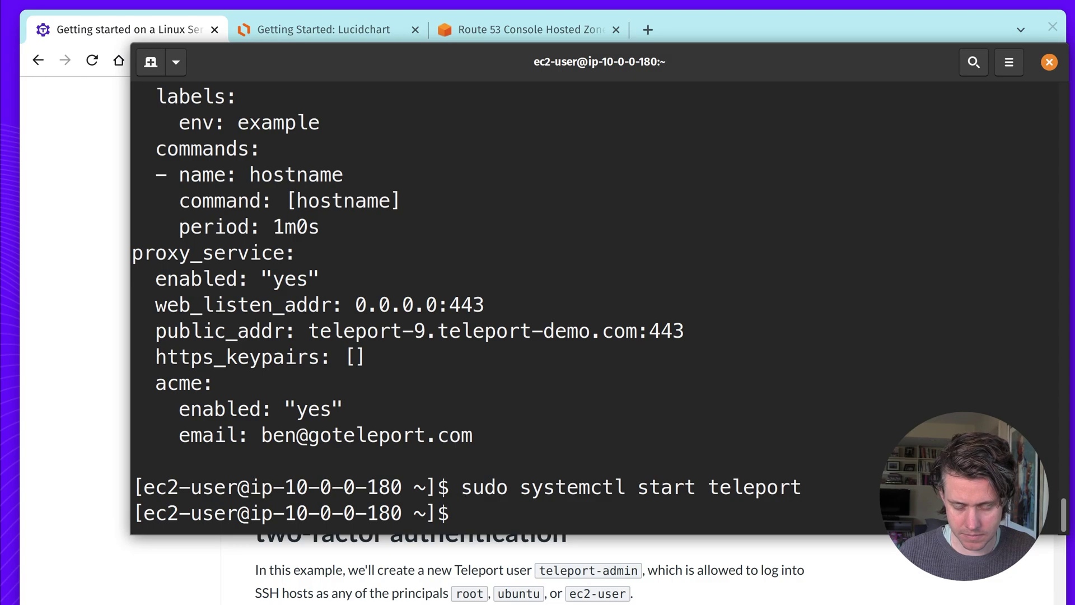
Run systemctl status teleport to confirm the service is active (running)
type("systemctl stat")
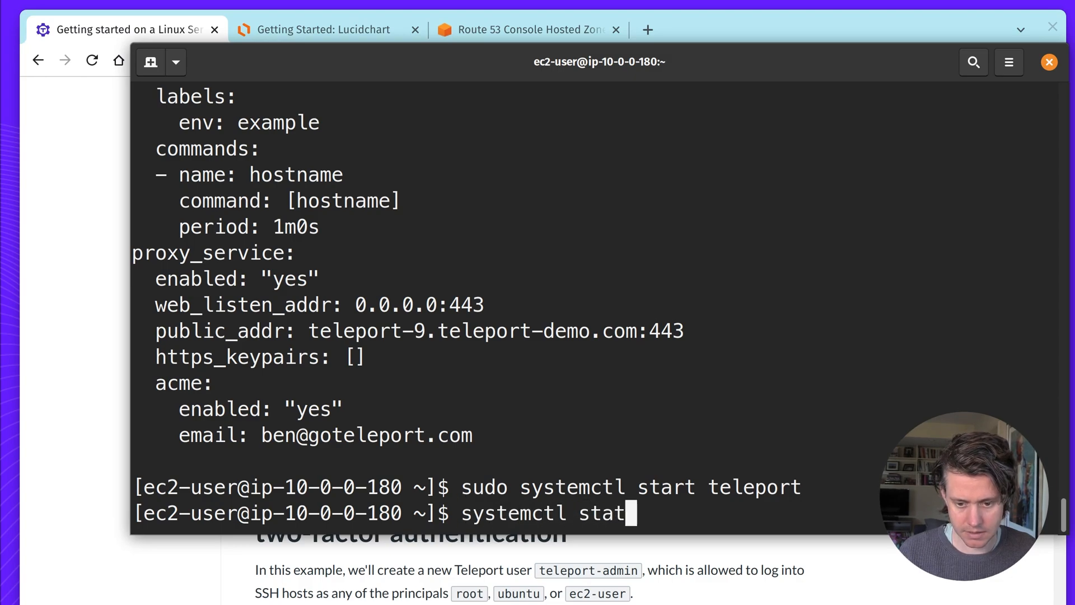
key("Return")
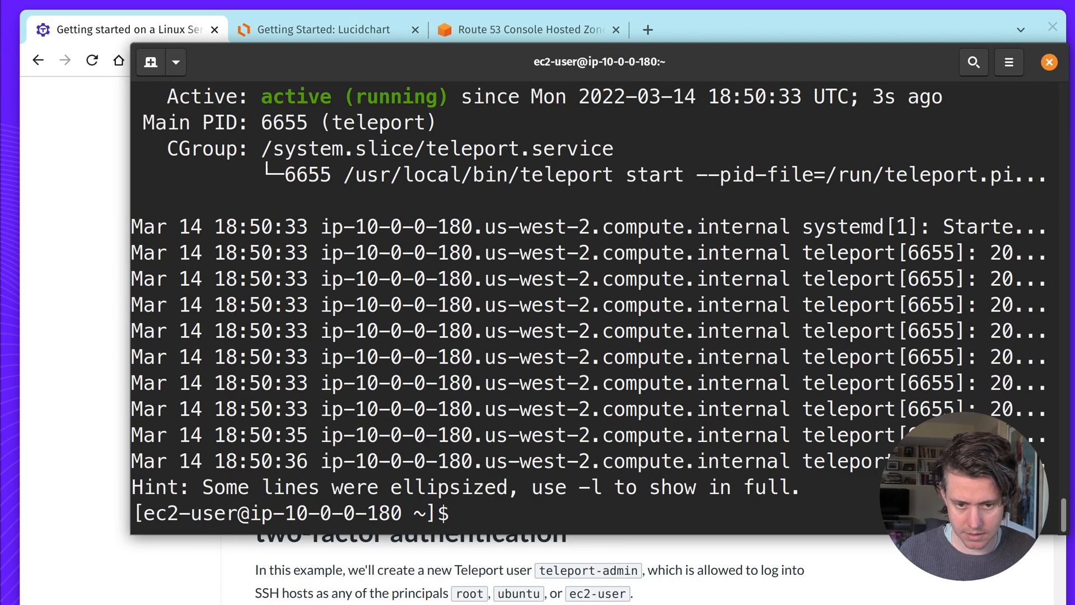
scroll("up", 3)
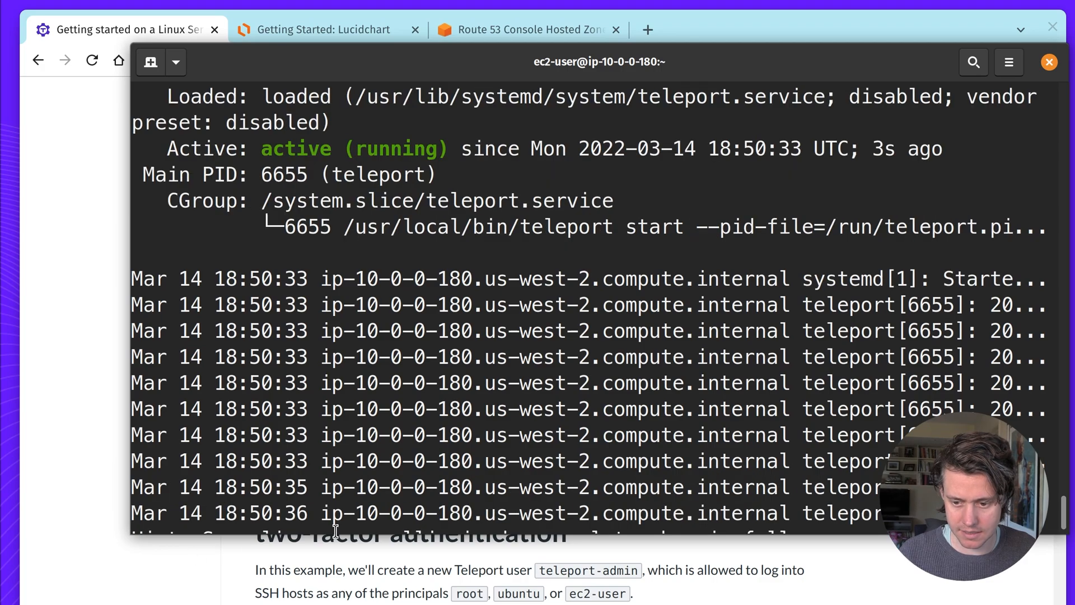
left_click(1048, 61)
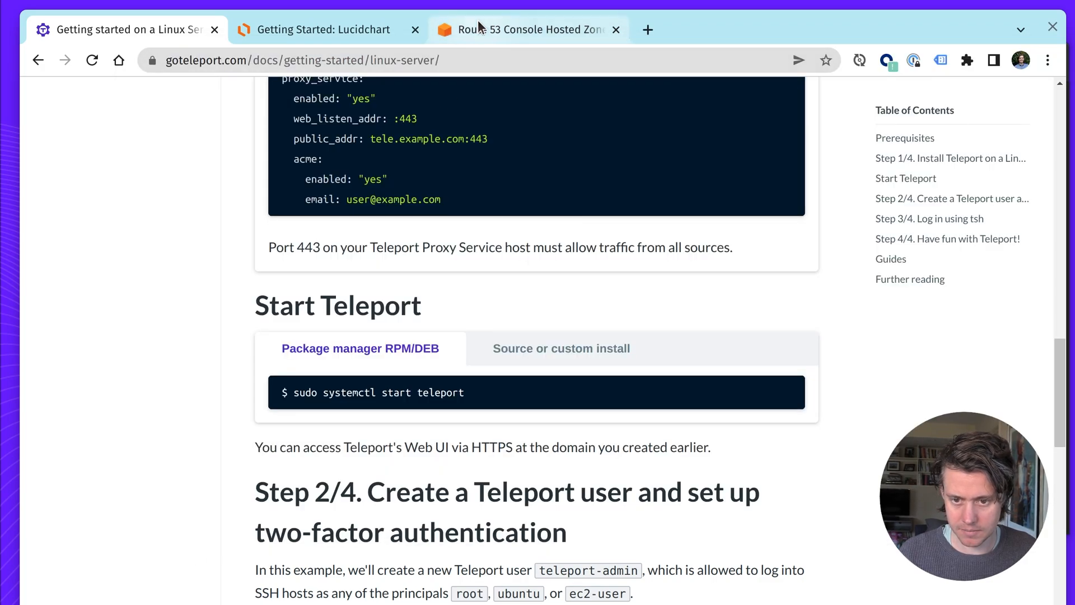
Open teleport-9.teleport-demo.com in a new browser tab
left_click(529, 29)
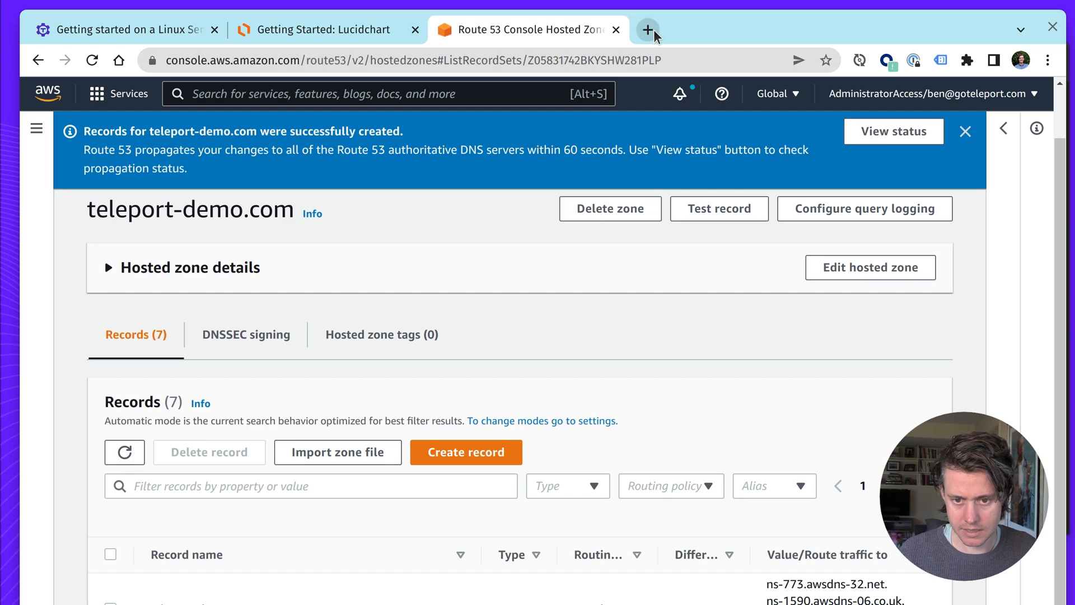
left_click(648, 30)
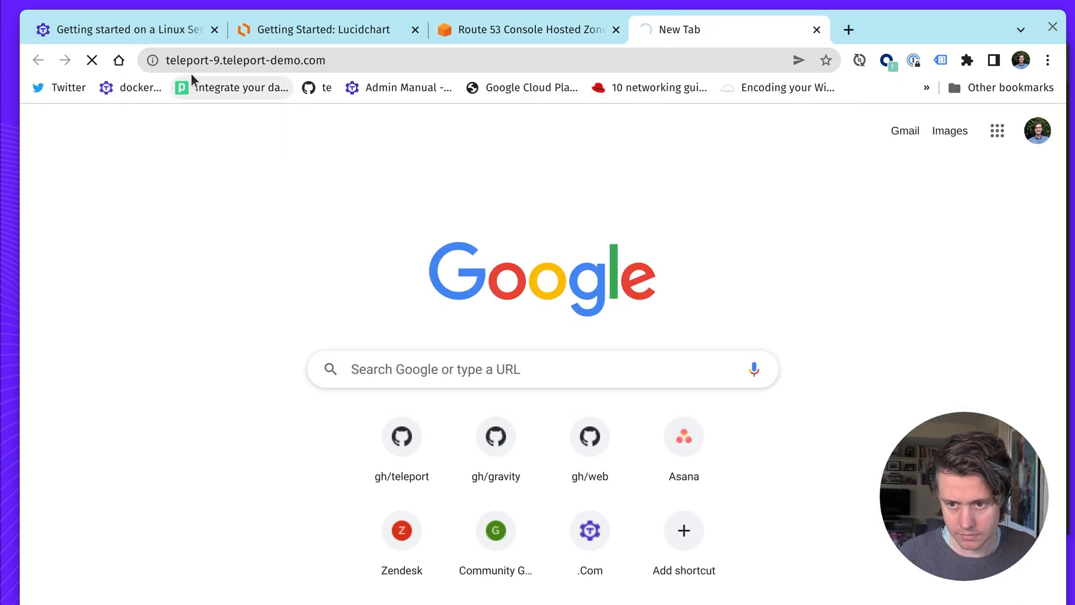
left_click(245, 61)
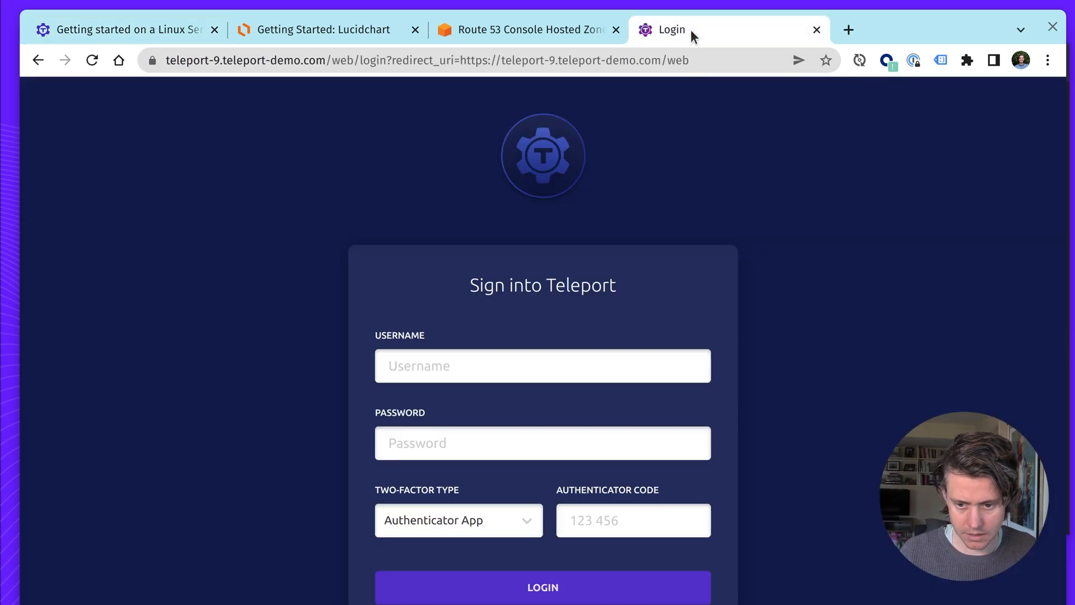
left_click(543, 366)
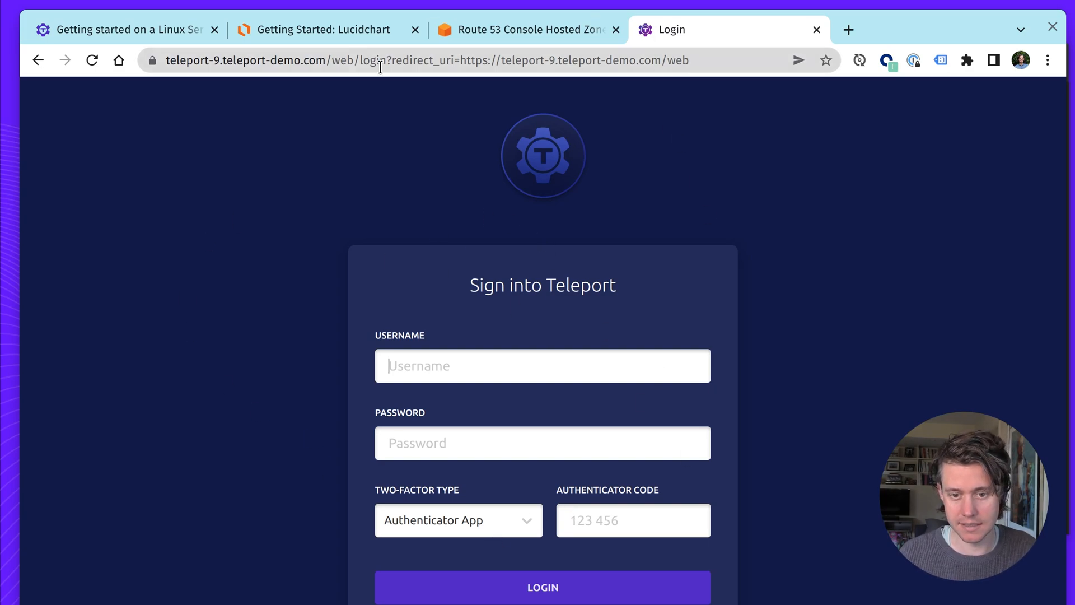
Check the guide, then open the Two-factor type dropdown on Sign into Teleport
left_click(123, 30)
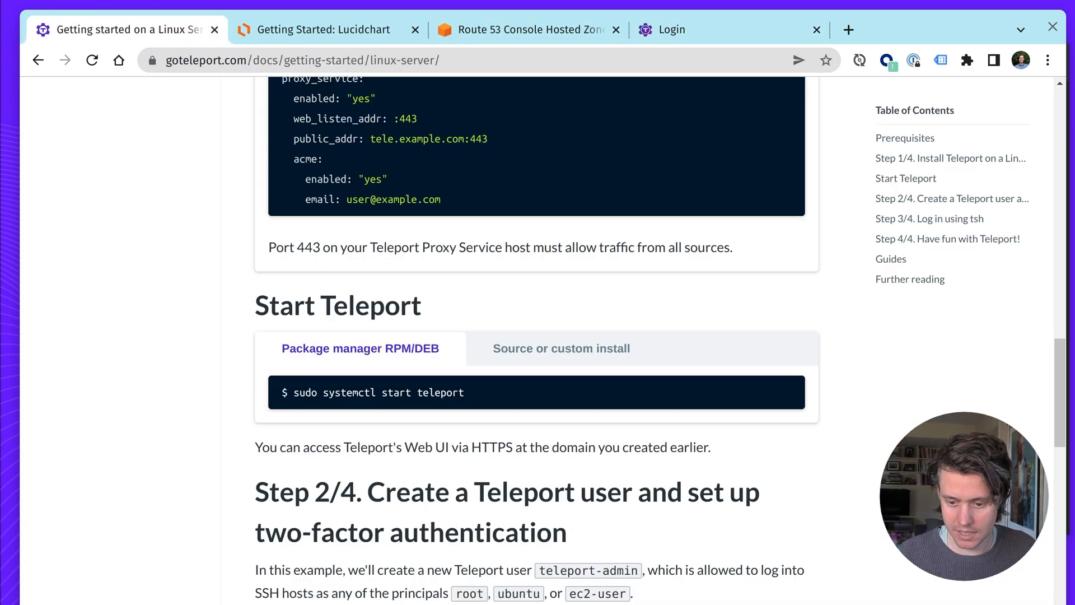
left_click(672, 29)
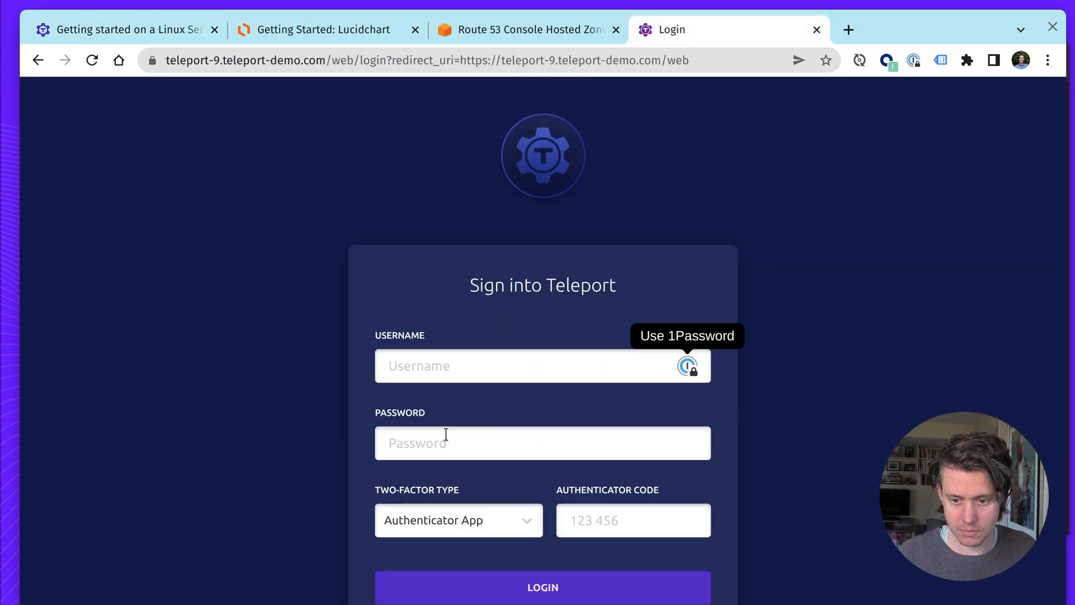
left_click(458, 519)
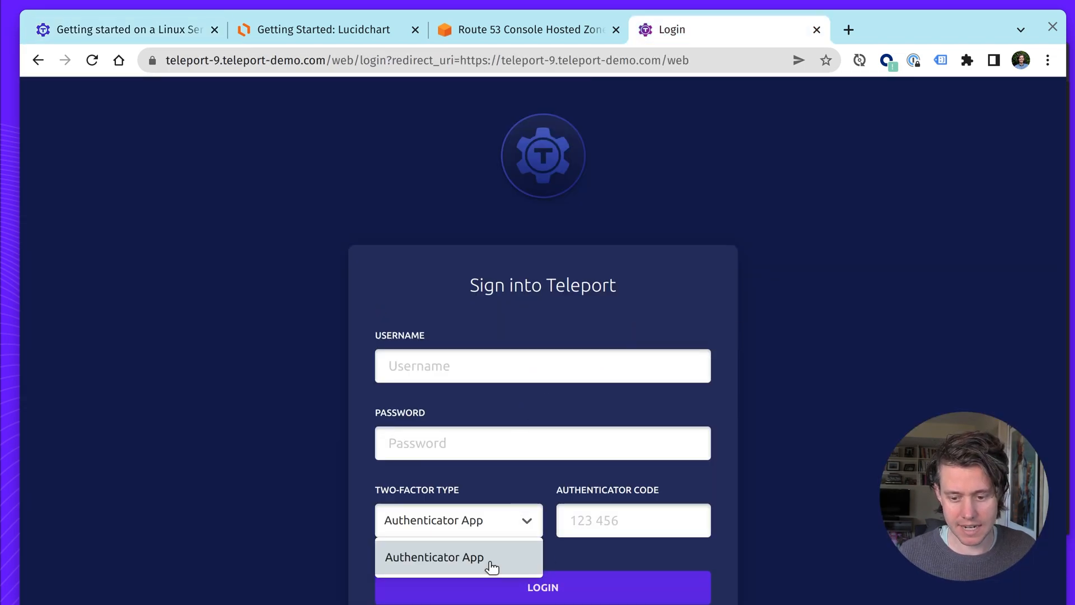
Scroll the guide to Step 2/4 and select the tctl users add teleport-admin command
left_click(124, 29)
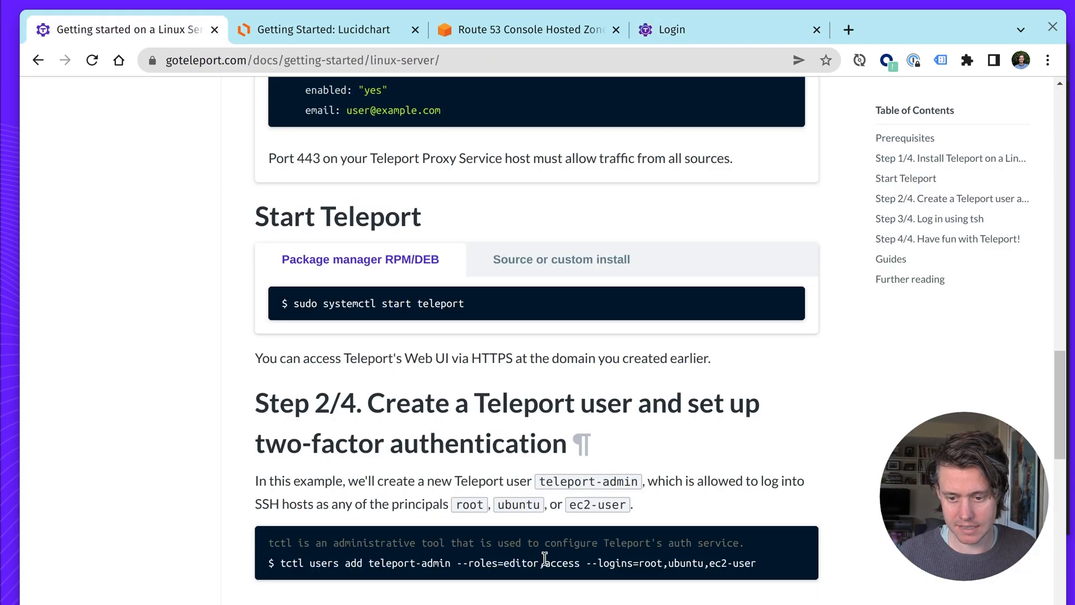
scroll("down", 3)
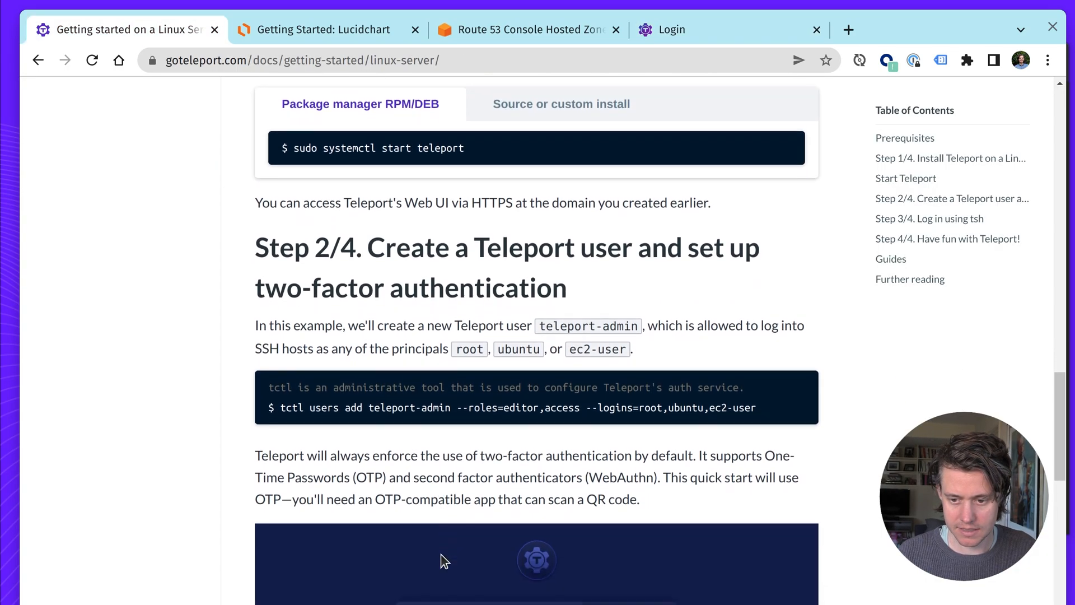
scroll("down", 3)
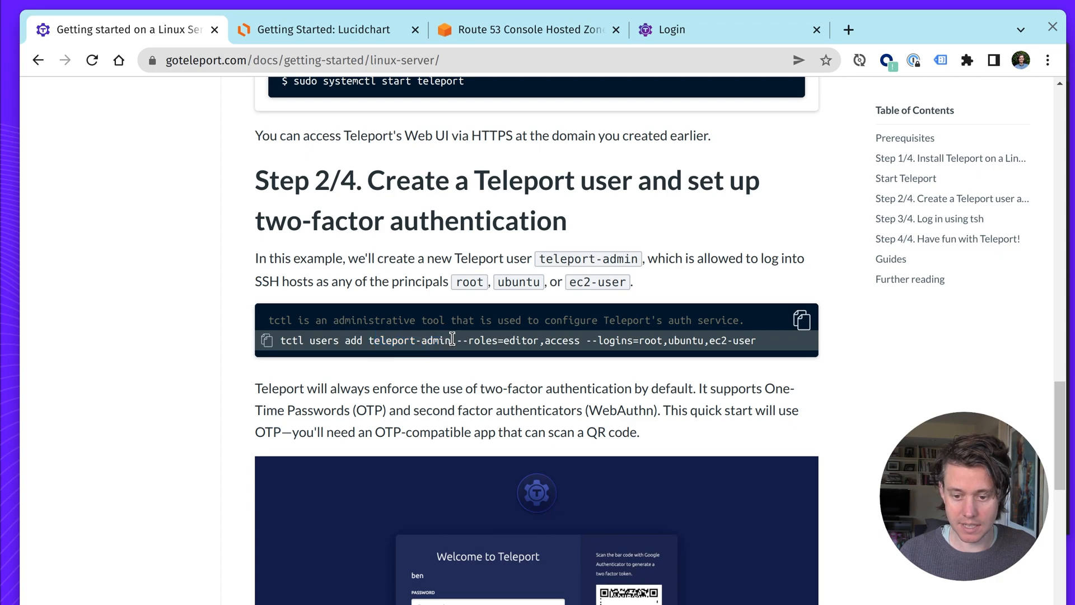
double_click(410, 340)
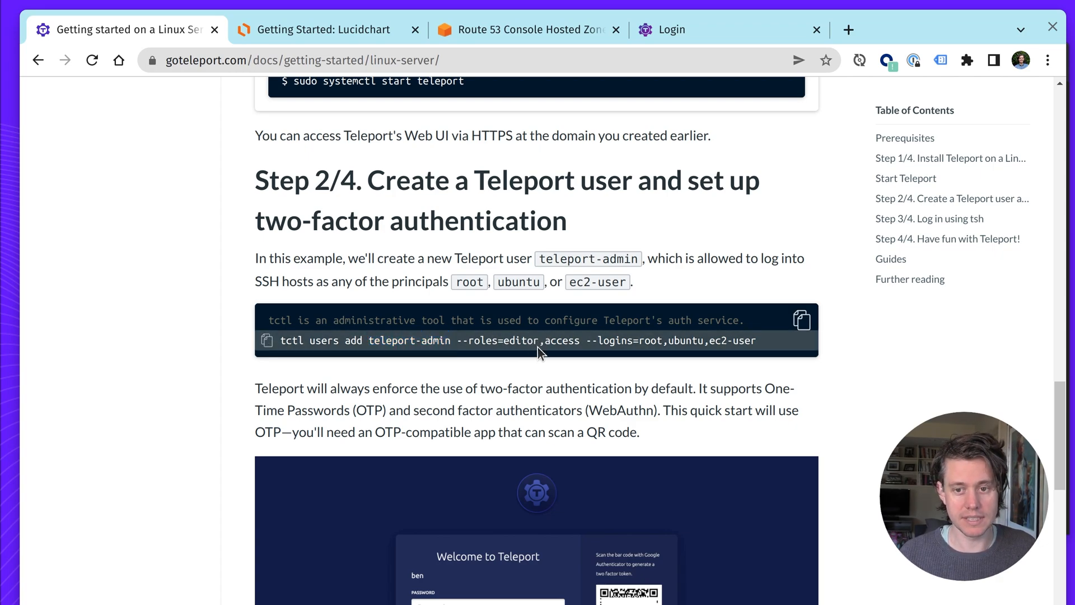
mouse_move(645, 340)
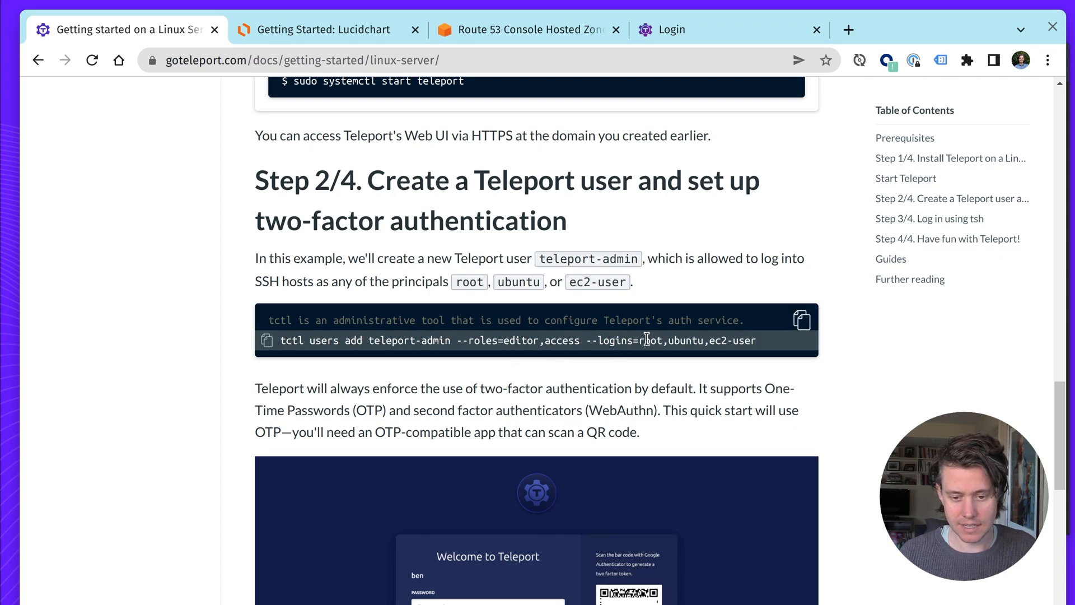
double_click(650, 341)
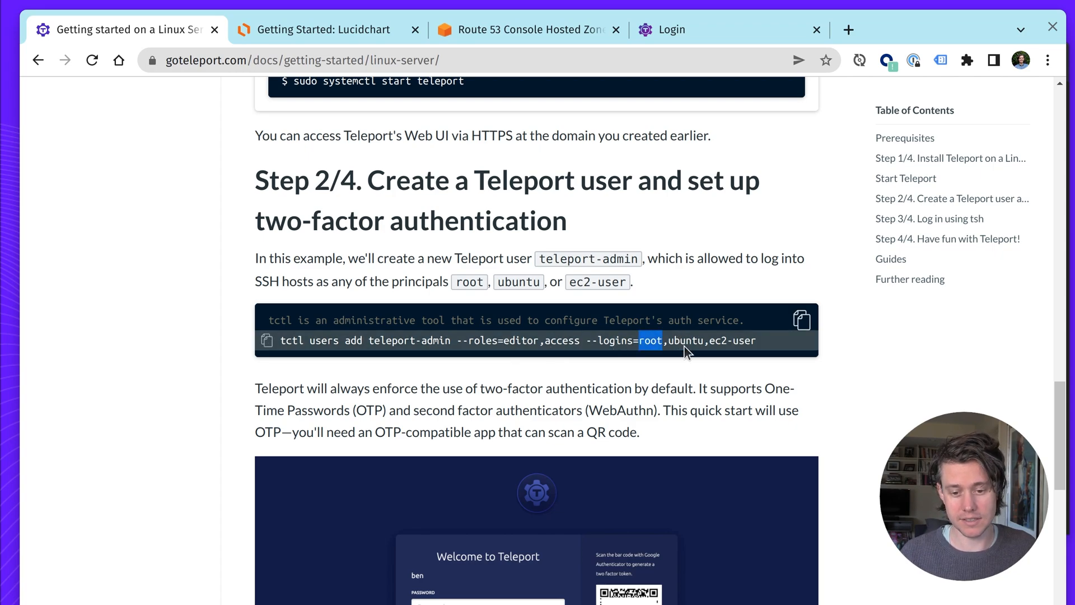
mouse_move(697, 336)
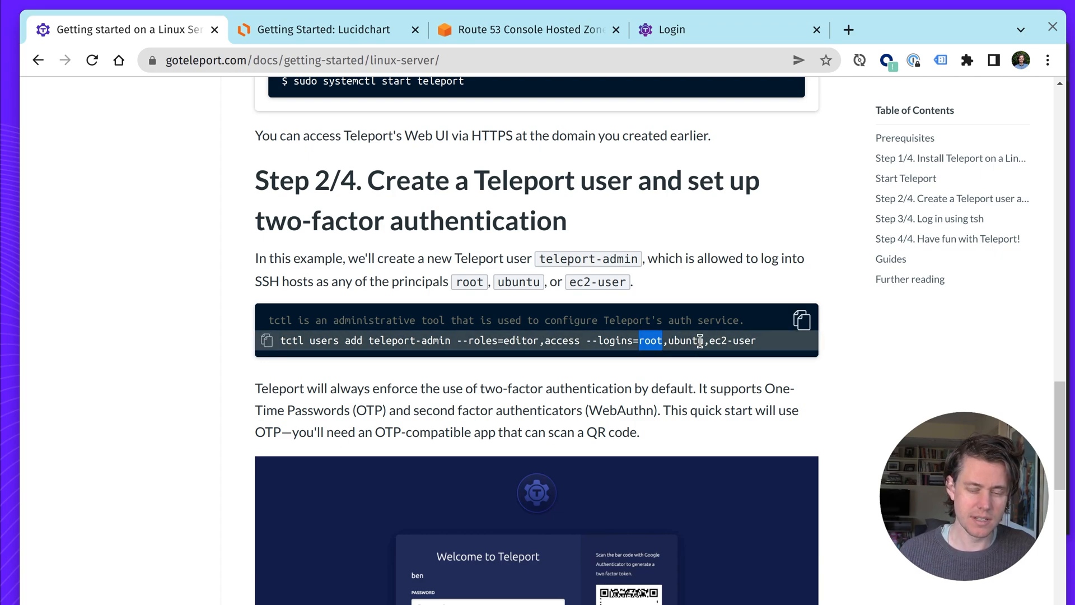
triple_click(480, 341)
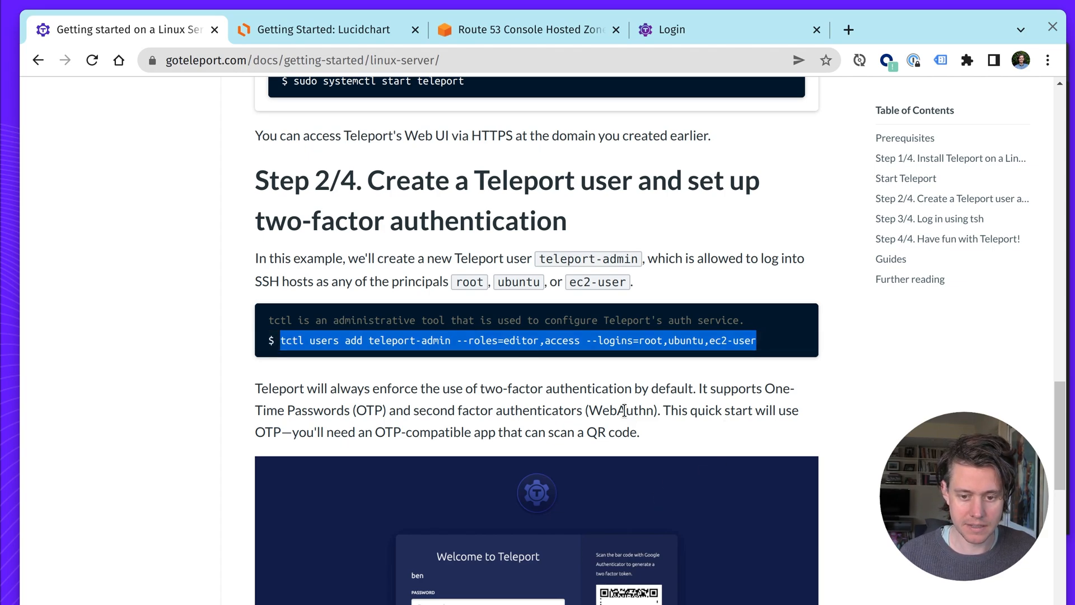
mouse_move(693, 341)
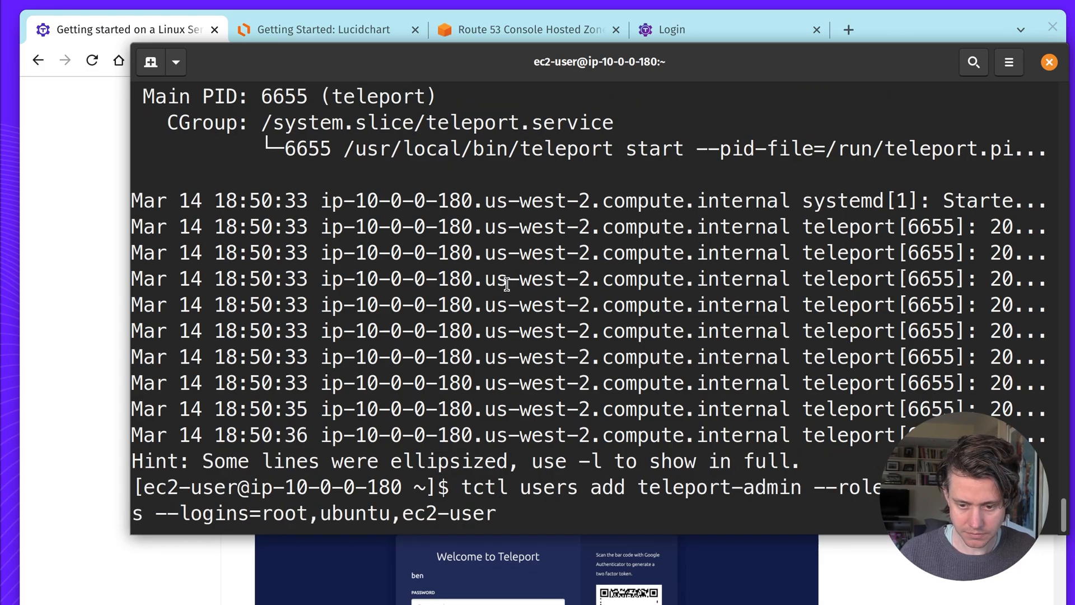
Run tctl users add, retry as superuser, and locate tctl with which
key("Return")
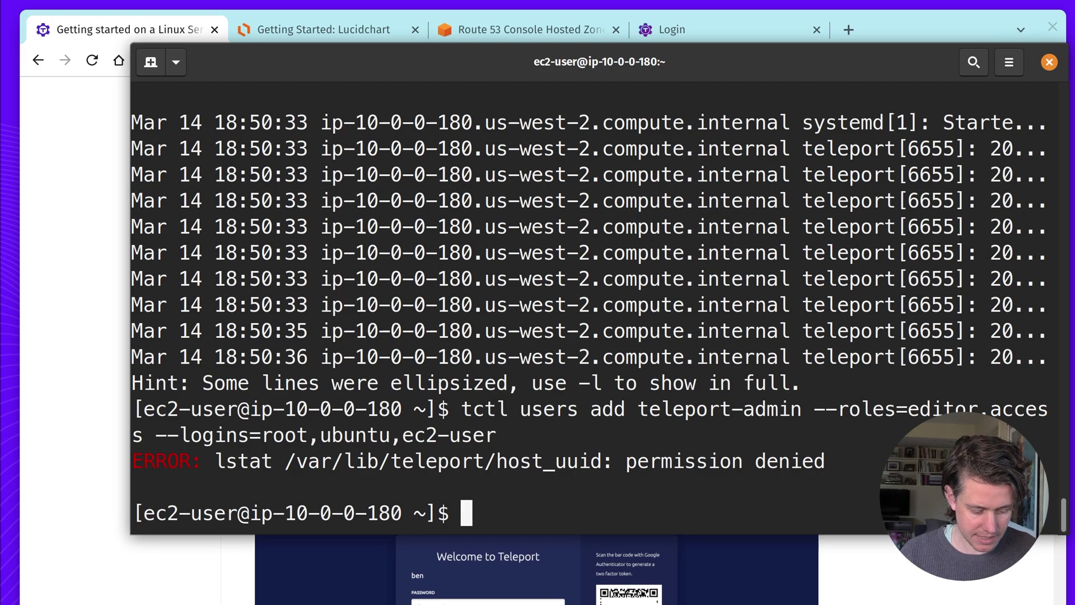
key("Return")
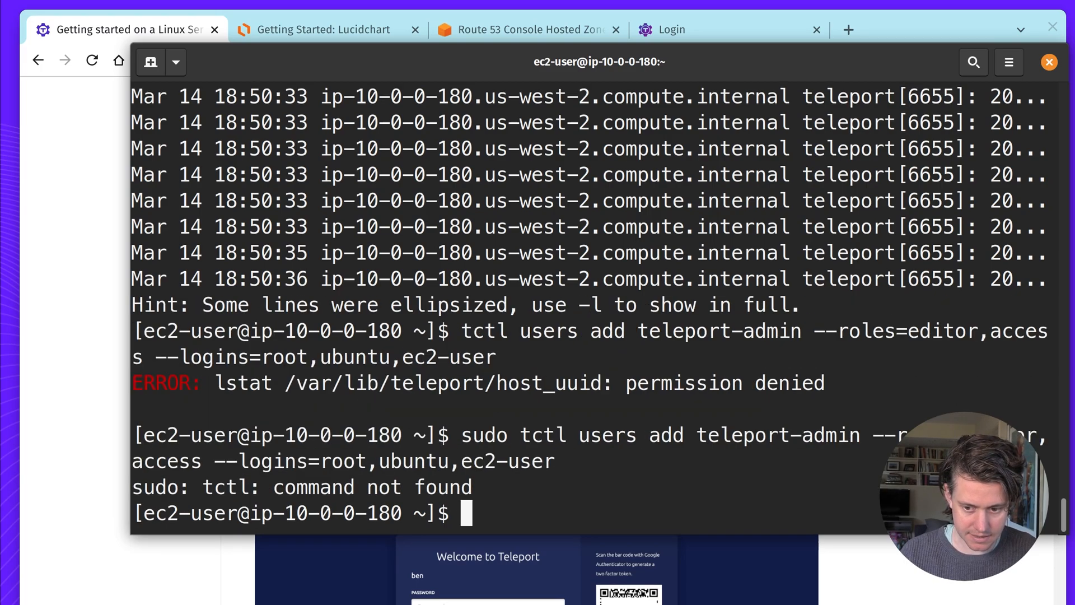
type("which")
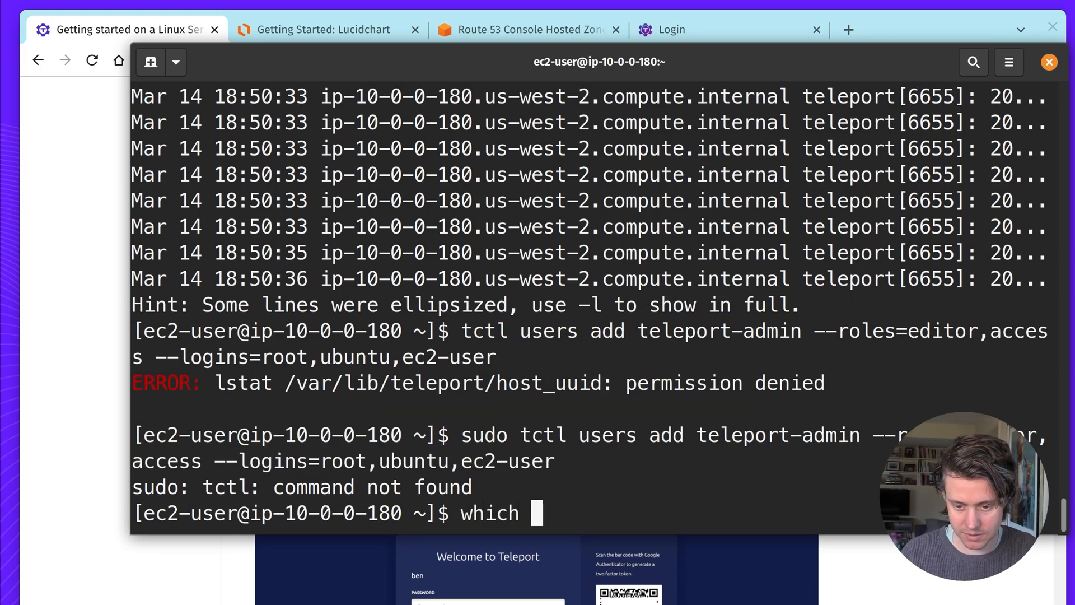
key("Return")
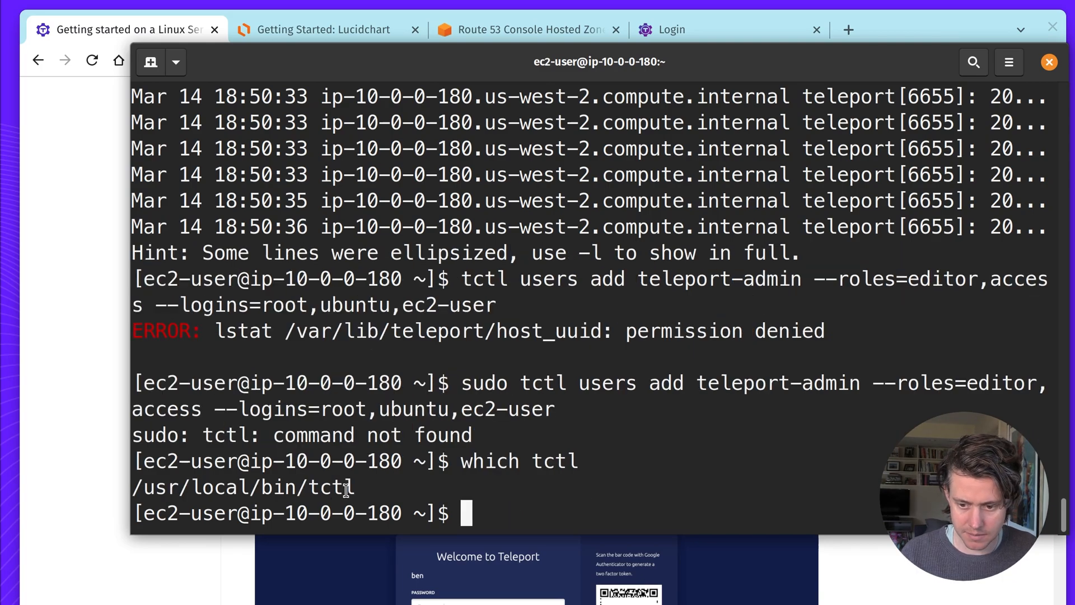
Rerun with sudo /usr/local/bin/tctl to create teleport-admin and get the invite URL
double_click(242, 487)
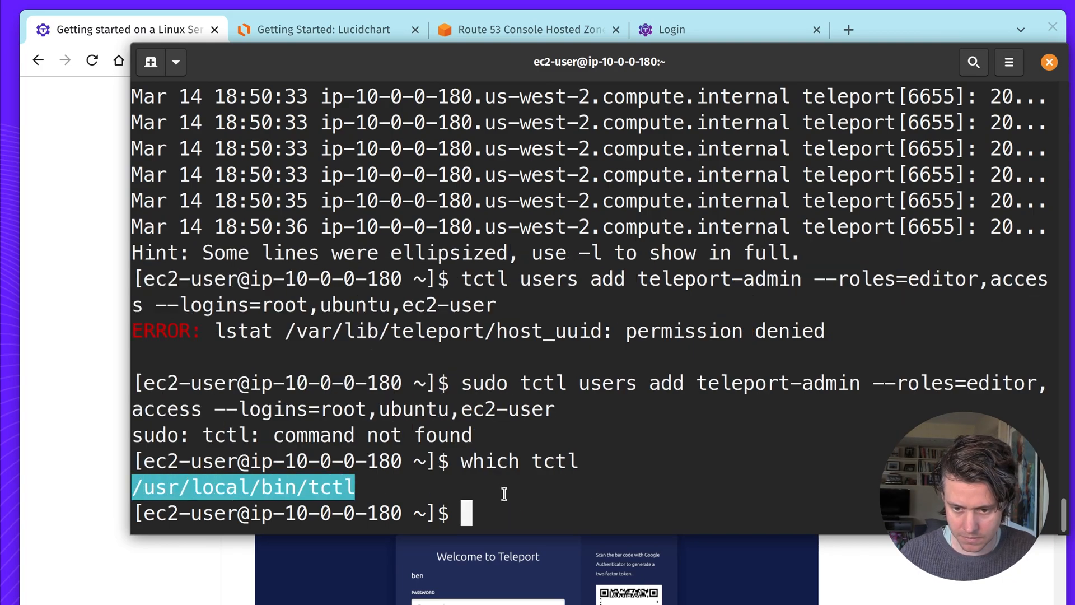
type("/usr/local/bin/tctl users add tel")
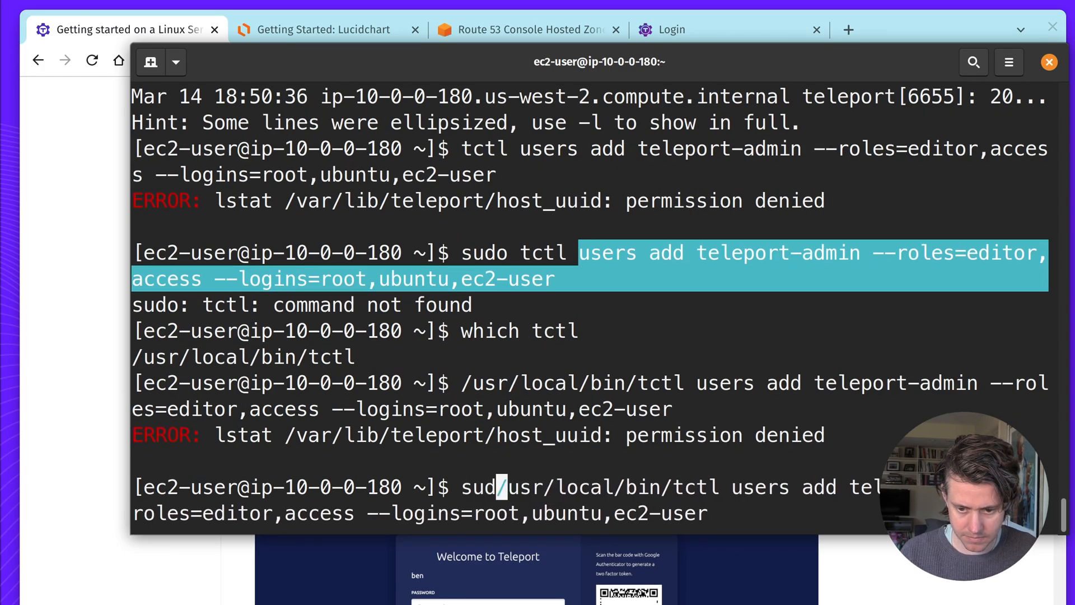
key("Return")
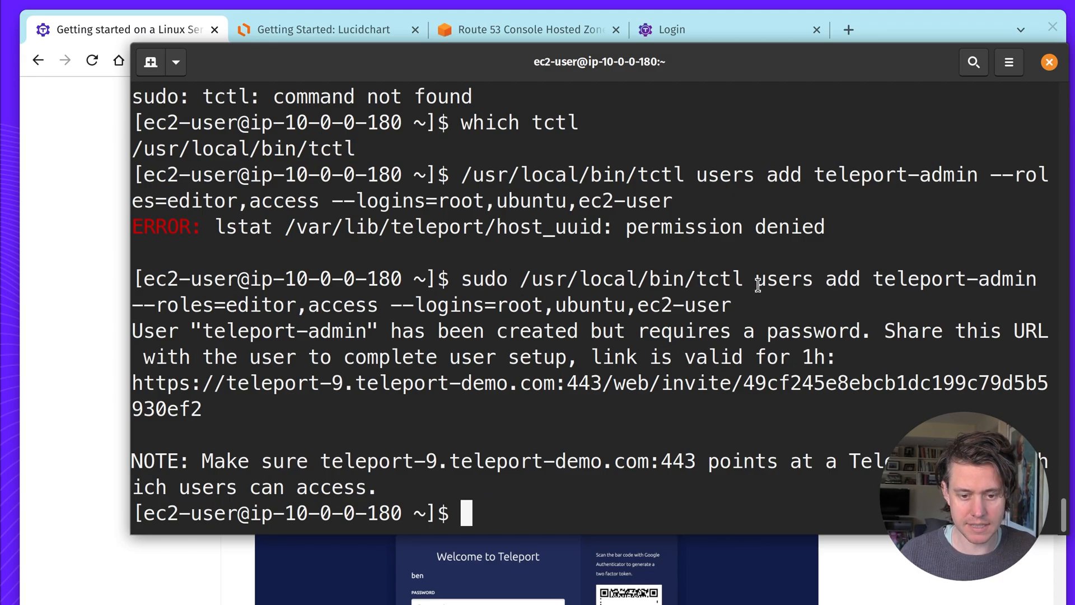
mouse_move(724, 383)
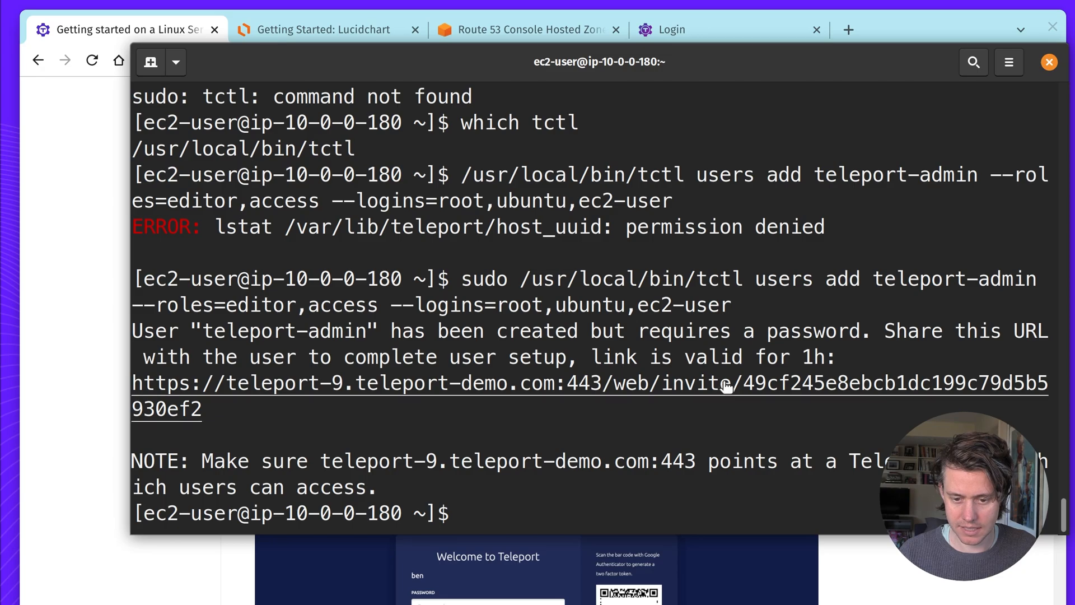
mouse_move(353, 385)
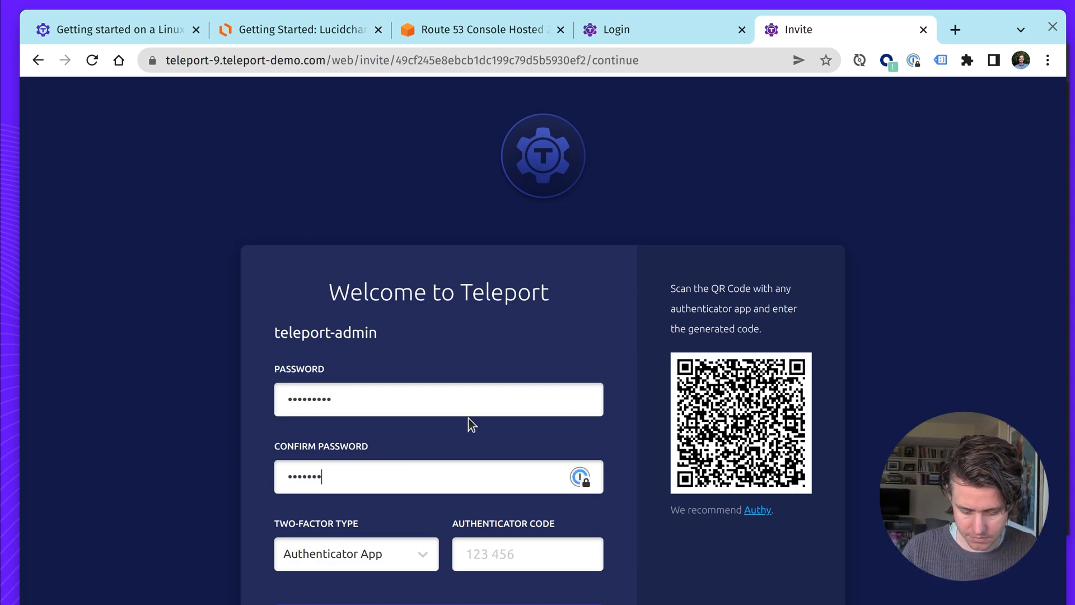
Enter the teleport-admin password and authenticator app code to complete the invite
type("••")
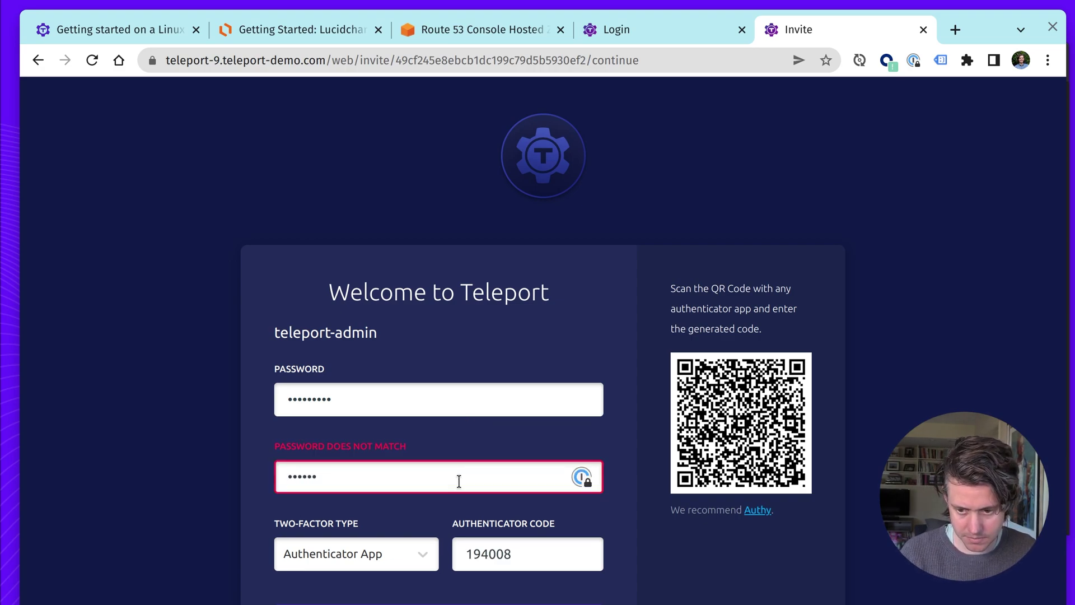
type("•••")
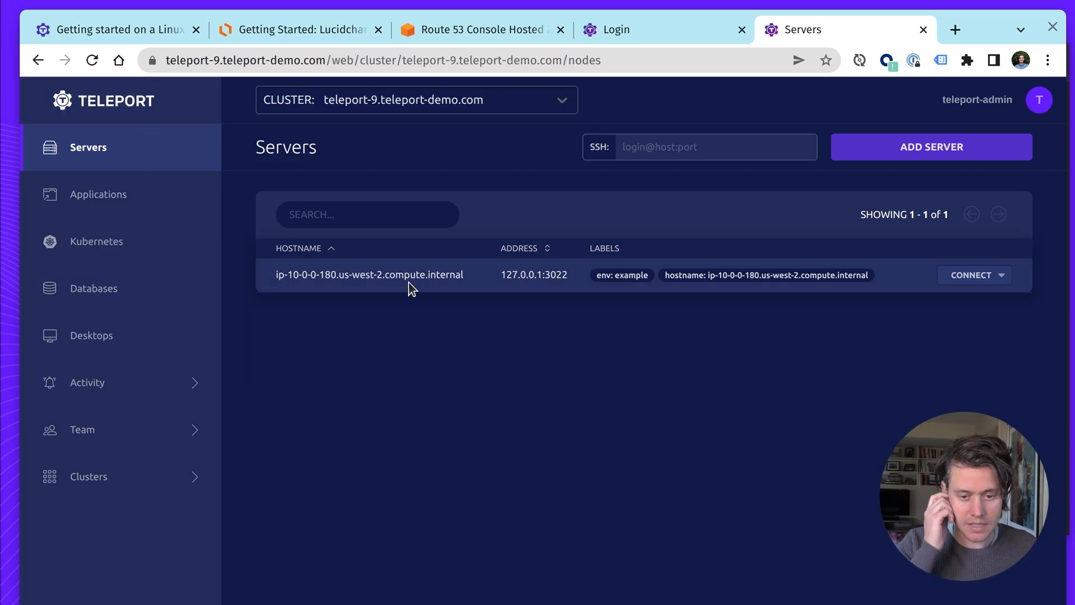
mouse_move(693, 272)
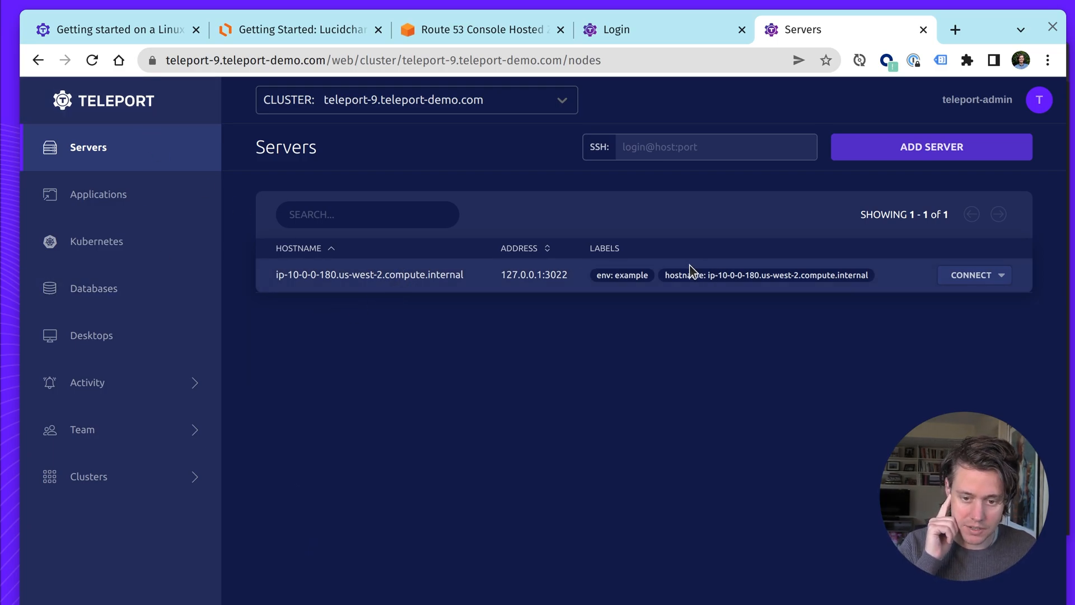
mouse_move(993, 283)
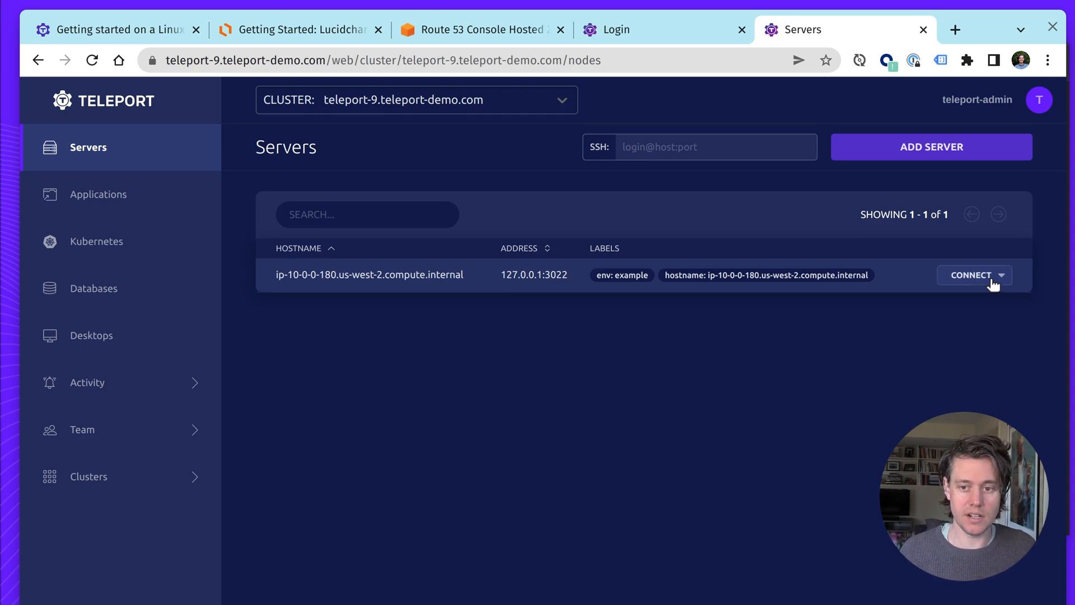
mouse_move(879, 302)
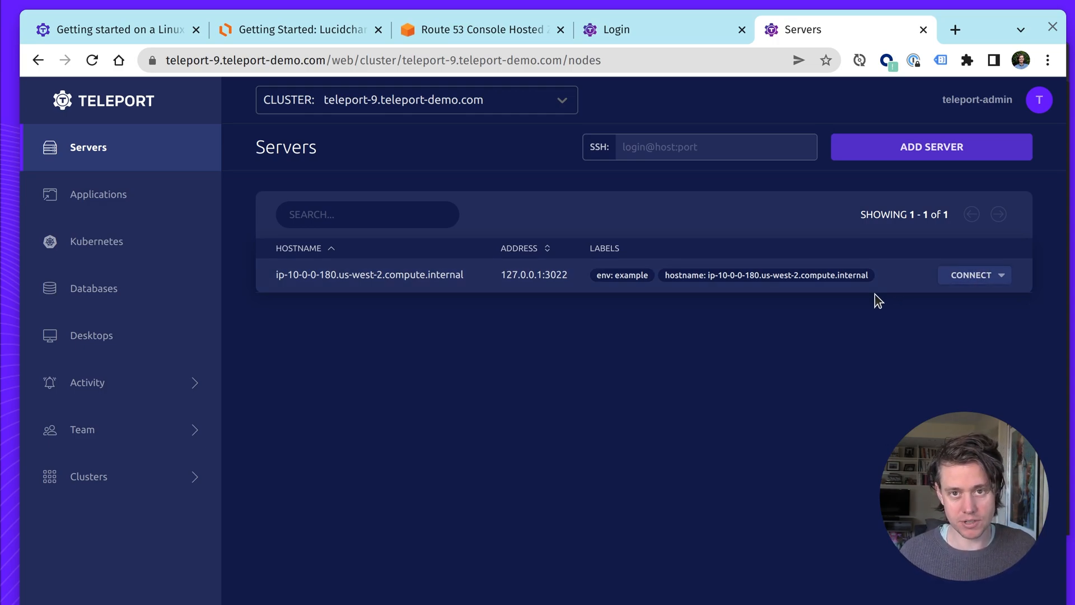
Open the CONNECT login list for server ip-10-0-0-180
left_click(971, 275)
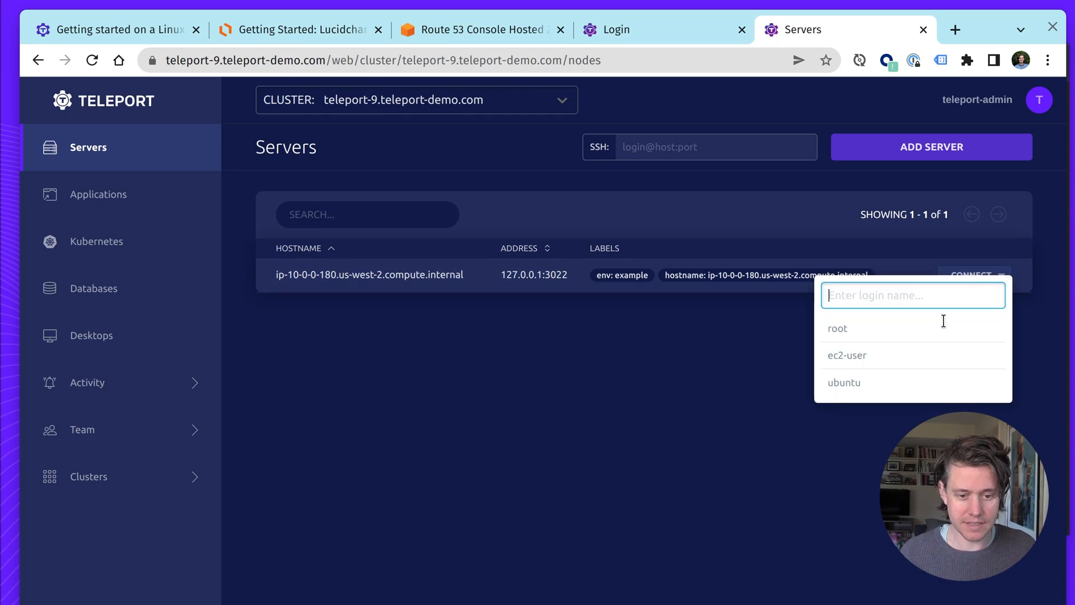
Connect as ec2-user, run cat /etc/teleport.yaml, and close the session
left_click(847, 355)
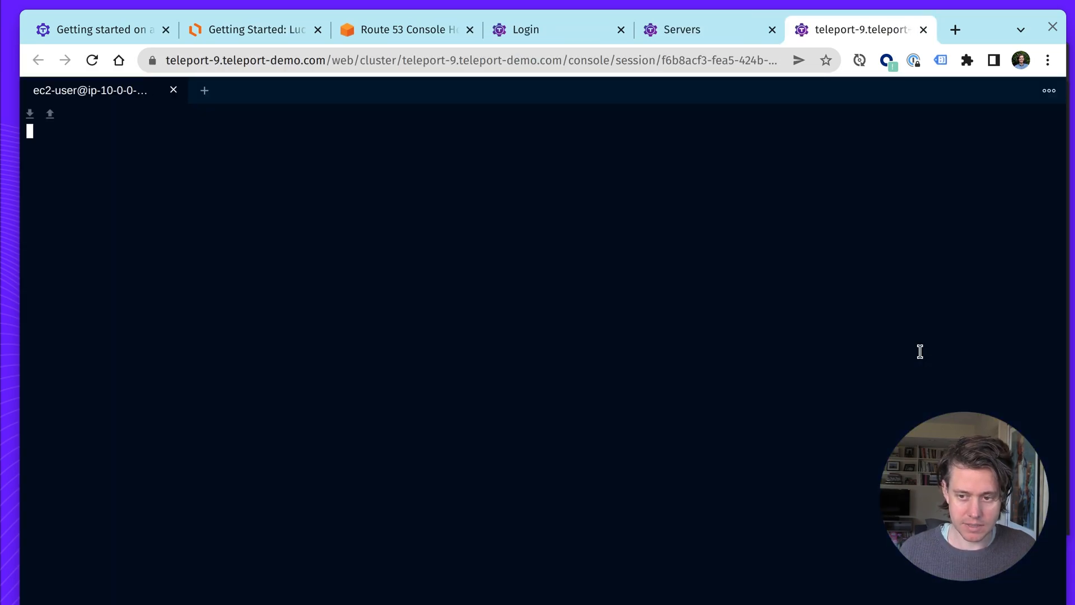
type("cat /")
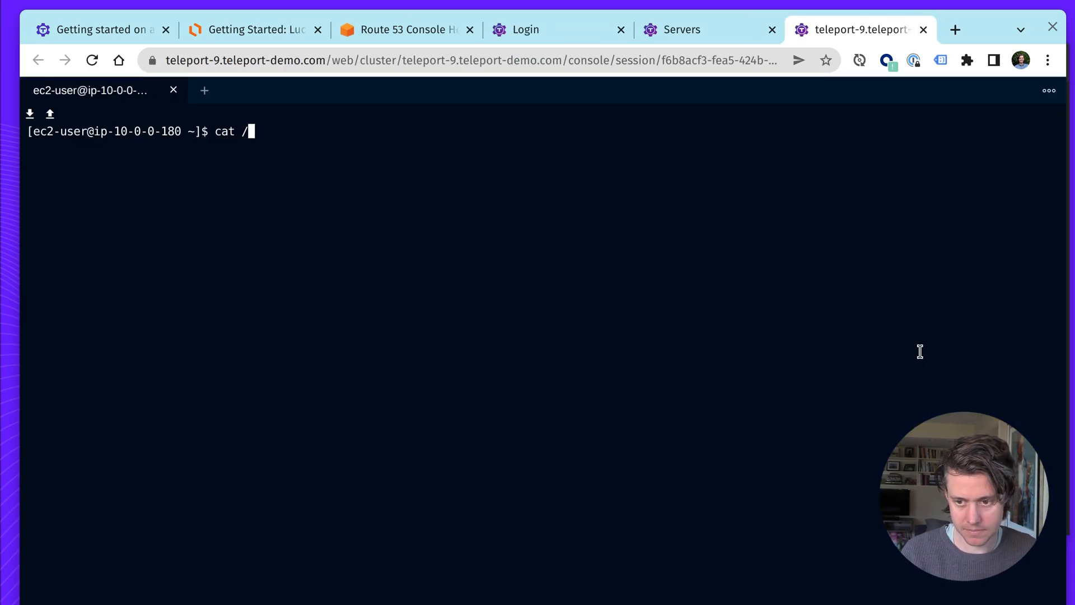
type("etc/te")
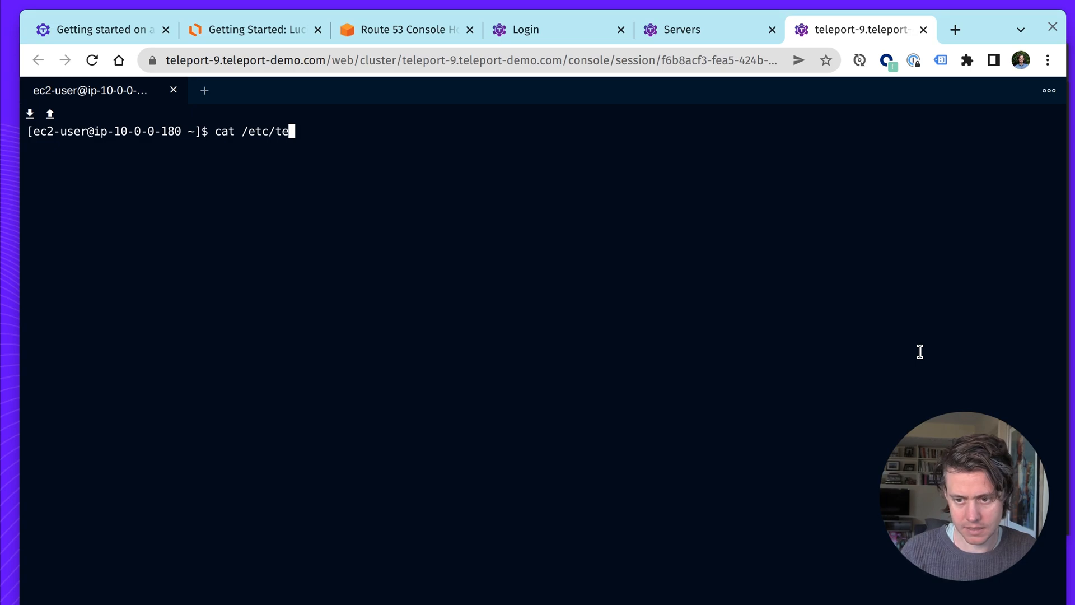
type("leport")
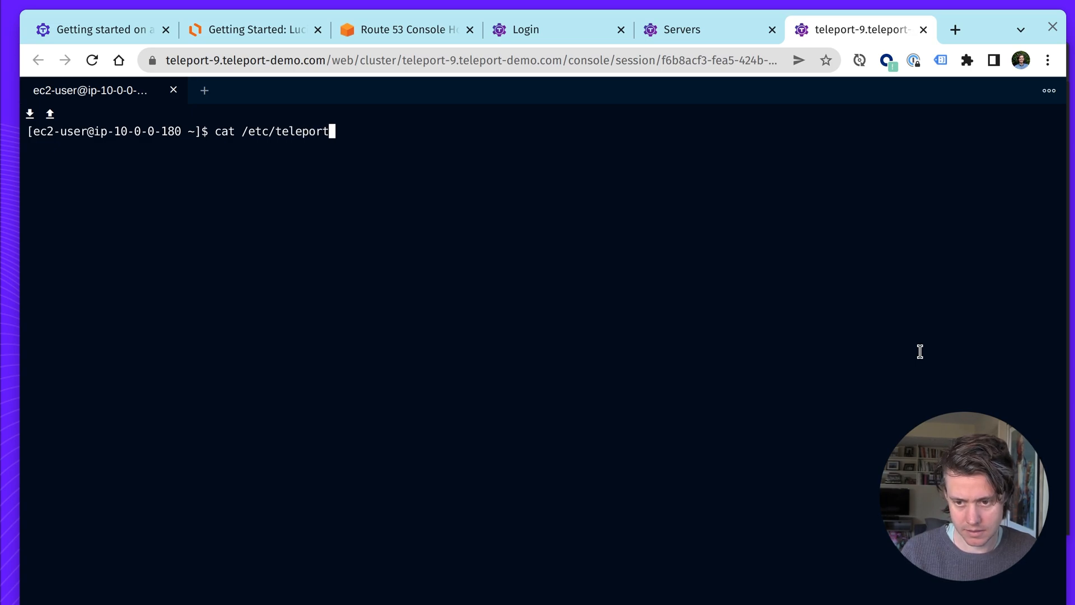
key("Return")
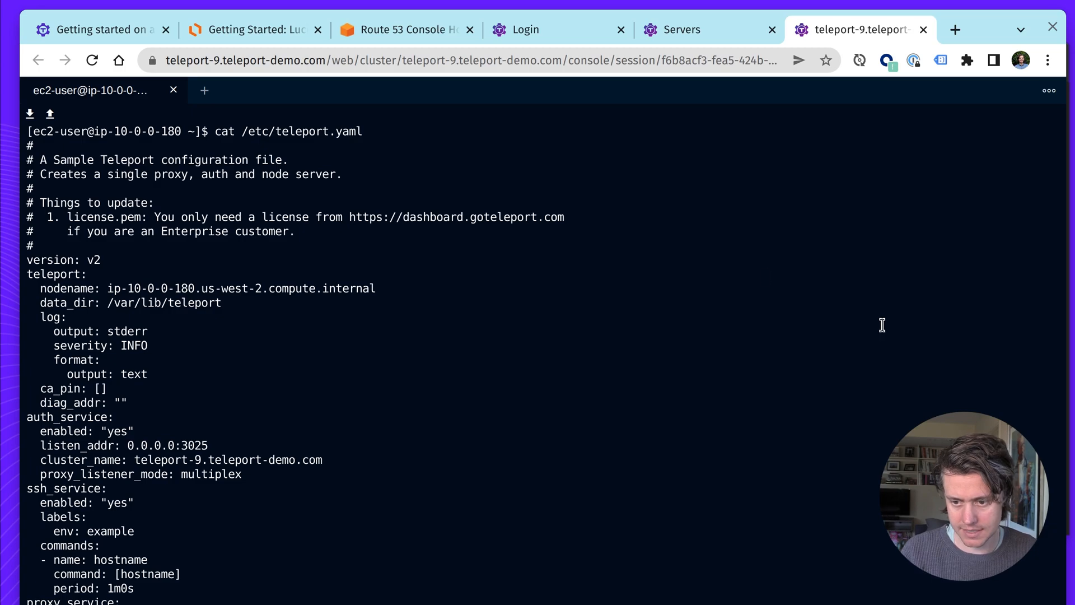
left_click(173, 90)
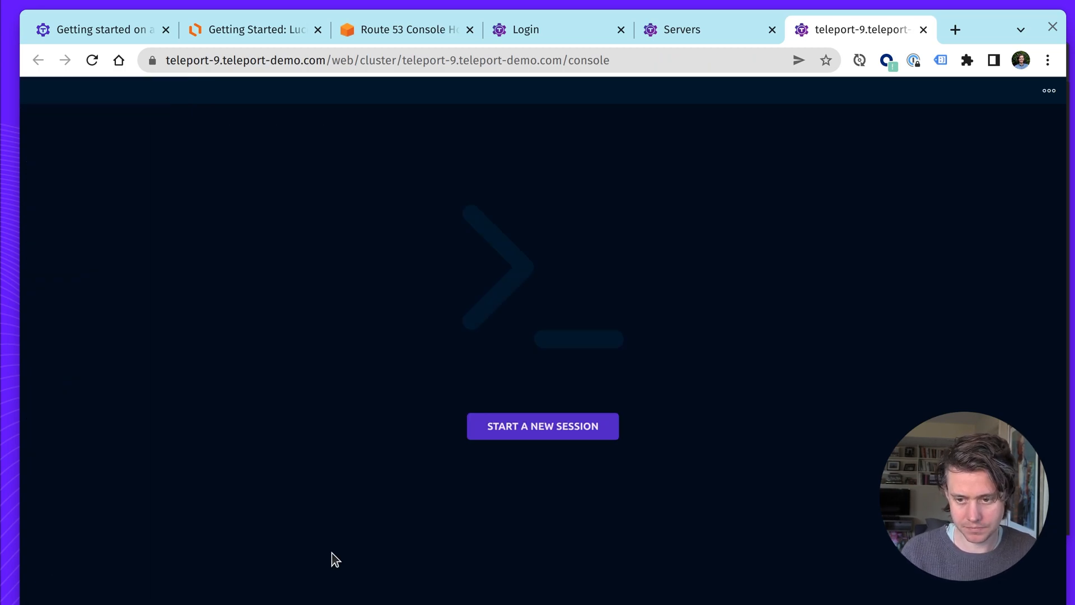
mouse_move(681, 30)
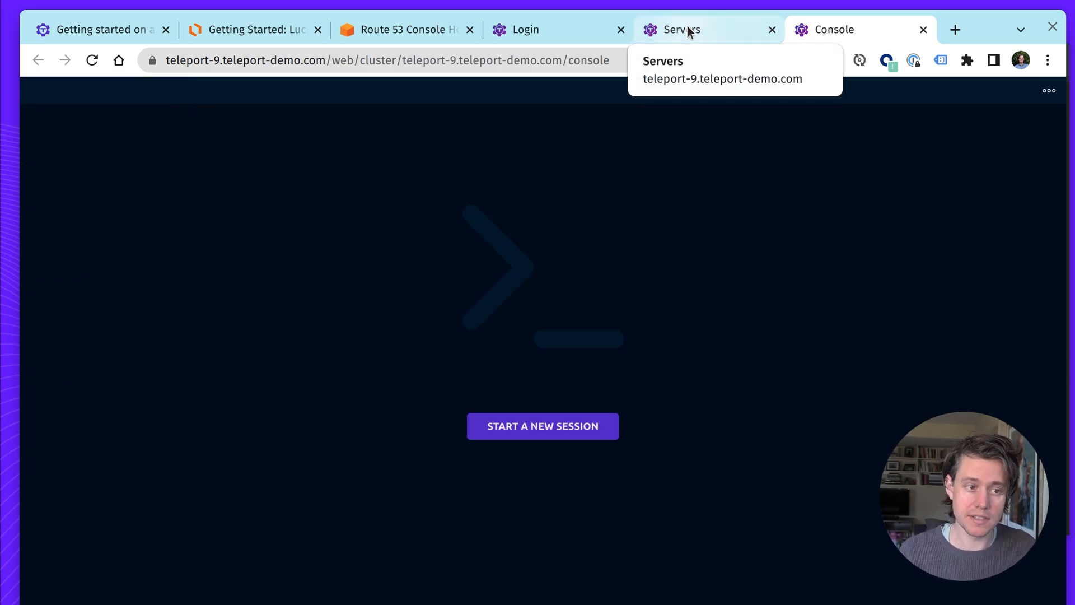
Play the ip-10-0-0-180 recording from Activity > Session Recordings
left_click(682, 30)
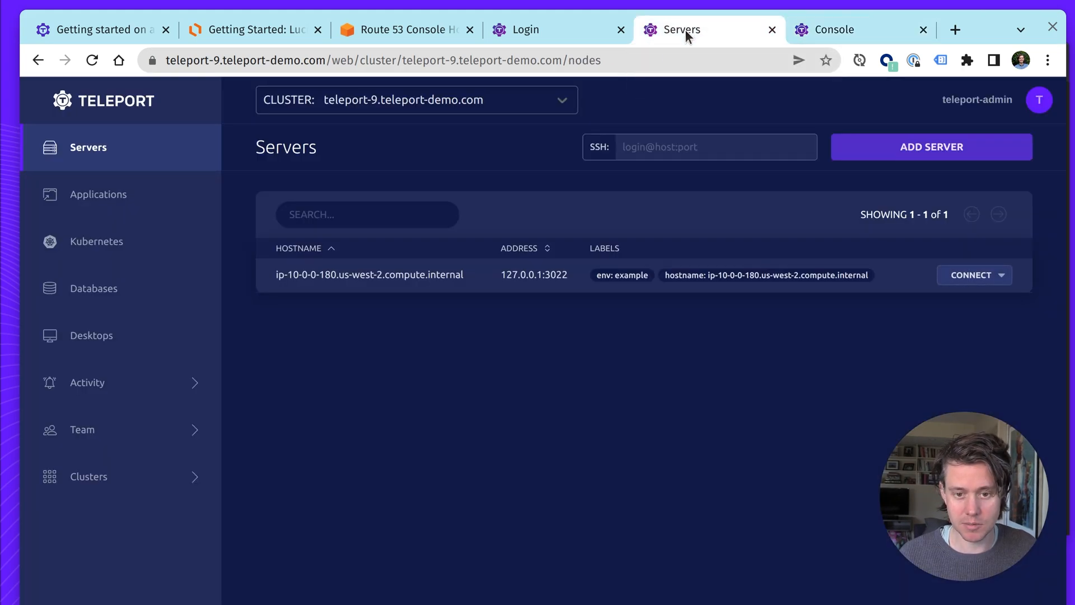
left_click(110, 489)
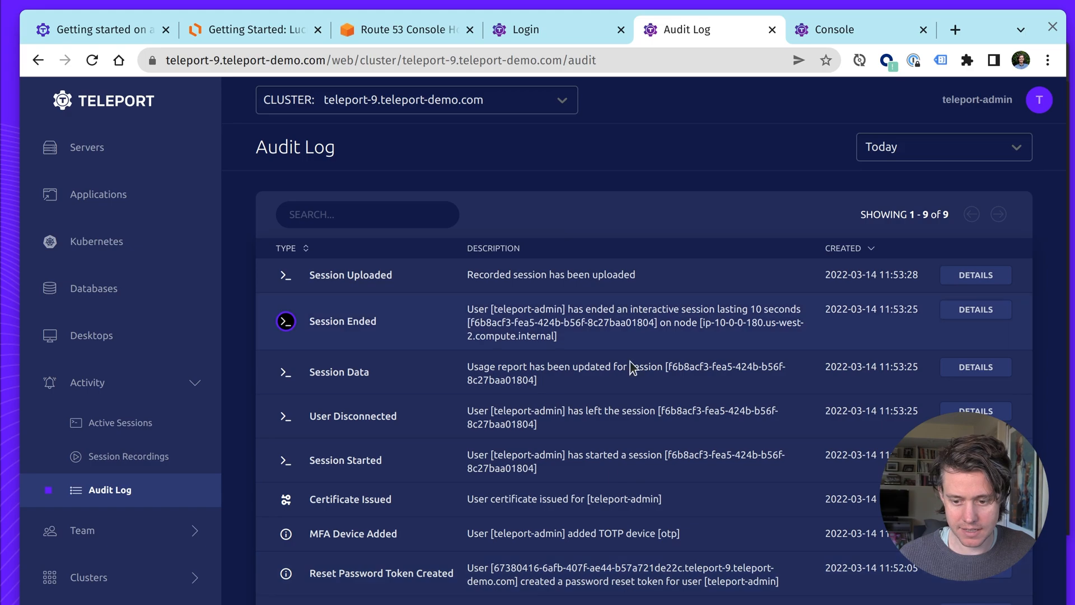
mouse_move(355, 525)
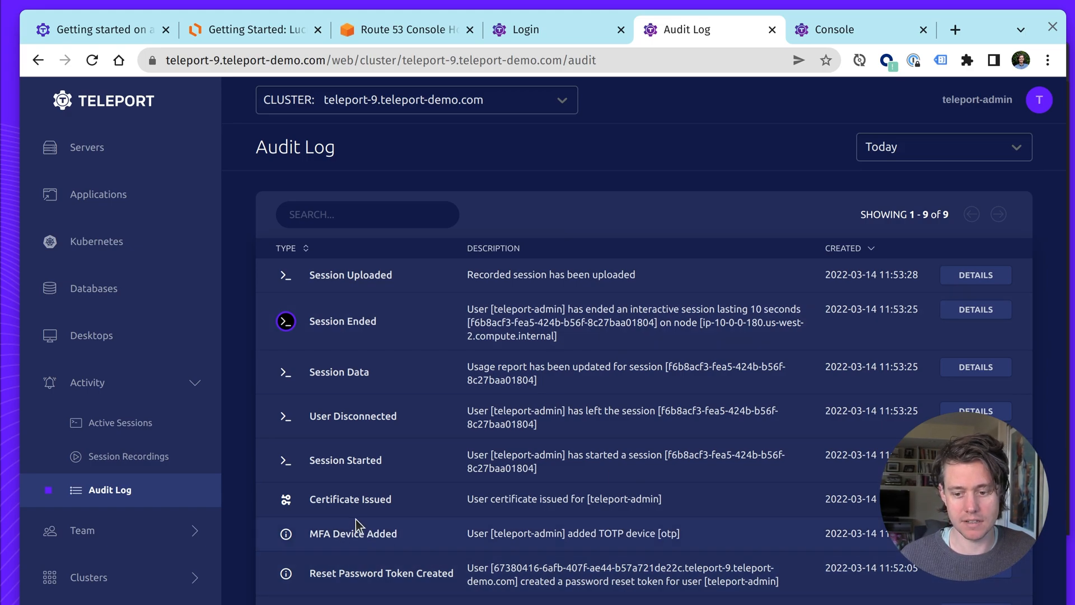
mouse_move(545, 308)
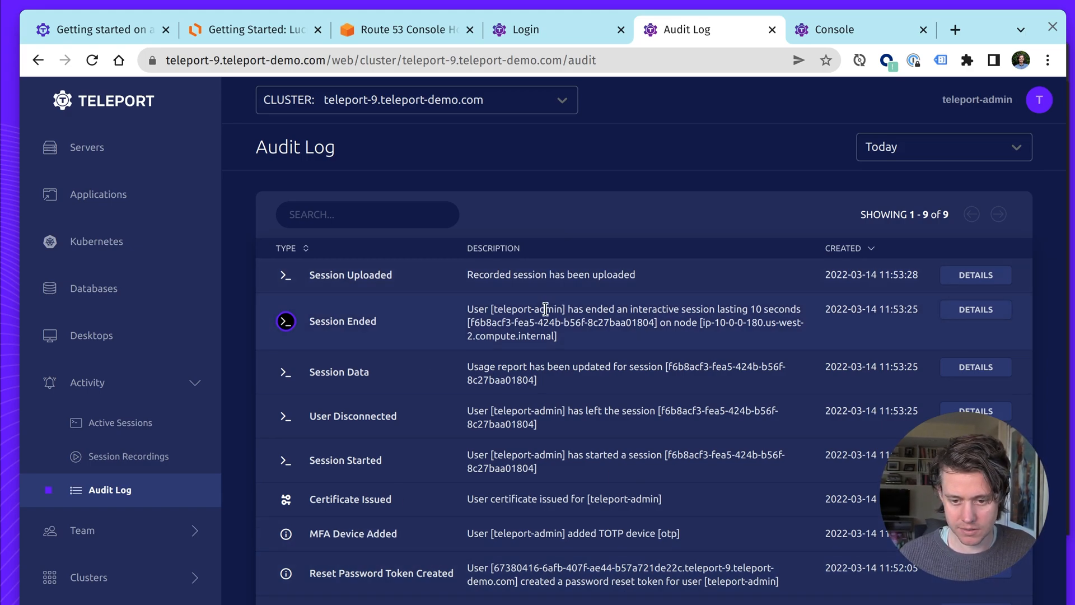
left_click(130, 456)
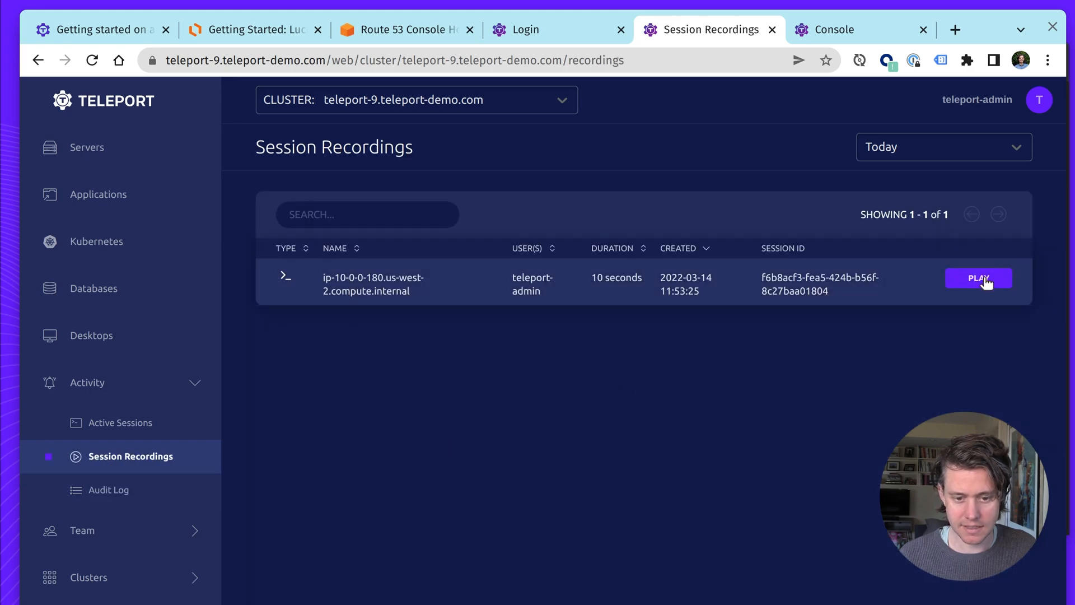
left_click(978, 278)
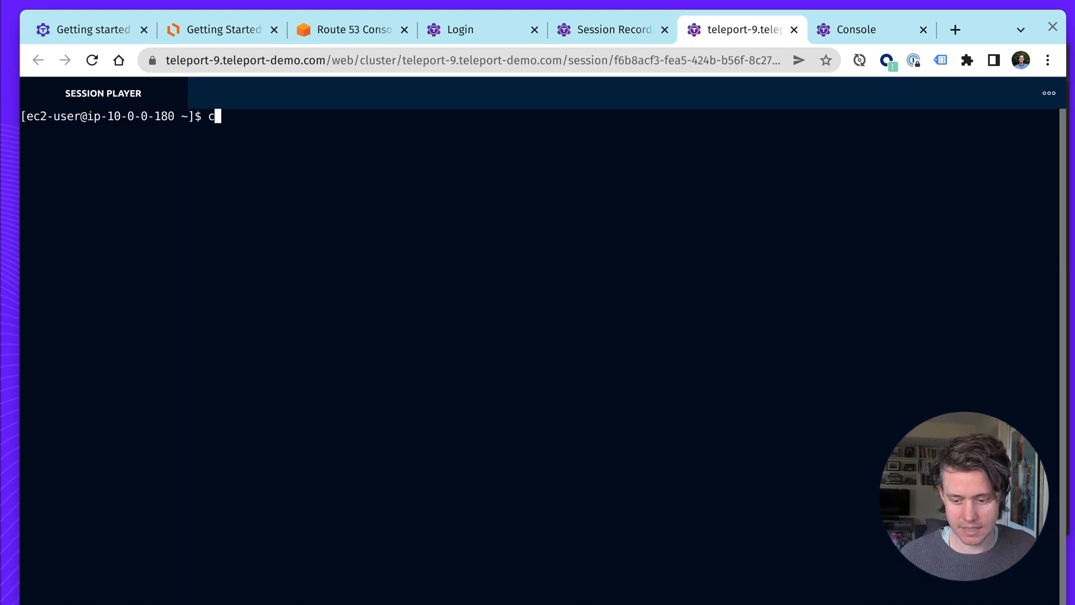
type("at /etc/tele")
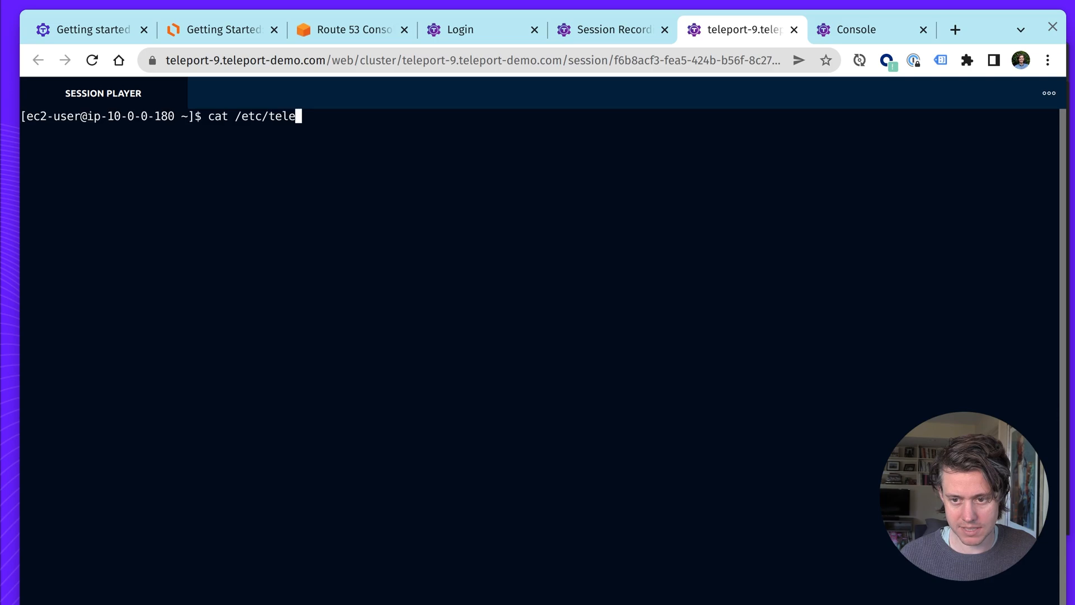
key("Return")
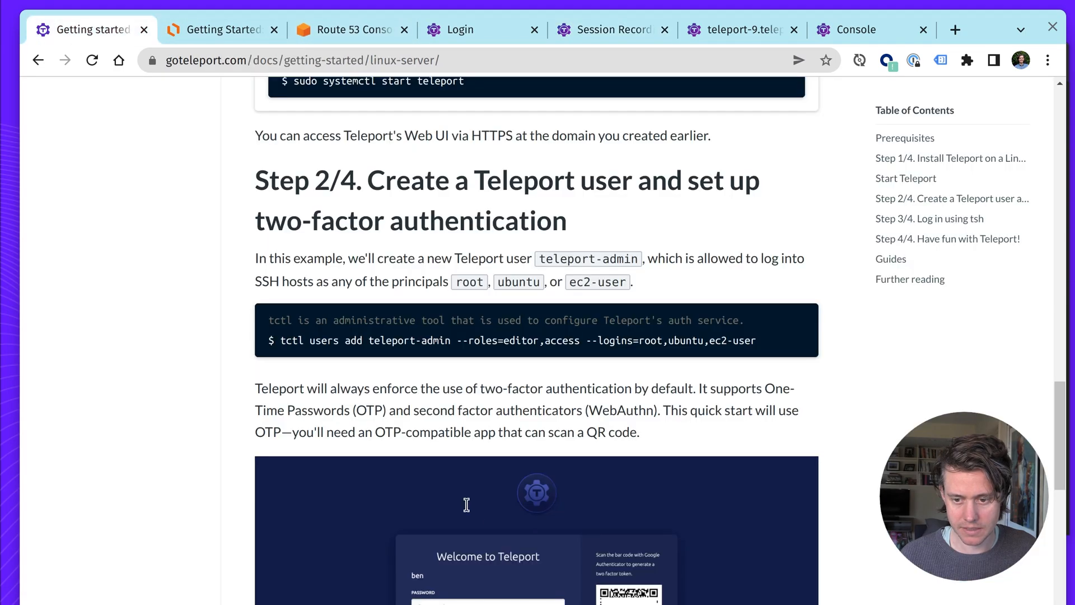
Scroll the guide to 'Step 3/4. Log in using tsh' and open a local terminal
scroll("down", 3)
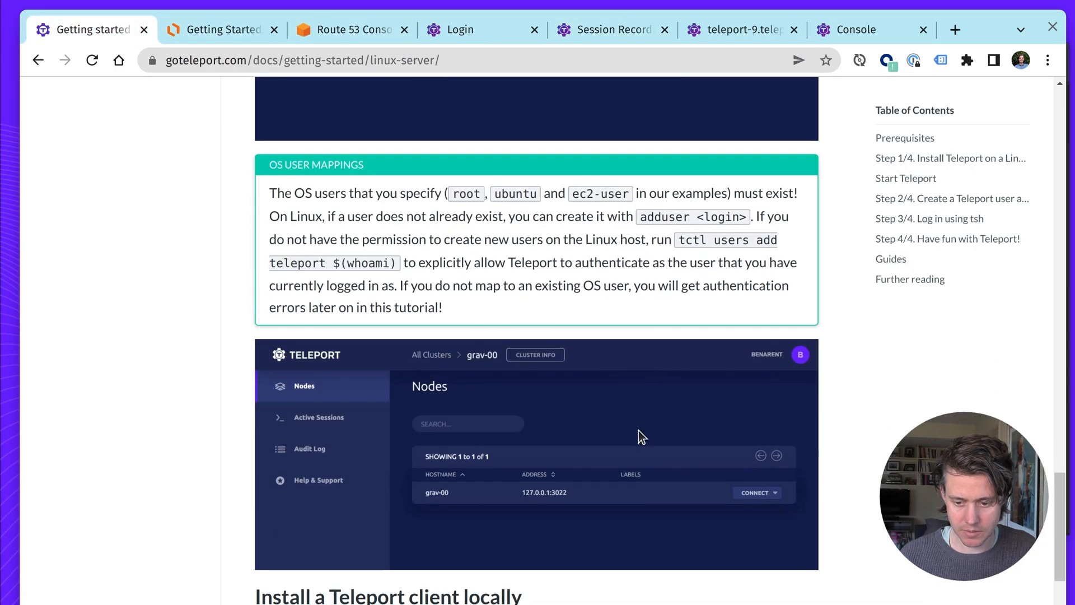
scroll("down", 3)
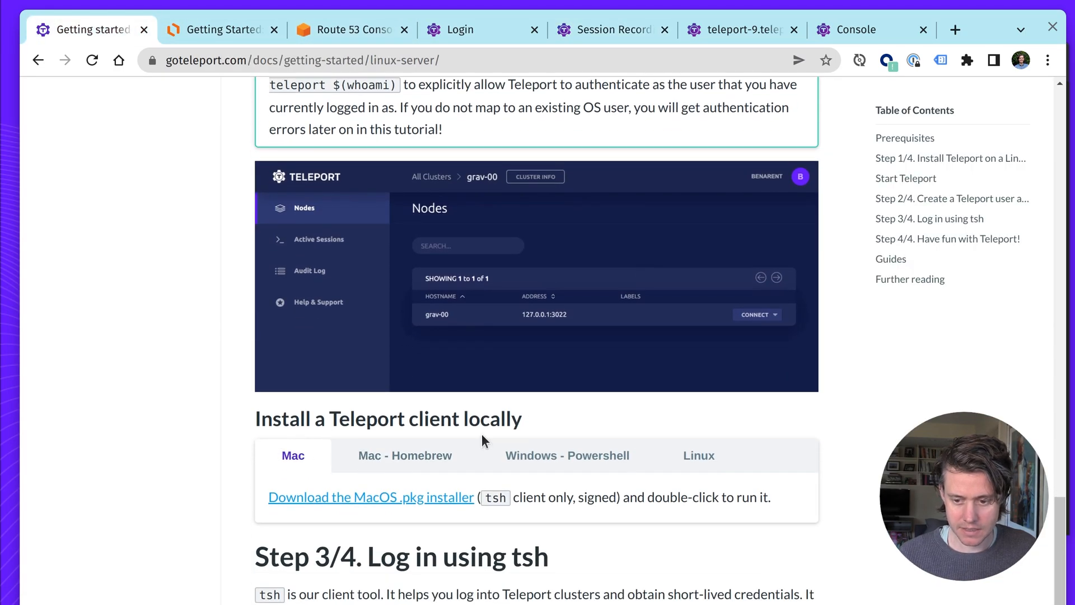
mouse_move(282, 418)
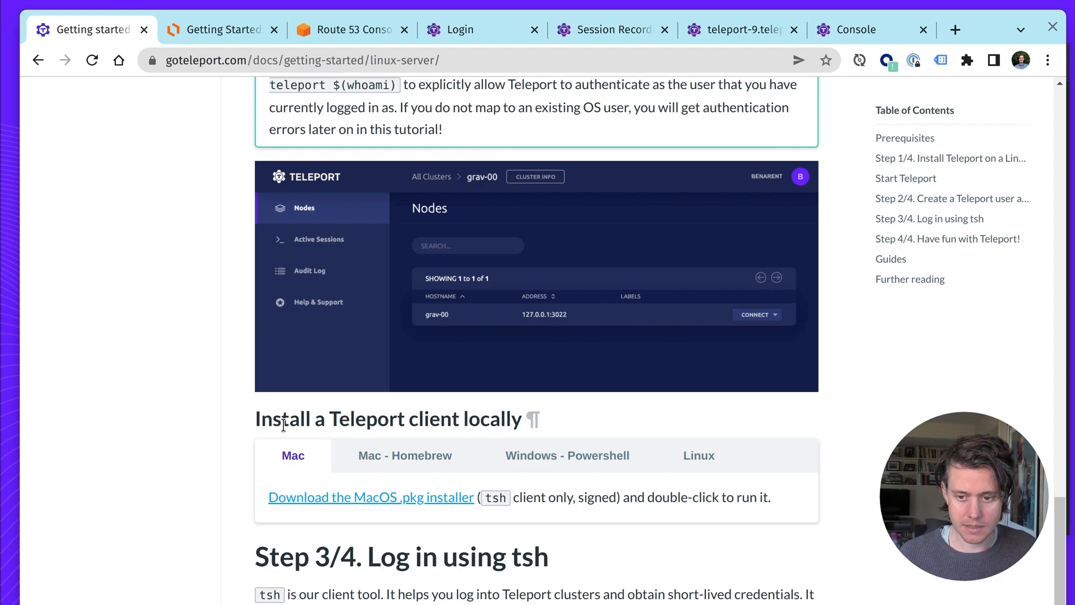
mouse_move(520, 415)
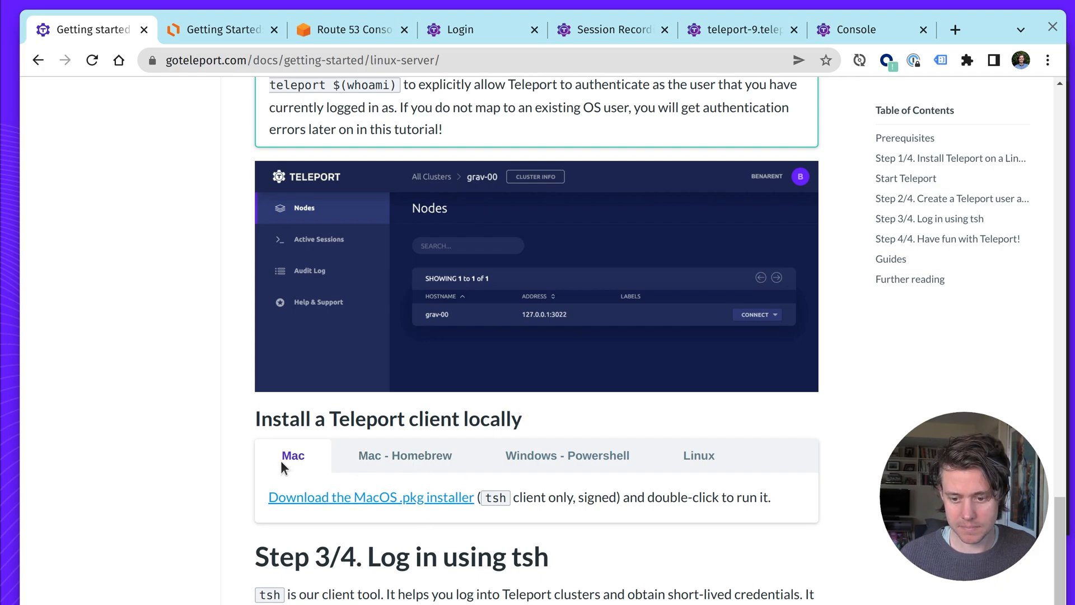
mouse_move(699, 455)
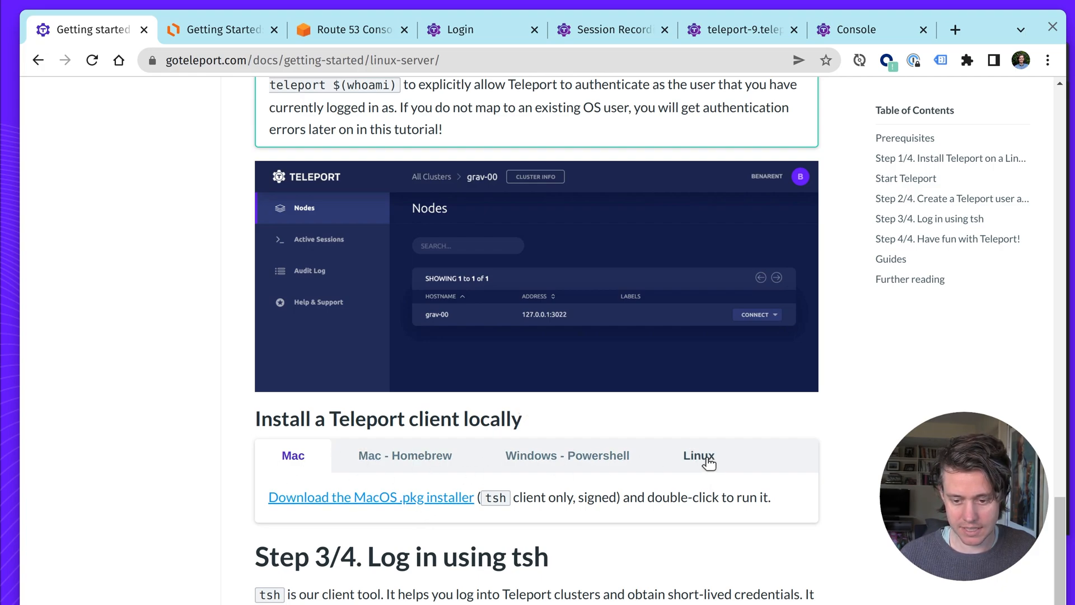
scroll("down", 3)
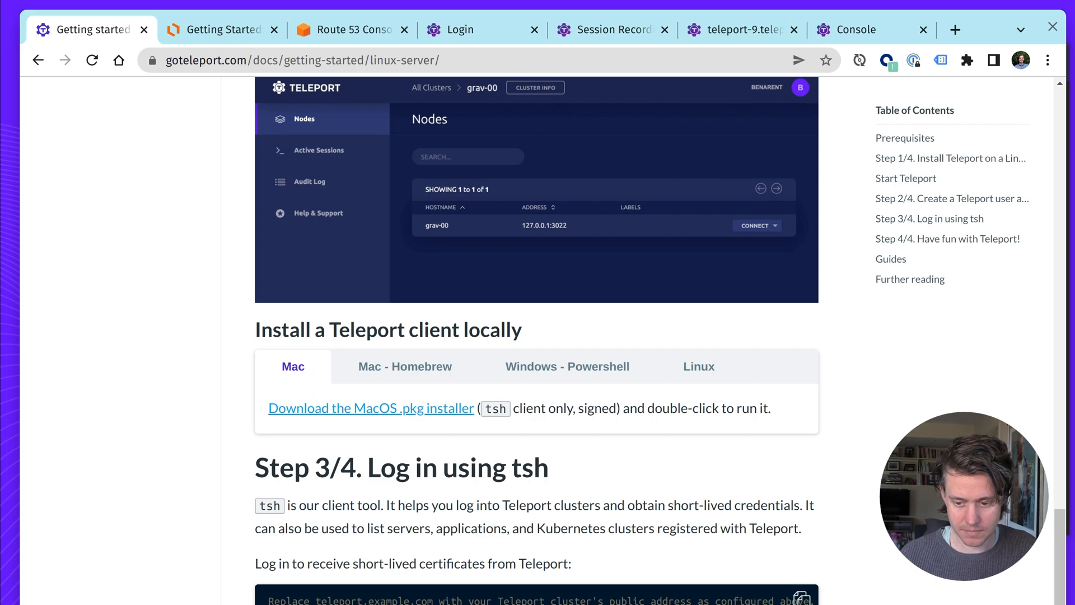
type("ter")
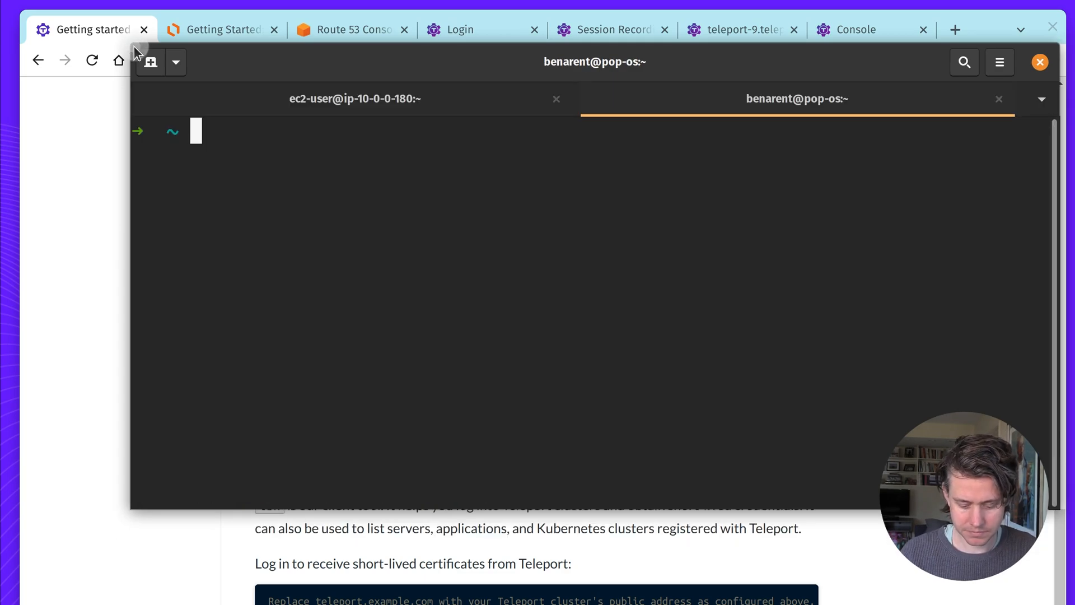
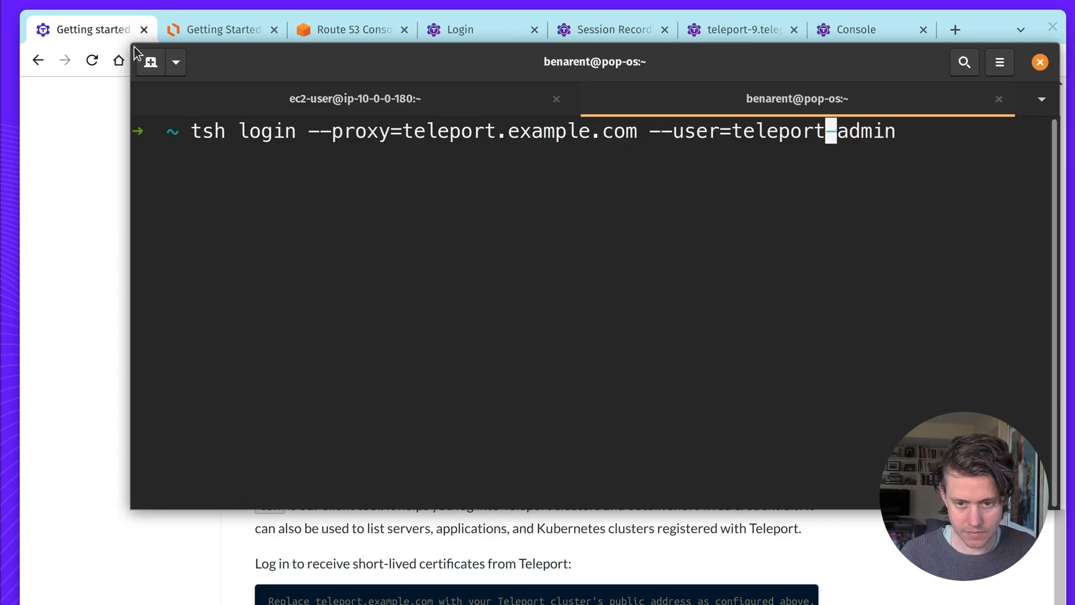
Run tsh login --proxy=teleport-9.teleport-demo.com --user=teleport-admin
key("Backspace")
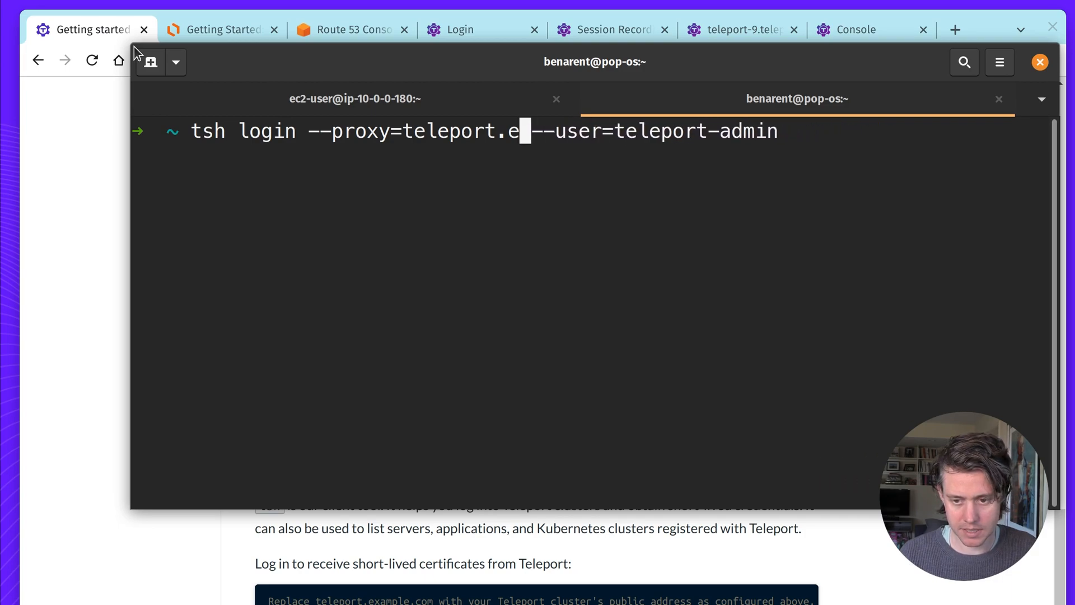
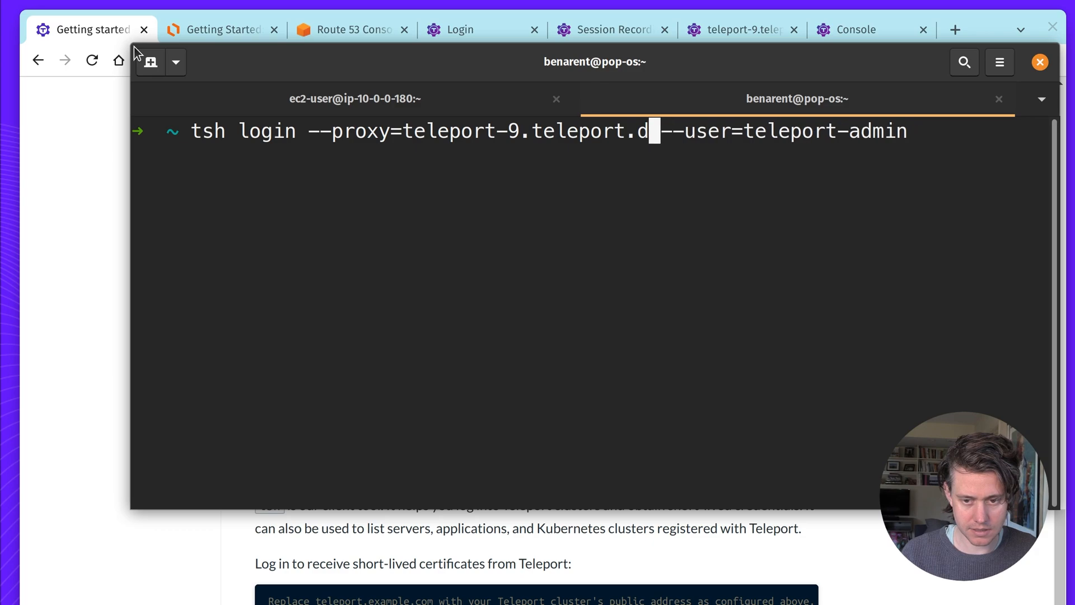
key("Return")
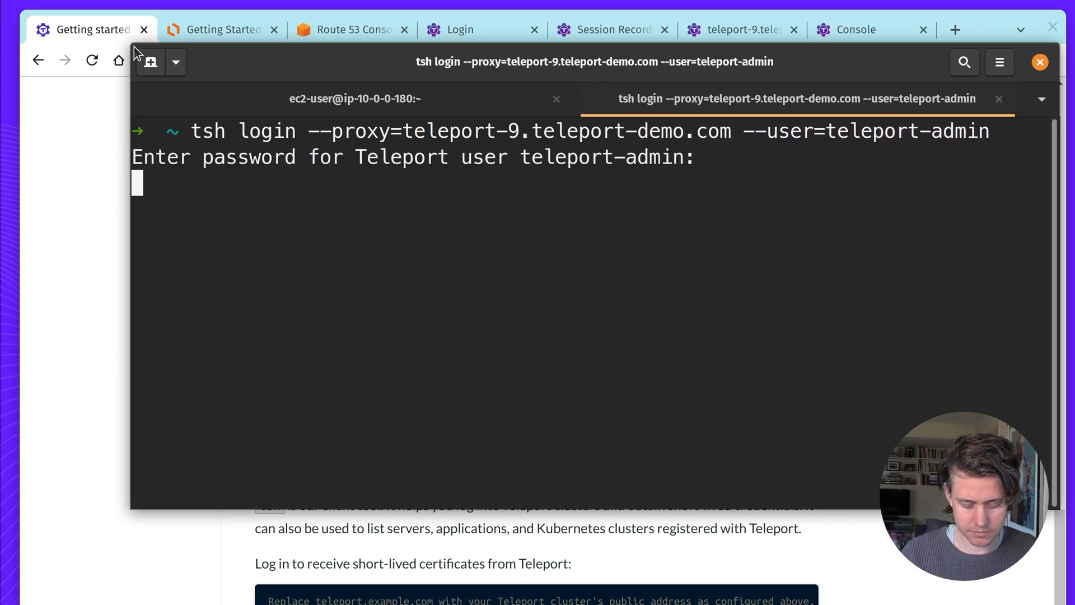
key("Return")
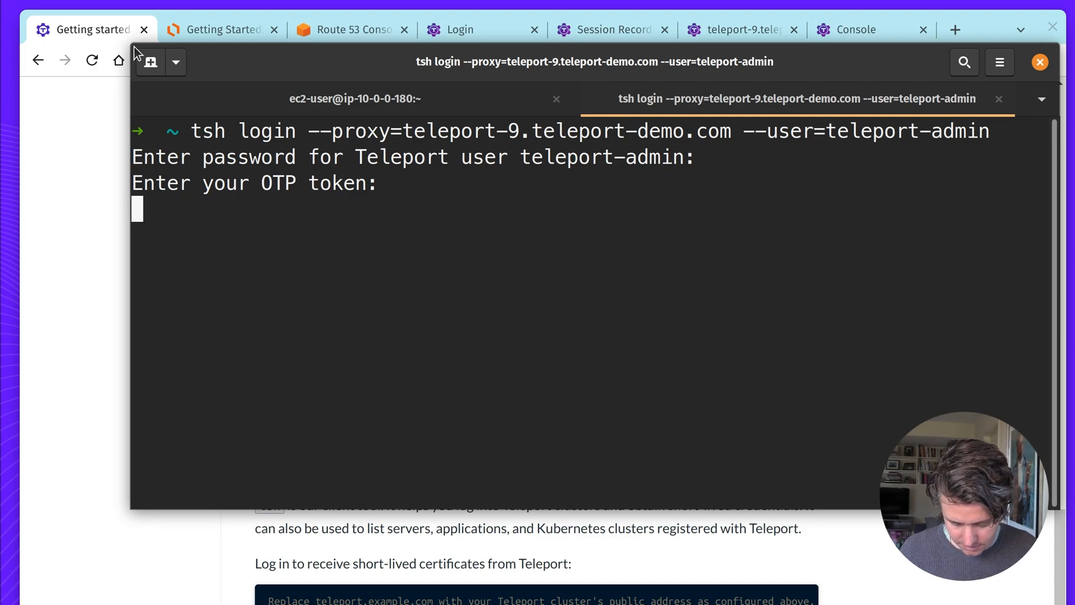
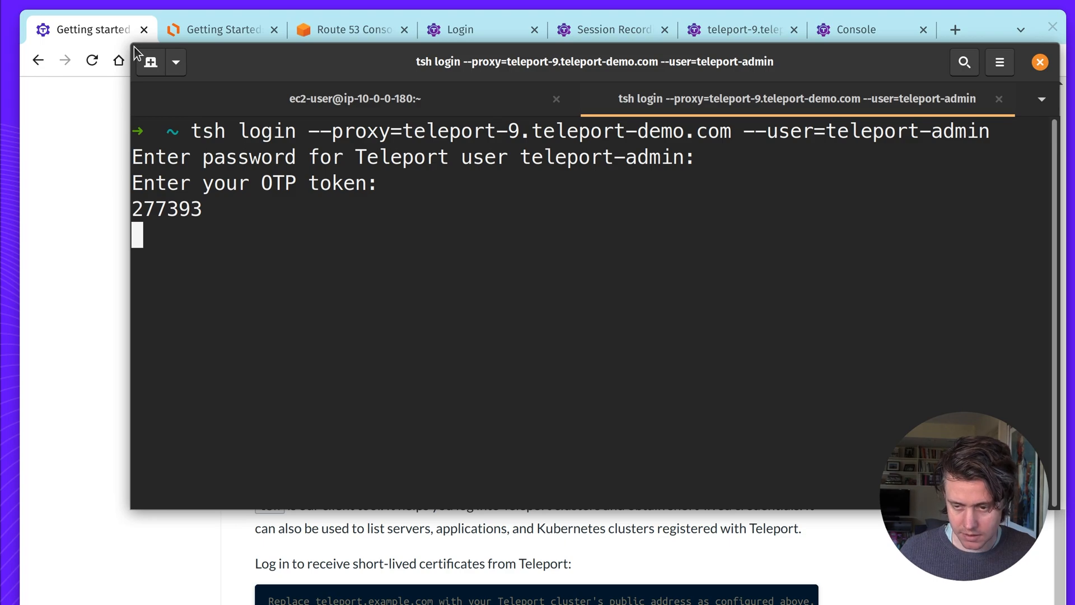
key("Return")
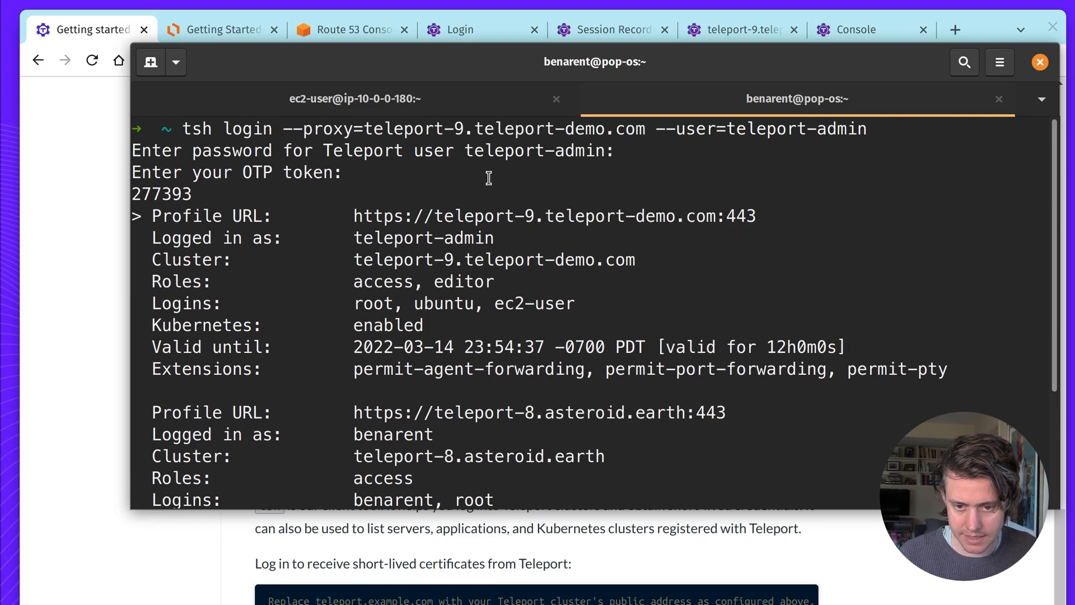
mouse_move(691, 352)
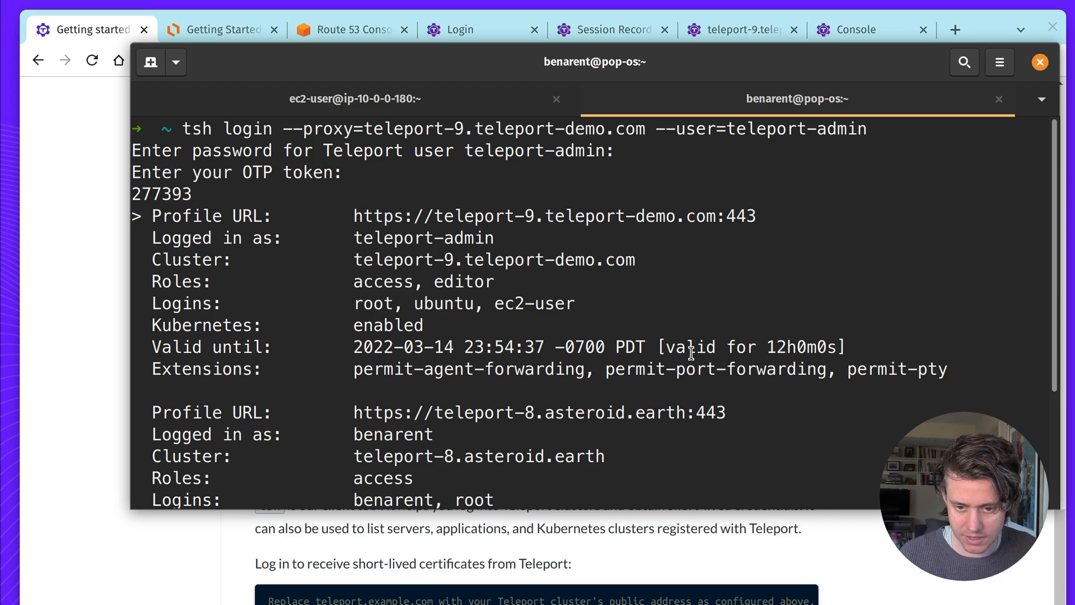
double_click(801, 347)
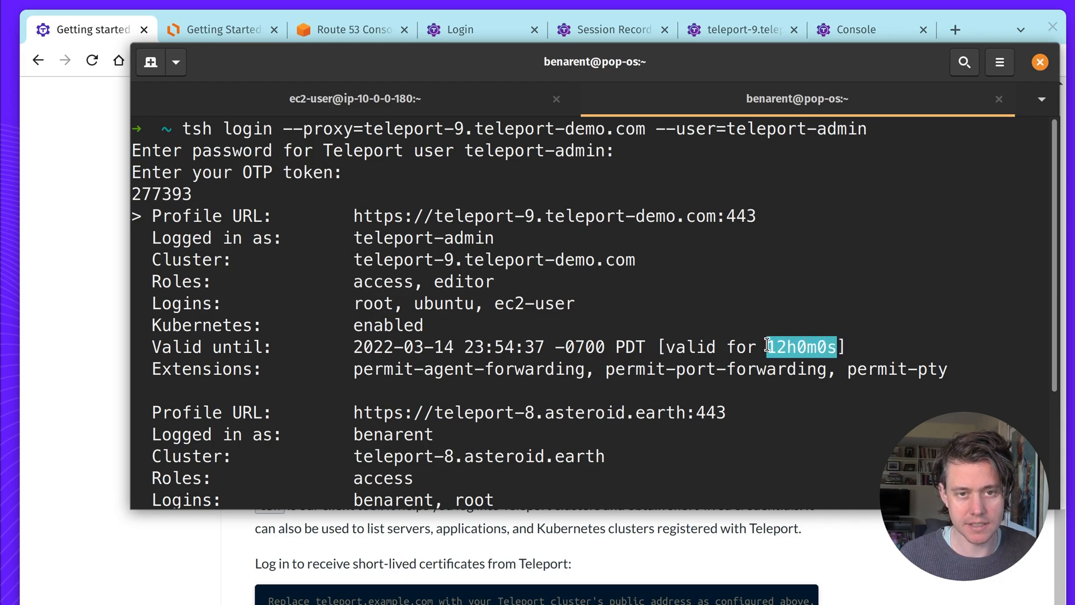
mouse_move(620, 465)
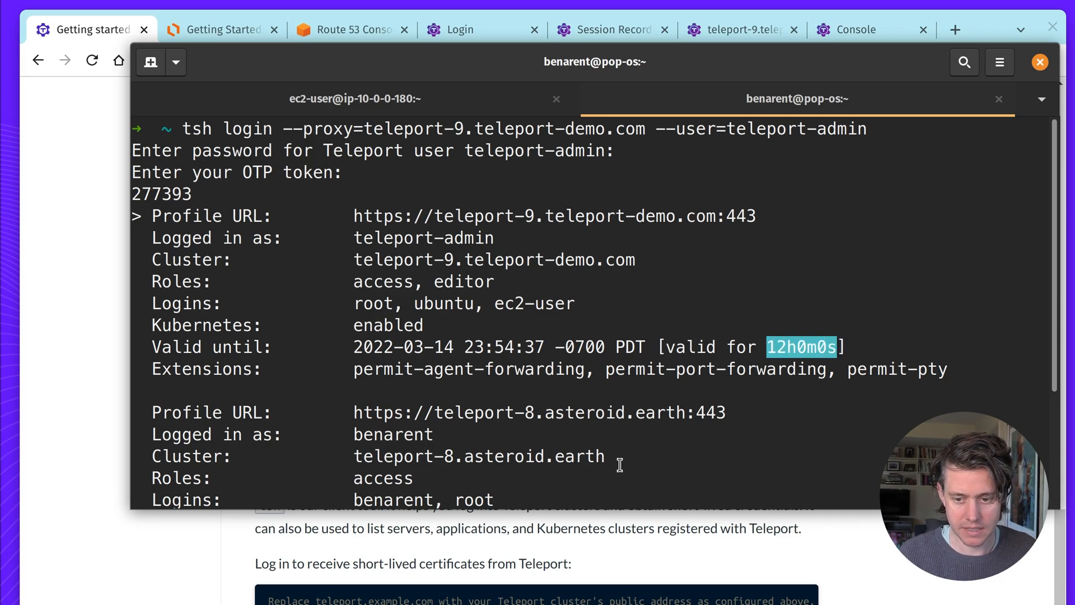
scroll("down", 3)
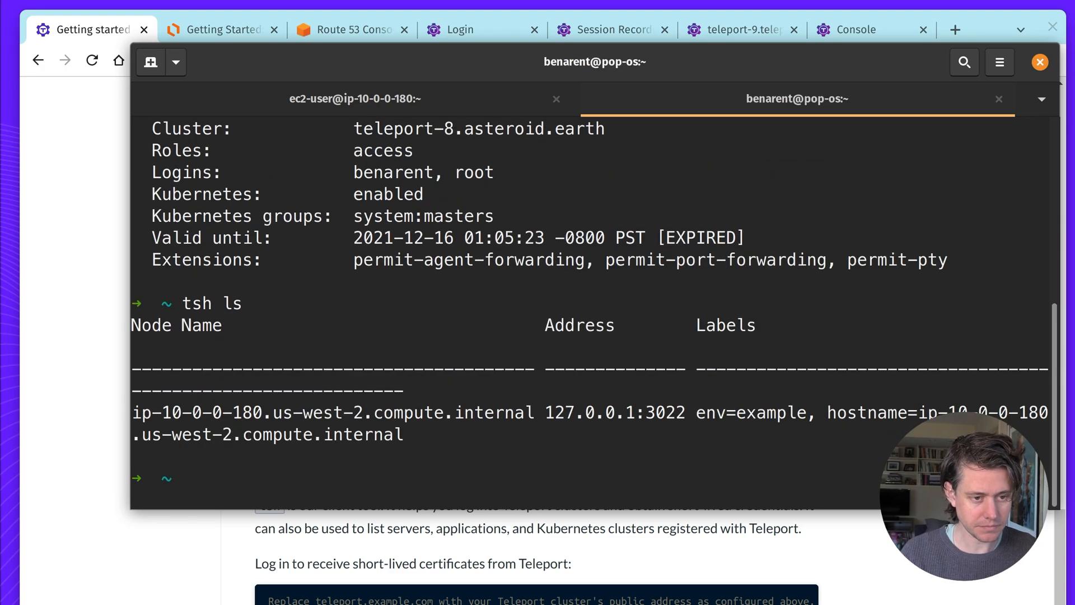
Run tsh ssh ec2-user@env=example to open a shell on ip-10-0-0-180
type("tsh ssh ro")
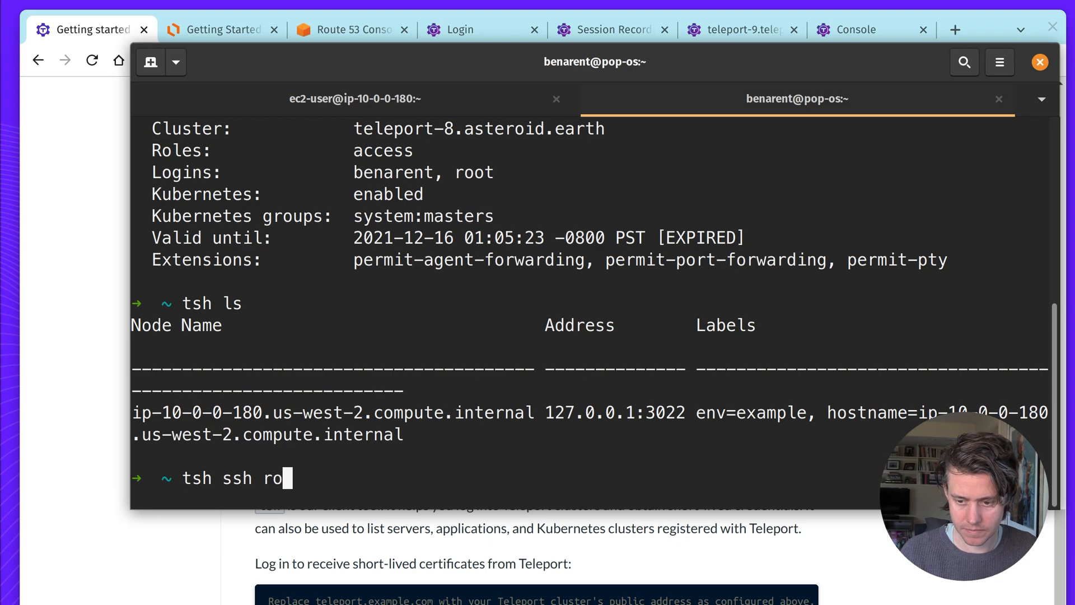
type("ec")
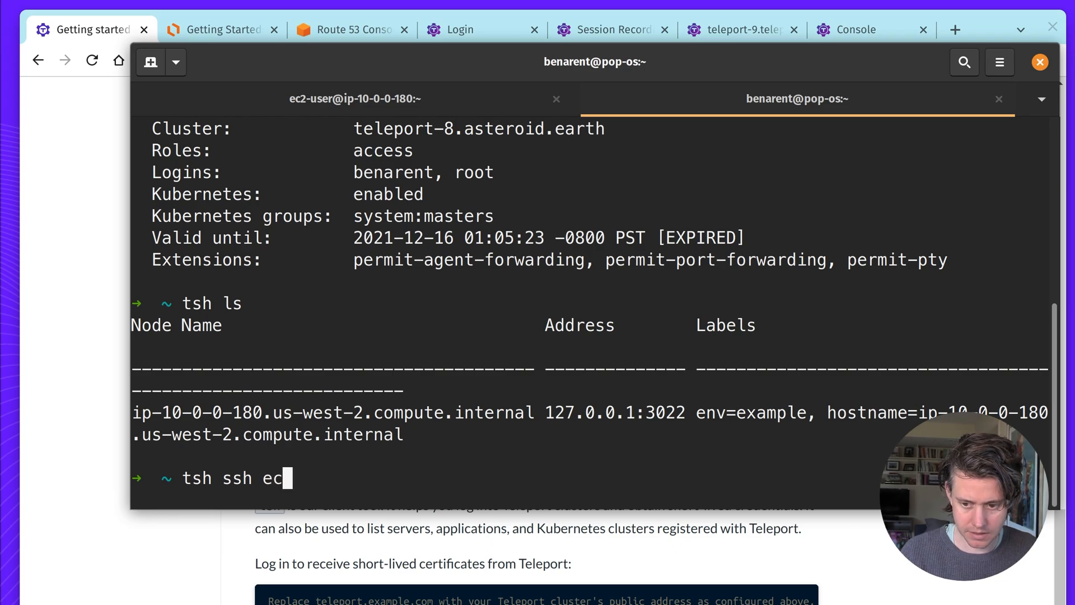
type("2-user@")
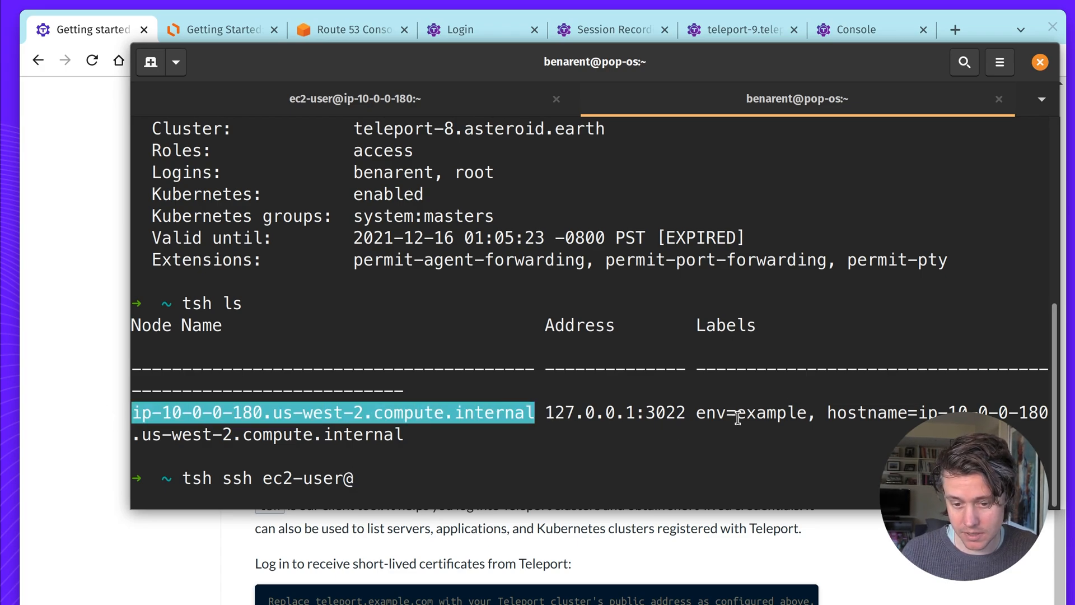
double_click(751, 412)
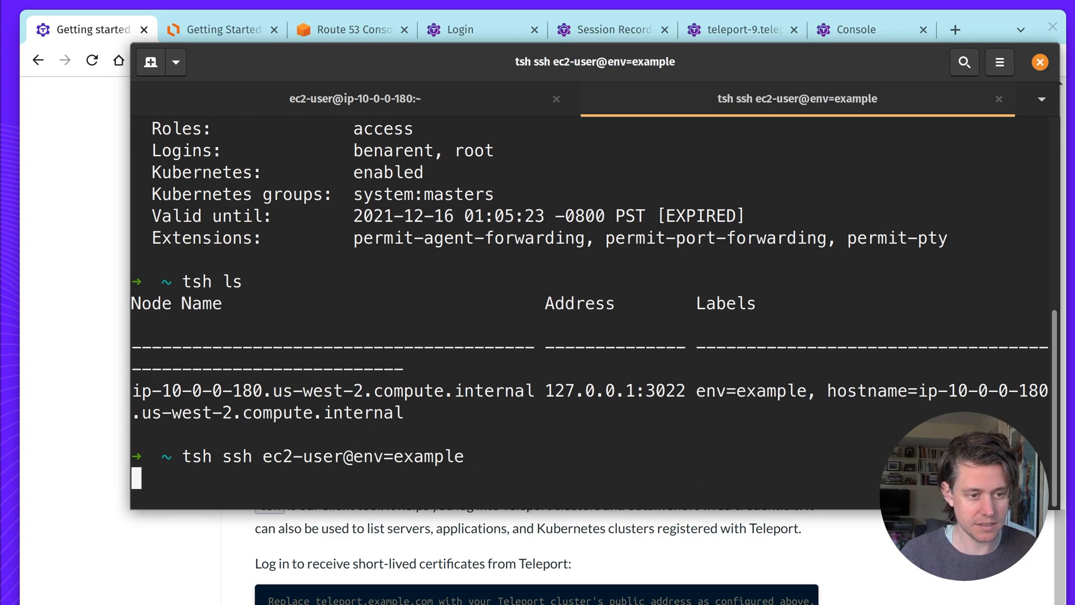
key("Return")
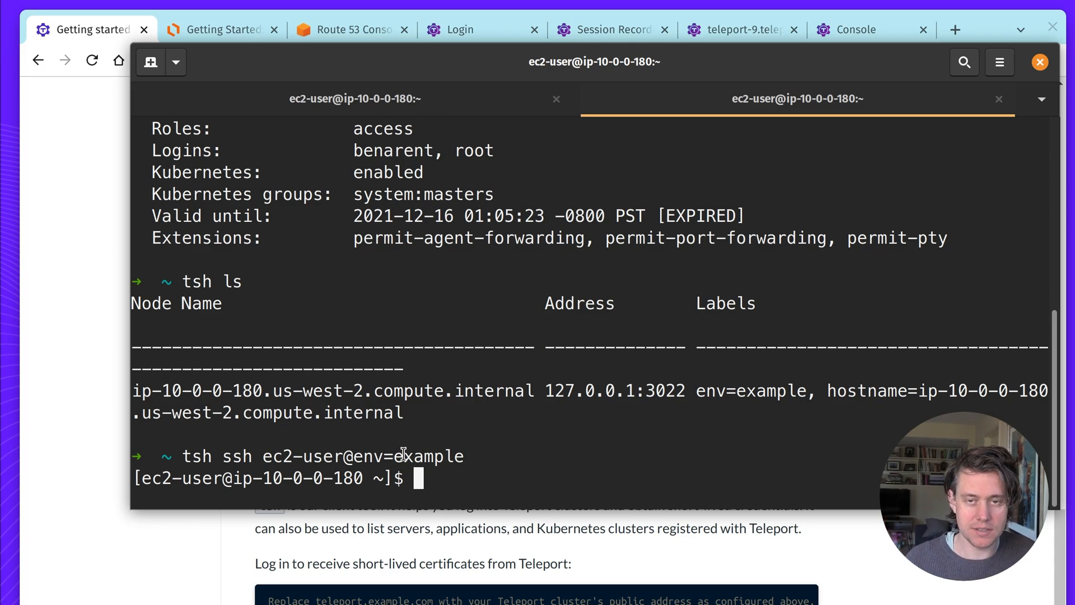
mouse_move(916, 360)
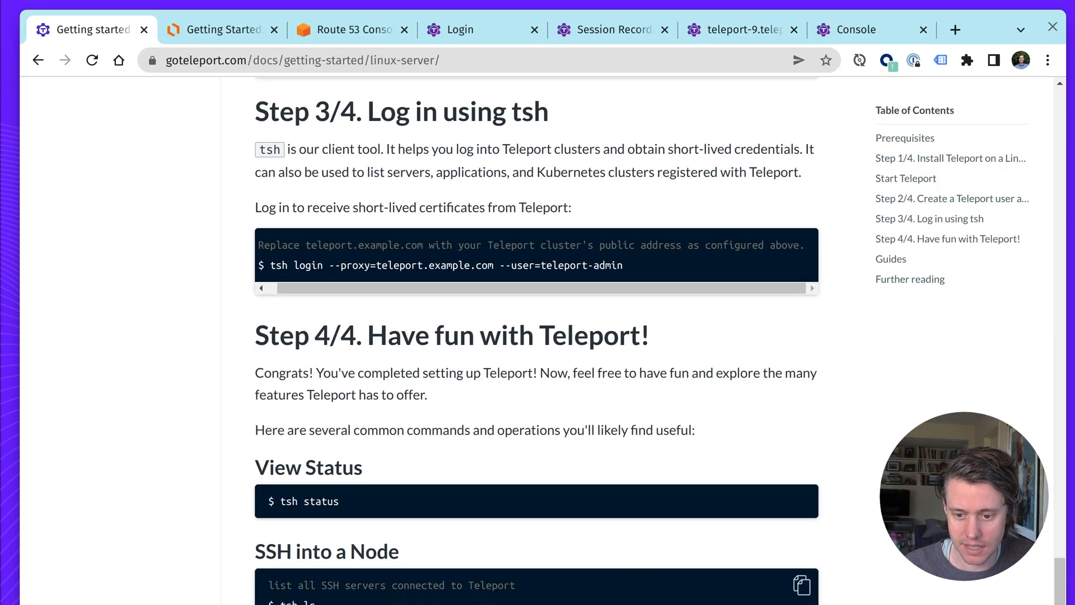
Read View Status and confirm teleport-admin is logged into teleport-9.teleport-demo.com
scroll("down", 3)
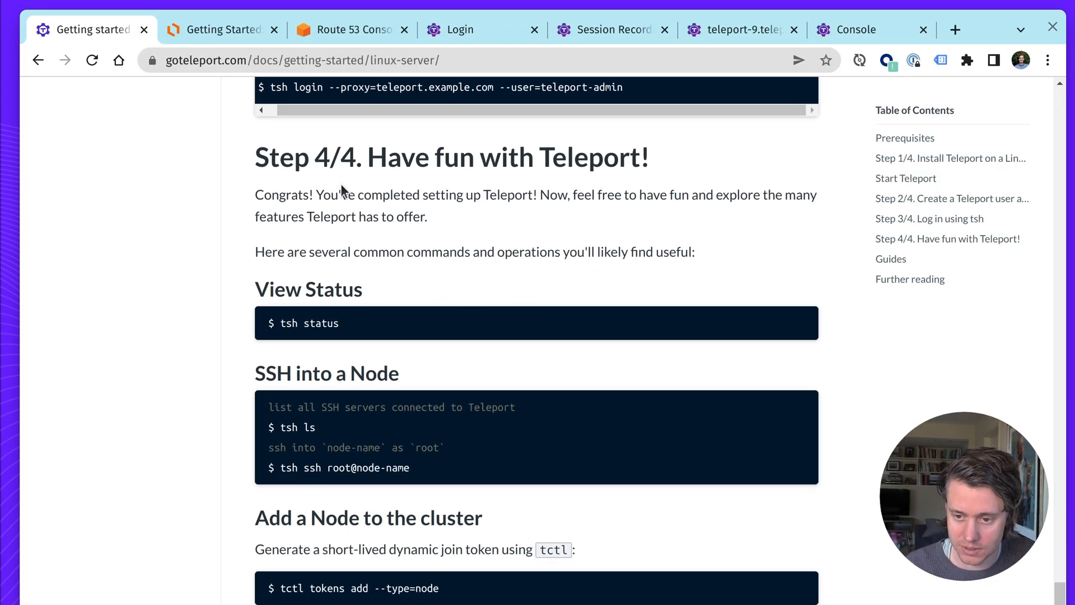
mouse_move(528, 193)
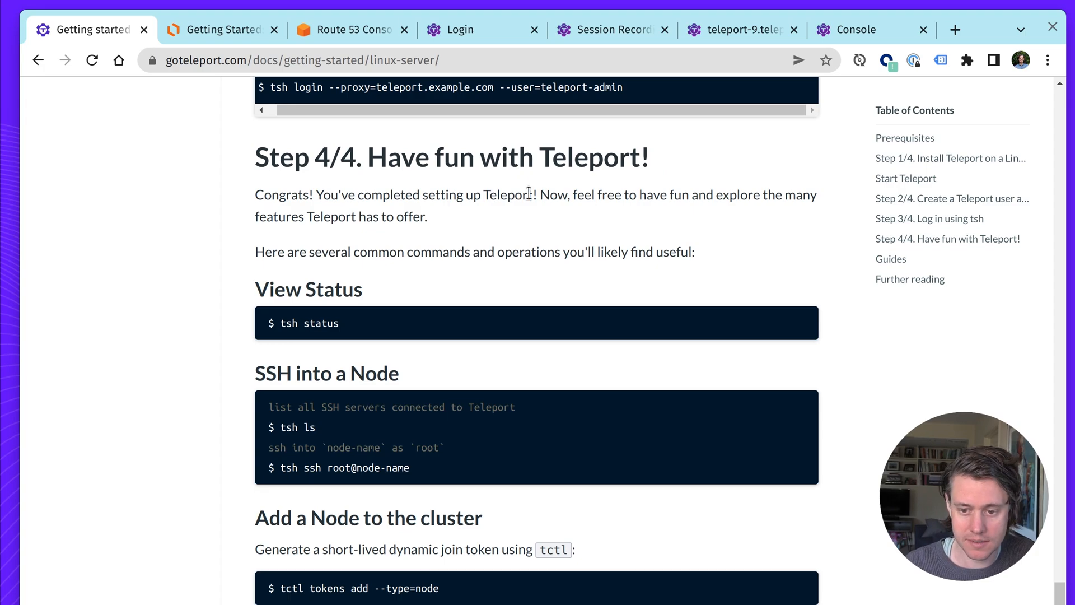
mouse_move(486, 331)
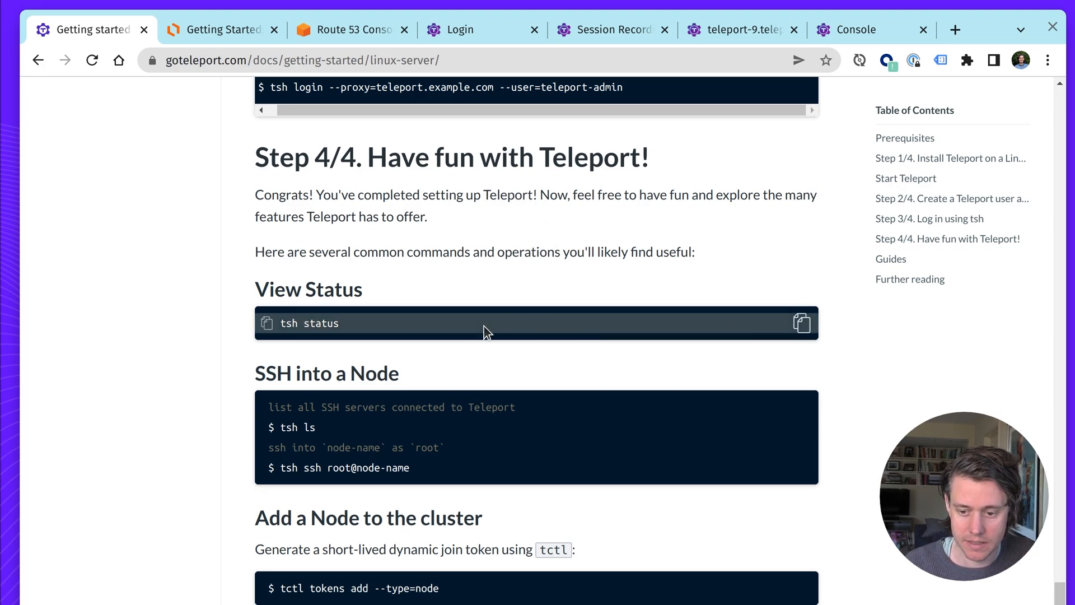
mouse_move(260, 403)
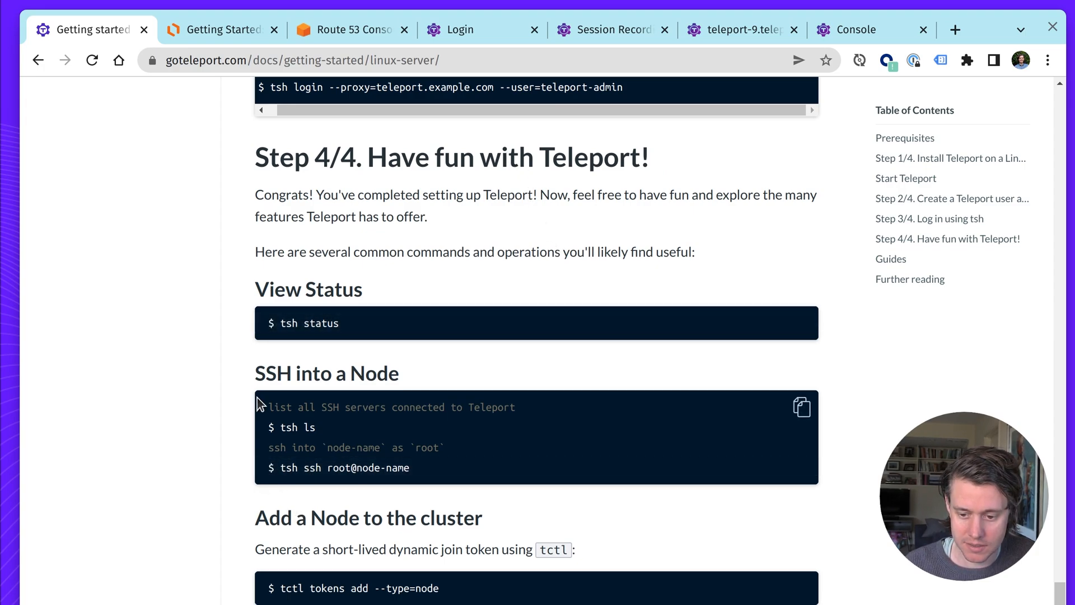
mouse_move(302, 323)
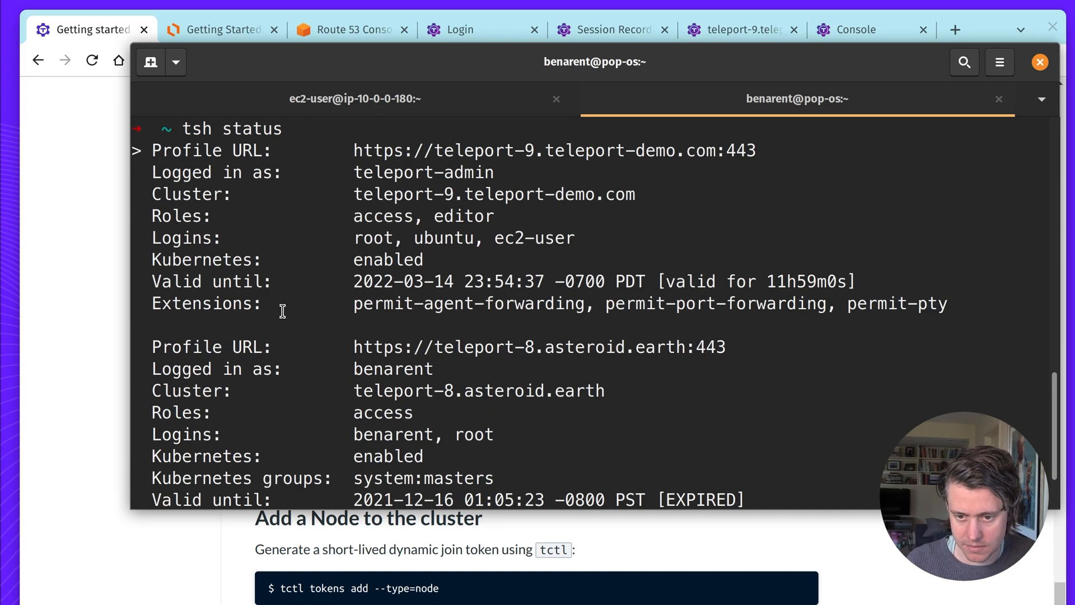
mouse_move(434, 238)
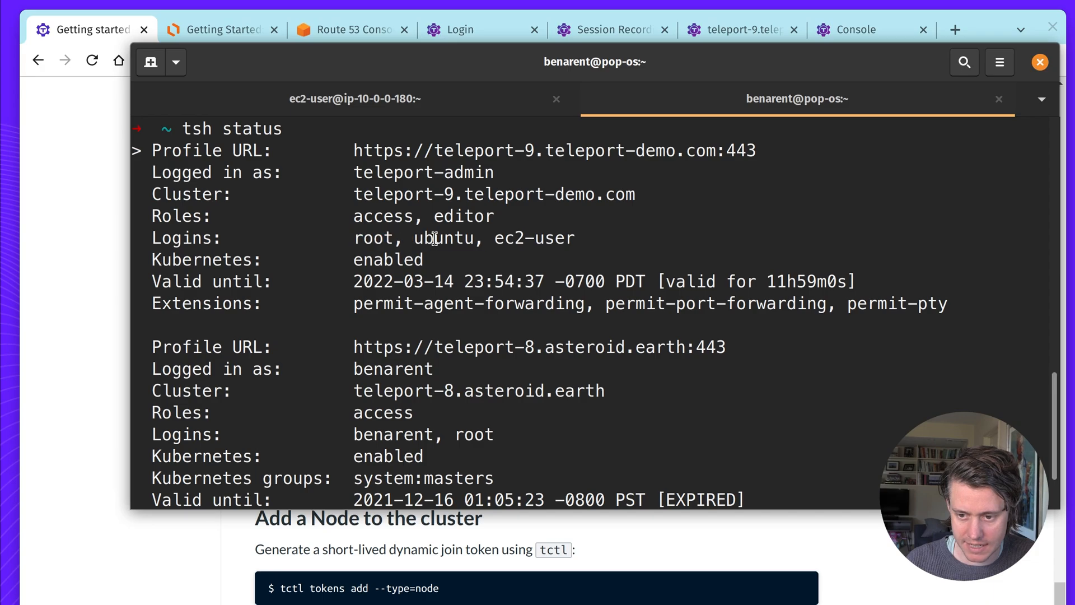
double_click(388, 259)
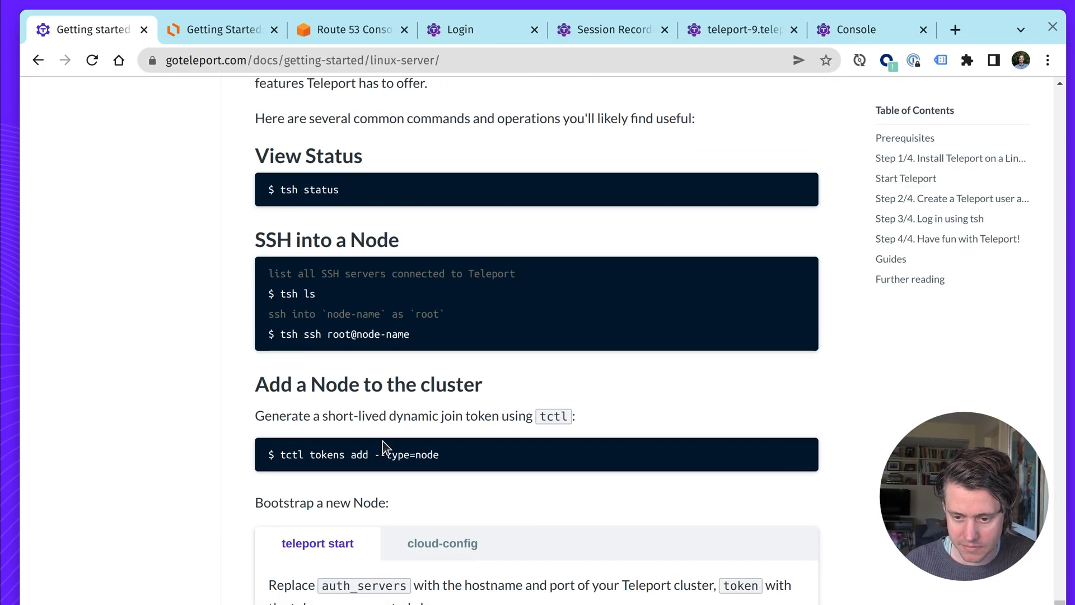
Scroll to 'Add a Node to the cluster' and highlight the 'tctl tokens add --type=node' command
scroll("down", 3)
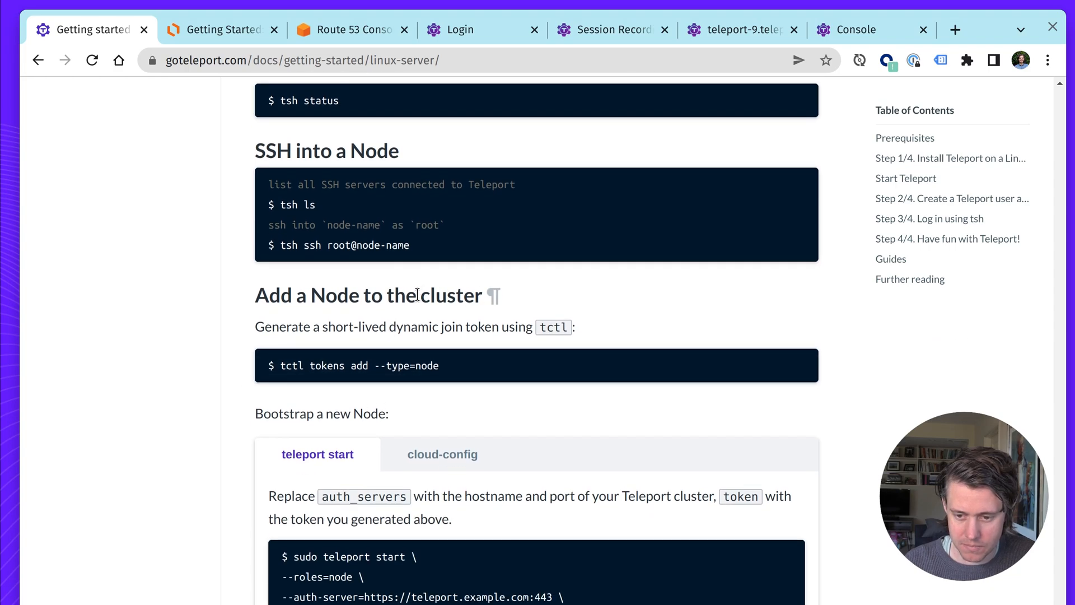
scroll("down", 3)
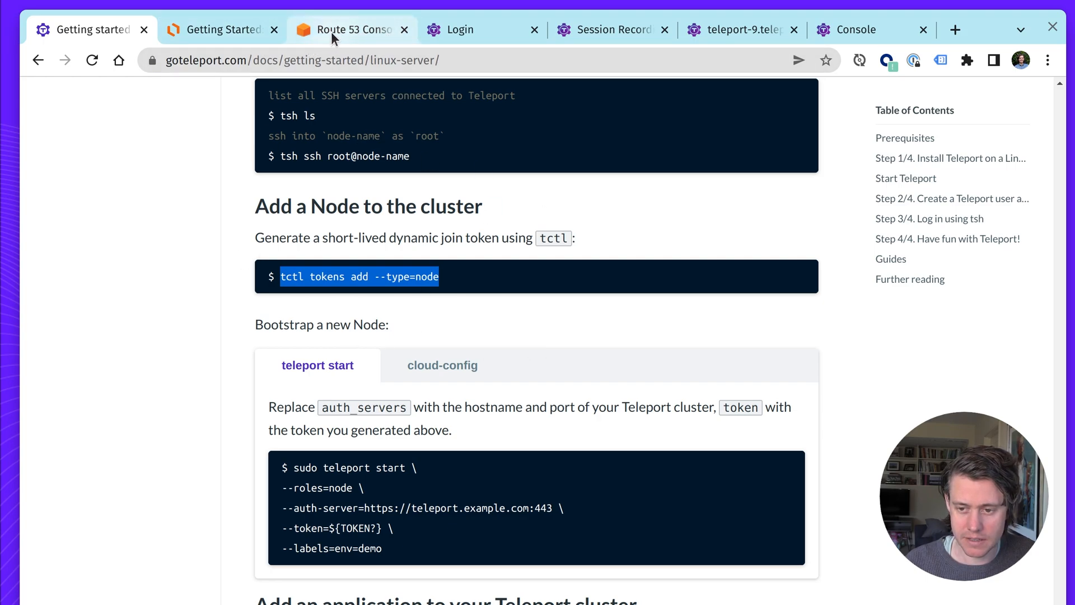
Open EC2 in the AWS console and start a new instance with an Ubuntu AMI
left_click(350, 28)
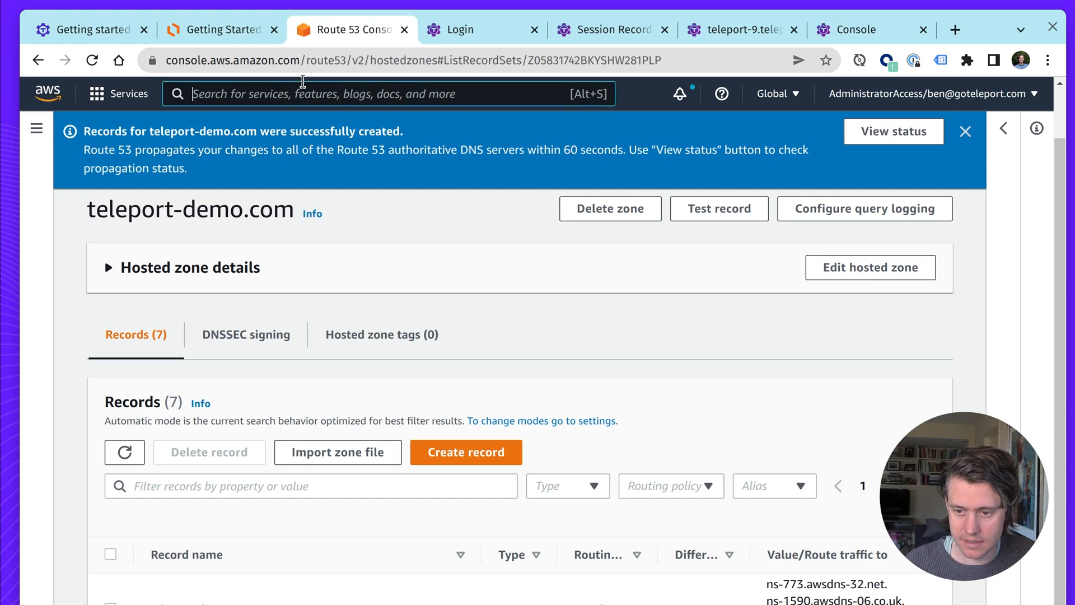
type("ex2")
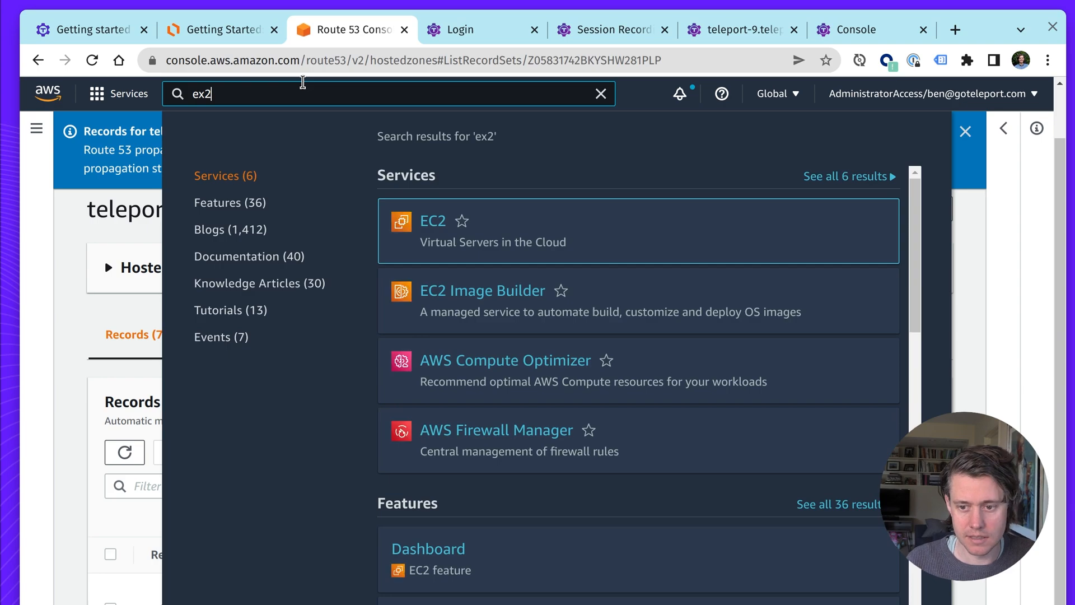
left_click(433, 220)
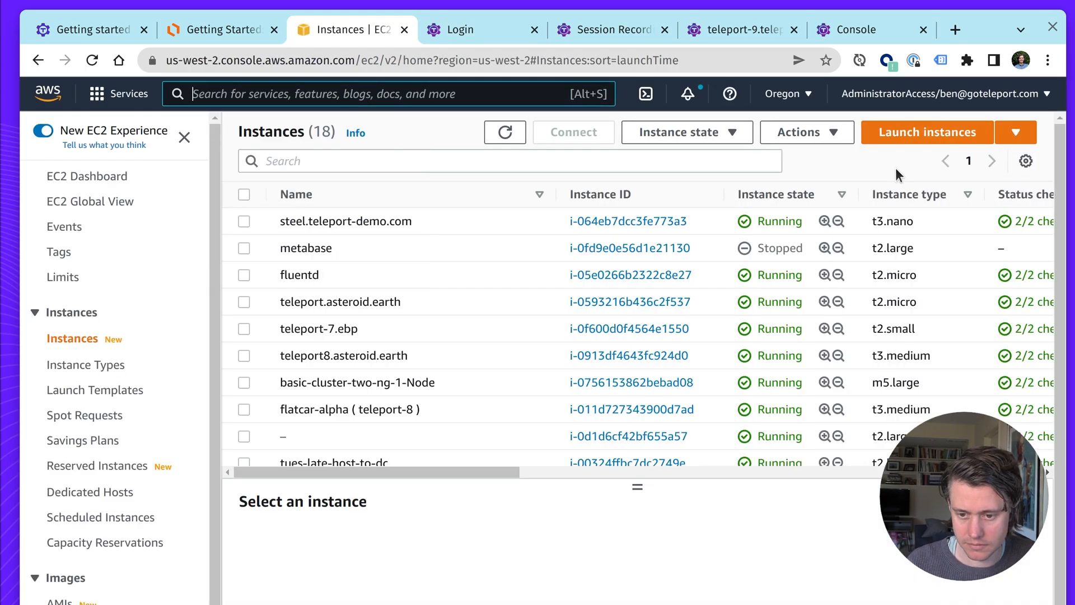
left_click(925, 132)
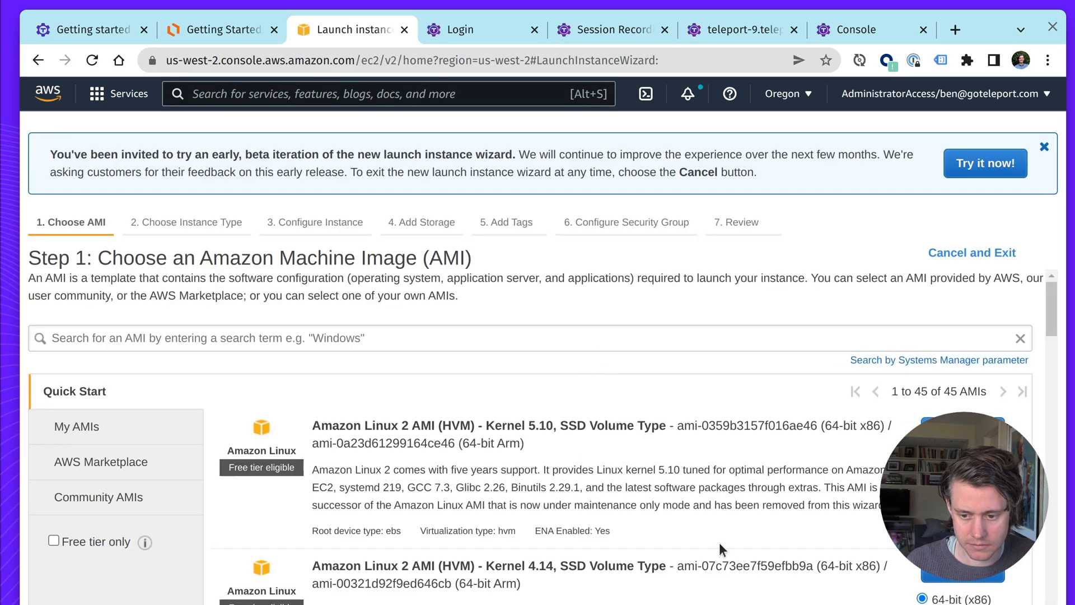
scroll("down", 3)
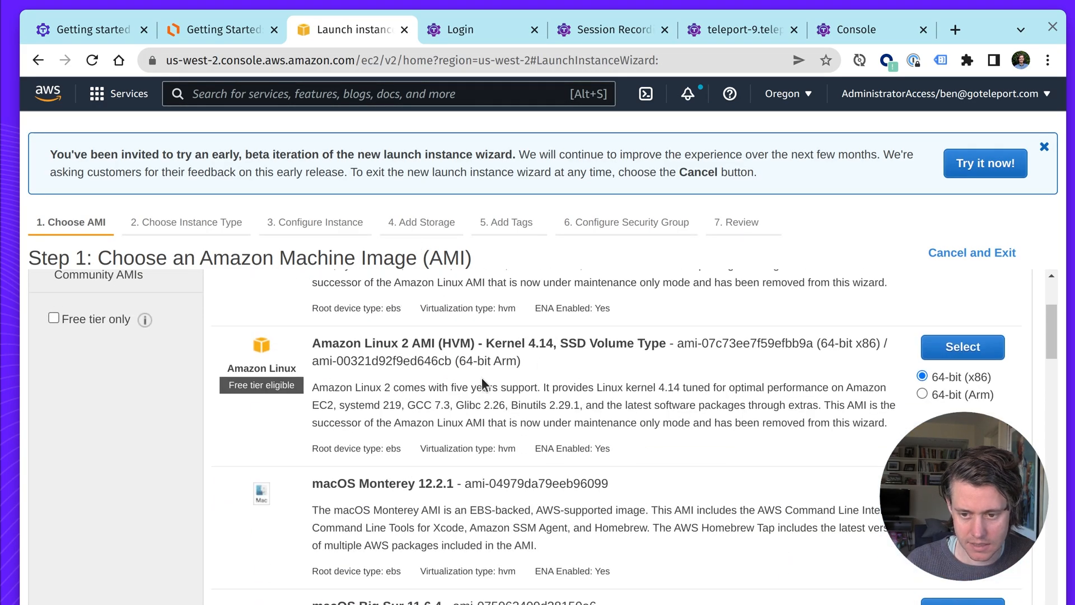
type("ub")
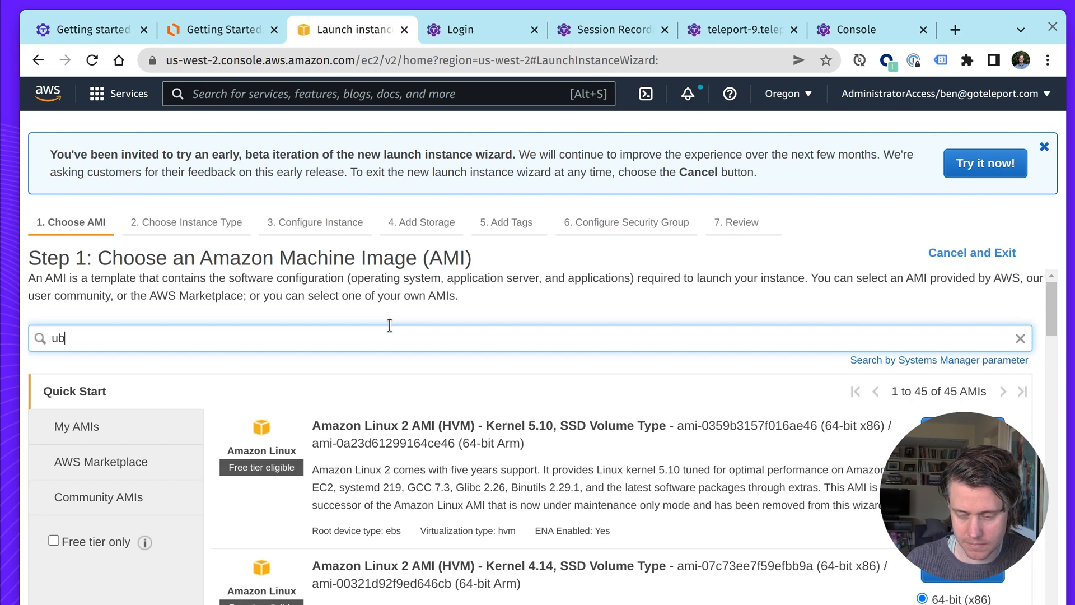
type("untu")
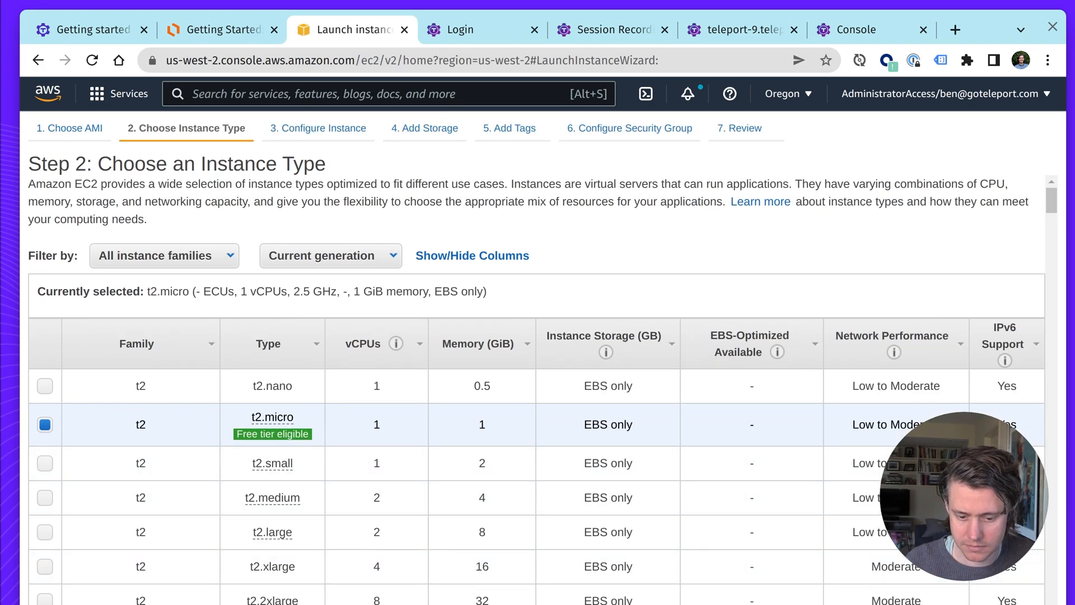
Keep t2.micro, allow SSH from anywhere, and review and launch the instance
left_click(317, 128)
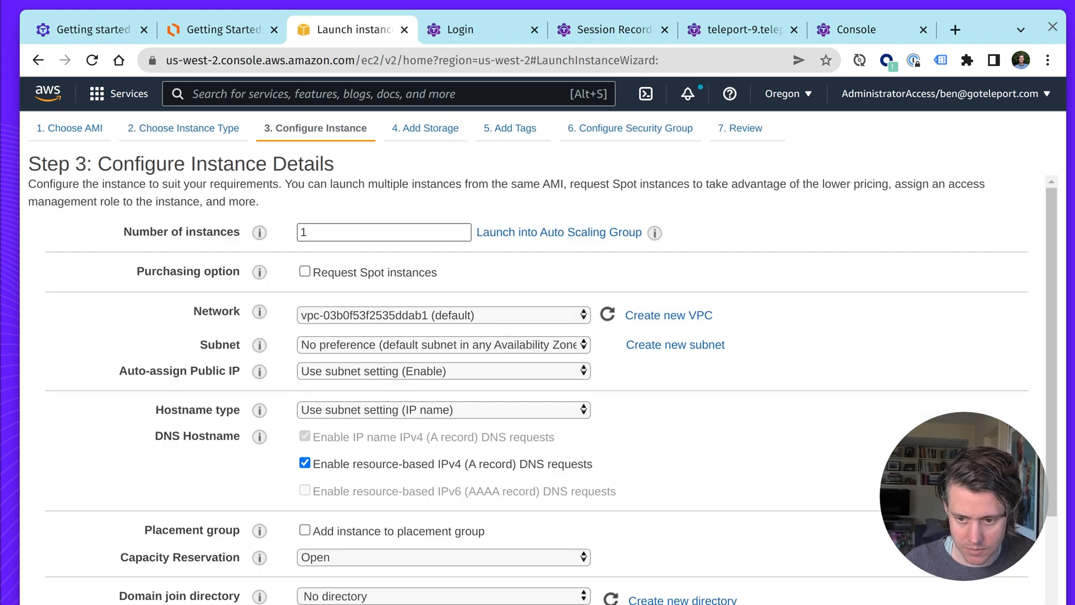
left_click(421, 129)
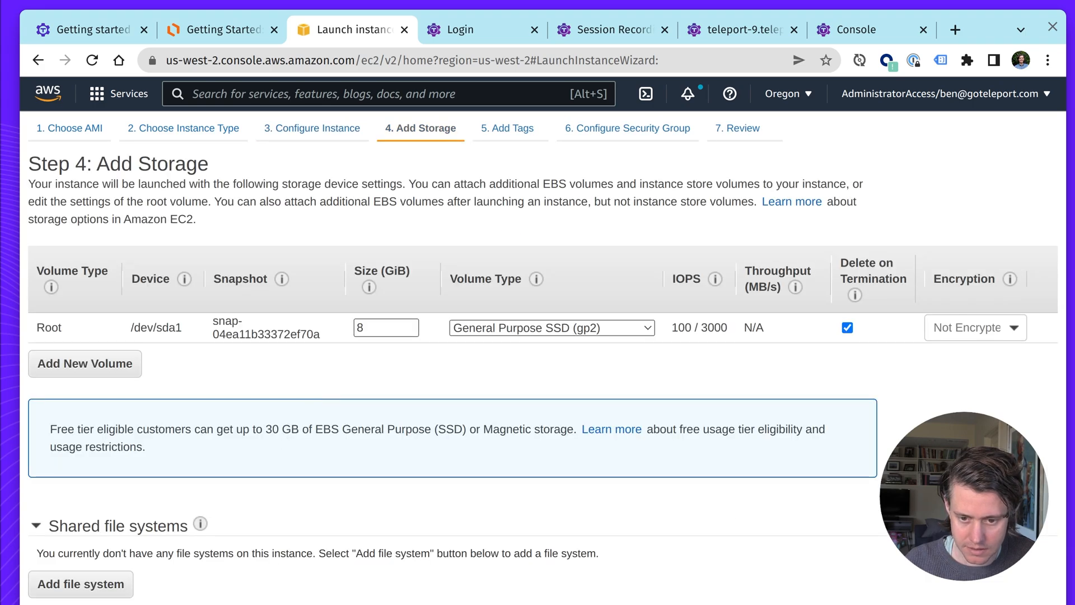
left_click(627, 128)
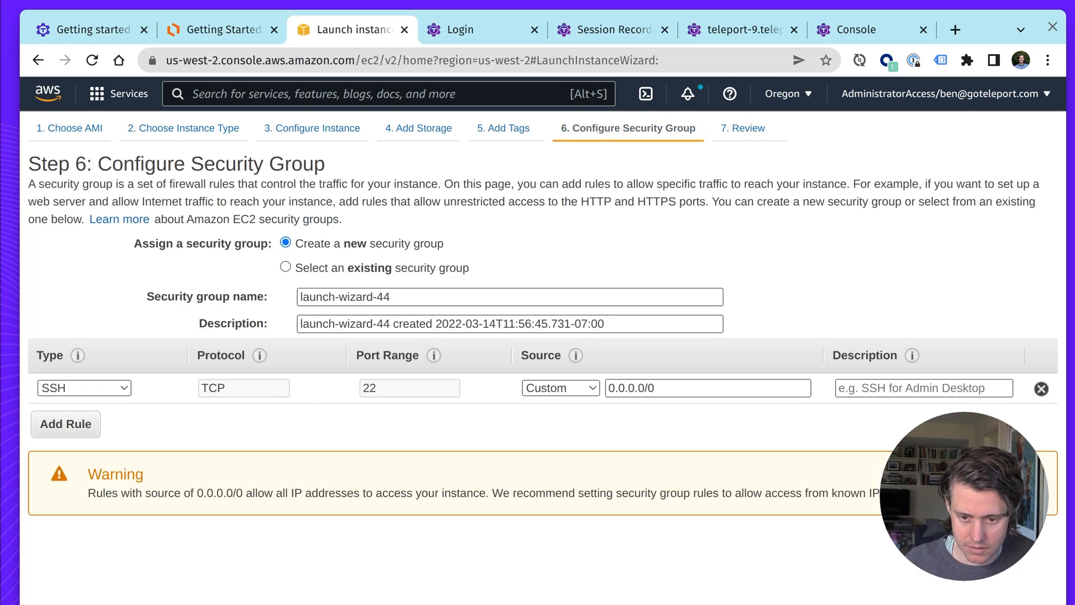
mouse_move(592, 406)
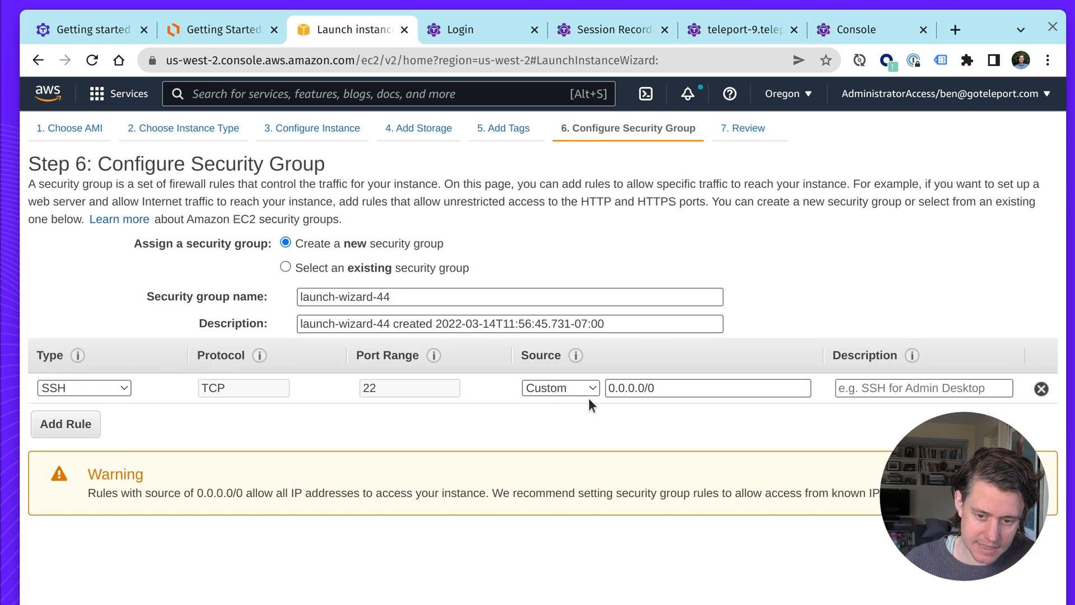
left_click(560, 388)
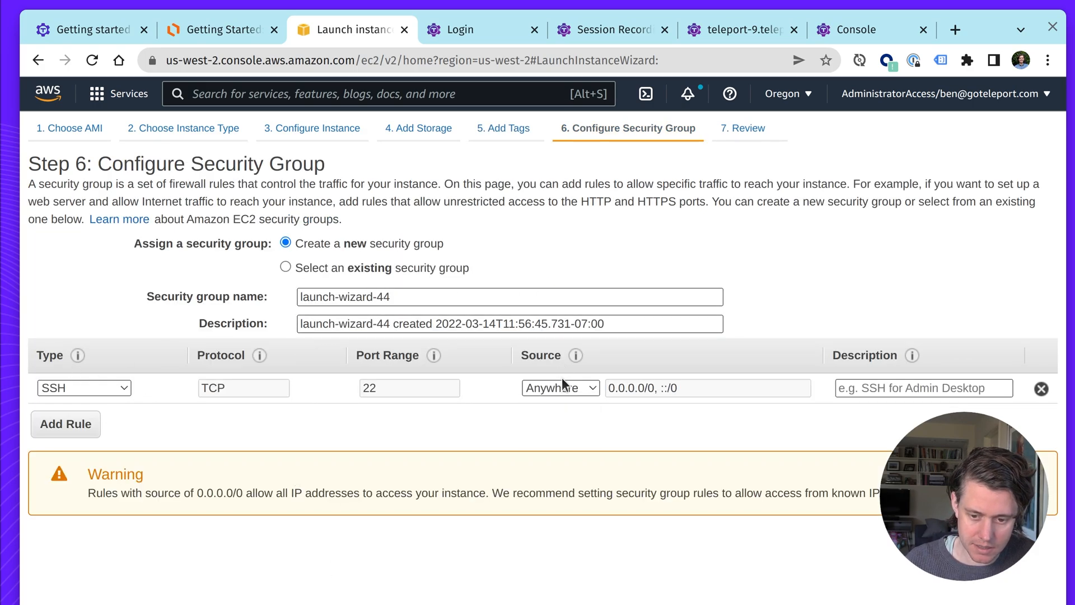
left_click(560, 387)
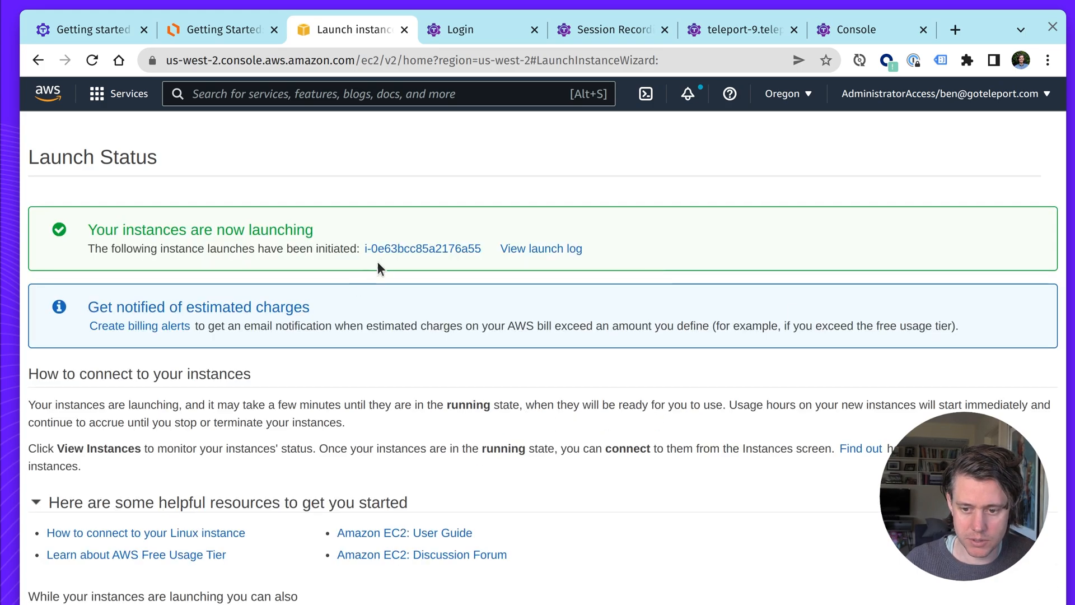
Rename the new instance to 'teleport-demo-9-node' and save
left_click(424, 248)
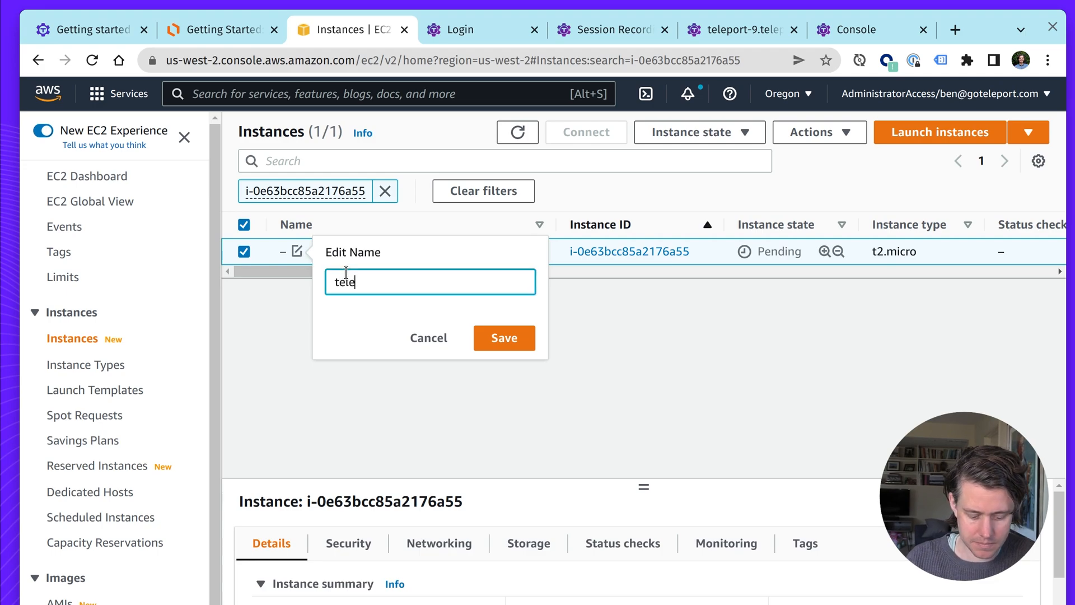
type("port-demo-")
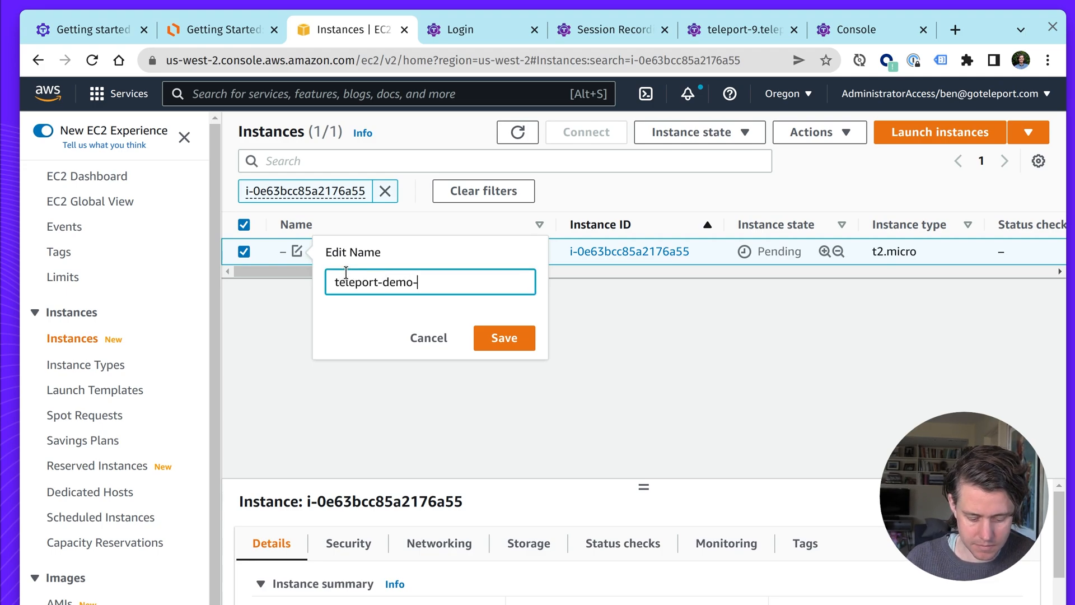
left_click(503, 337)
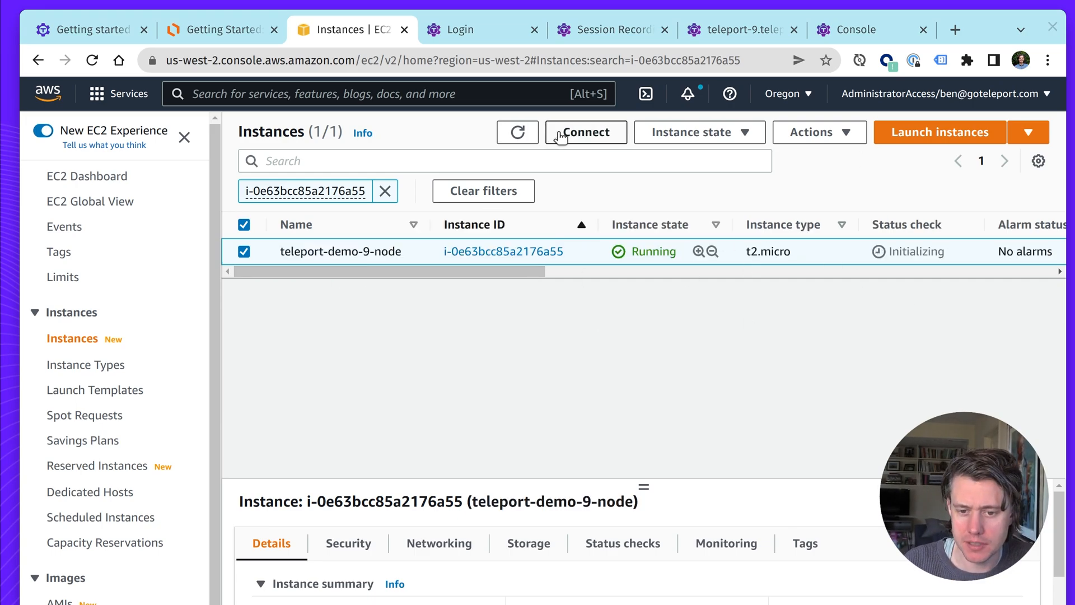
left_click(585, 132)
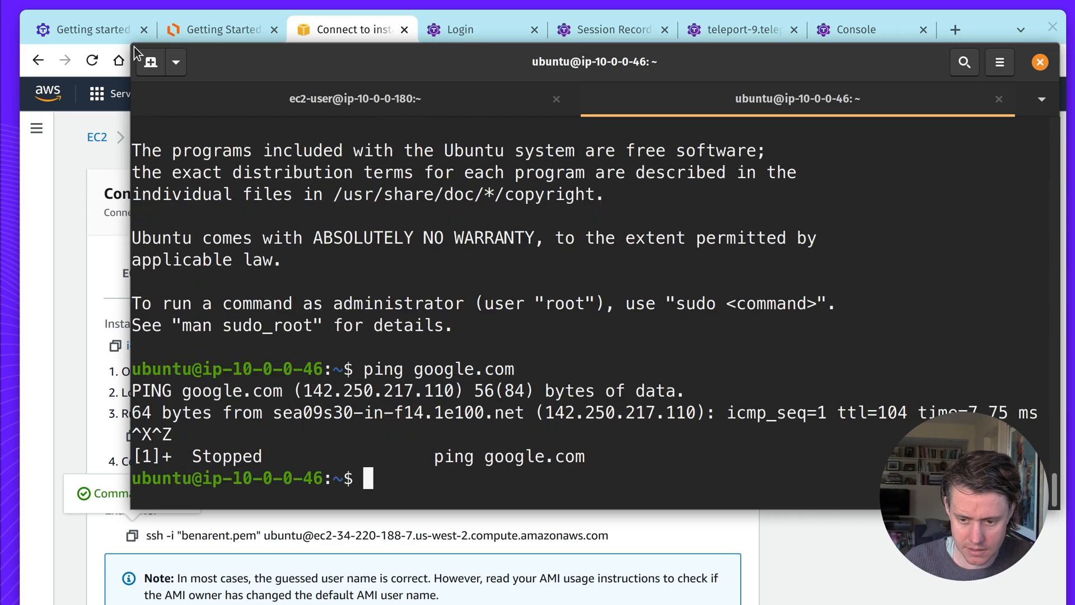
Run sudo apt update on the node, then return to the Teleport Servers tab
type("sudo apt")
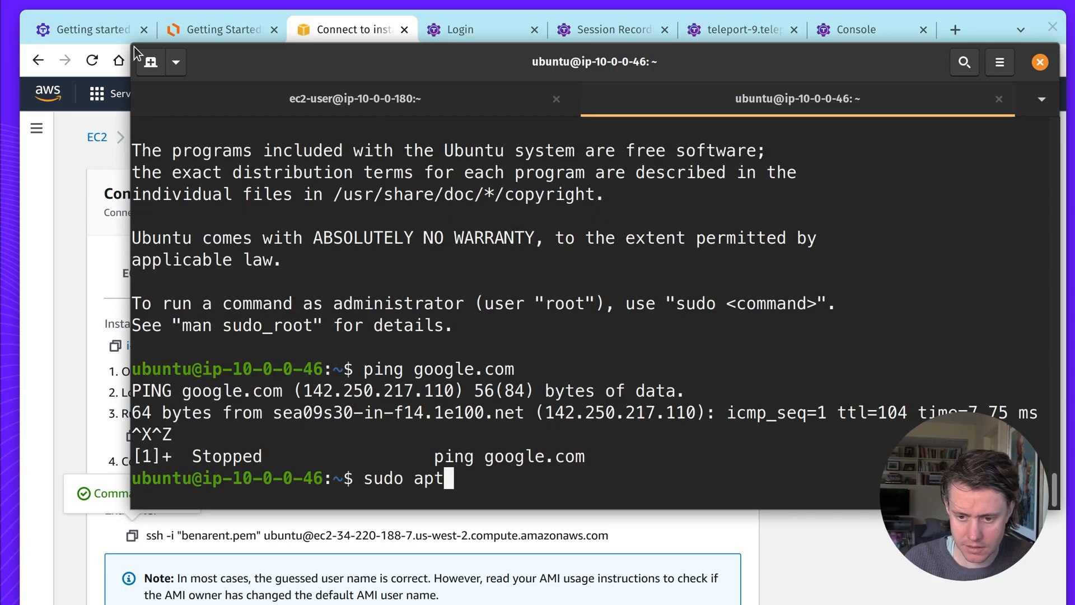
key("Return")
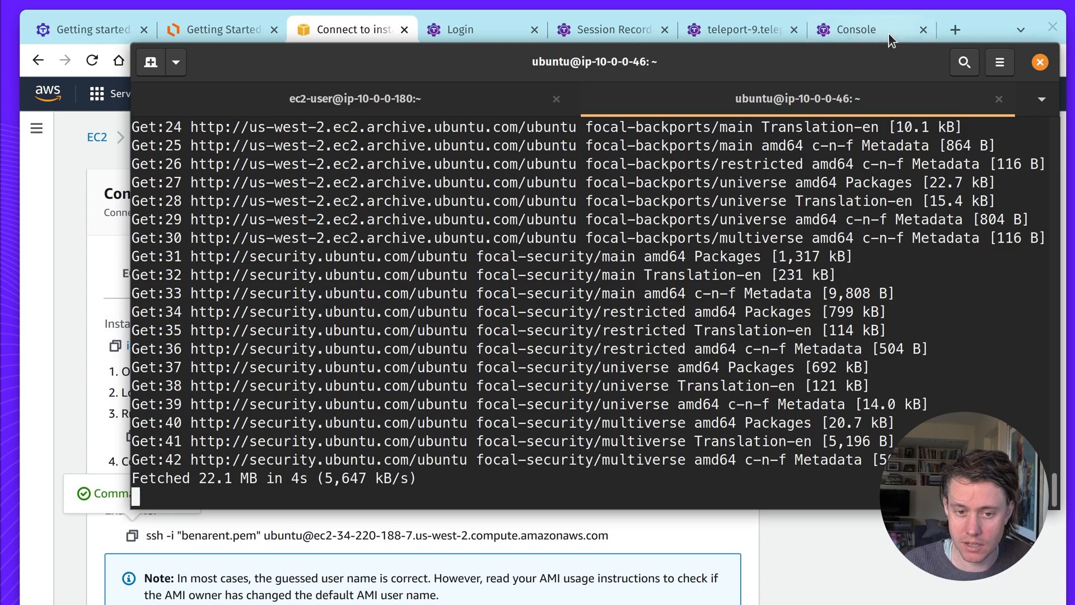
left_click(737, 30)
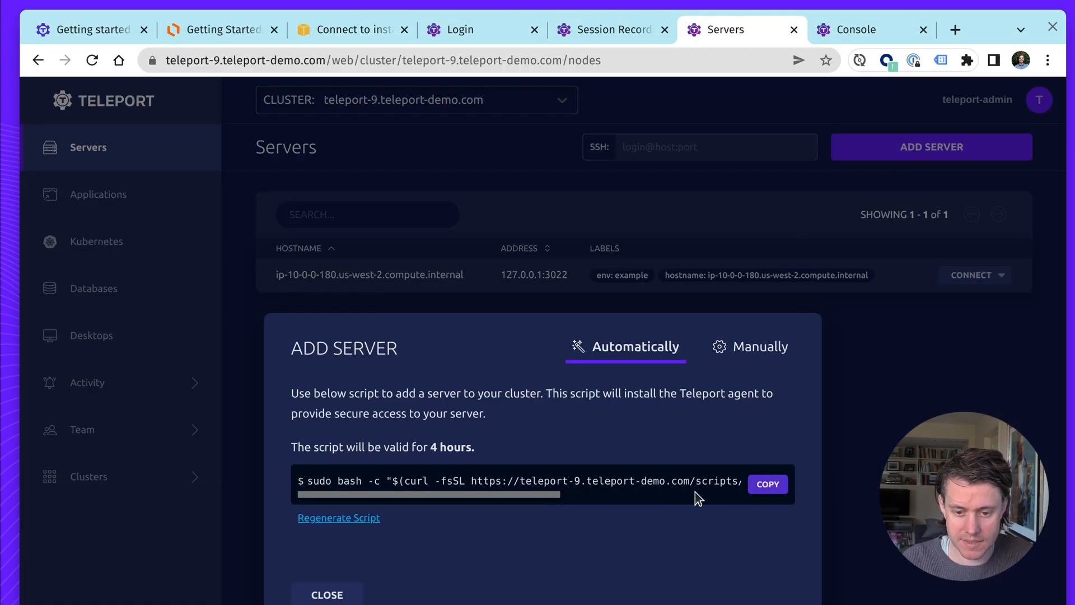
Copy the automatic install script, then show the manual node setup instructions
left_click(768, 484)
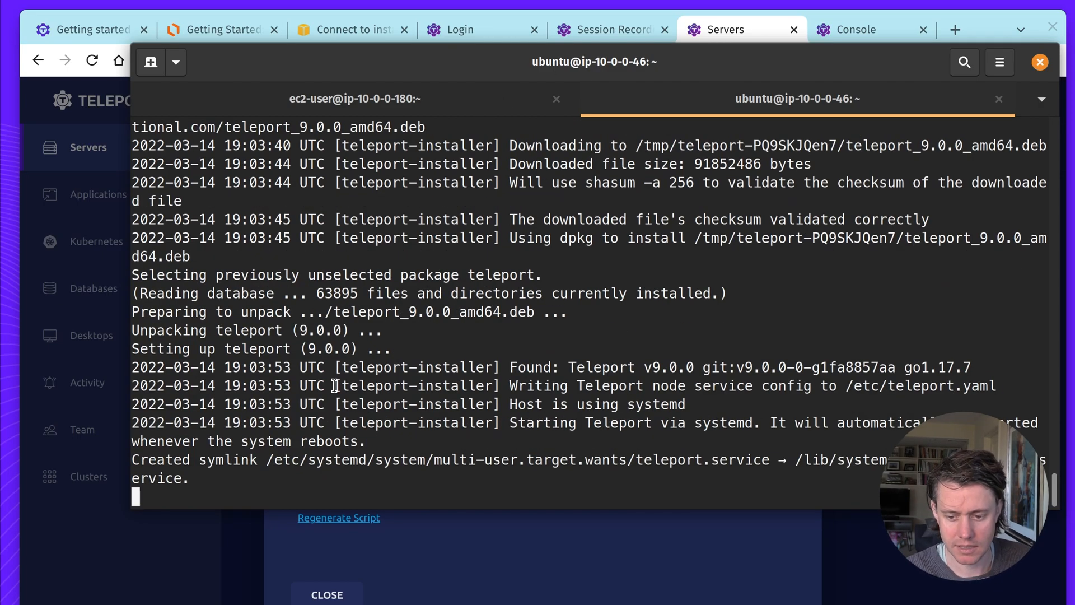
scroll("down", 3)
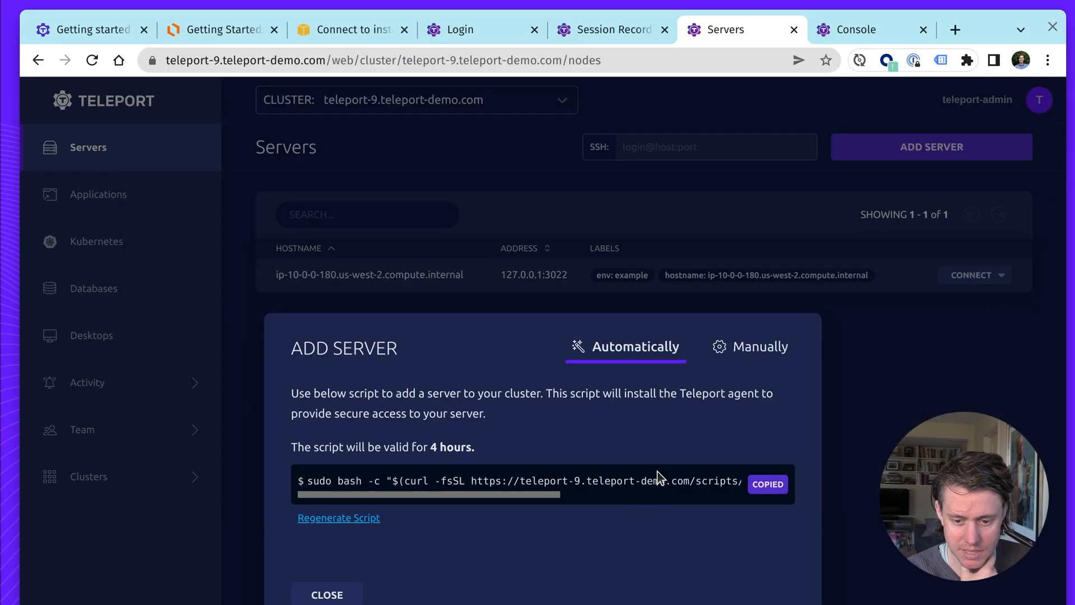
left_click(758, 346)
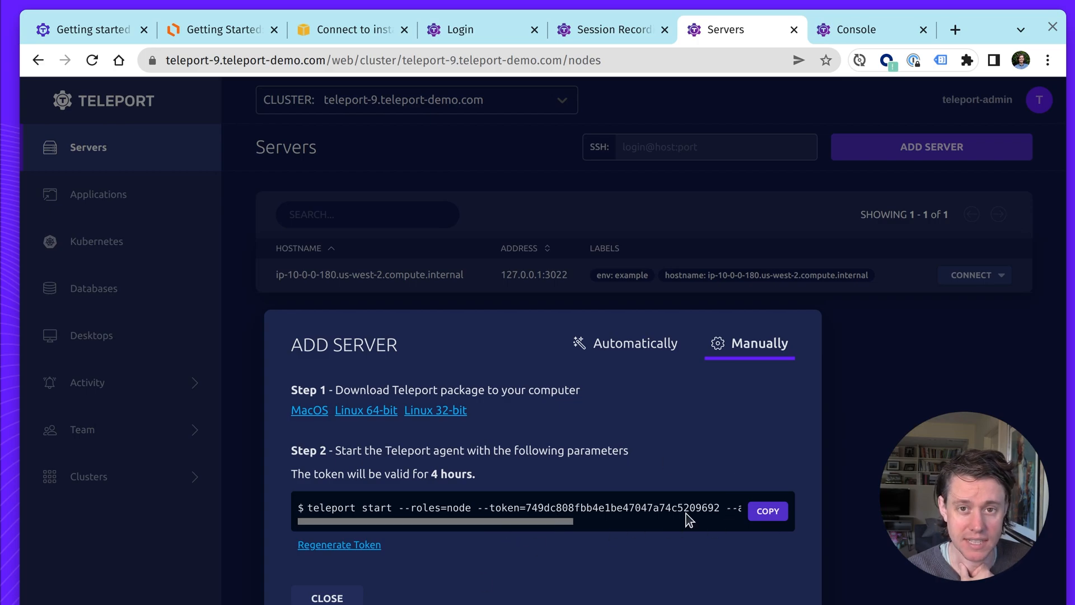
mouse_move(555, 43)
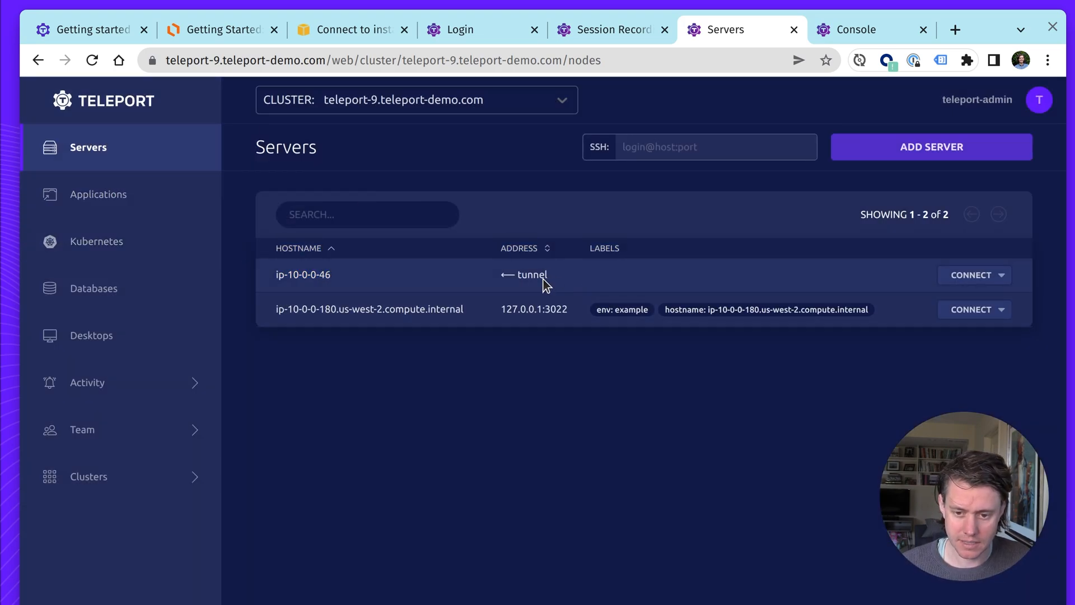
double_click(532, 275)
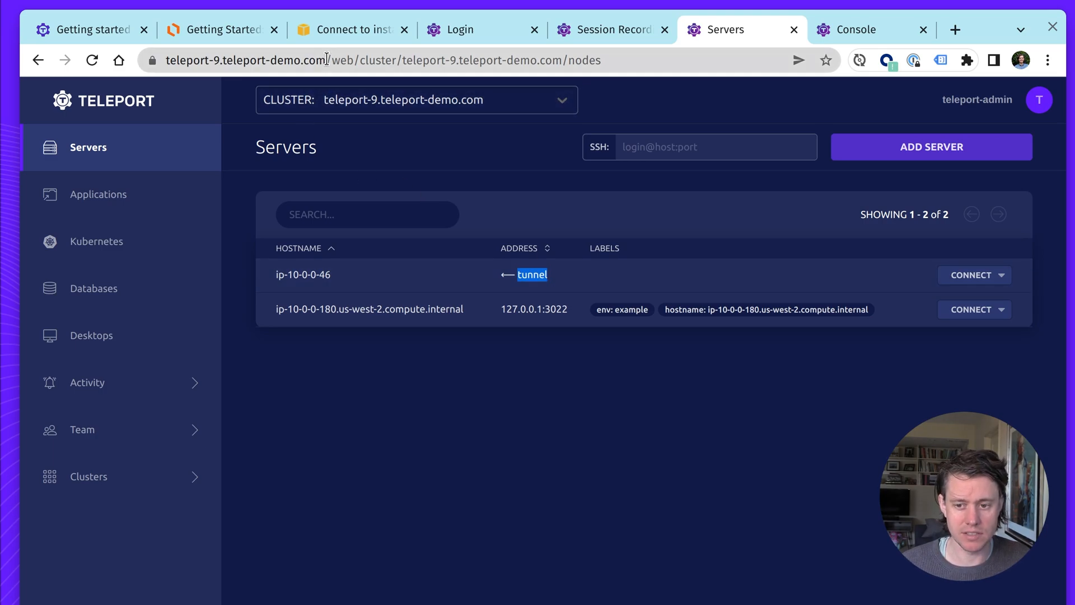
mouse_move(1045, 245)
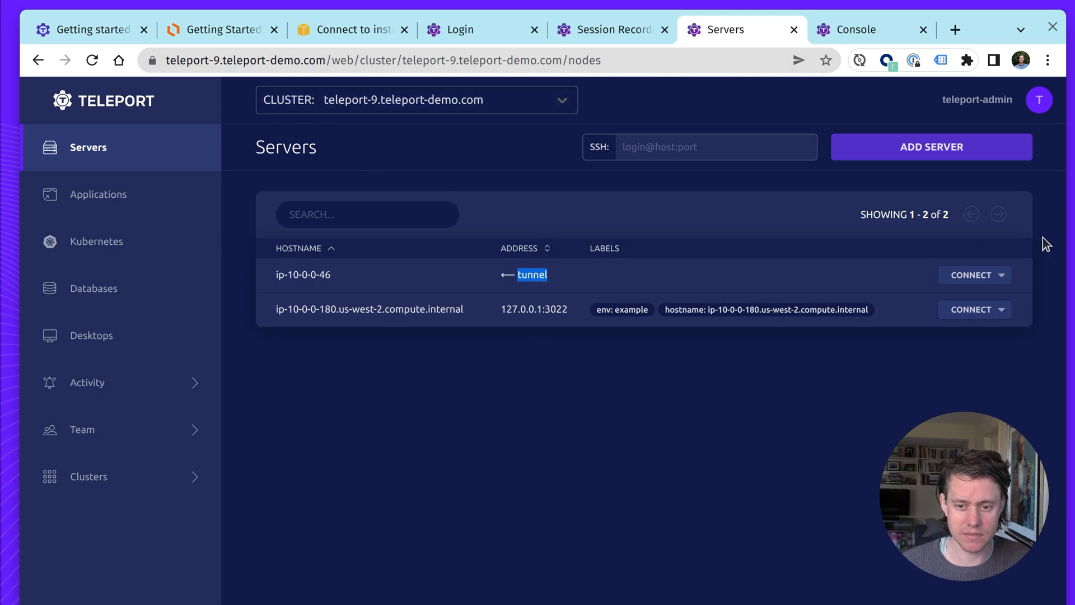
mouse_move(987, 288)
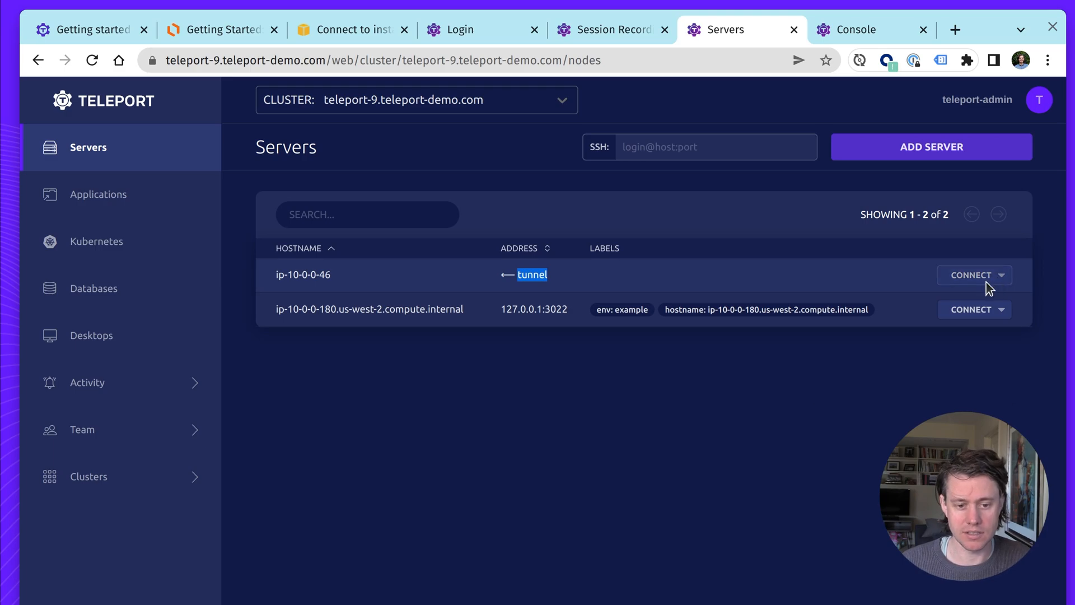
left_click(970, 275)
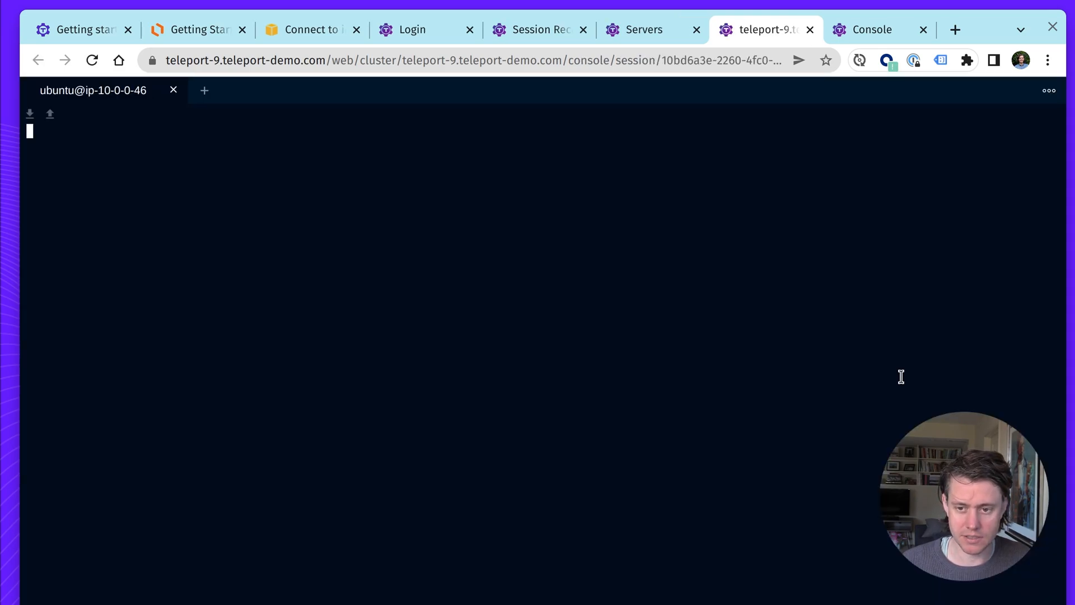
type("htop")
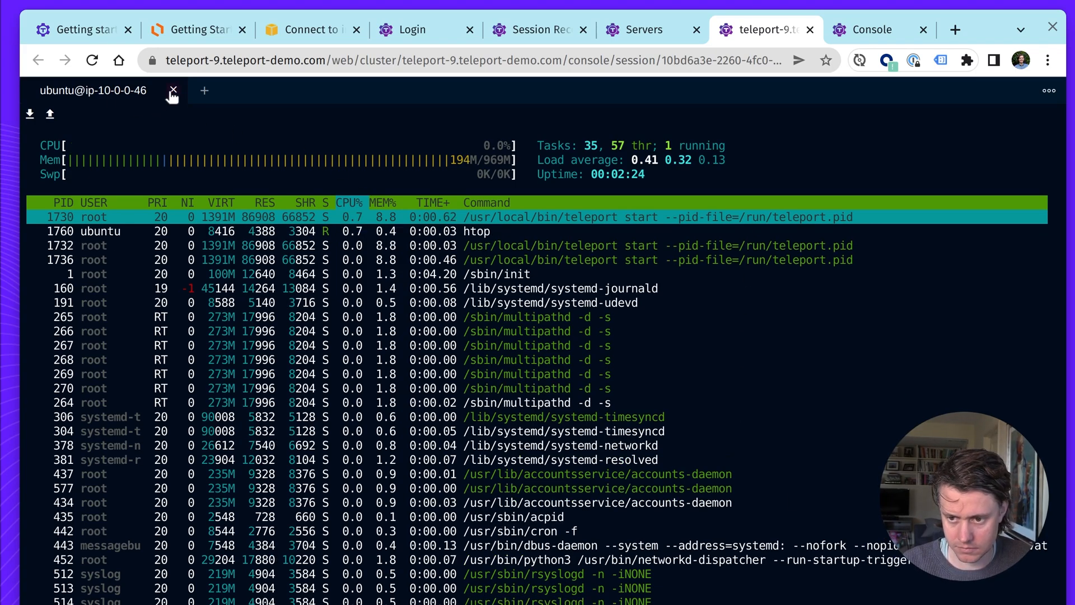
left_click(809, 30)
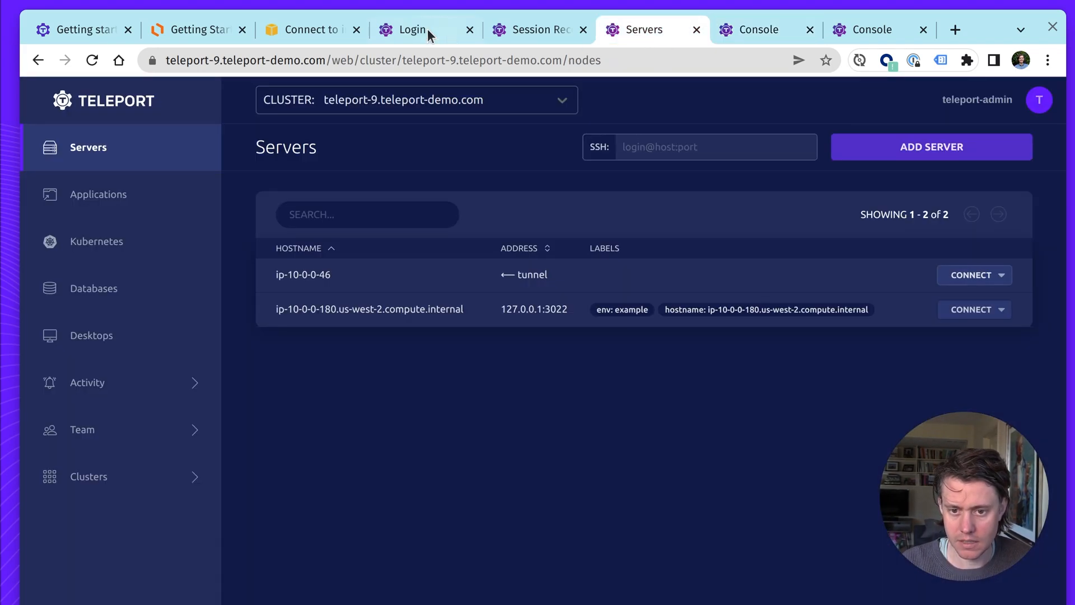
Show the 'teleport start' bootstrap command in the Getting started guide and scroll through it
left_click(76, 30)
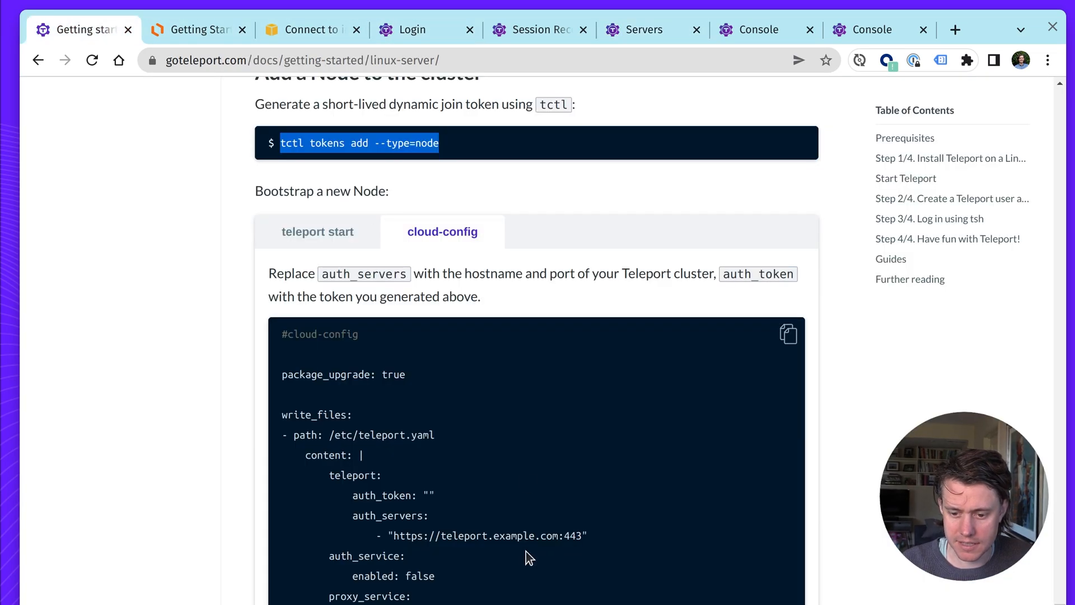
left_click(317, 232)
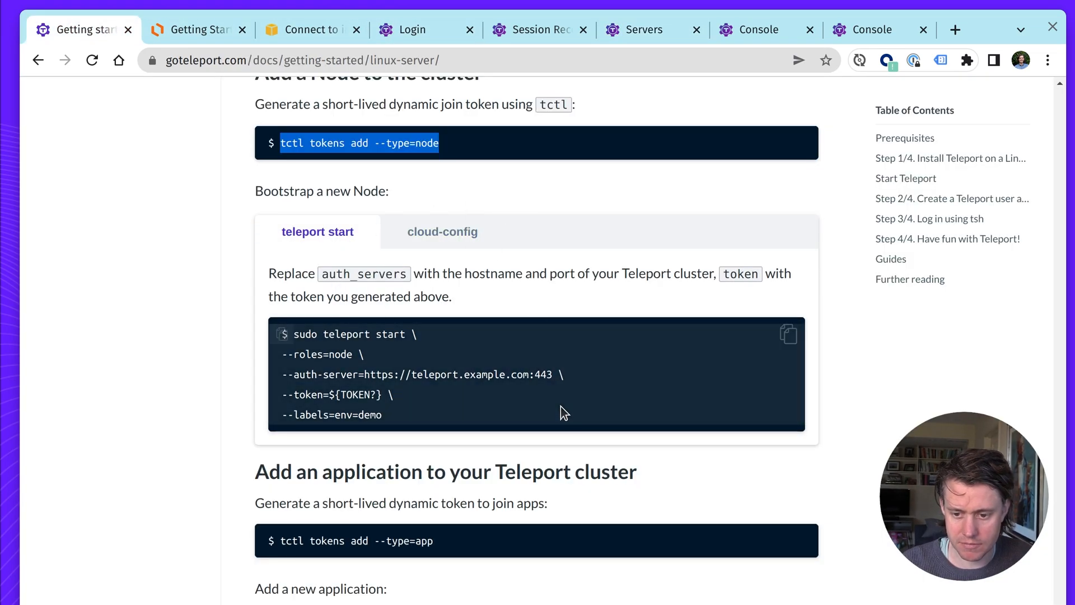
mouse_move(495, 241)
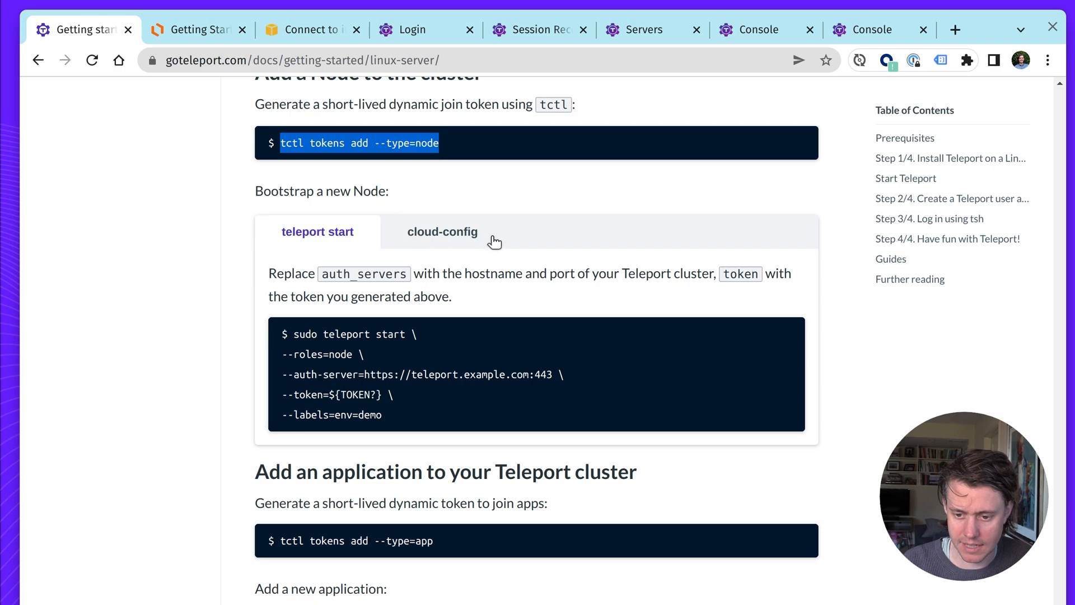
scroll("up", 3)
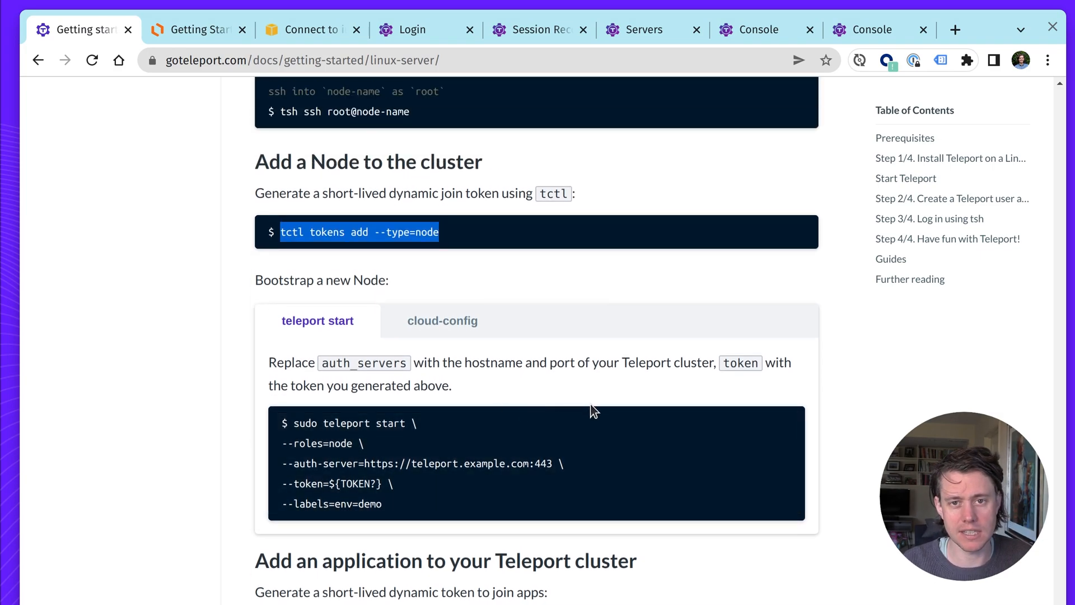
mouse_move(619, 348)
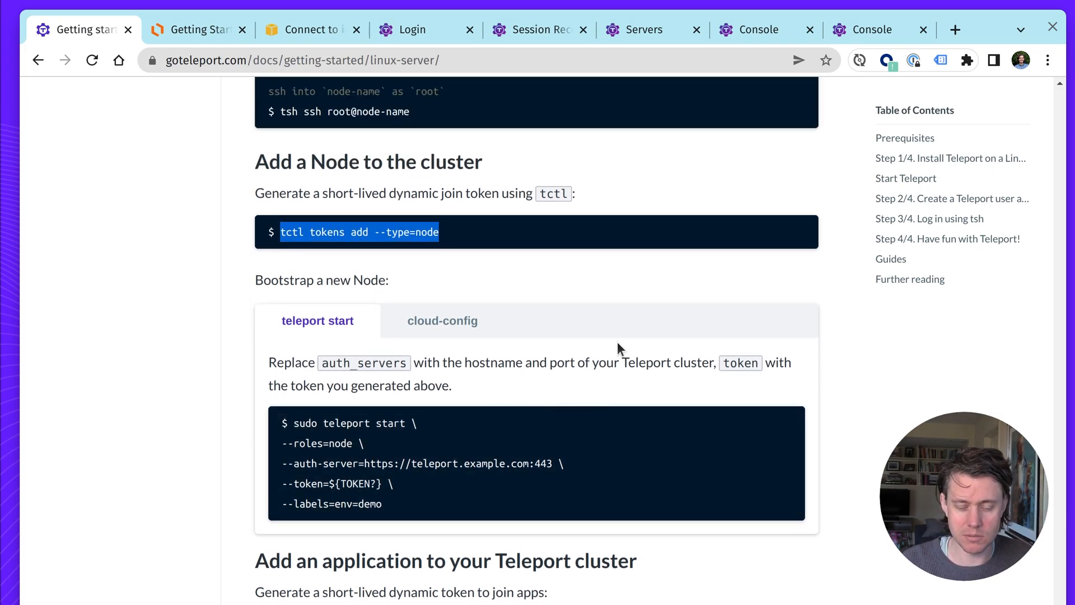
mouse_move(571, 418)
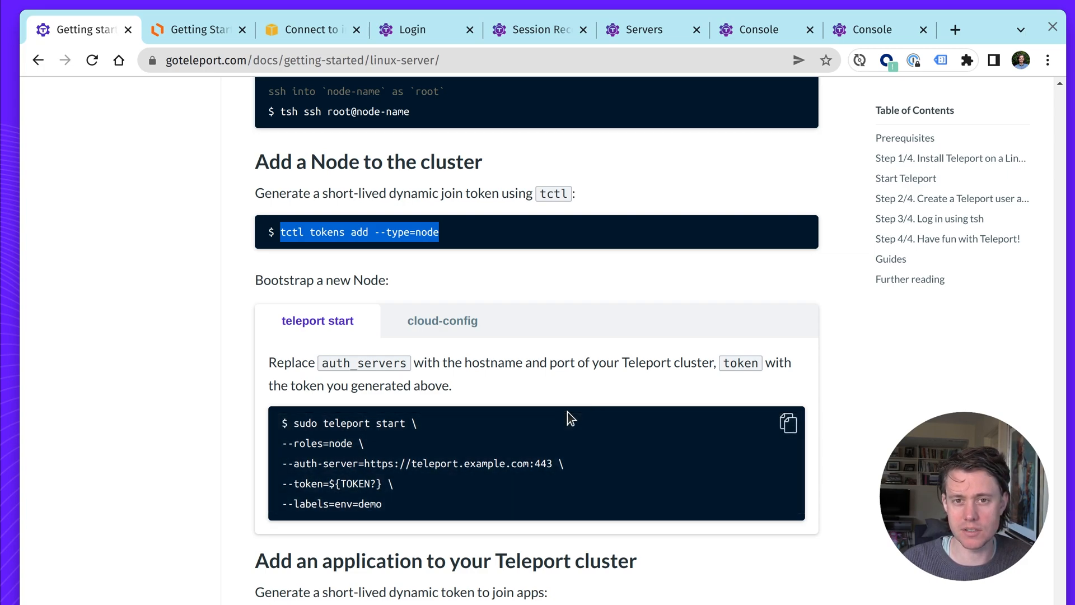
scroll("down", 3)
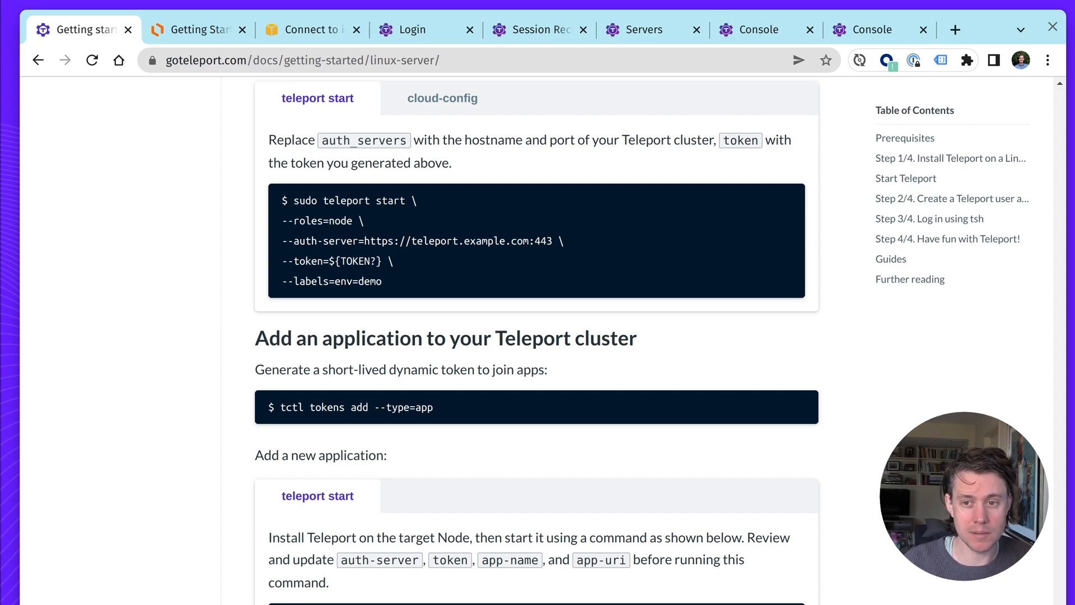
scroll("down", 3)
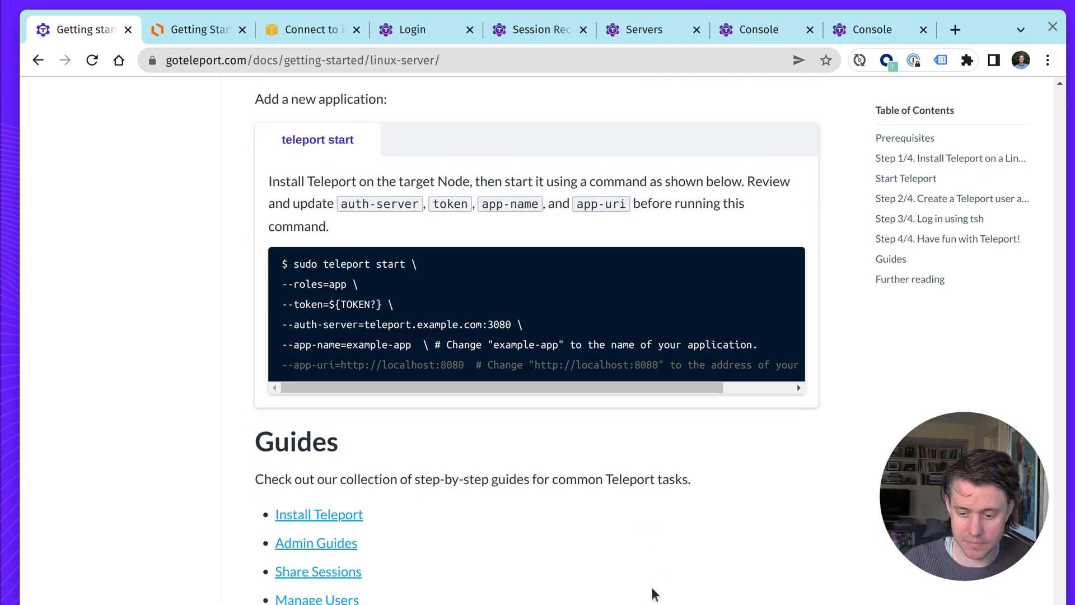
mouse_move(327, 524)
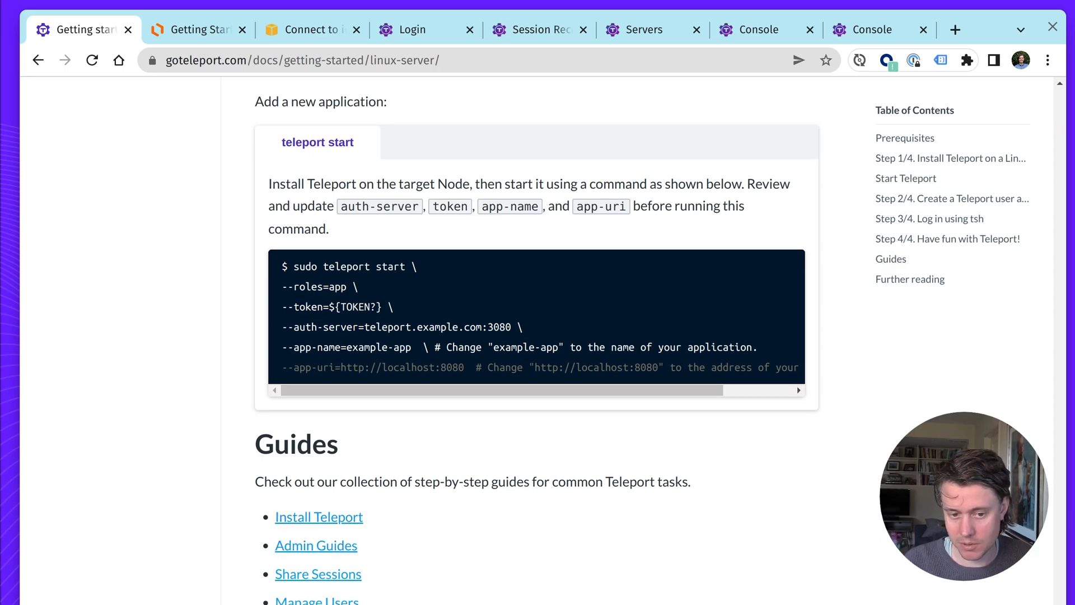
scroll("up", 3)
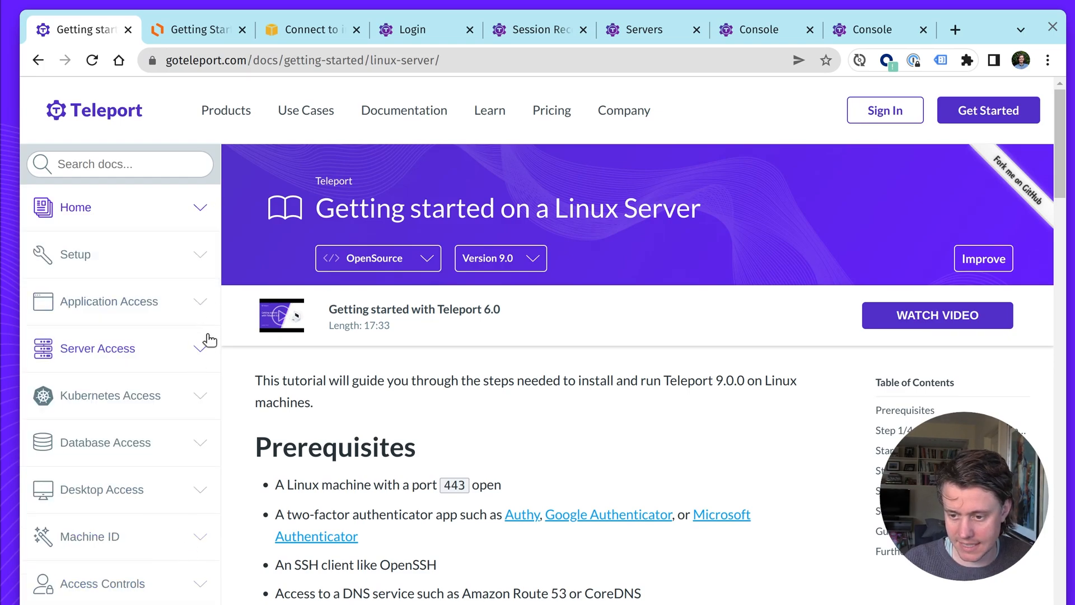
mouse_move(232, 433)
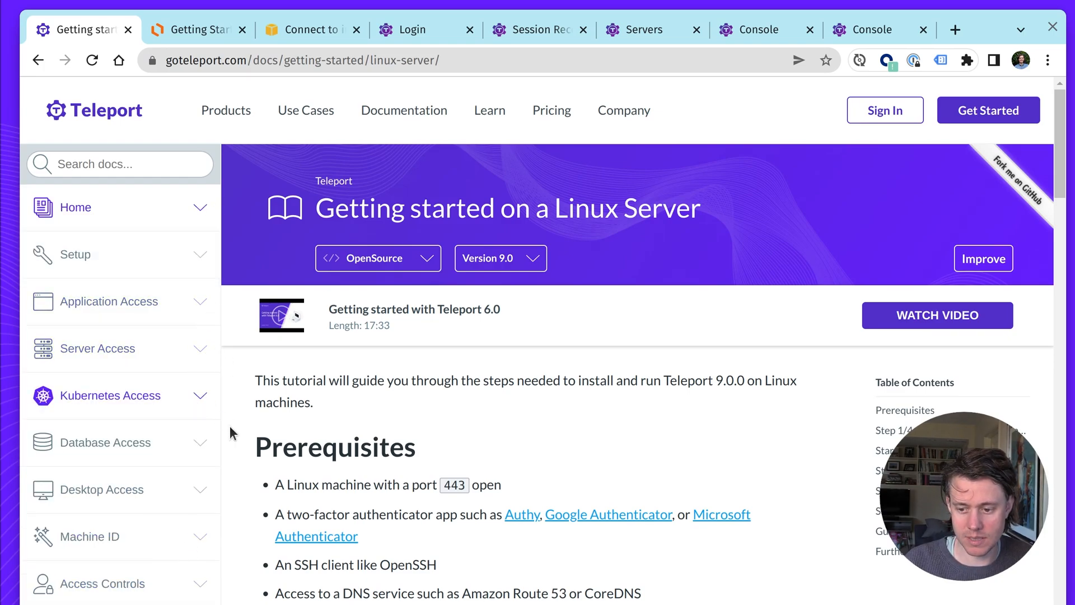
mouse_move(169, 497)
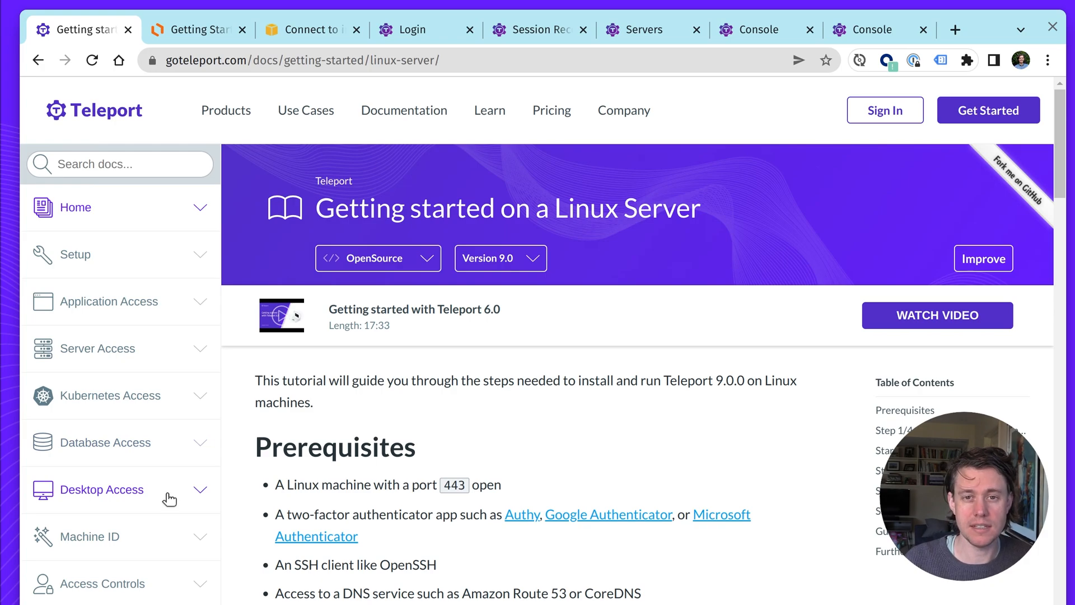
mouse_move(163, 501)
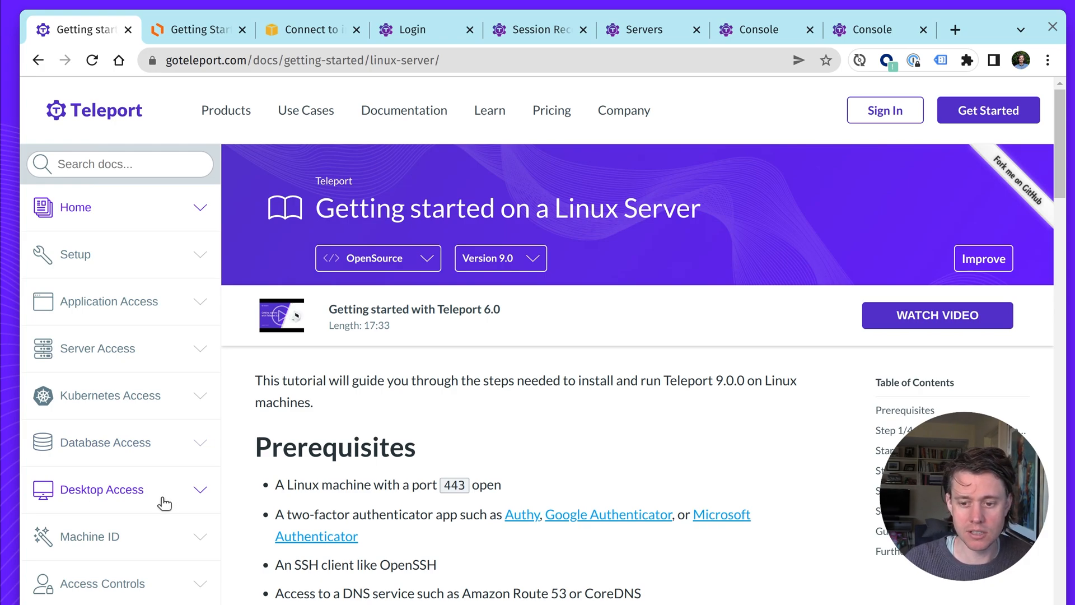